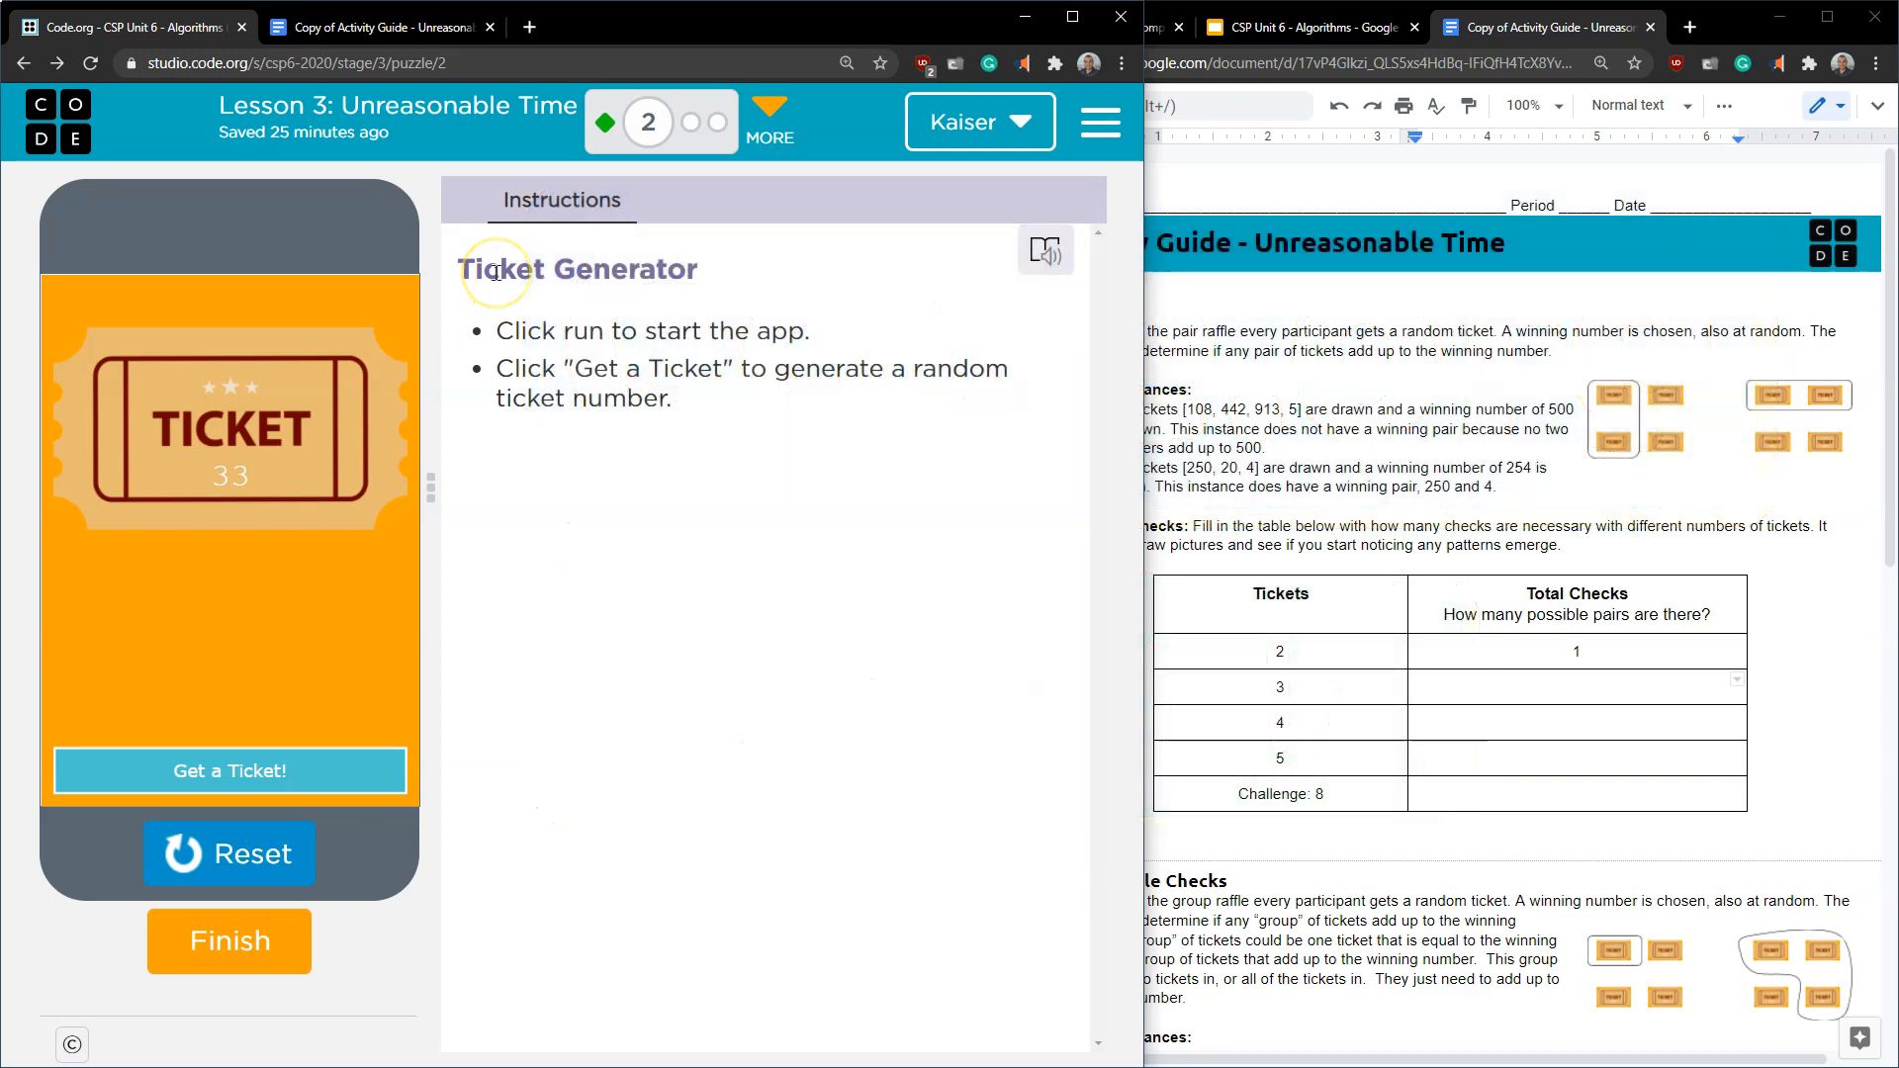
mouse_move(263, 400)
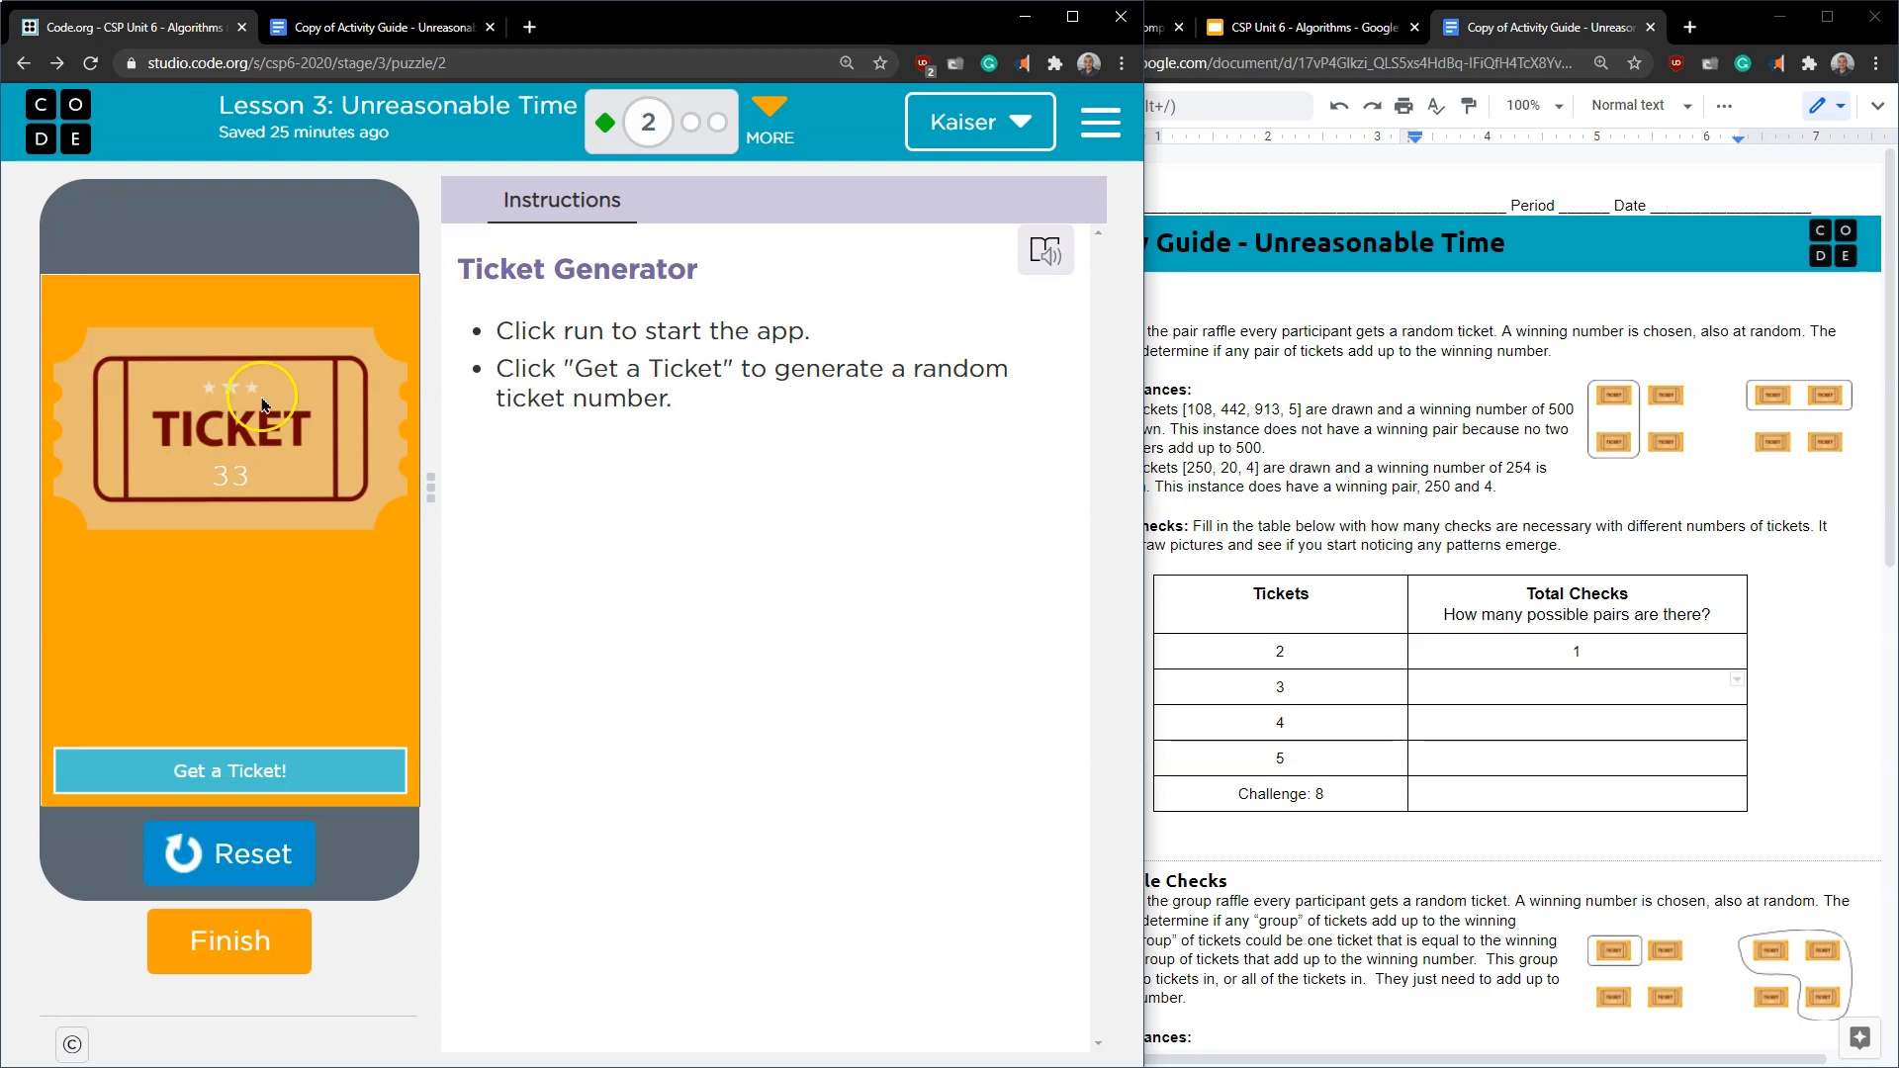
mouse_move(617, 558)
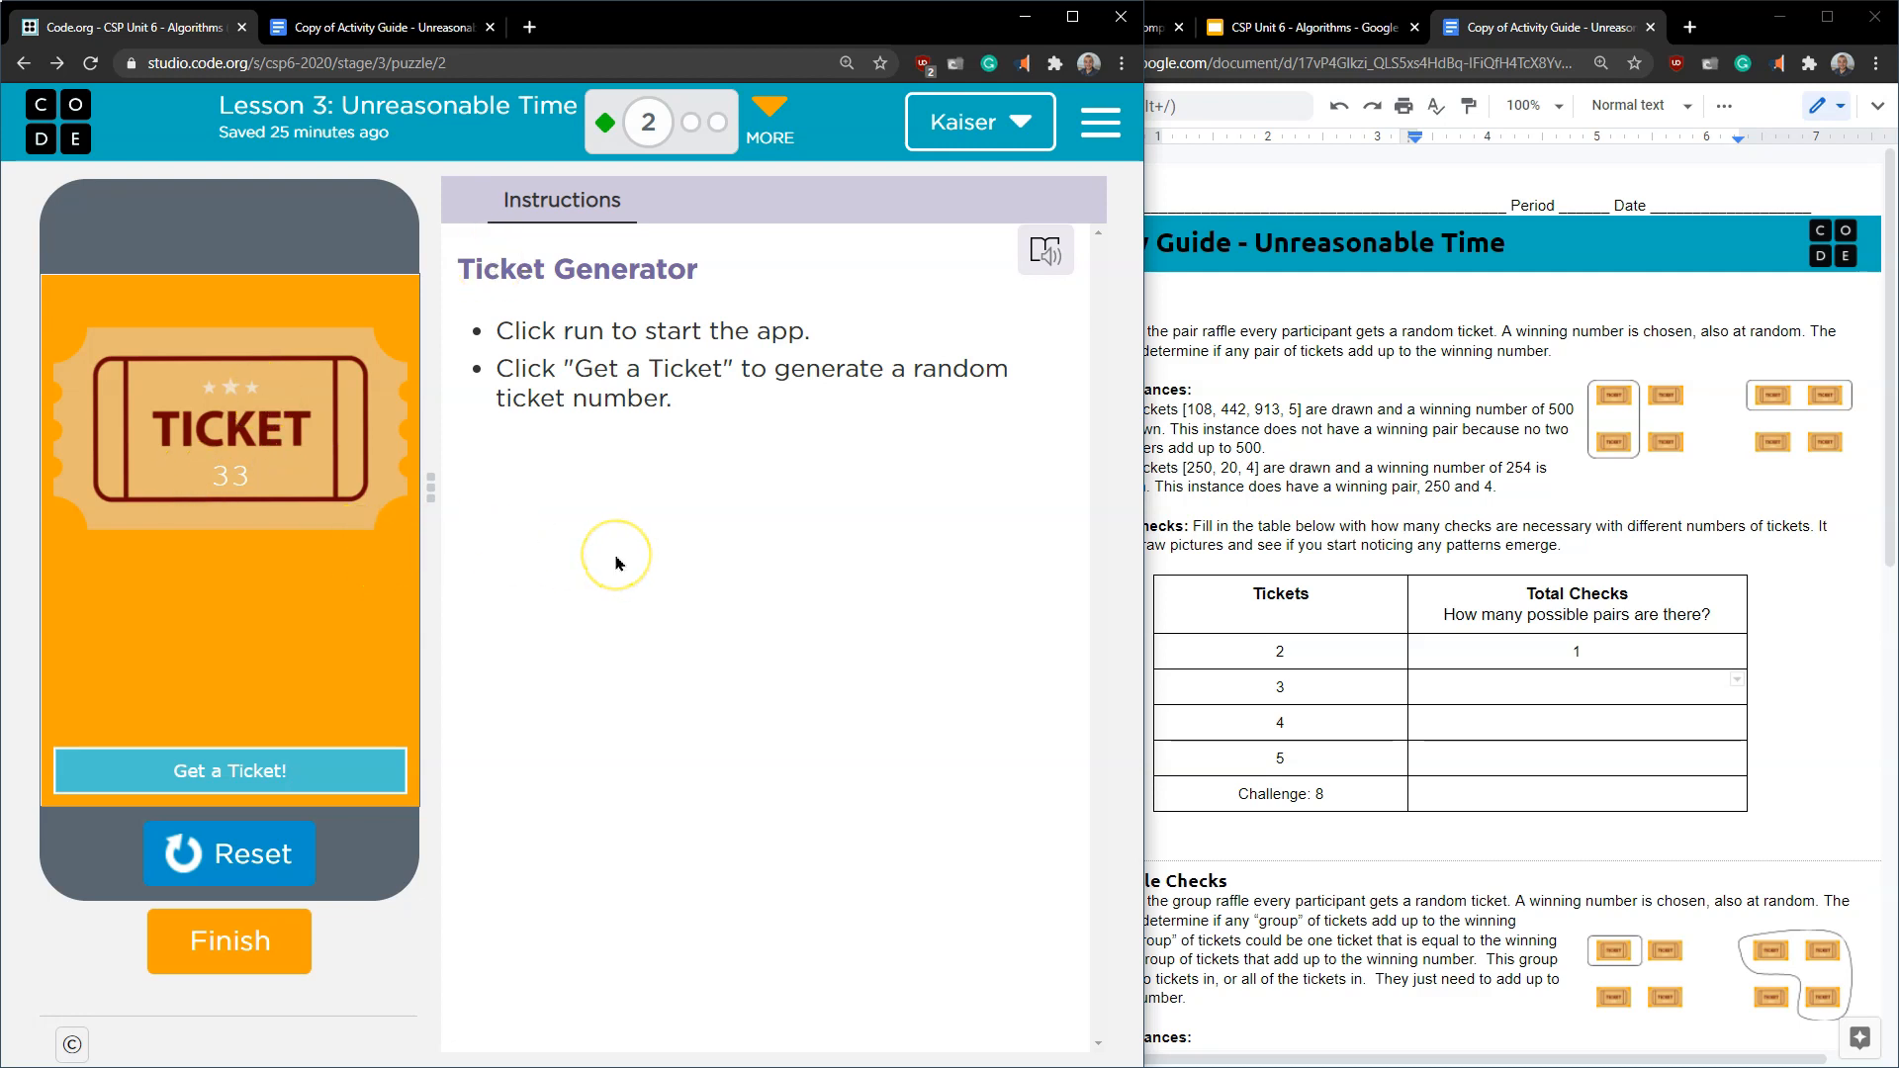
mouse_move(559, 738)
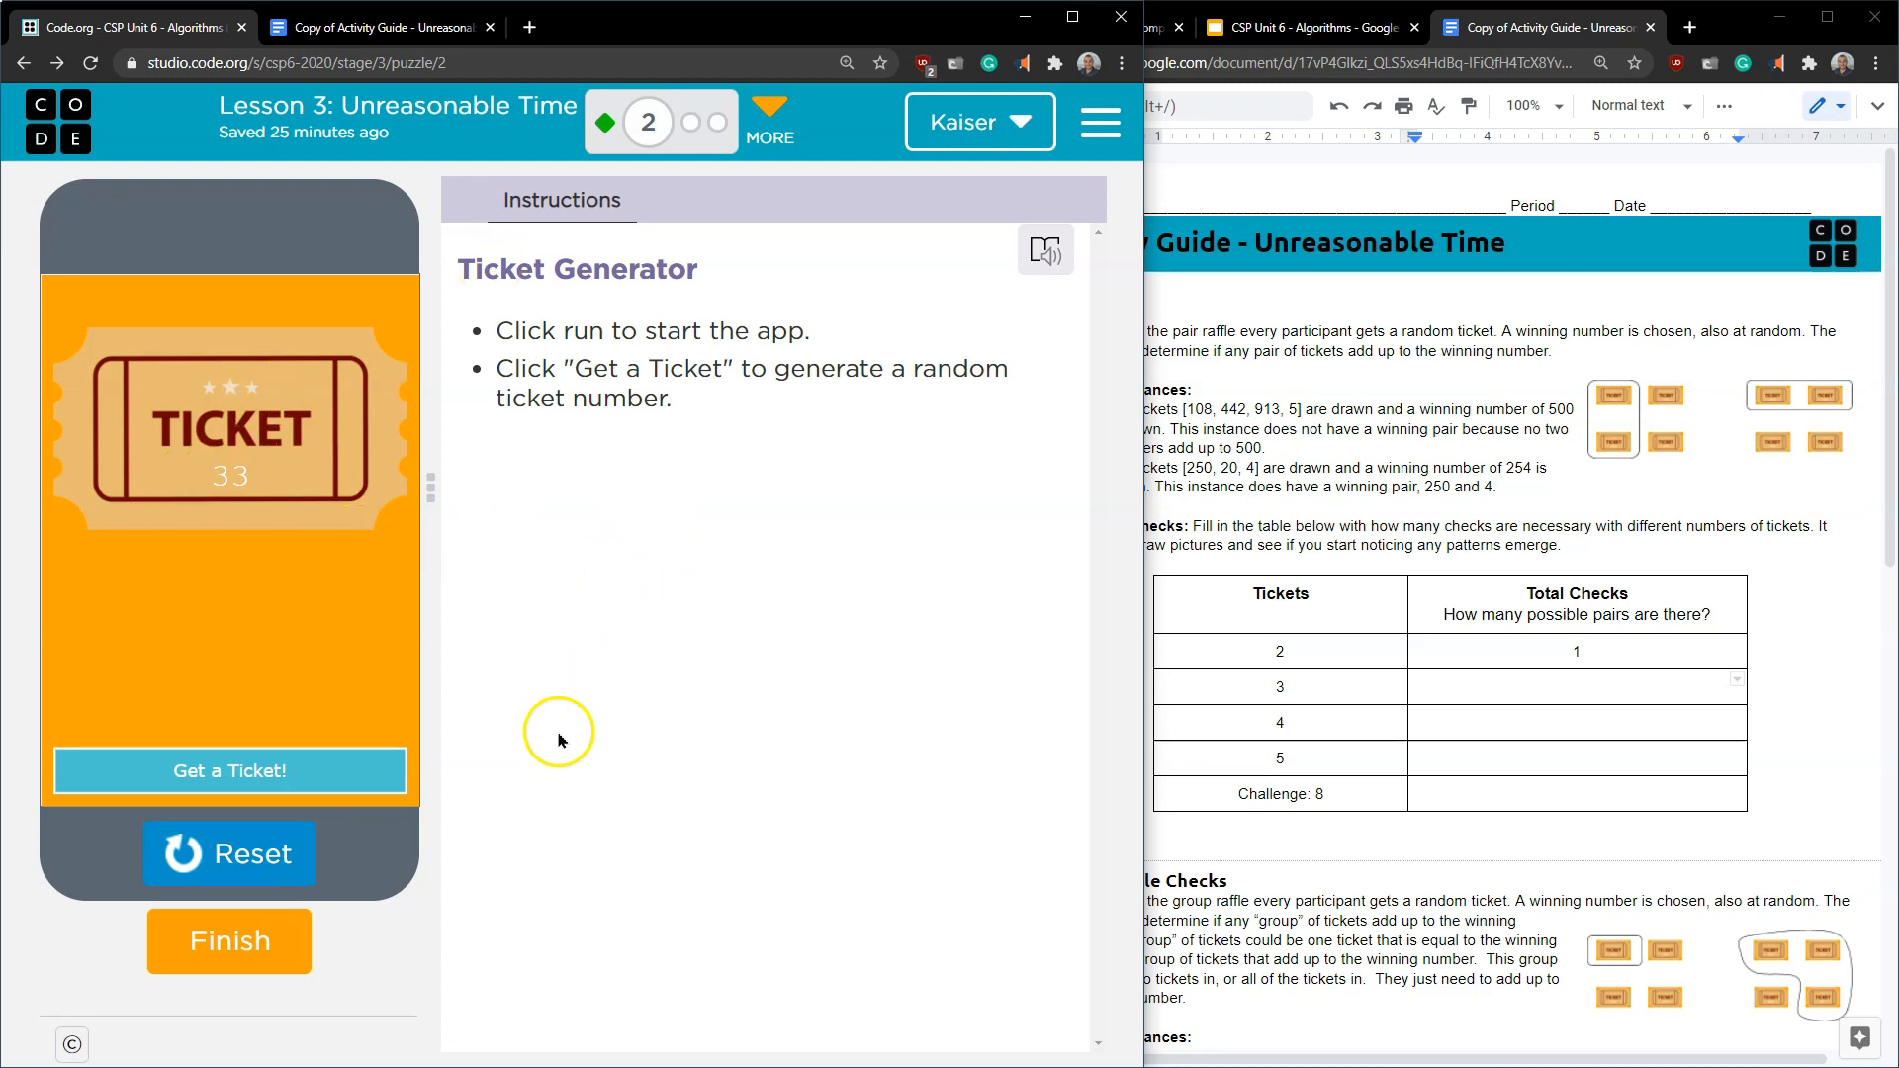
- Generate random ticket numbers twice with the Get a Ticket! button, ending on 614
click(229, 771)
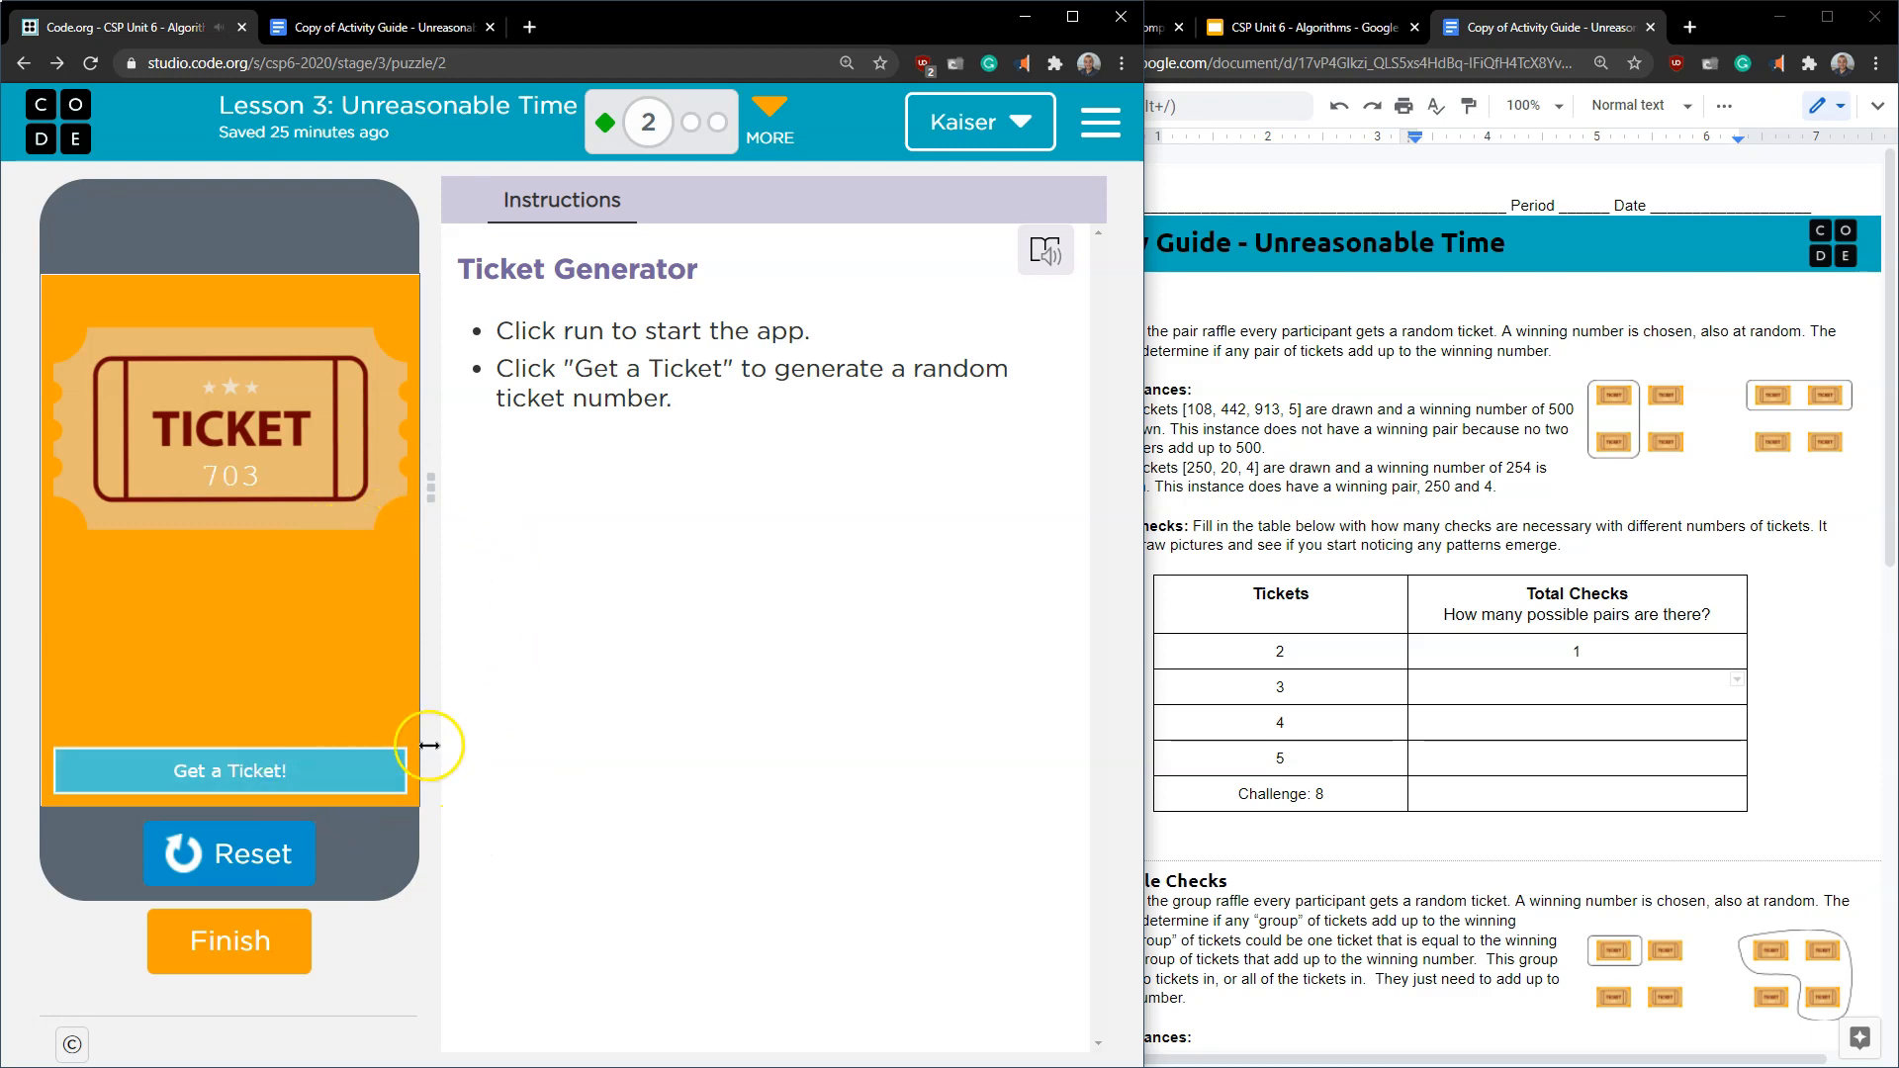
click(229, 769)
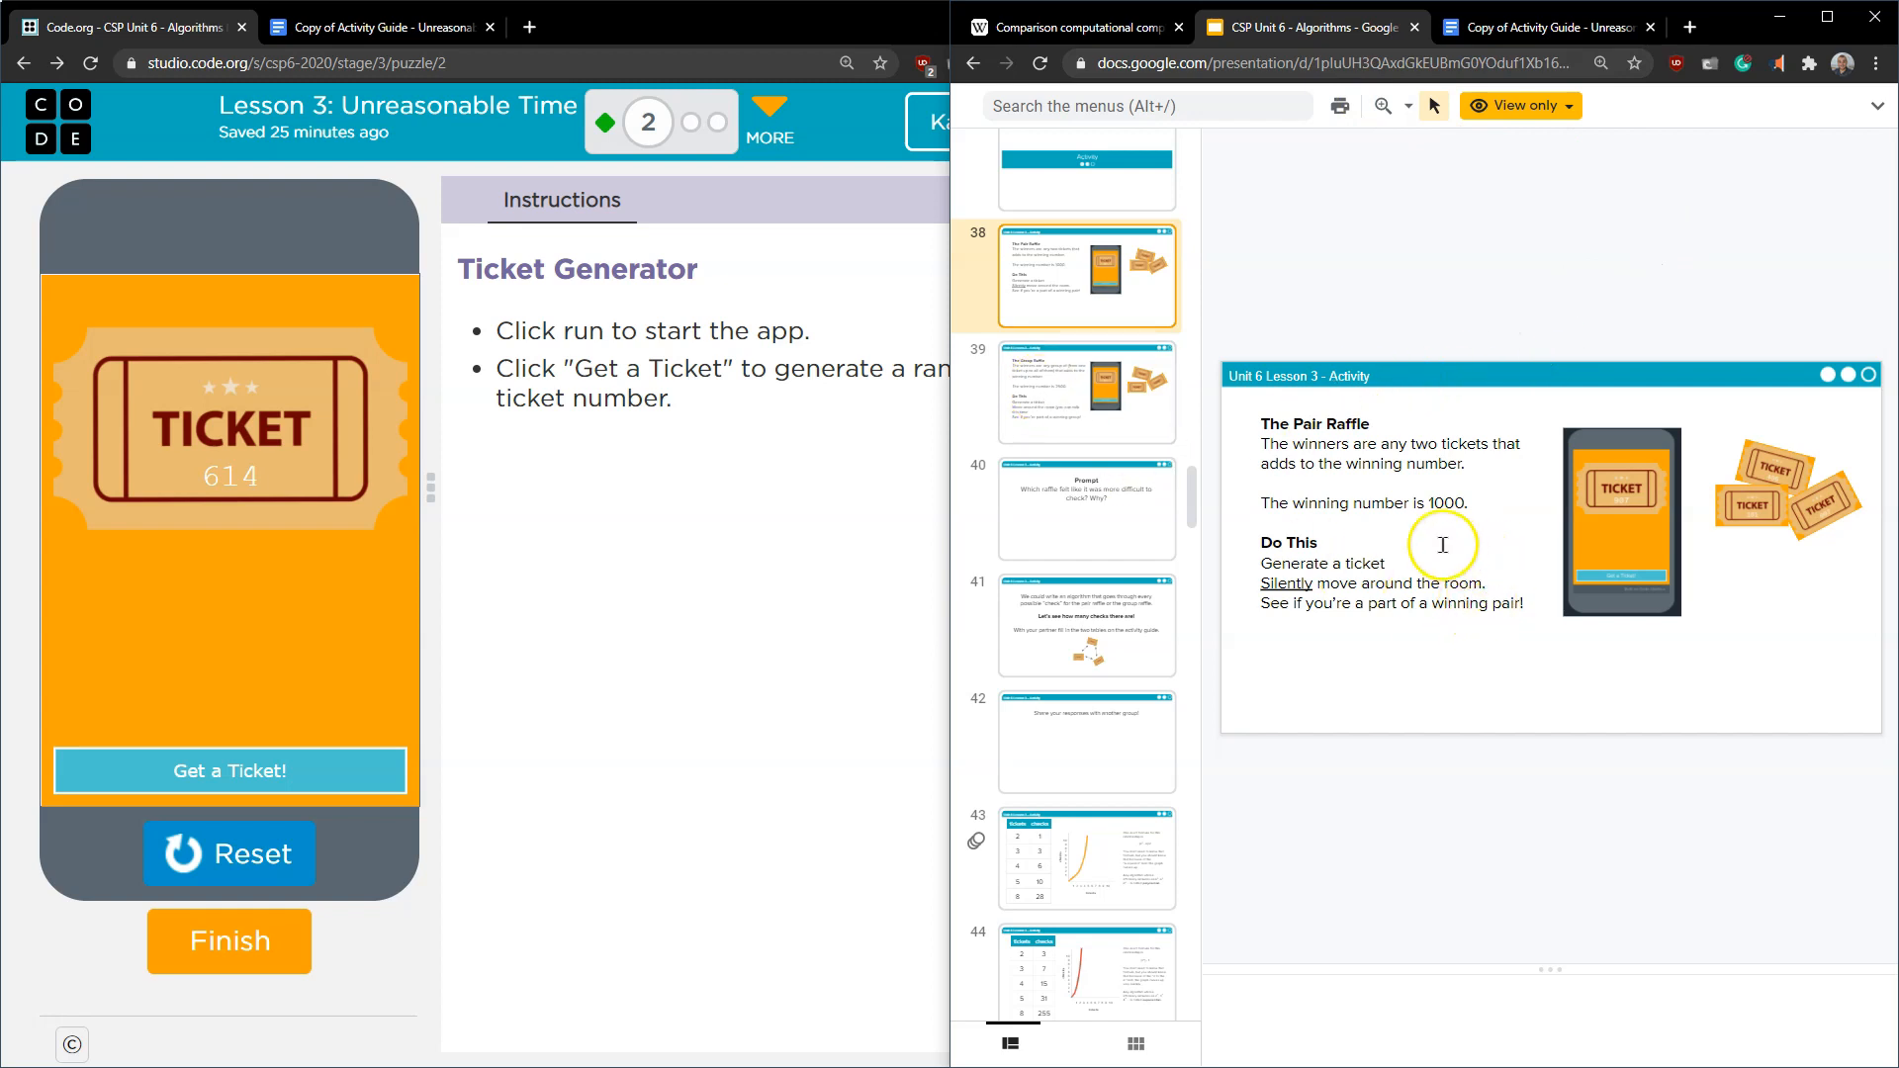
mouse_move(1417, 430)
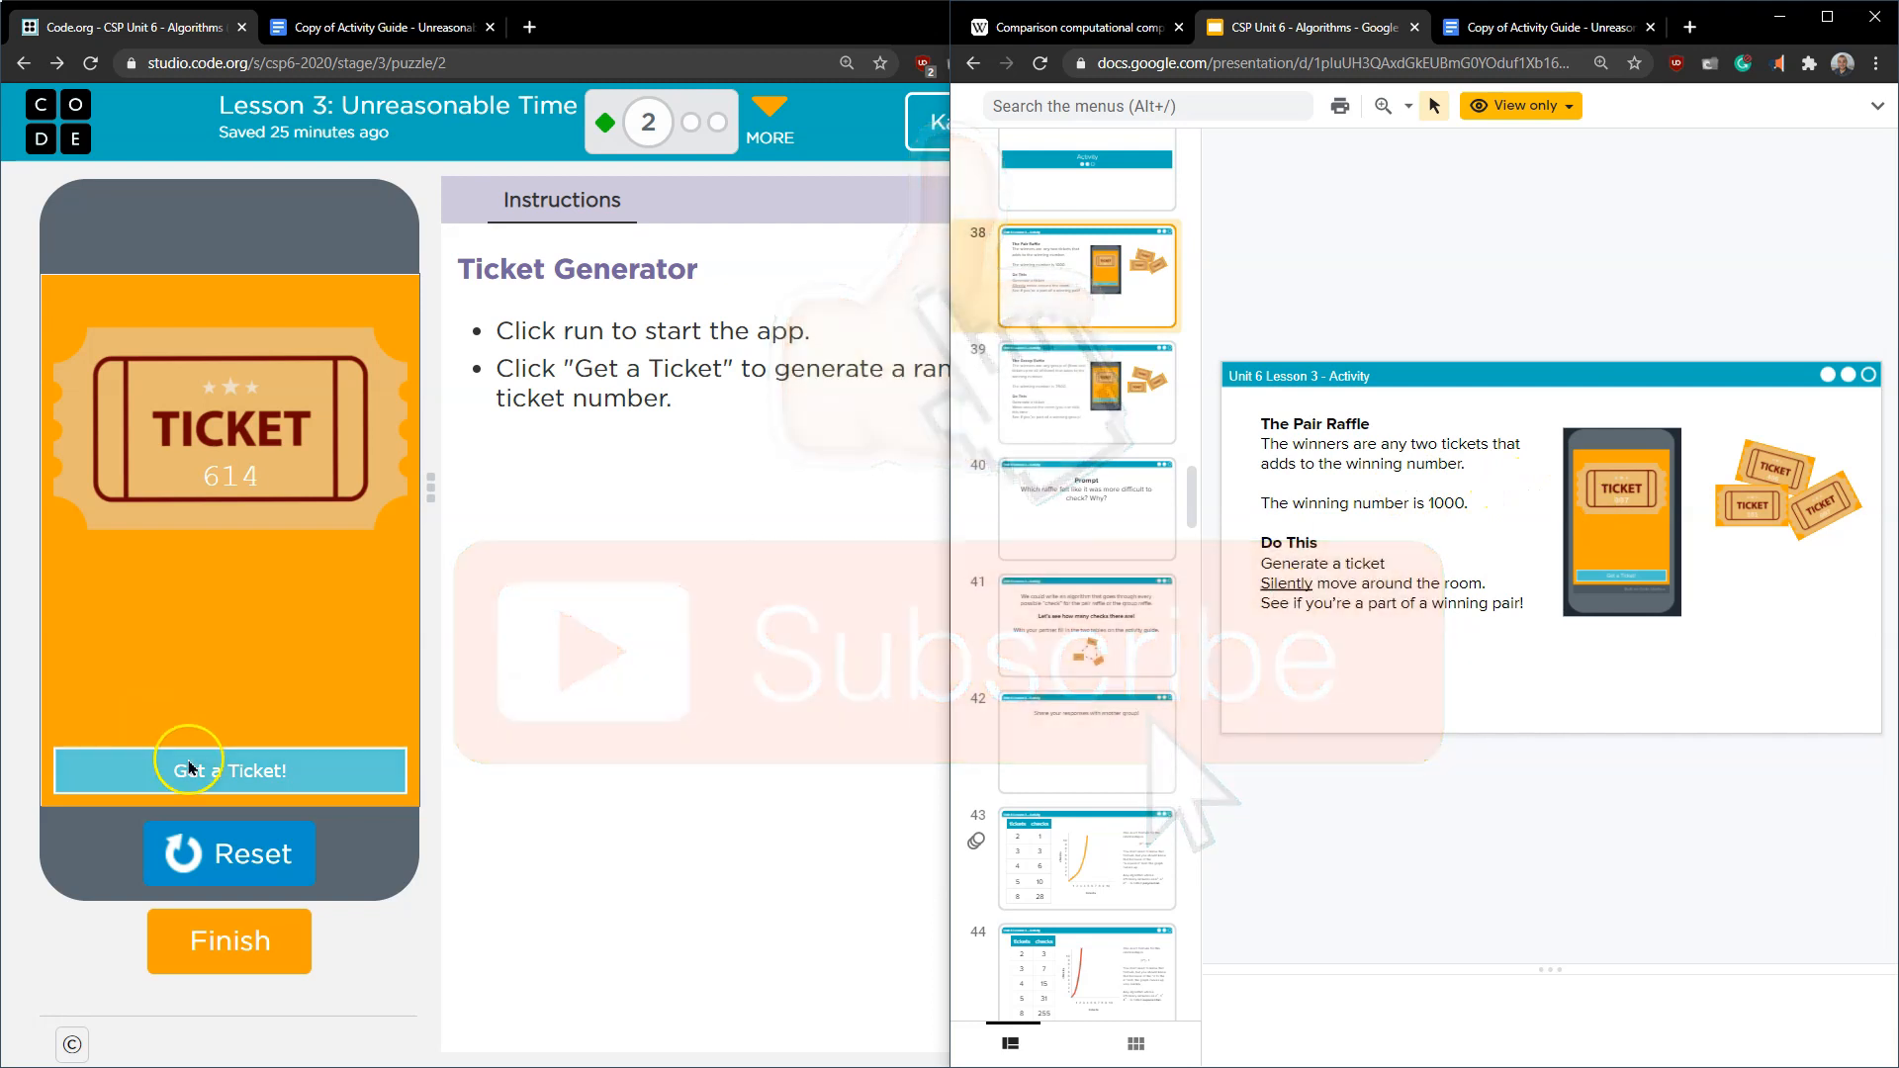
- Generate a fresh random ticket, now 287, beside the Pair Raffle slide
click(230, 770)
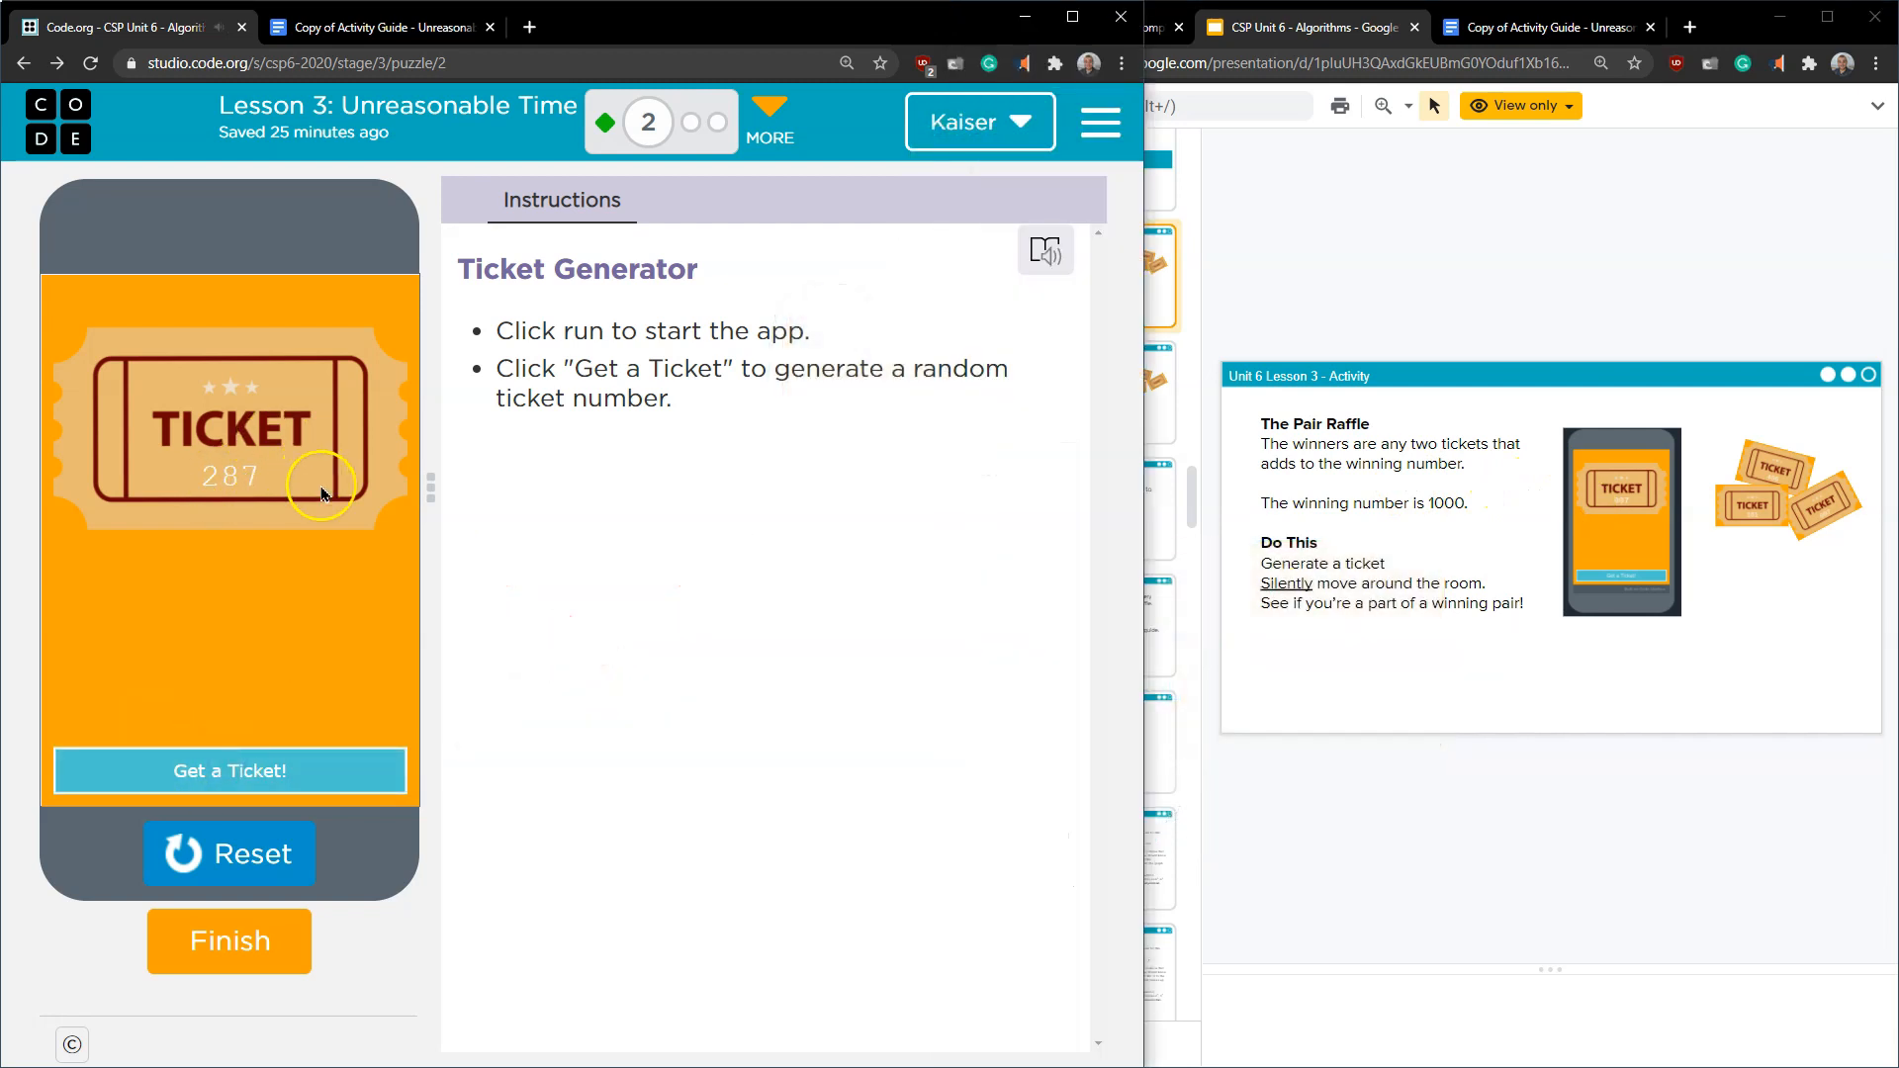
mouse_move(1632, 619)
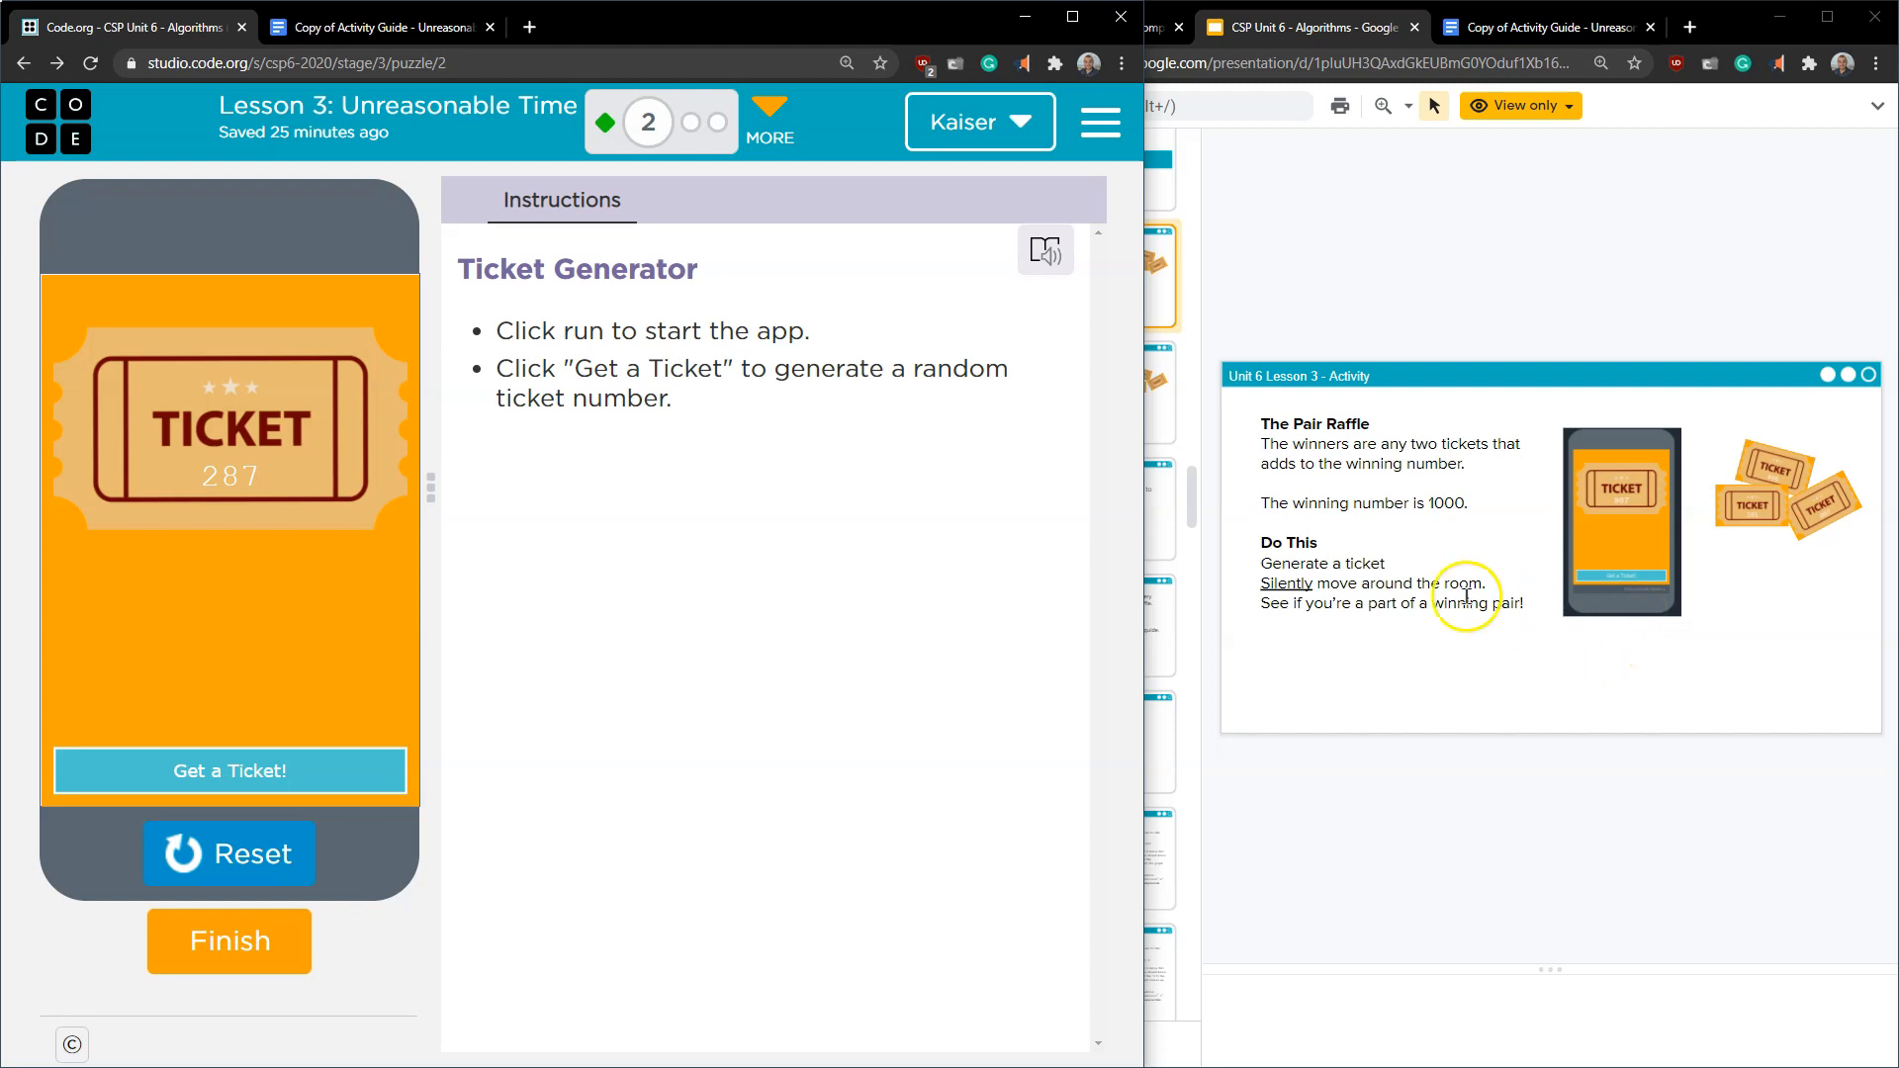
mouse_move(1288, 618)
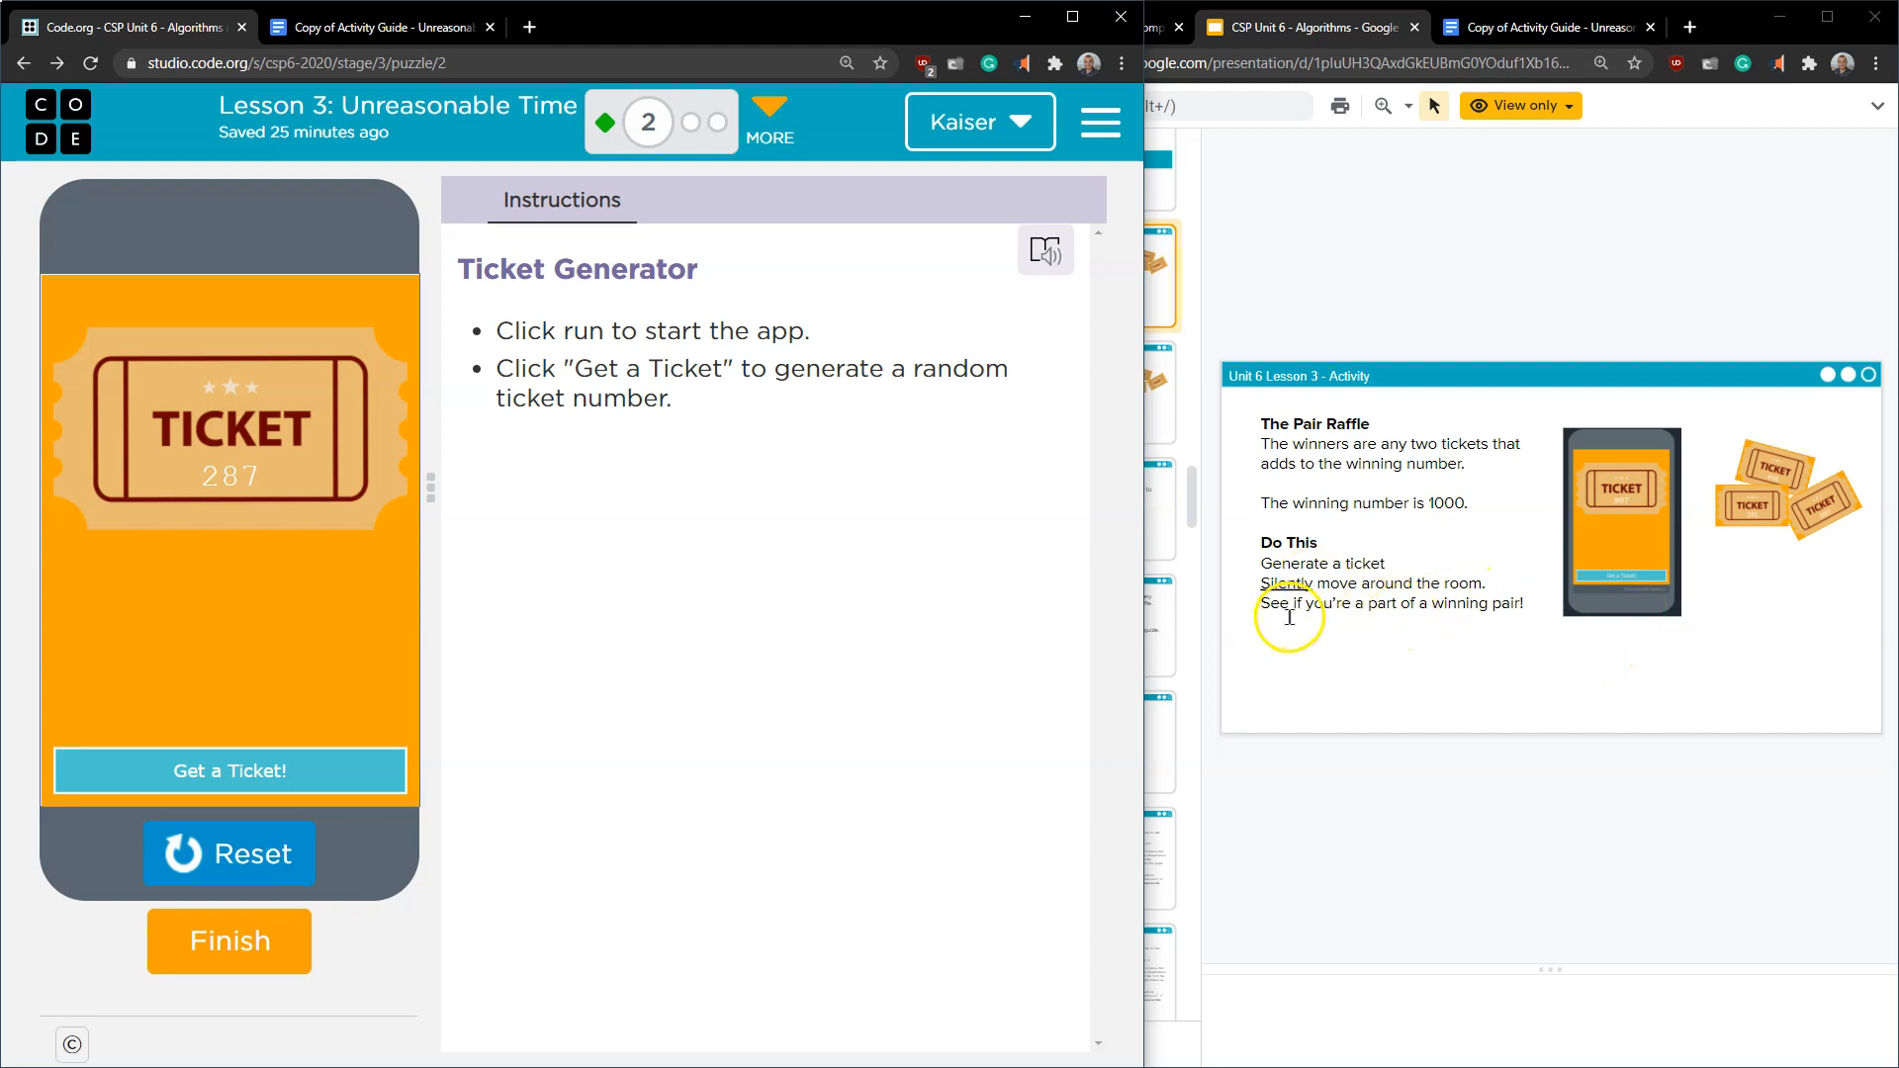
mouse_move(1391, 595)
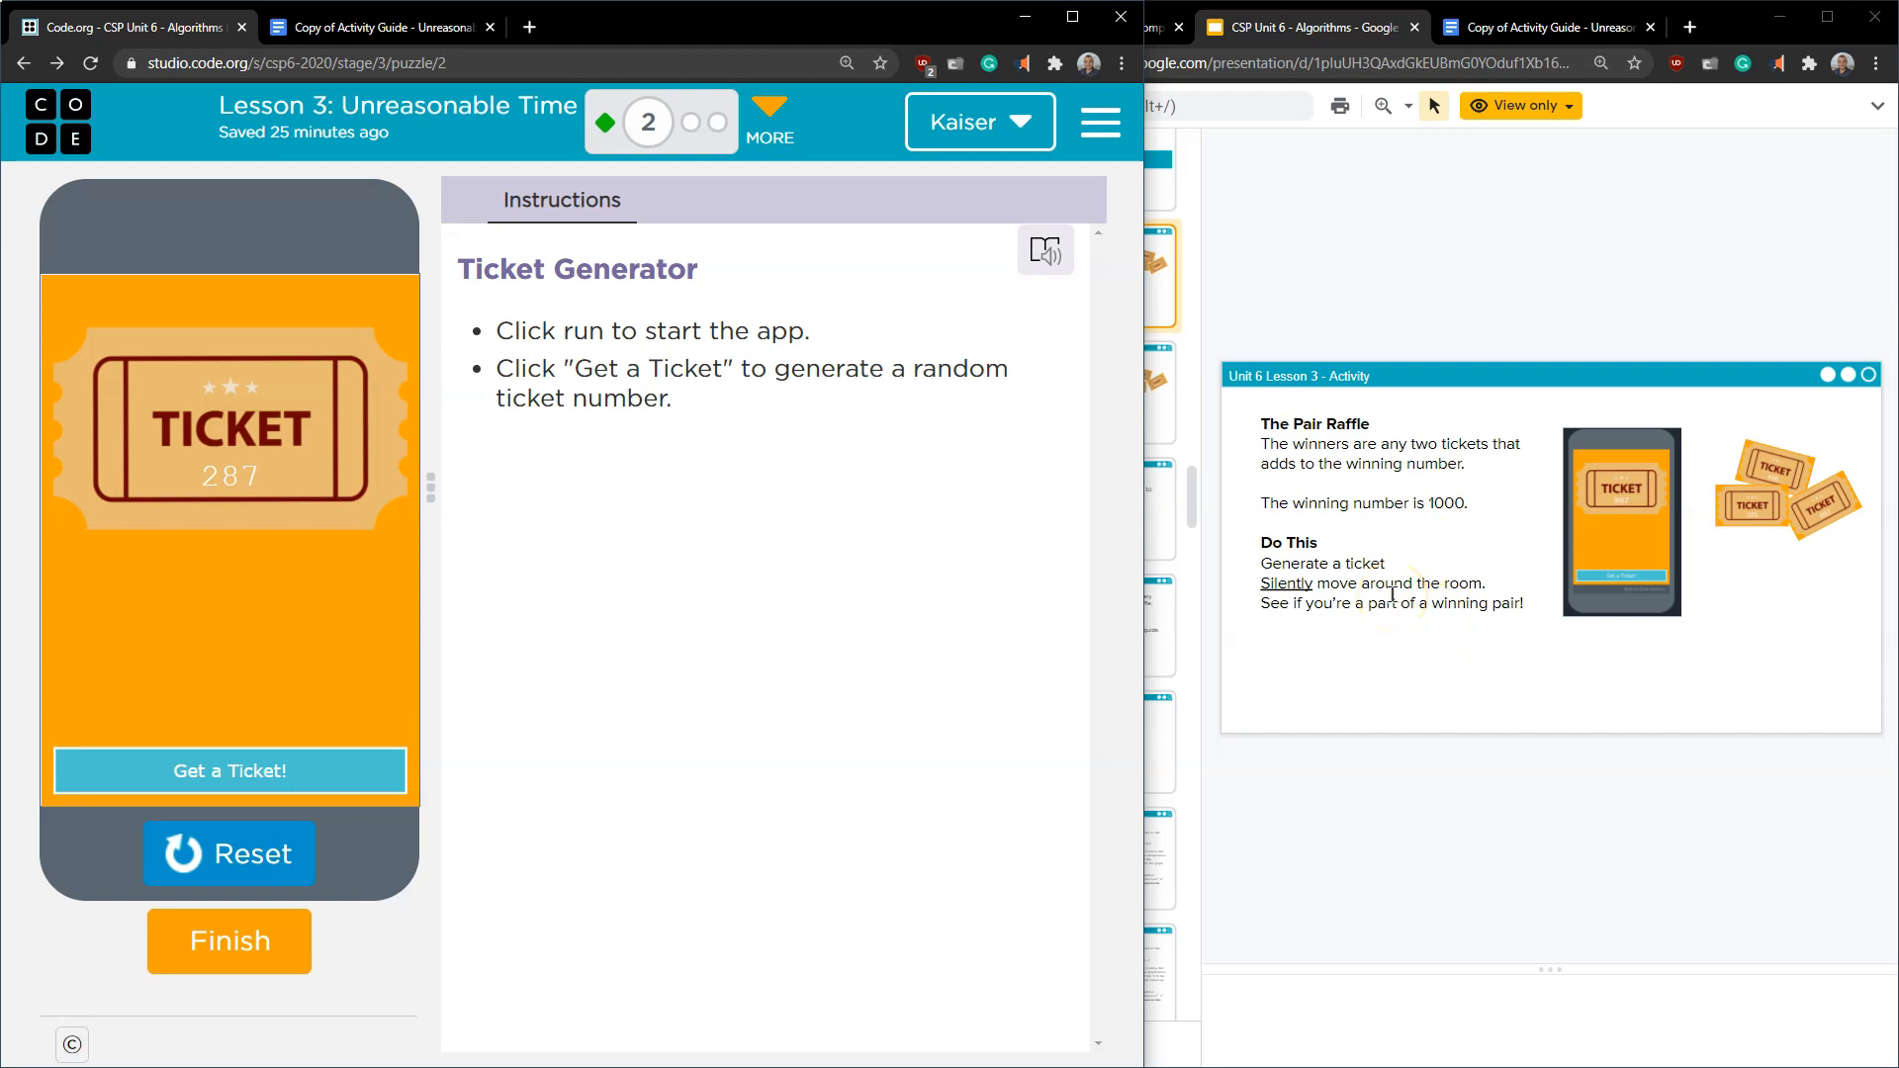
mouse_move(1573, 643)
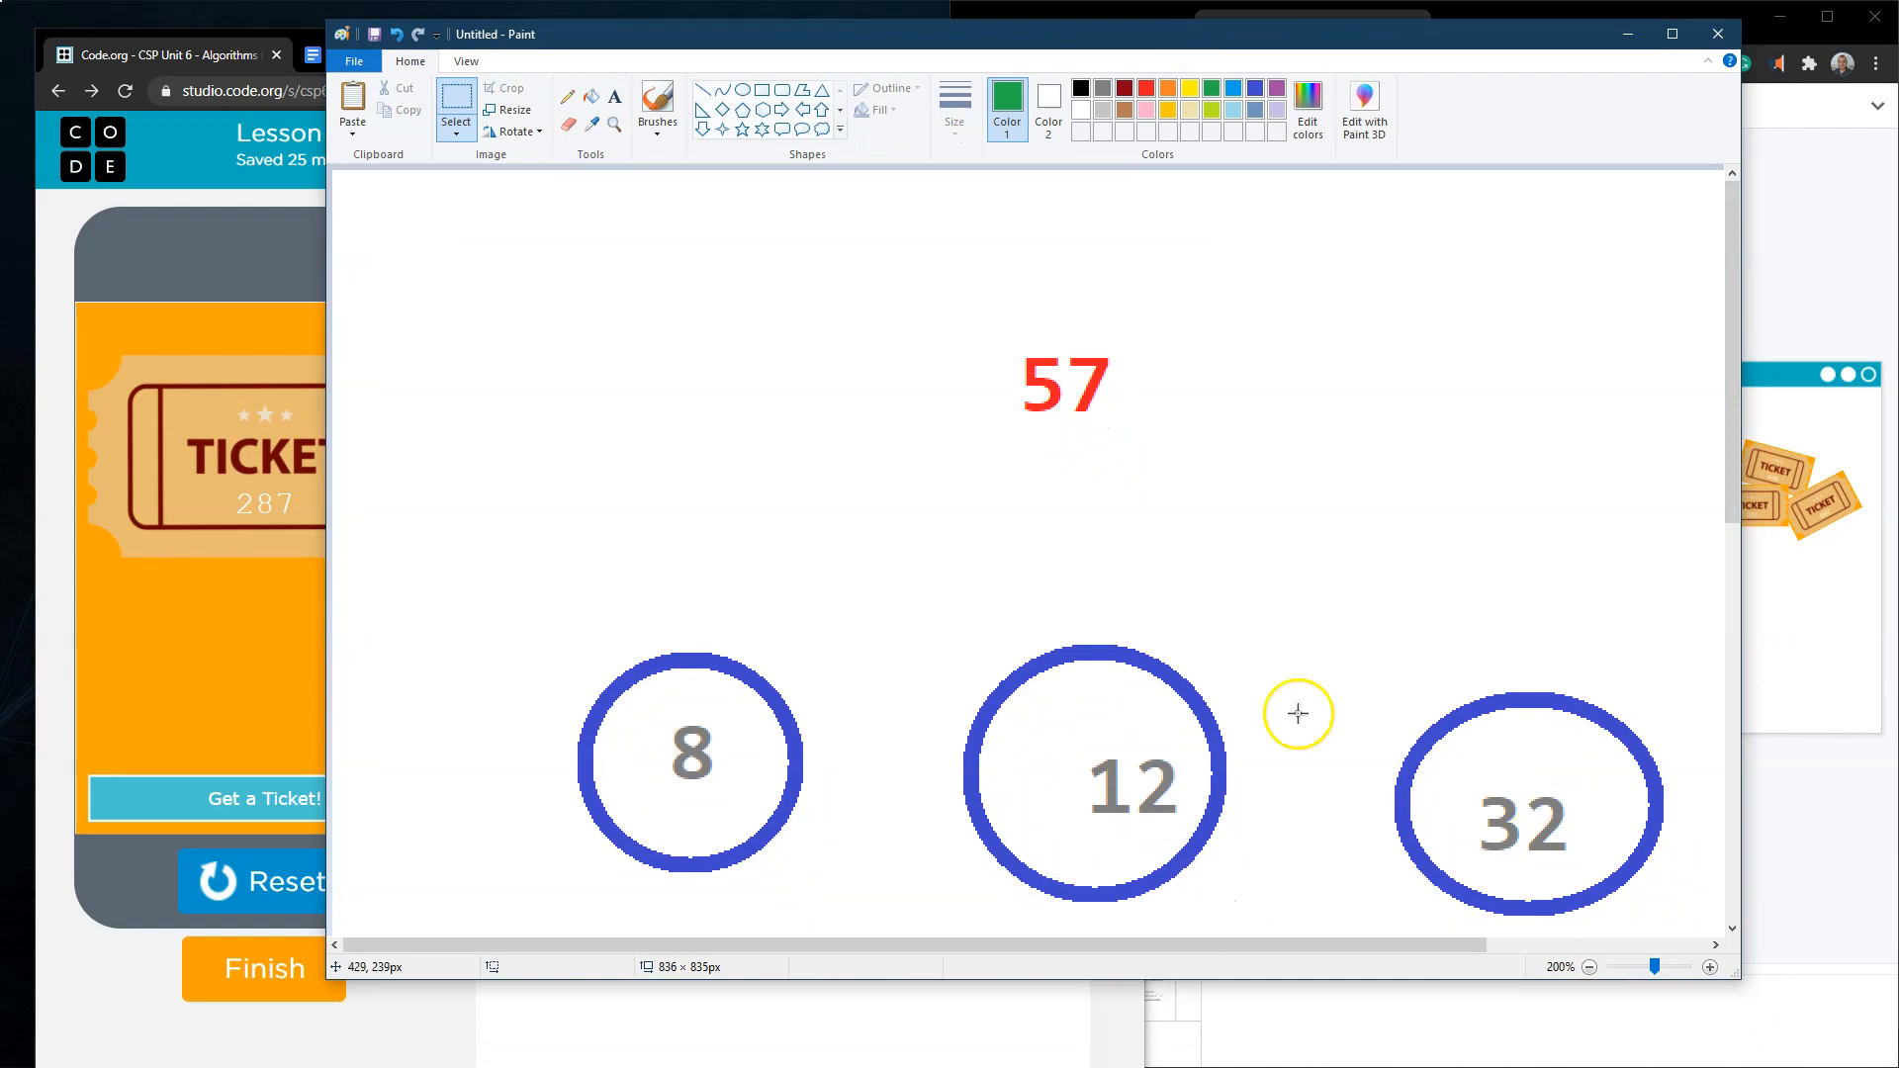
mouse_move(1144, 568)
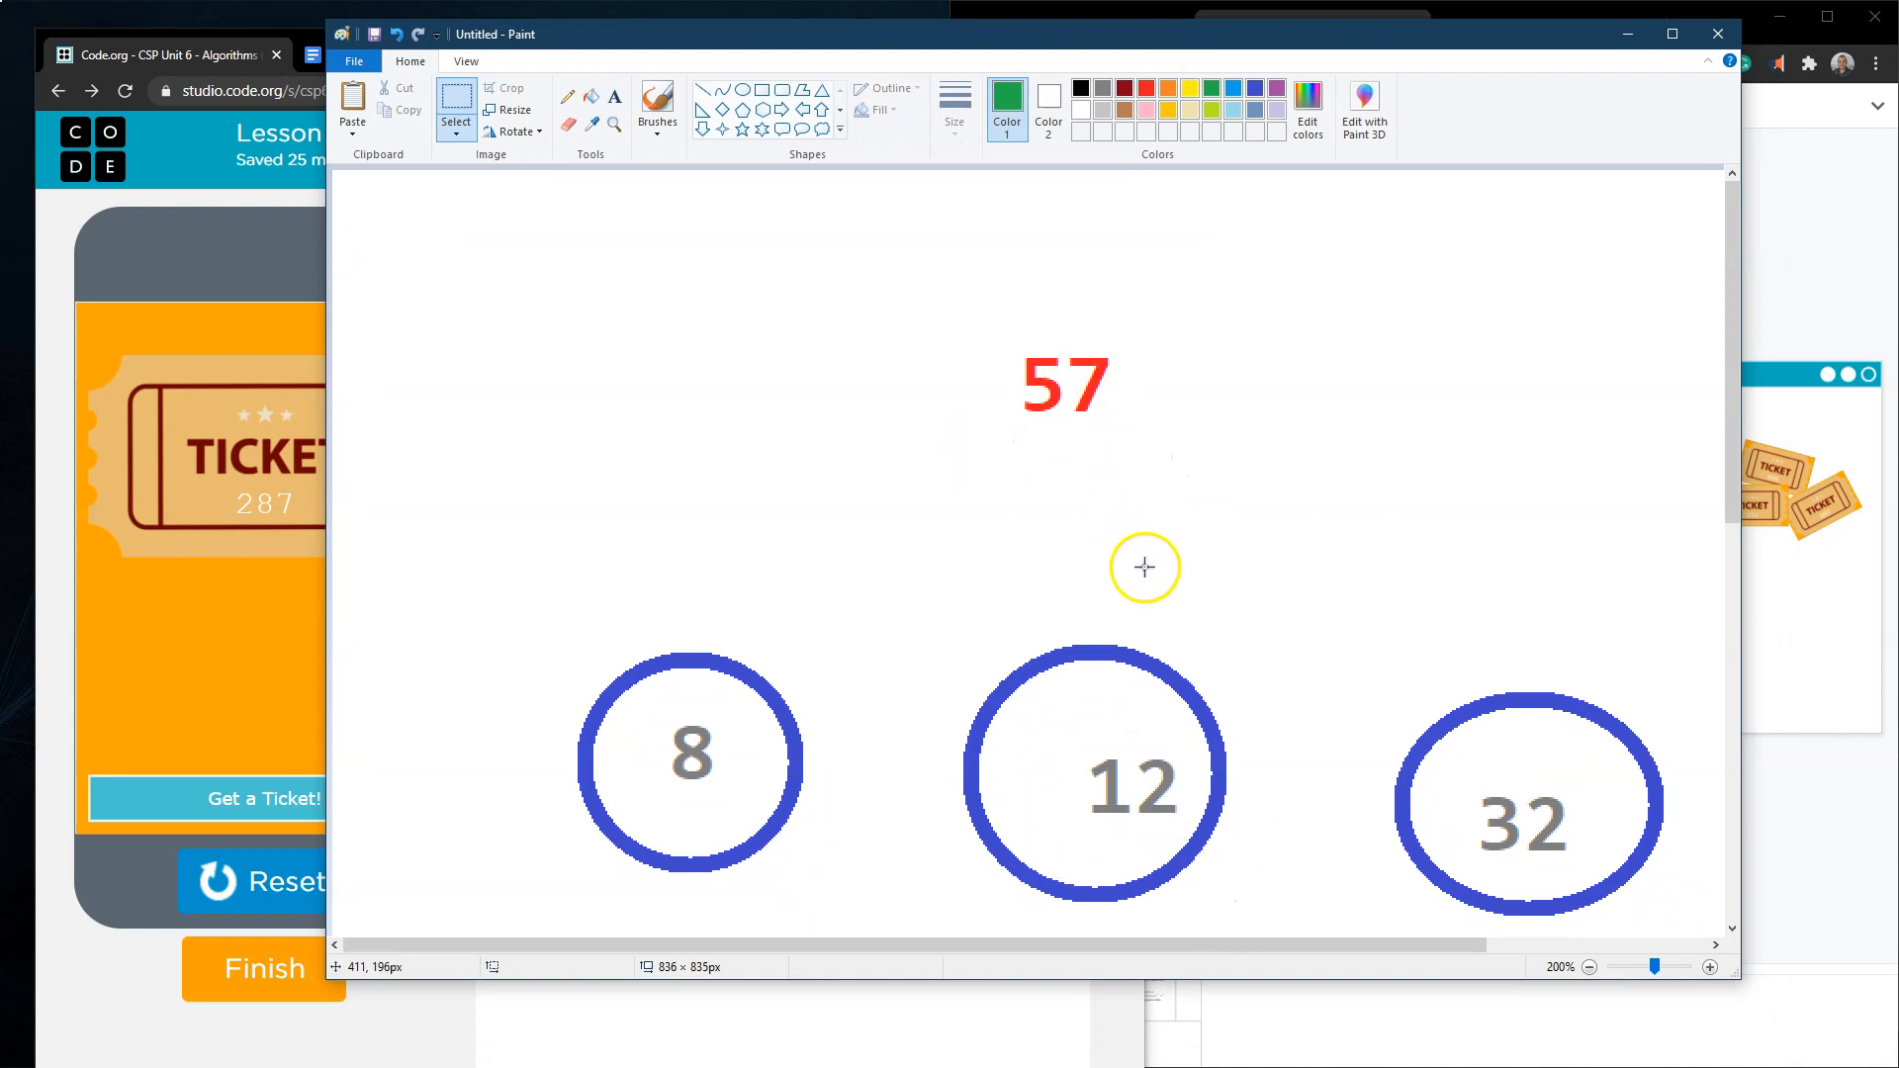
mouse_move(1006, 548)
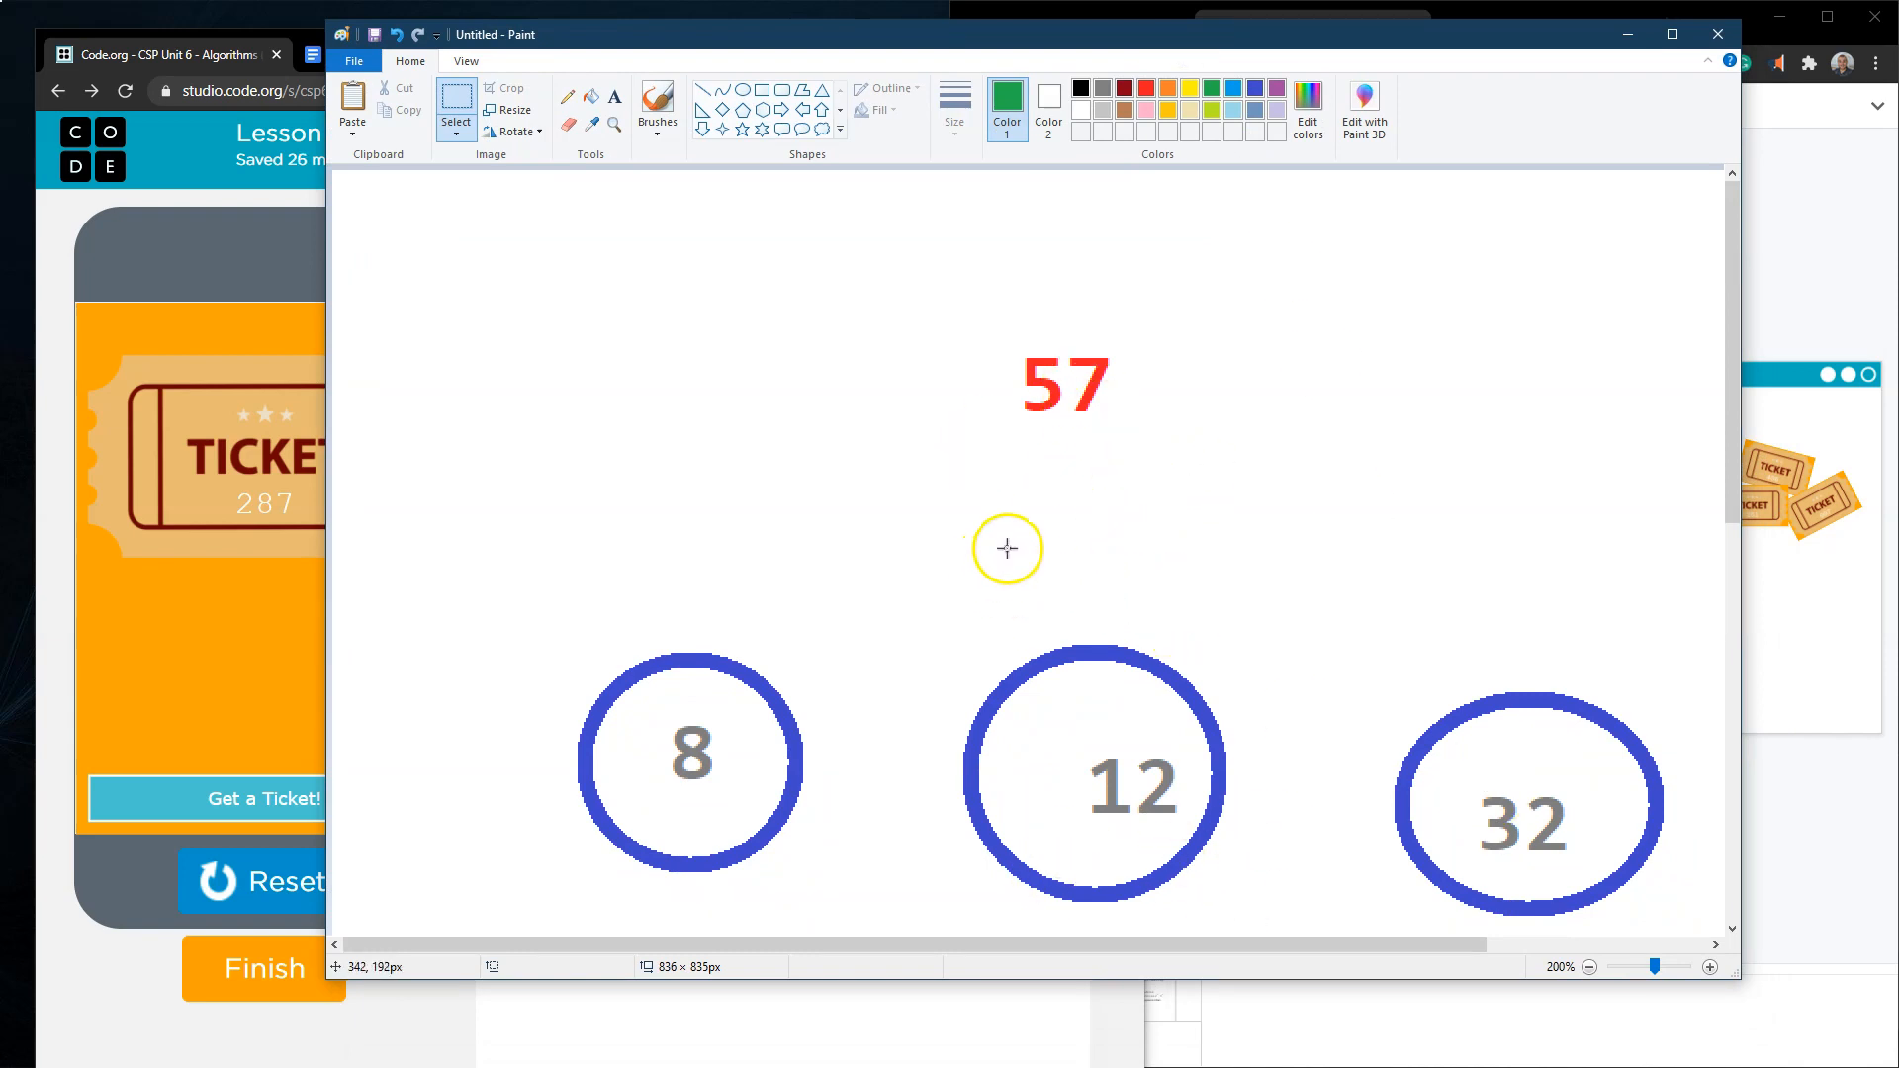
mouse_move(894, 526)
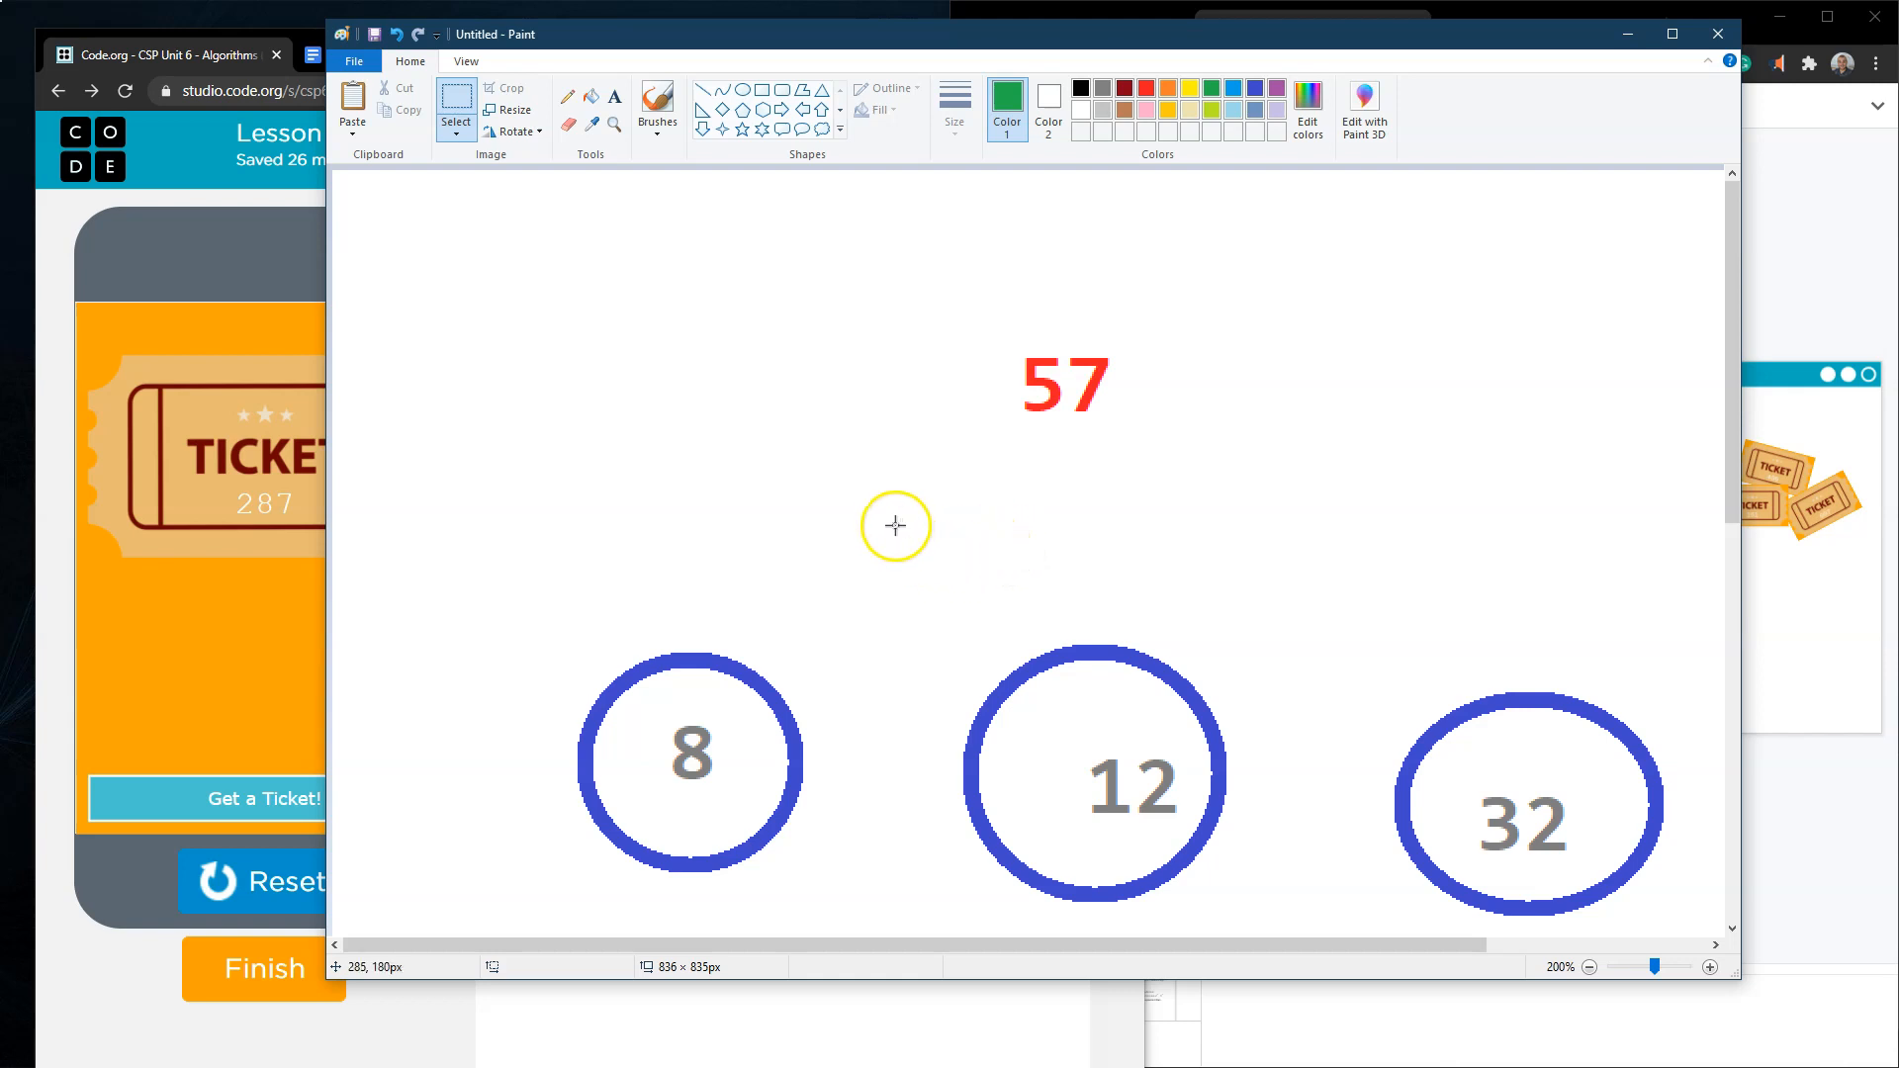
mouse_move(878, 483)
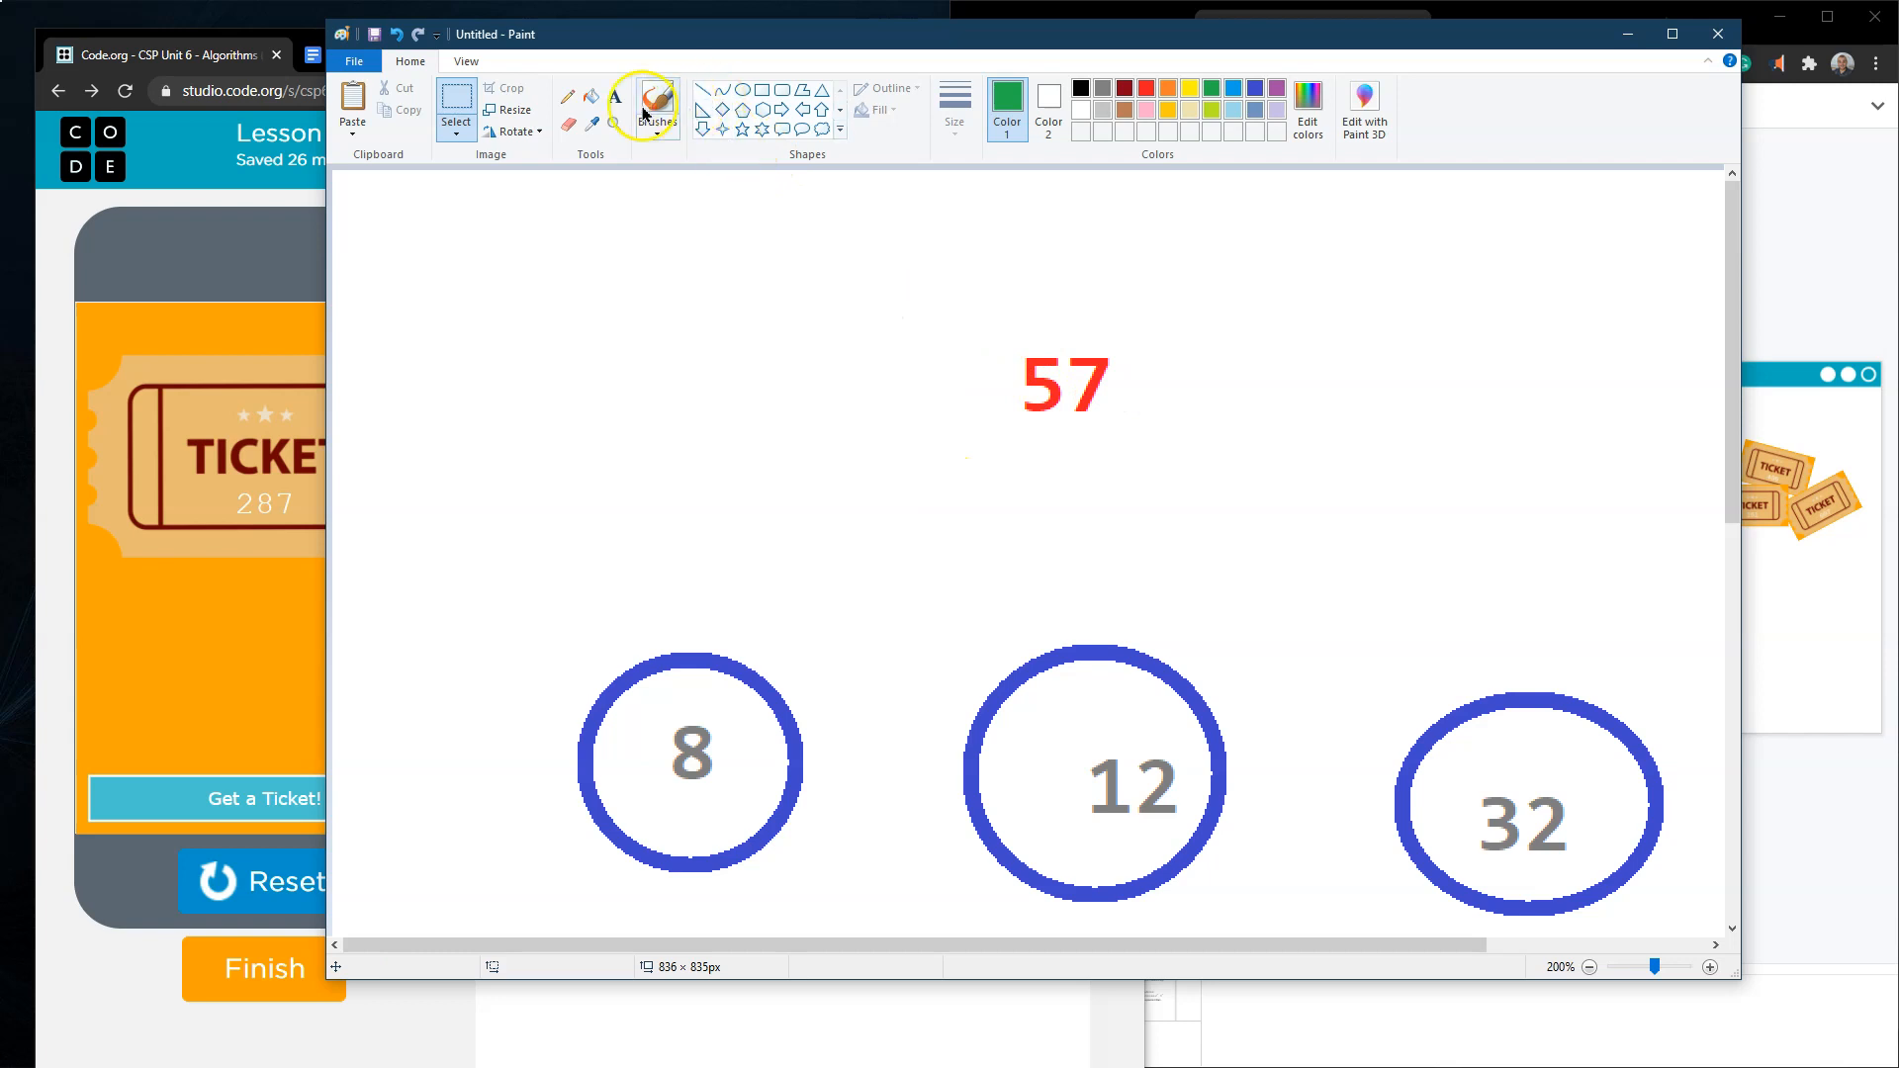
mouse_move(1109, 87)
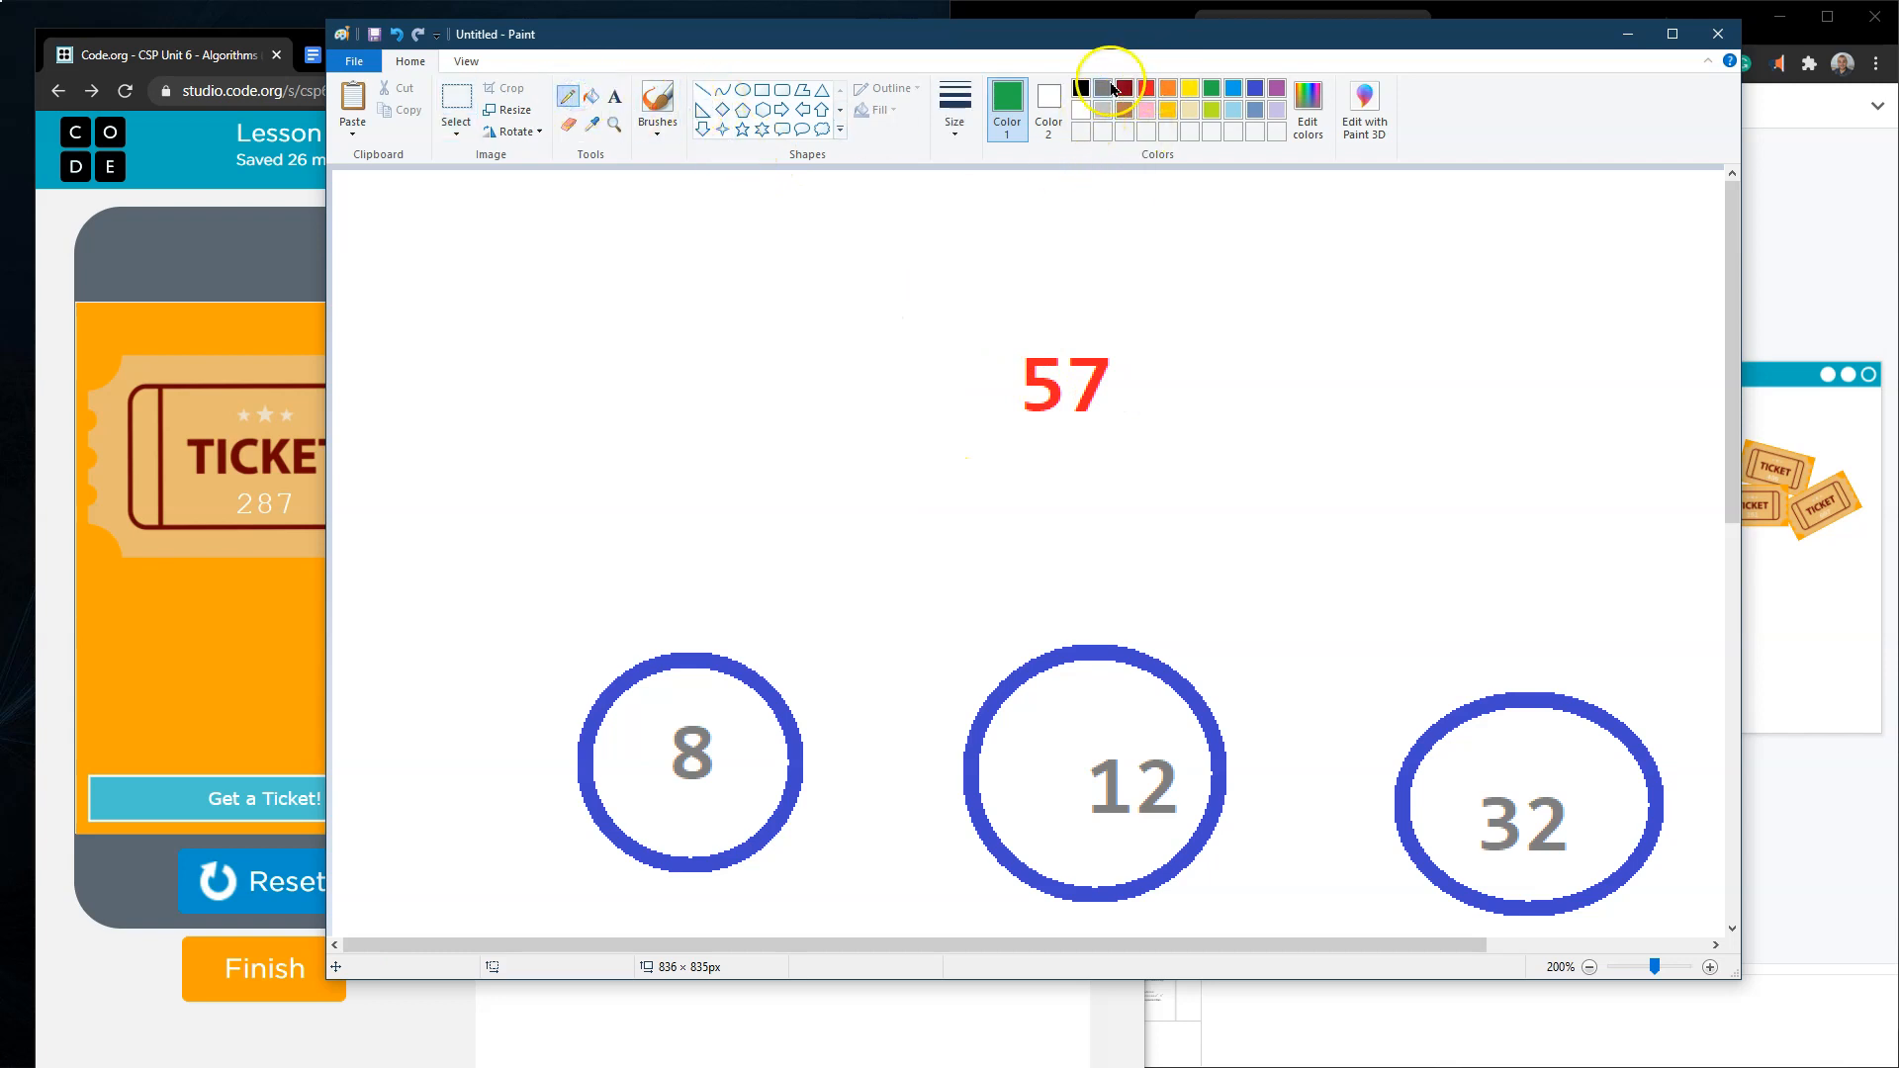
- Draw pairing arcs between 8, 12 and 32 under the 57 target, switching to orange for the next pair
click(954, 109)
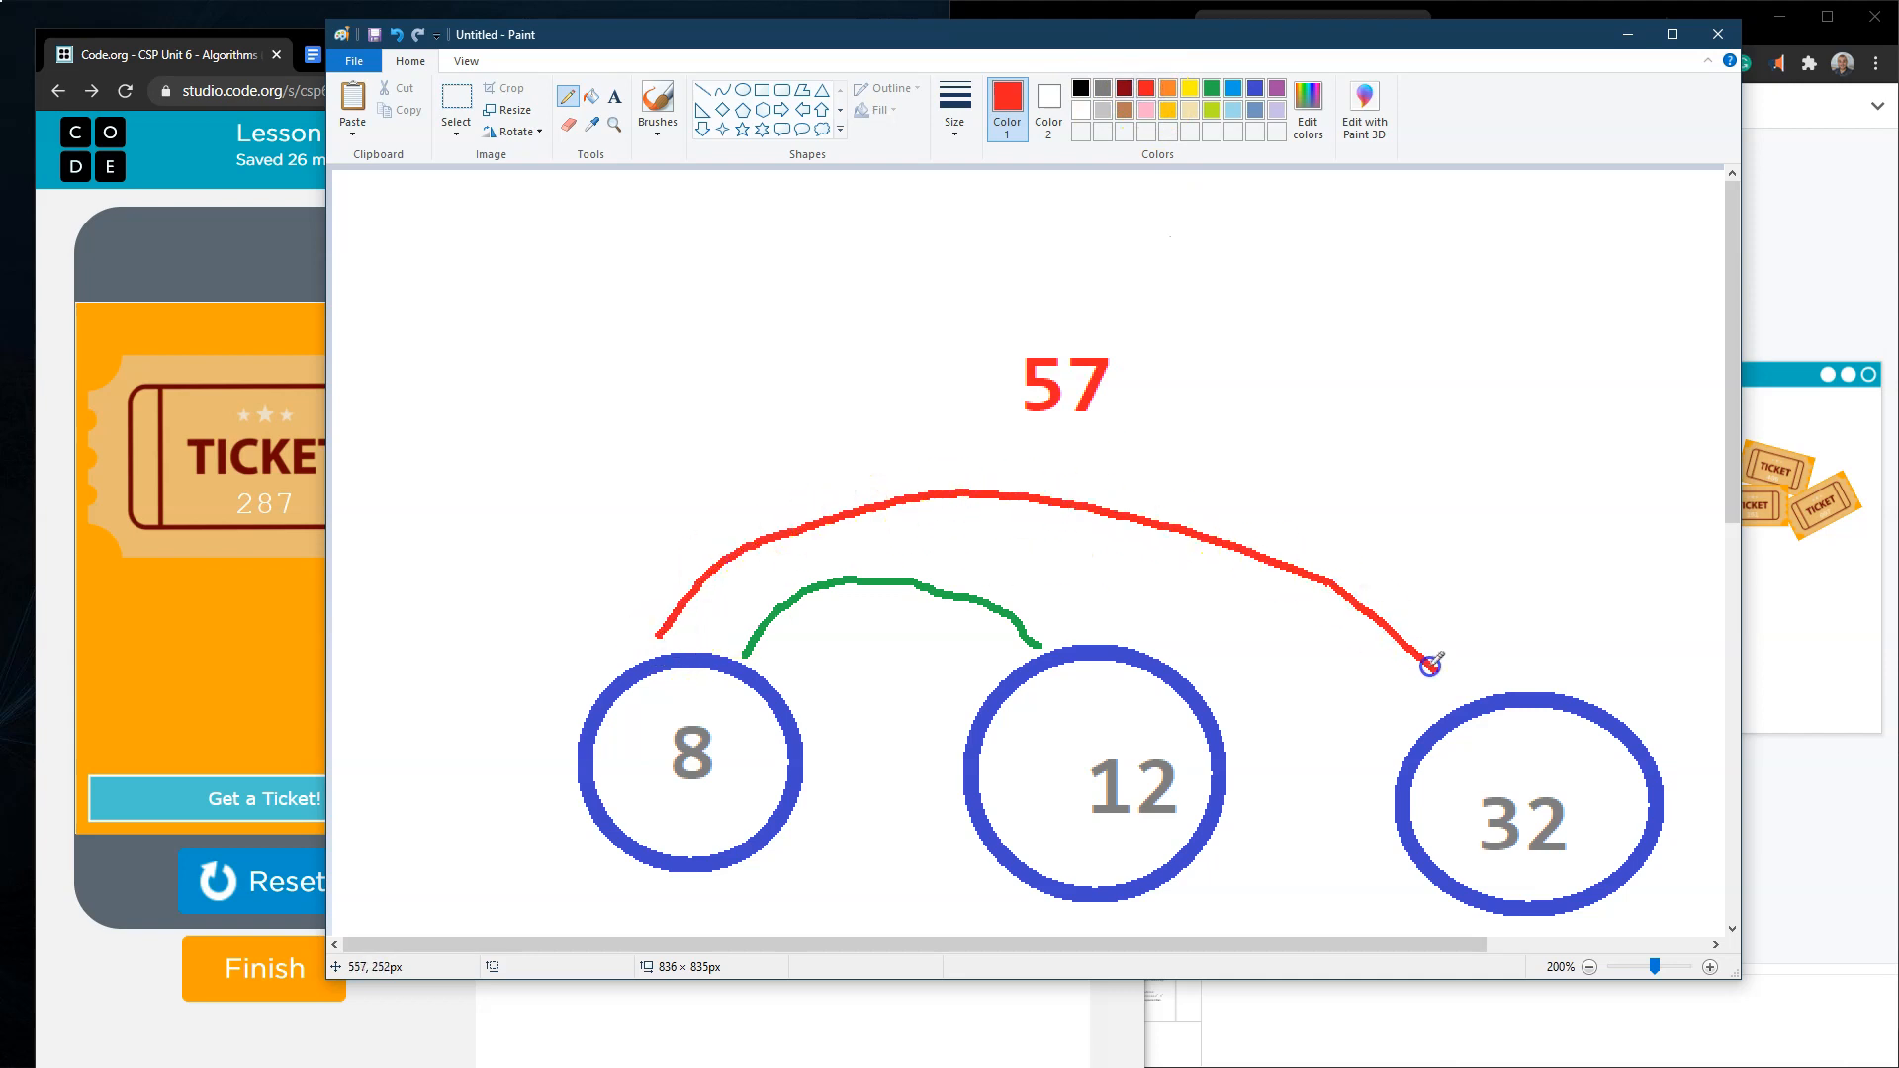
mouse_move(1436, 647)
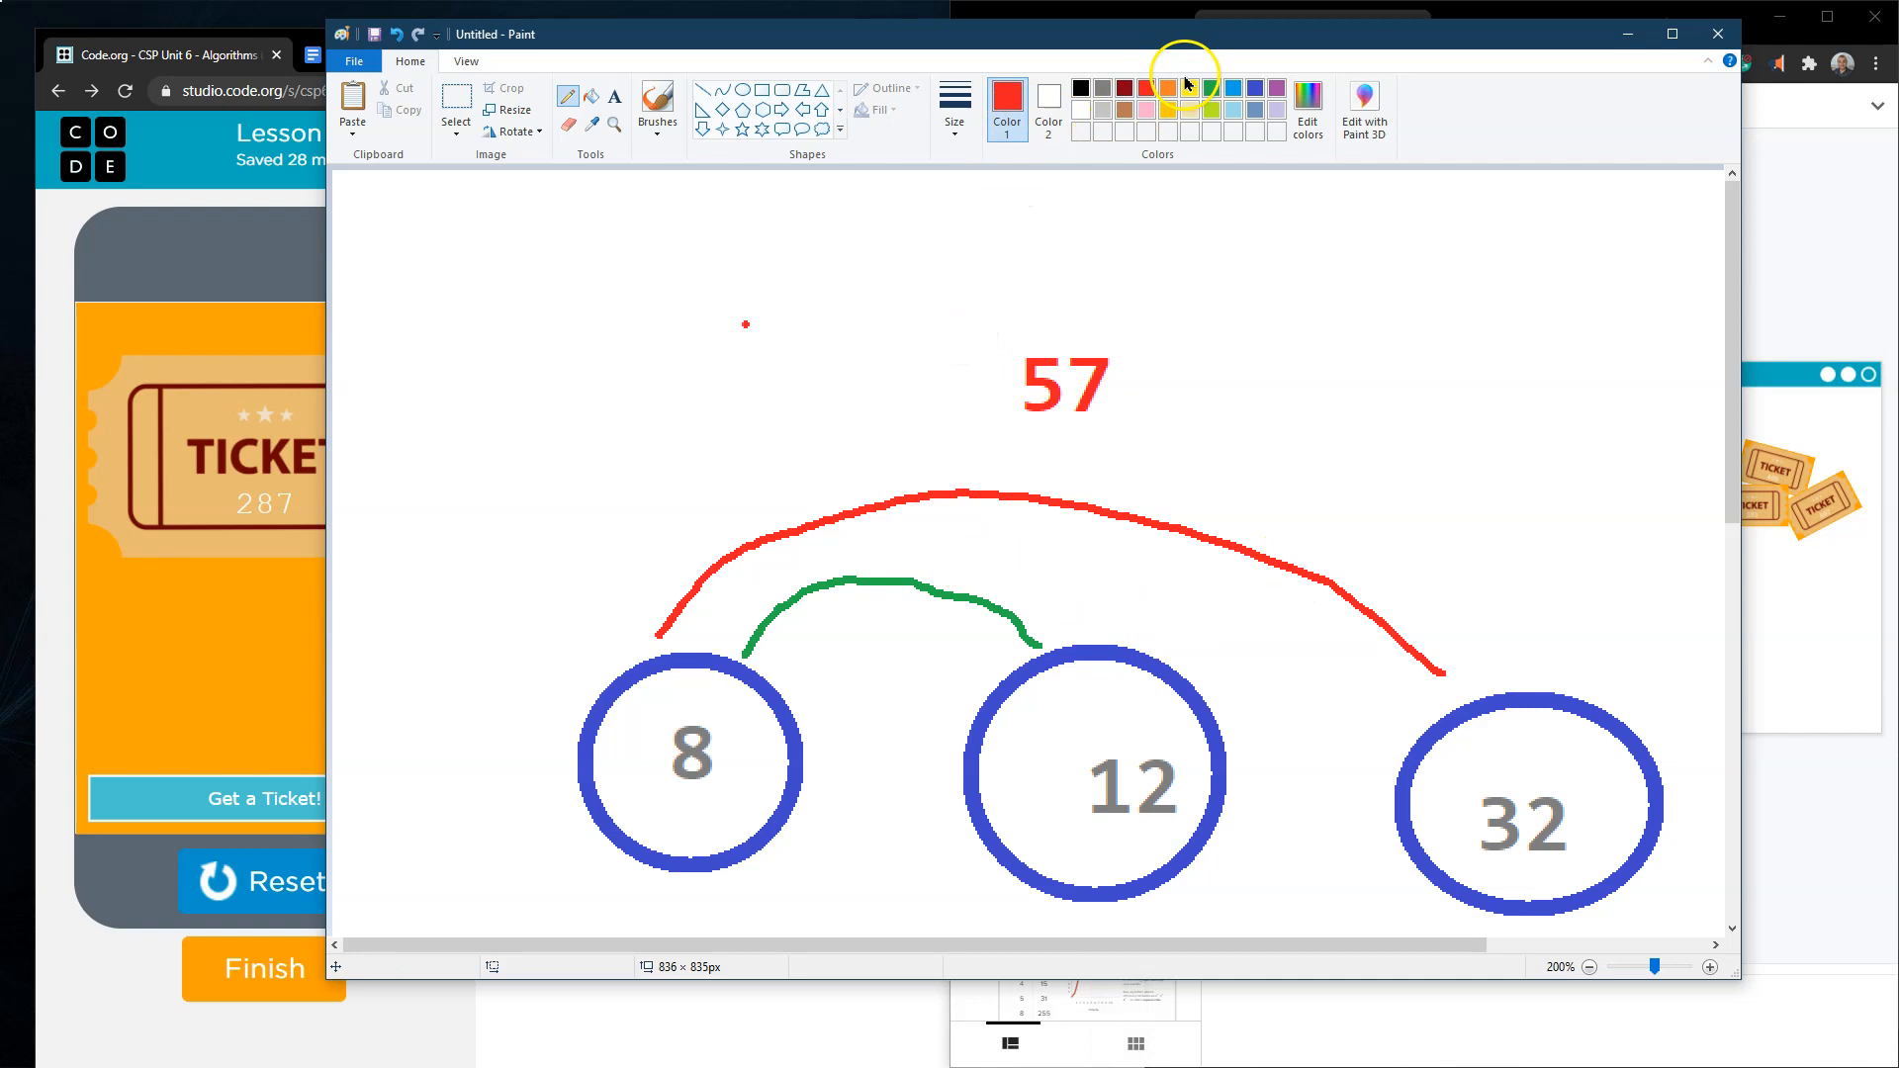
click(1167, 87)
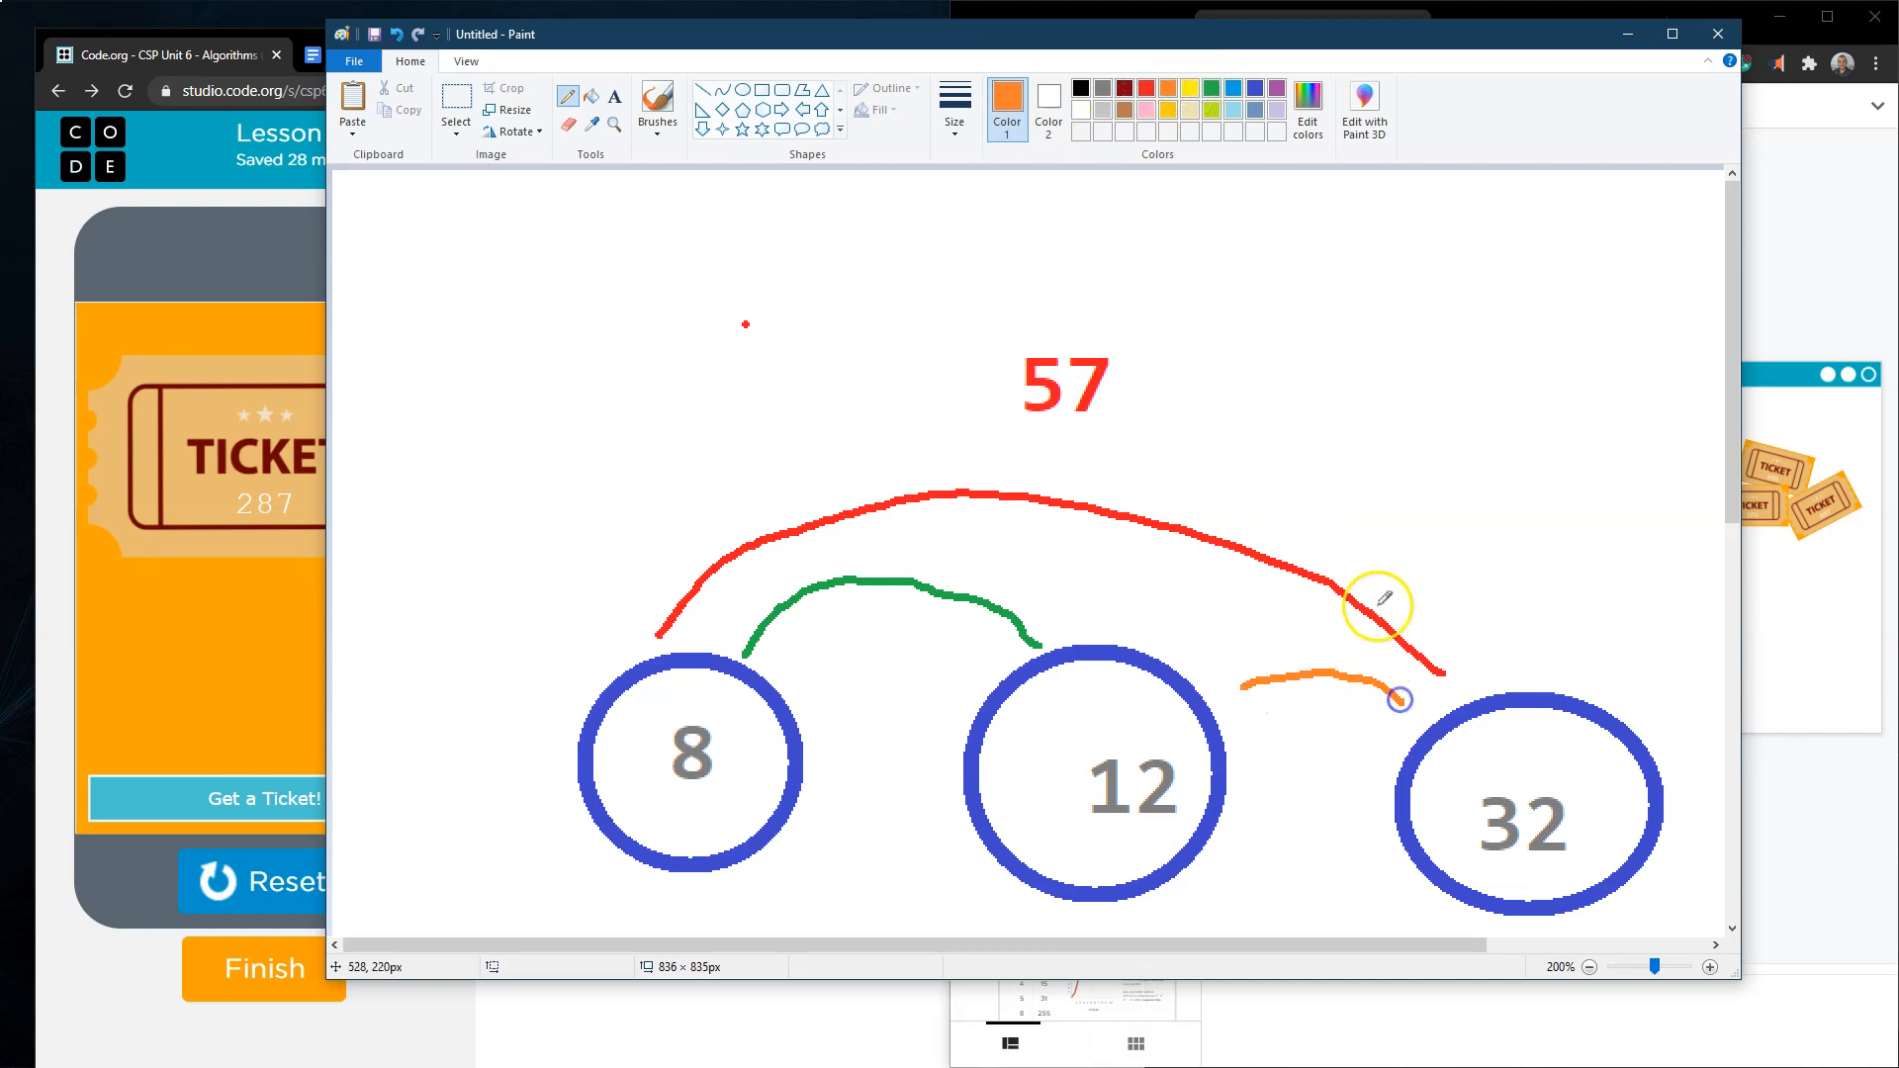
mouse_move(1329, 390)
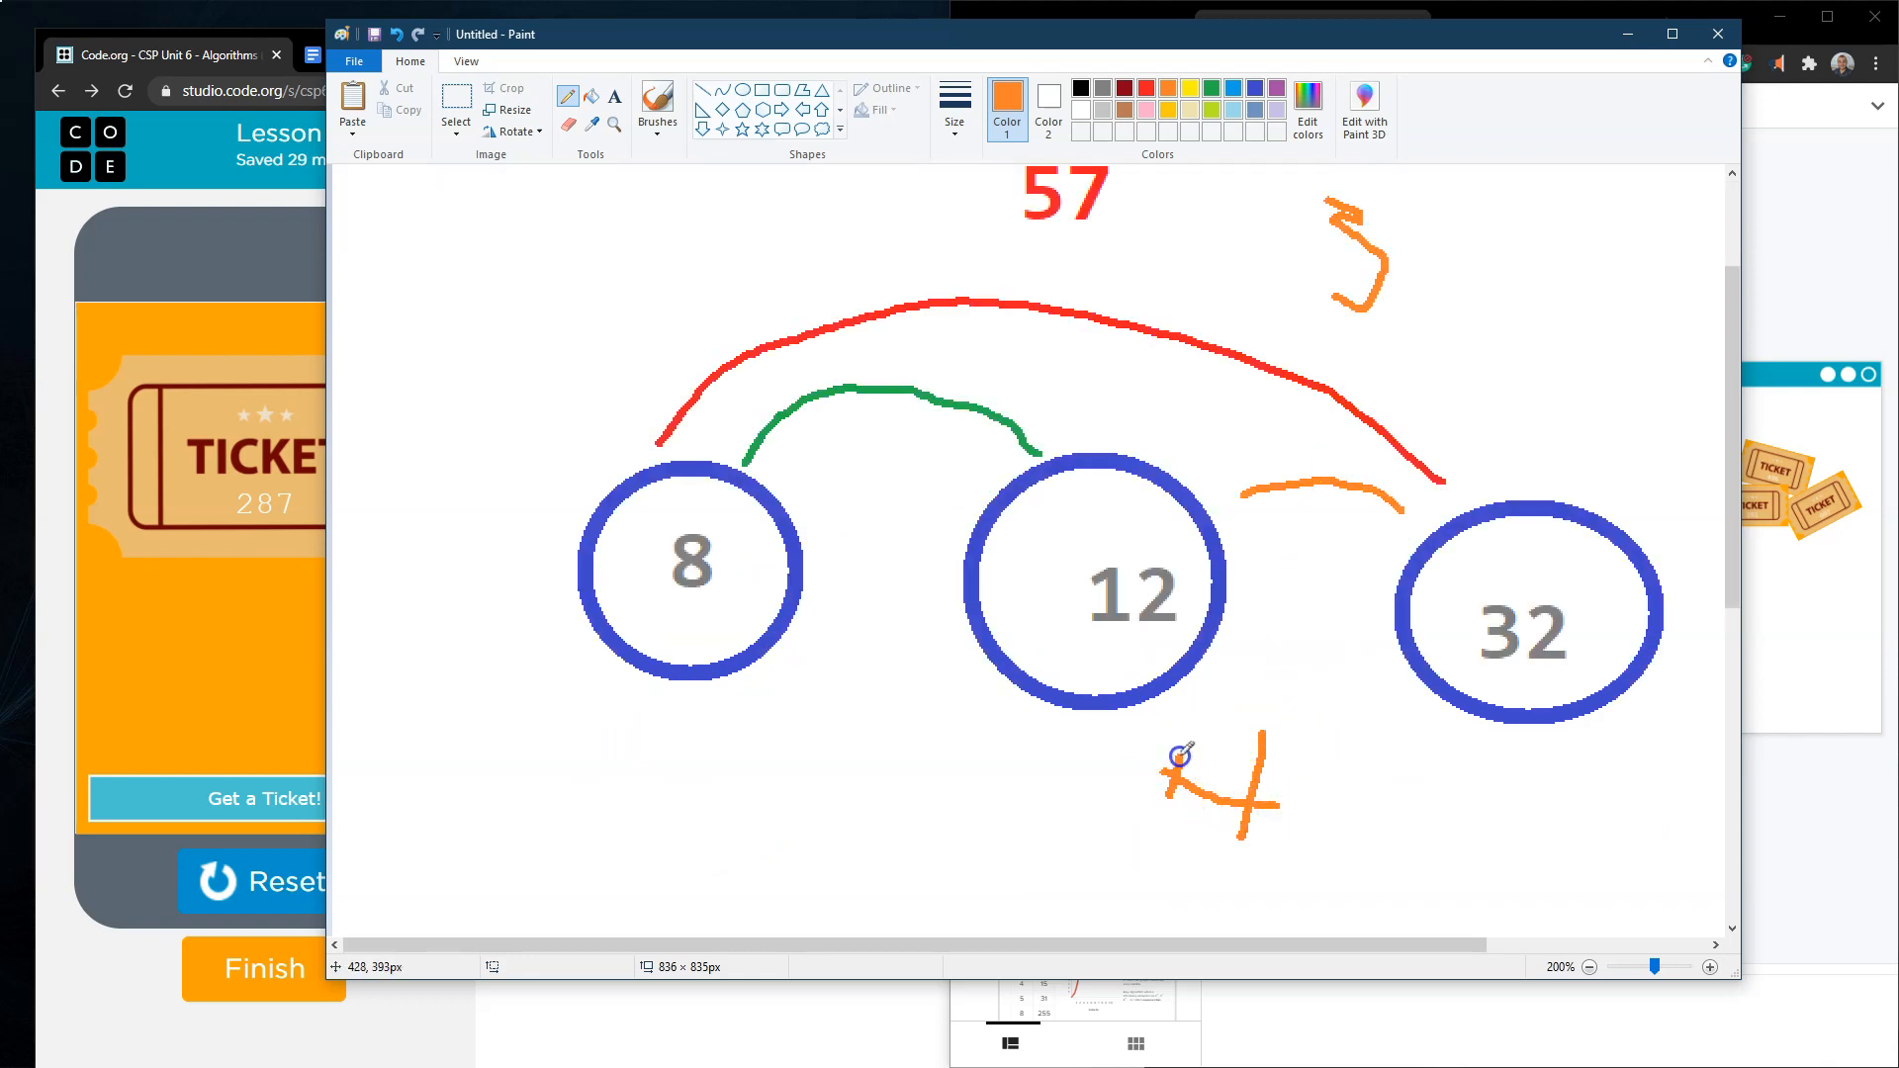
mouse_move(1139, 101)
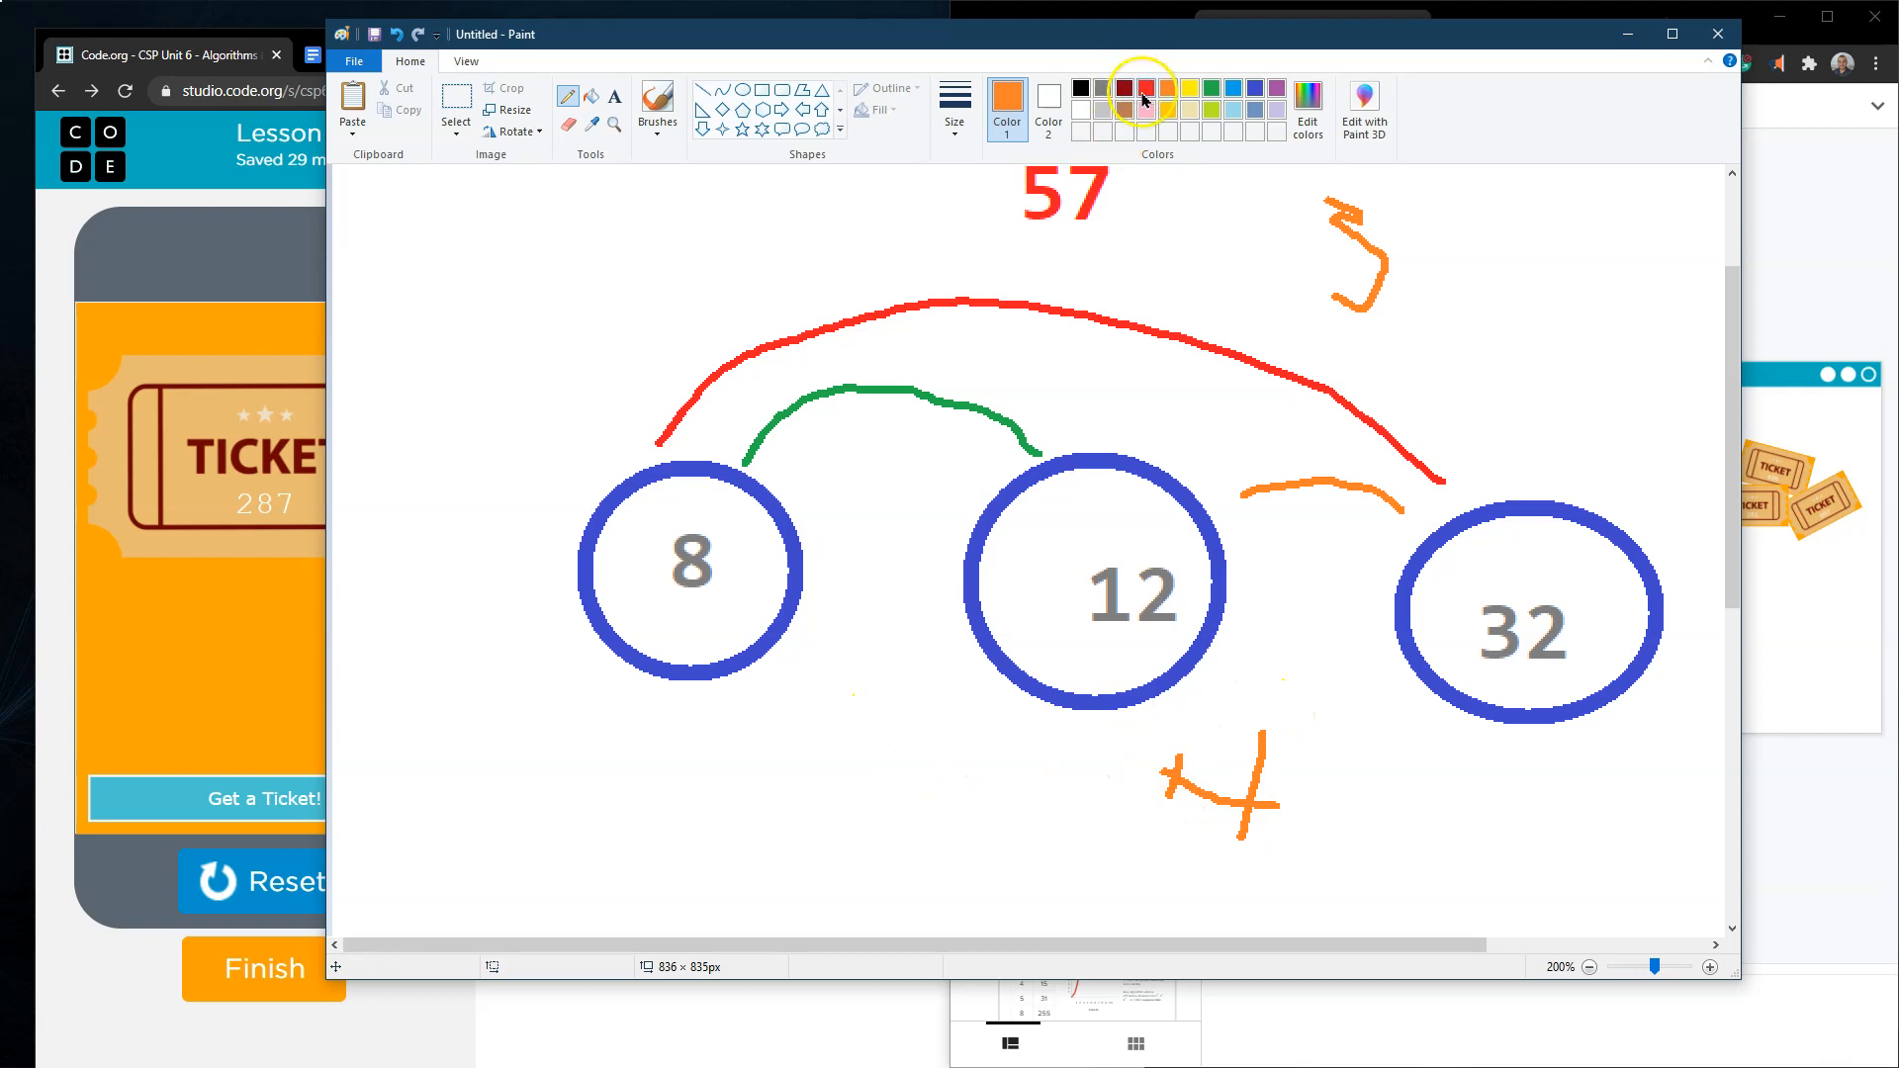
- Draw grey curves from 8, 12 and 32 meeting at an orange cross below the 57
click(1080, 87)
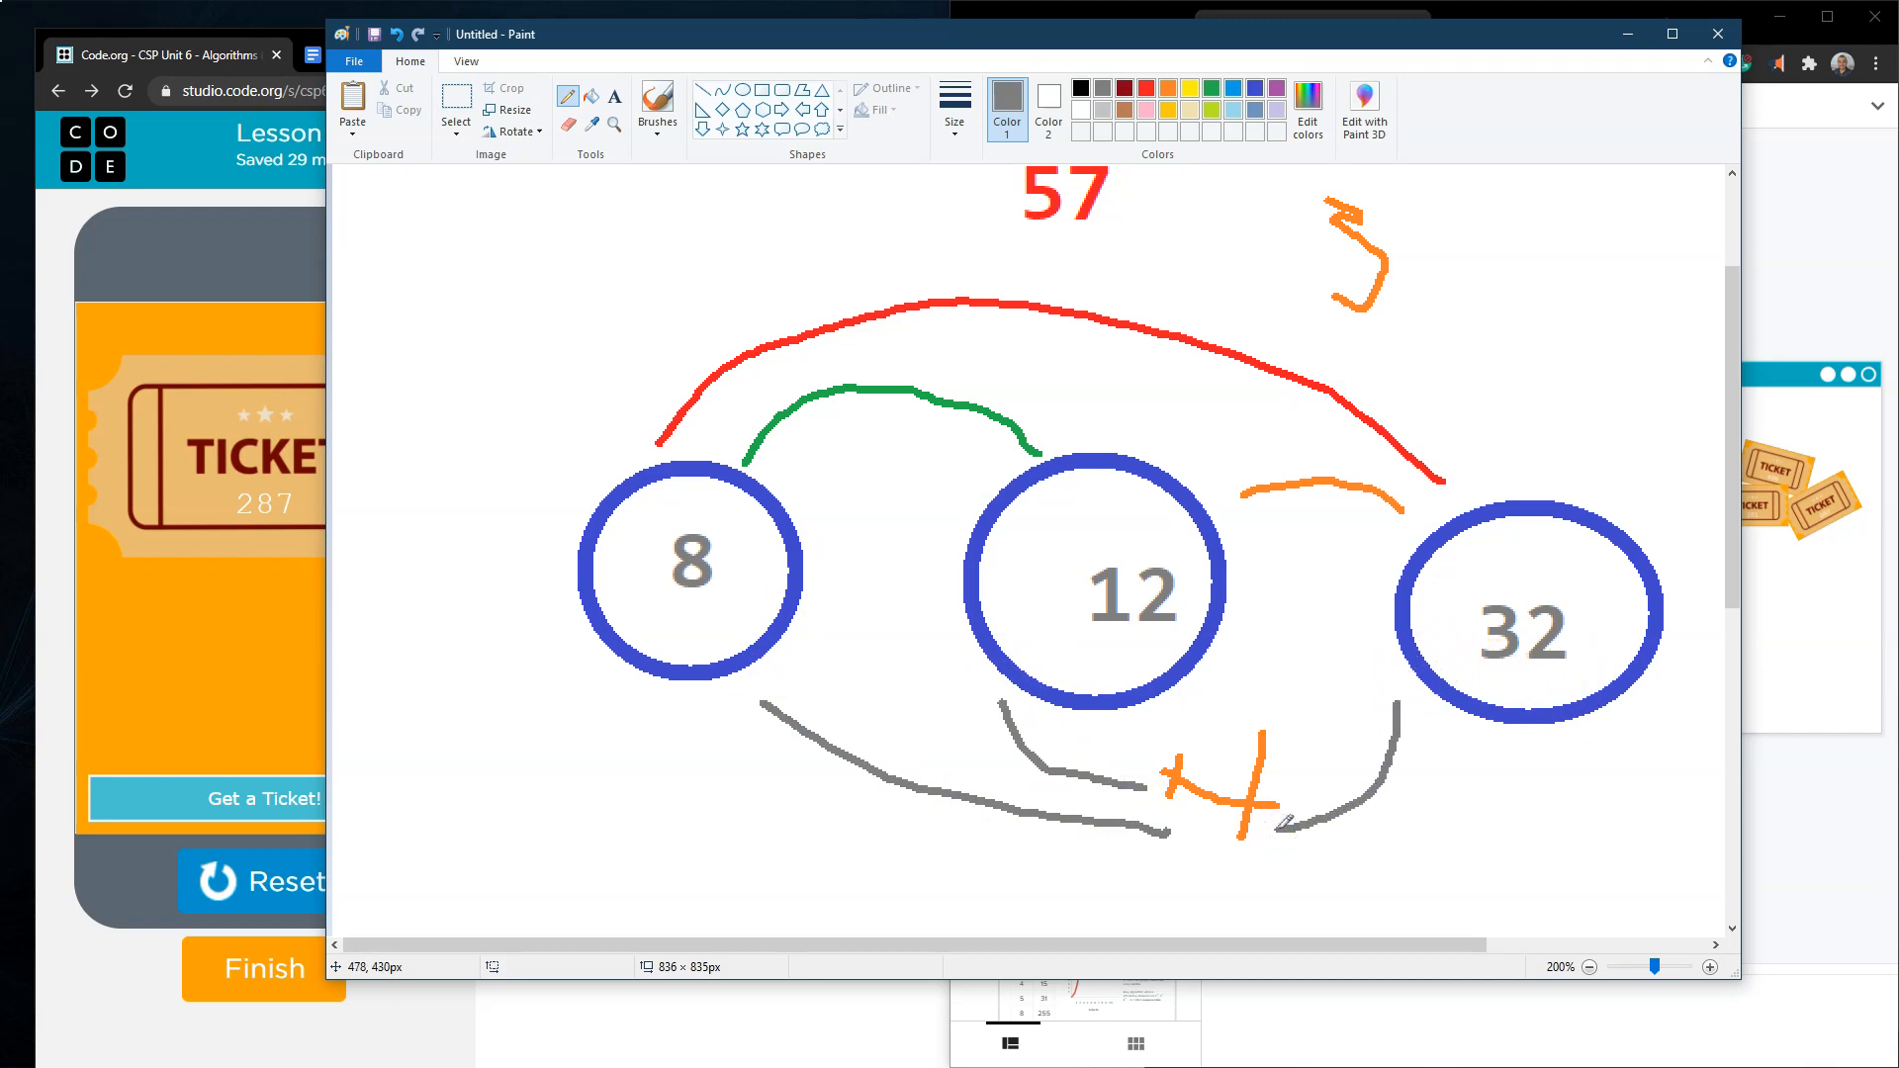
mouse_move(1294, 424)
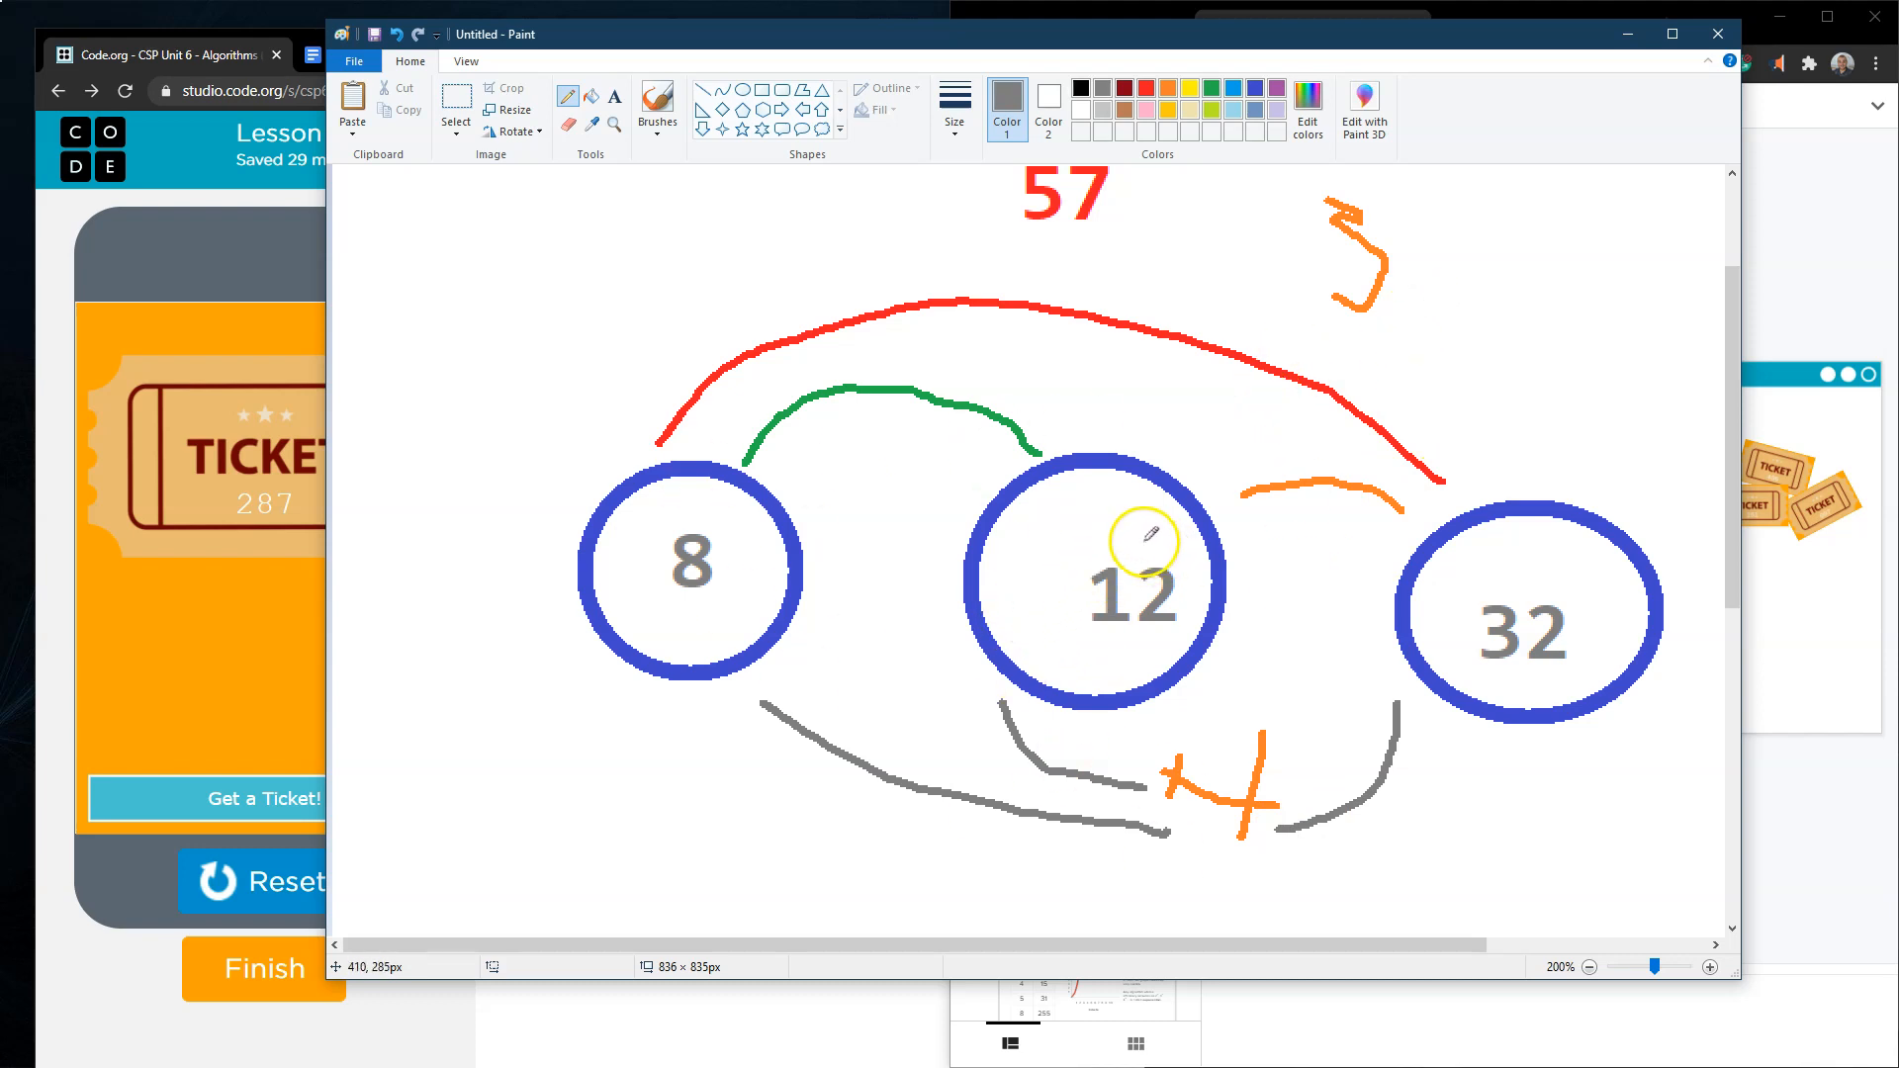
mouse_move(1096, 388)
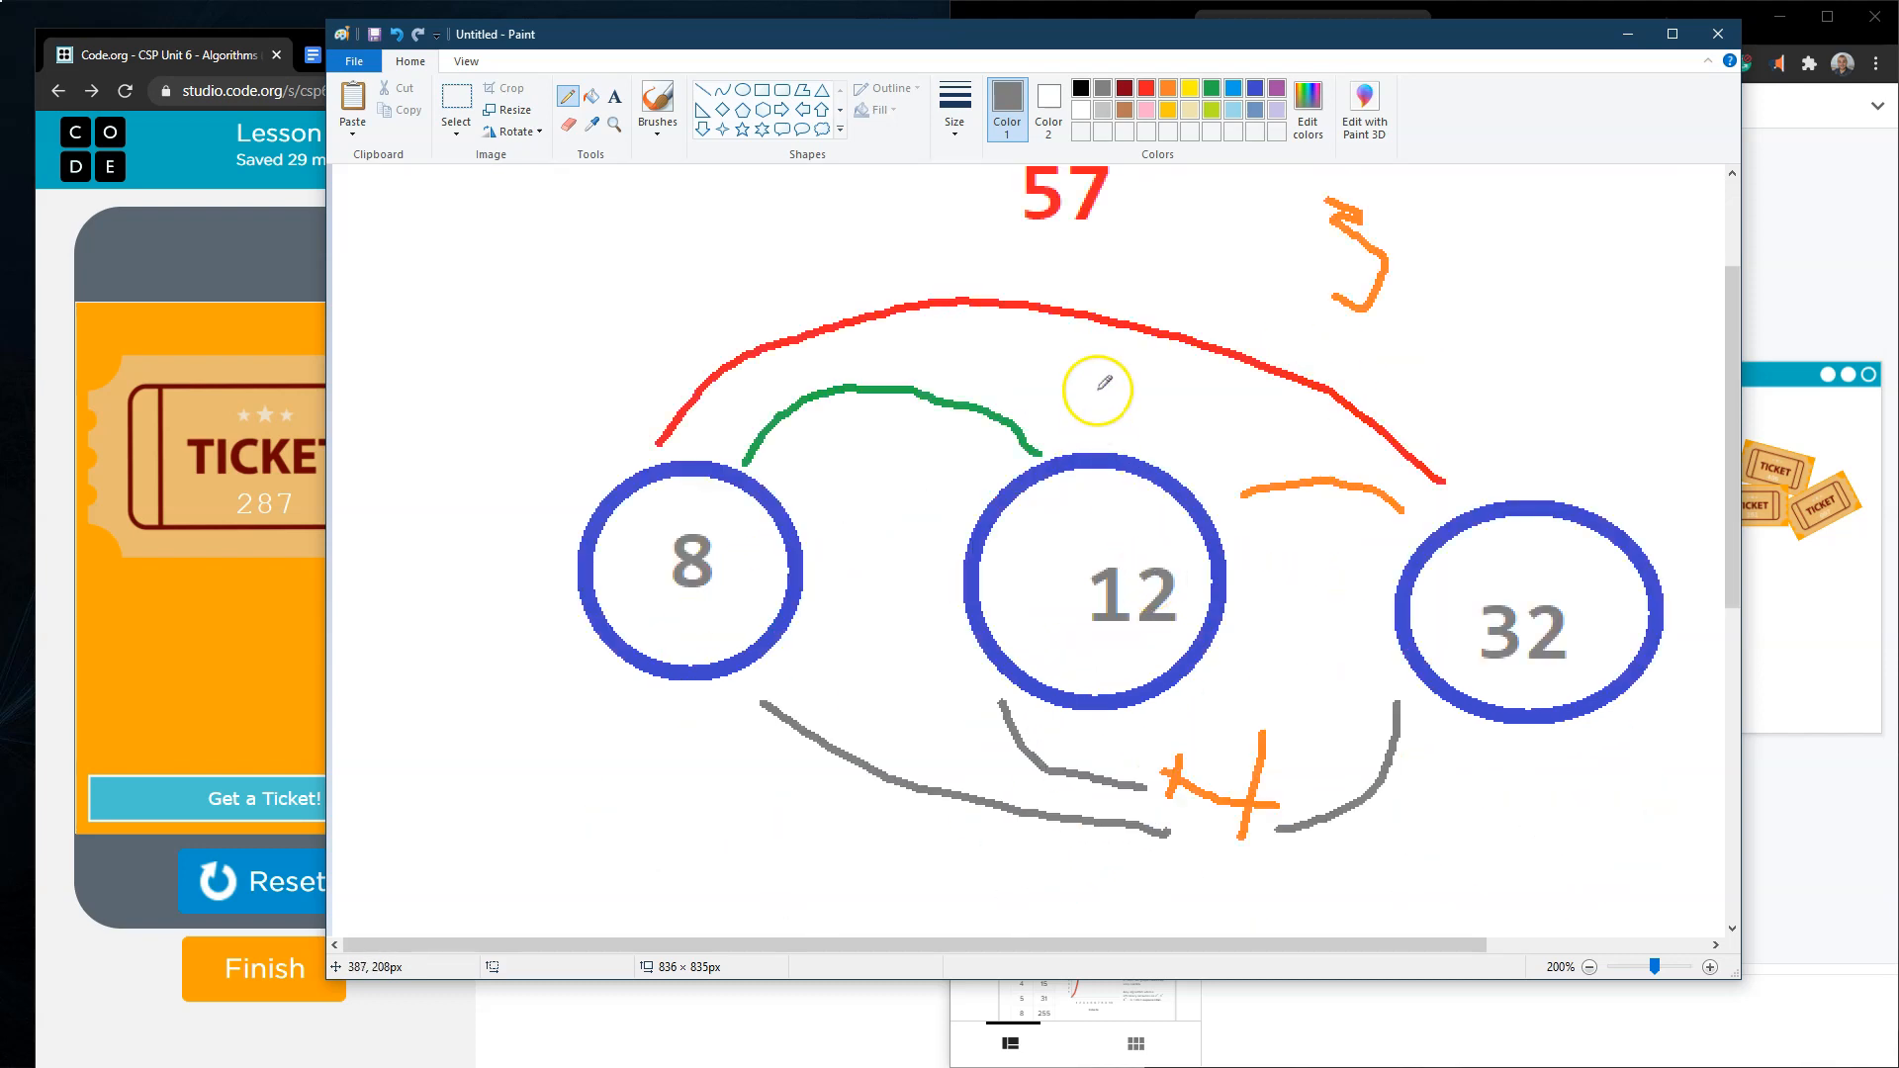
mouse_move(1436, 255)
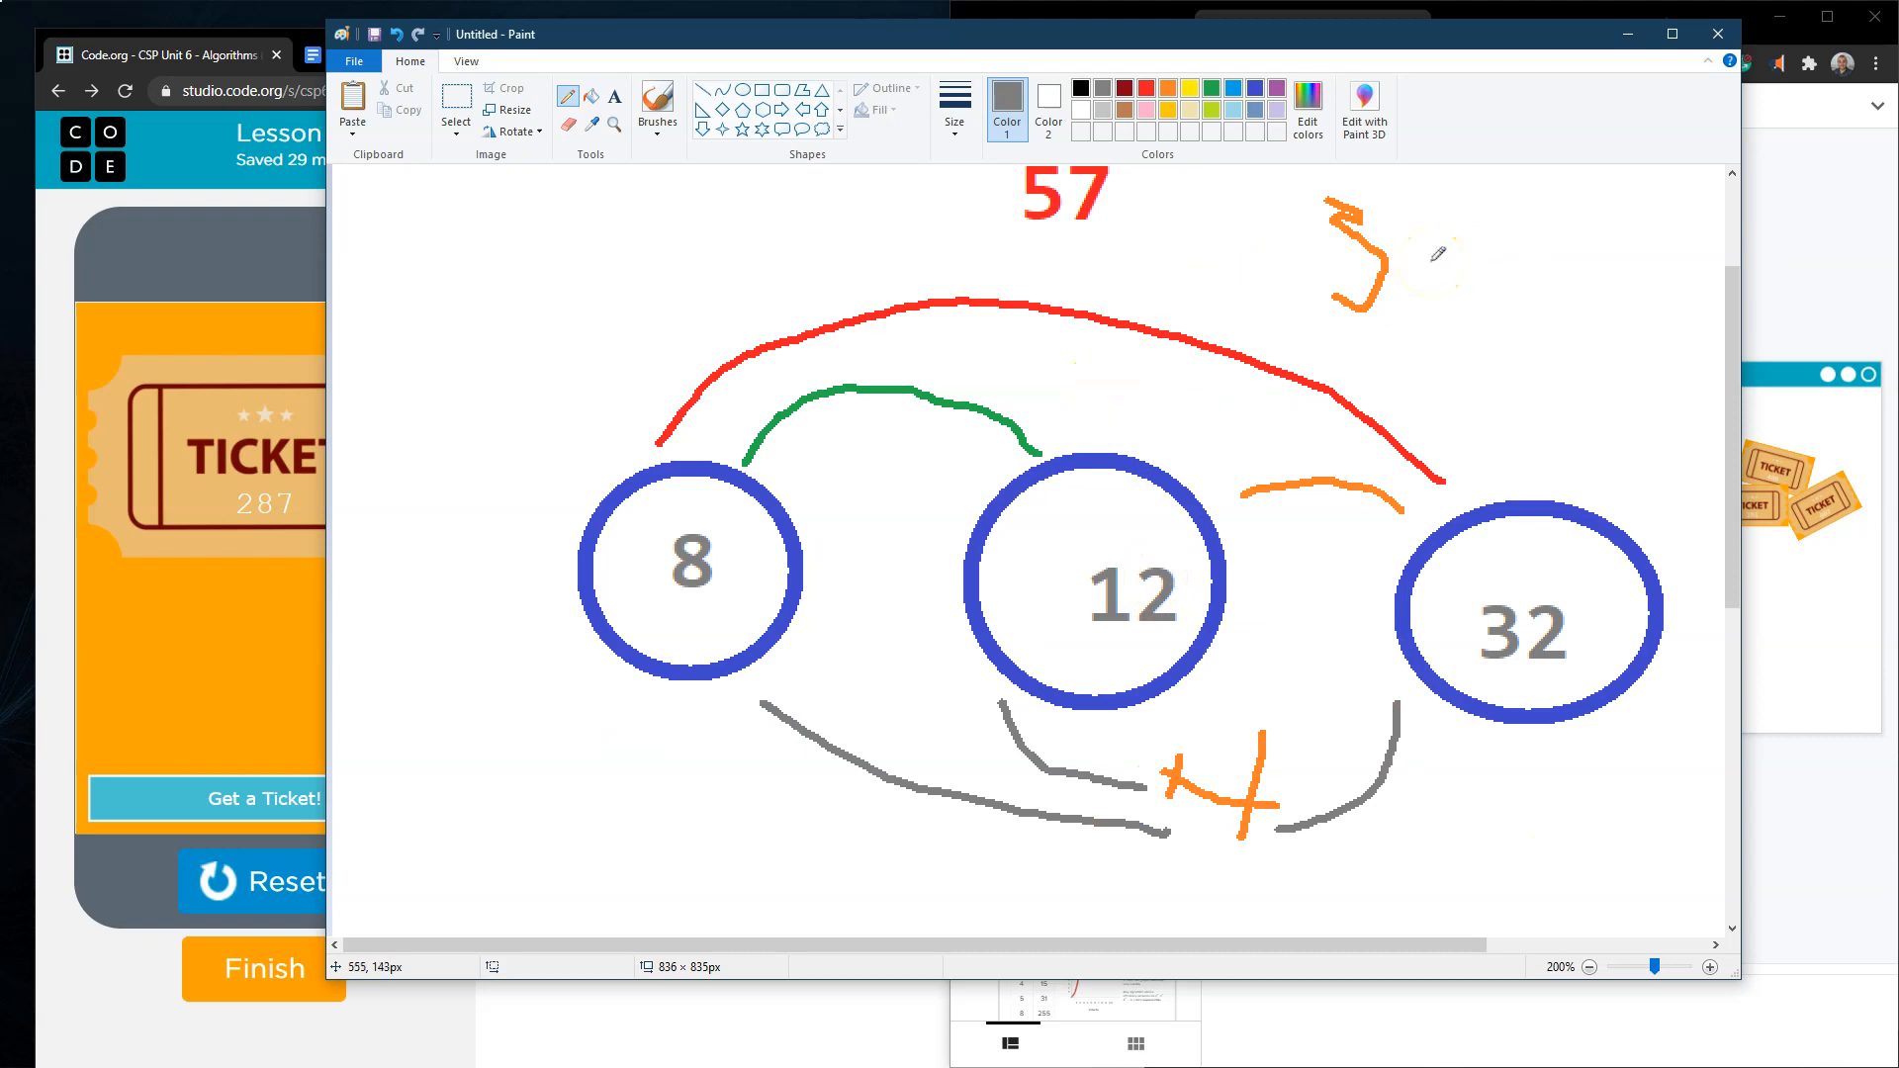
mouse_move(1400, 449)
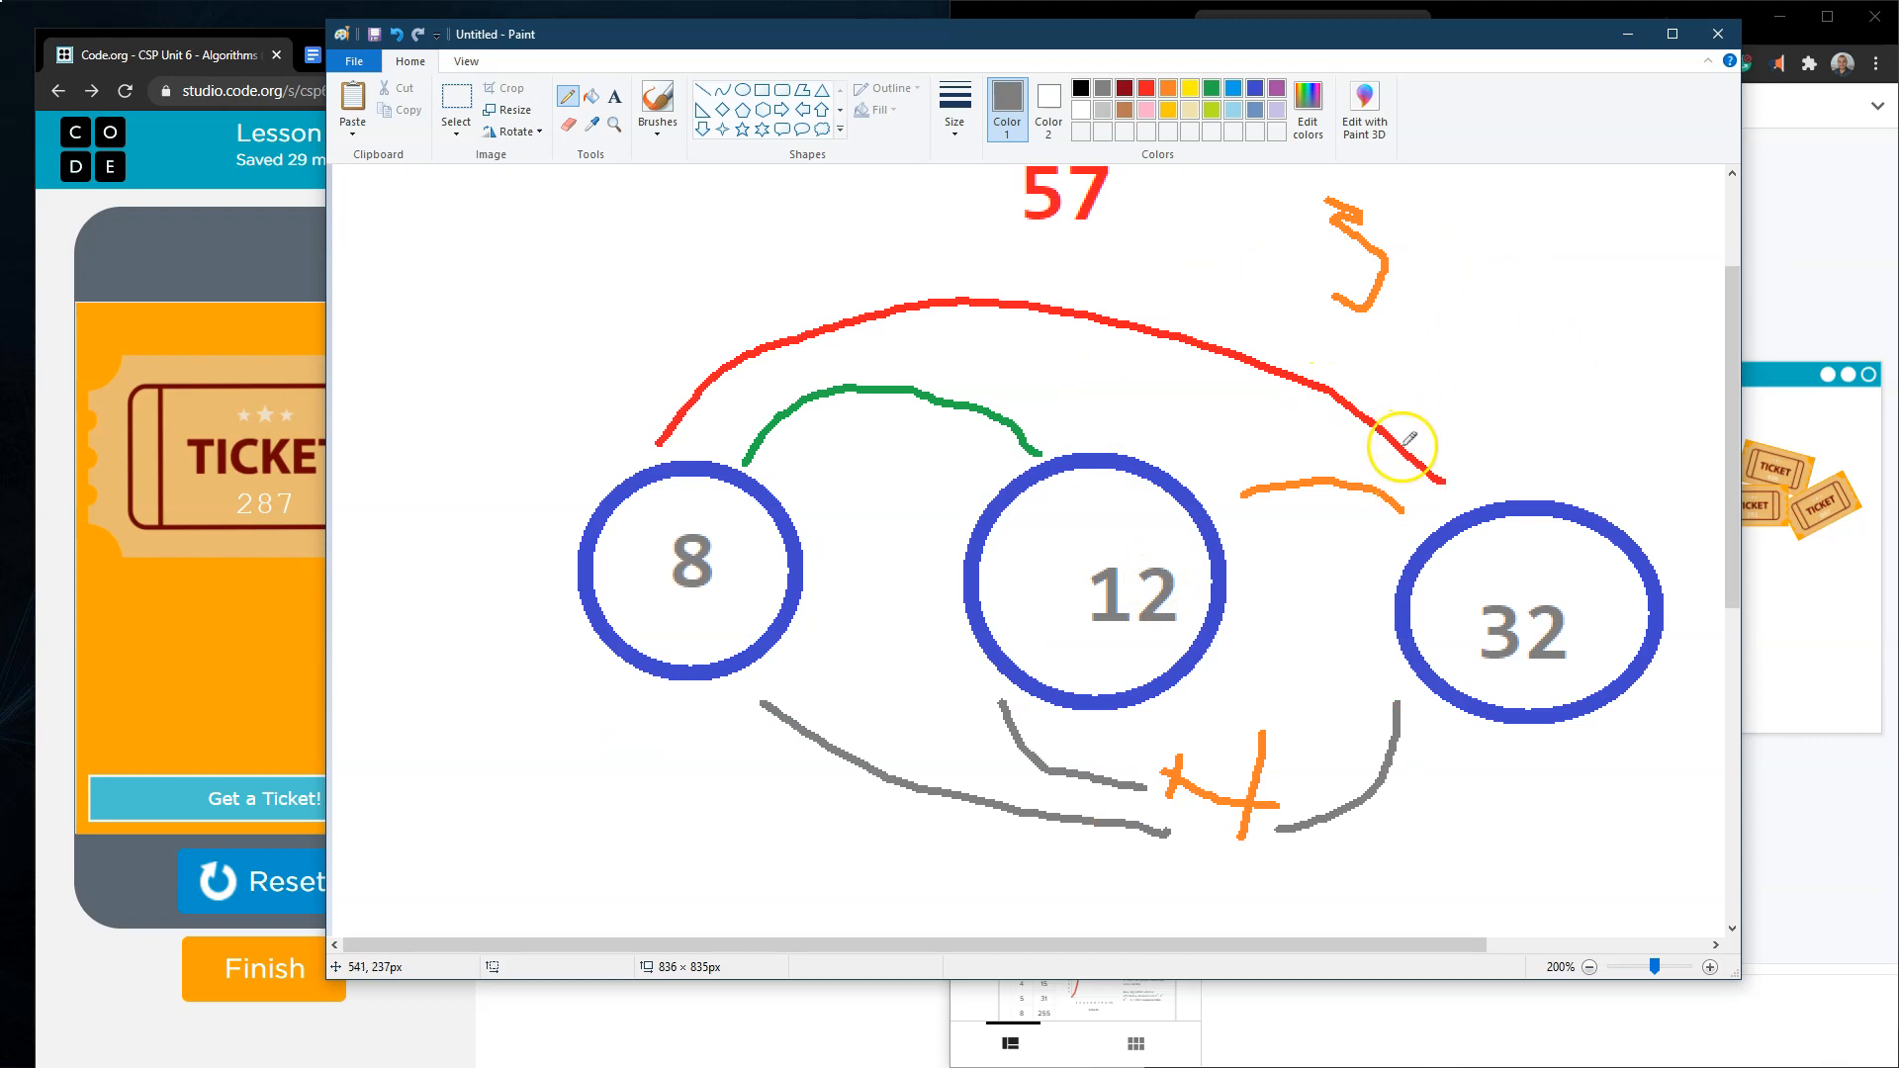
mouse_move(1186, 489)
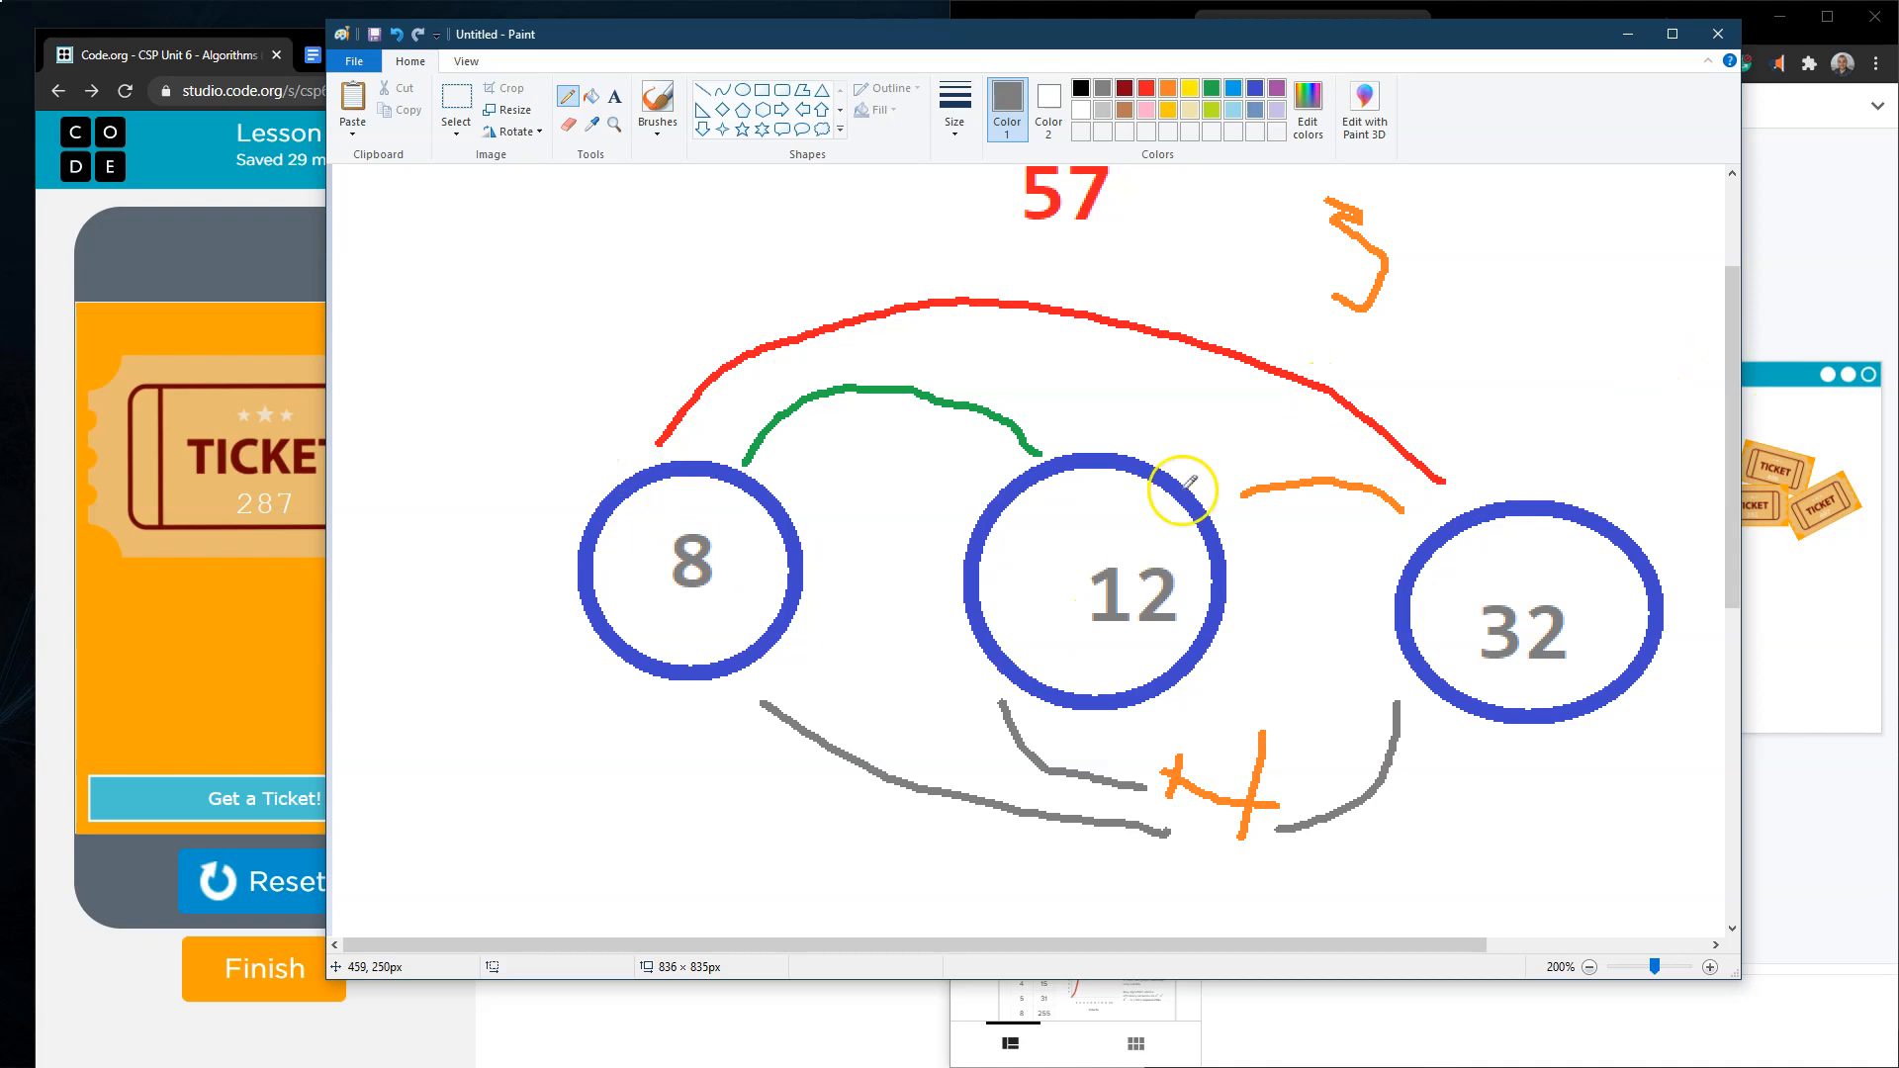
mouse_move(1511, 676)
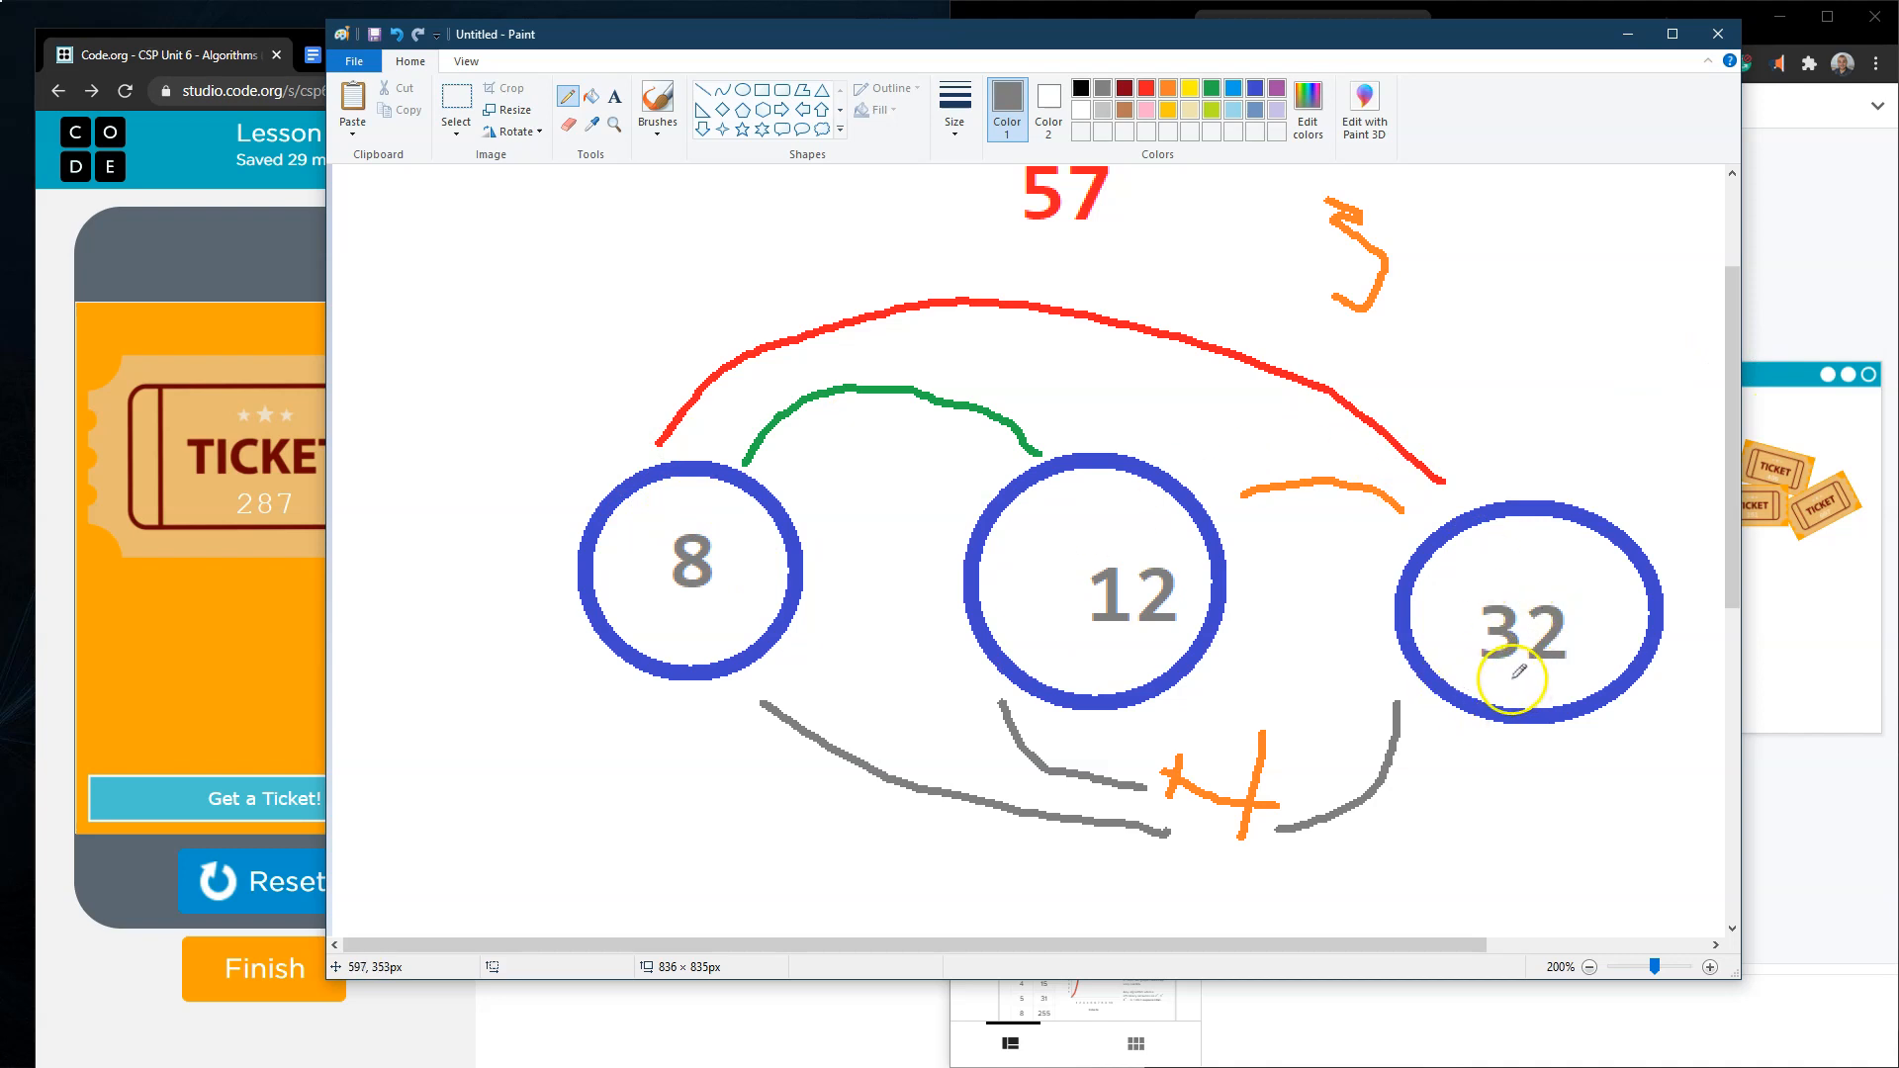
mouse_move(1734, 382)
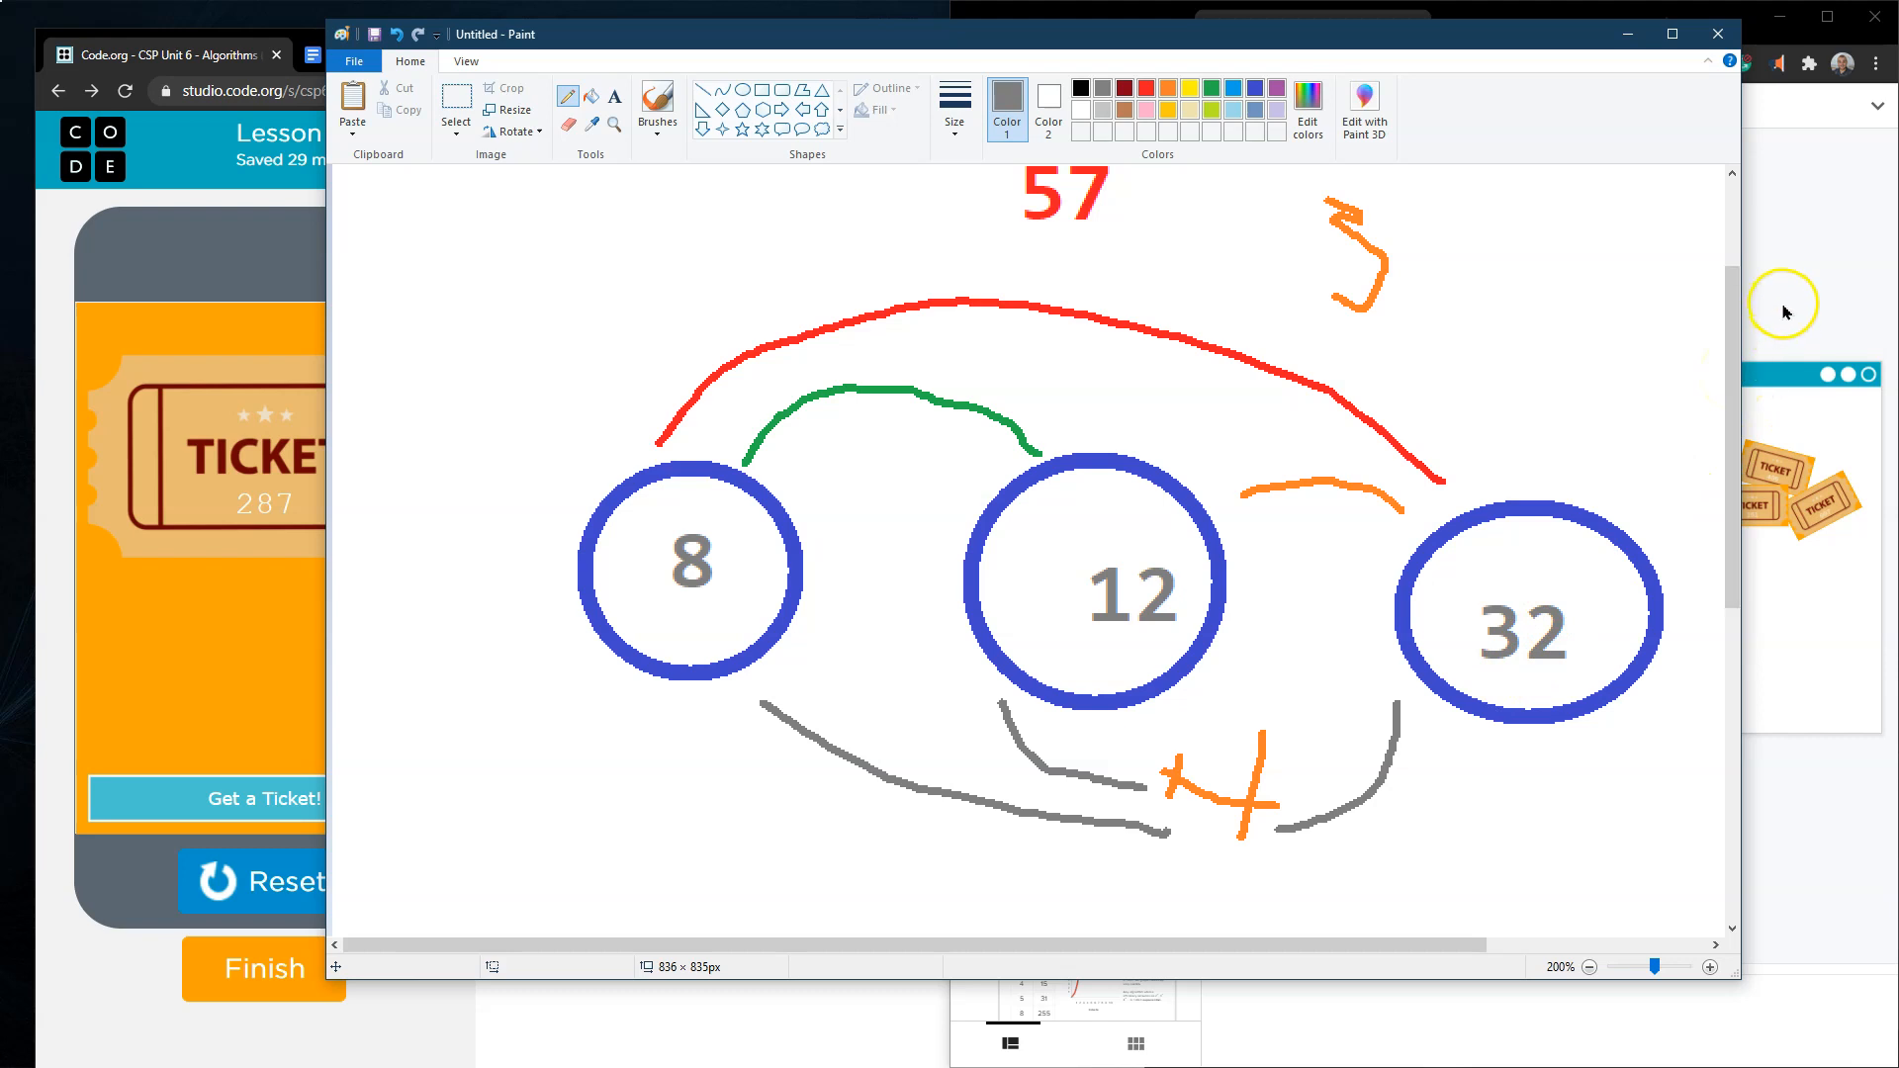
- Bring the lesson slides forward and show slide 39, the Group Raffle activity
click(1308, 25)
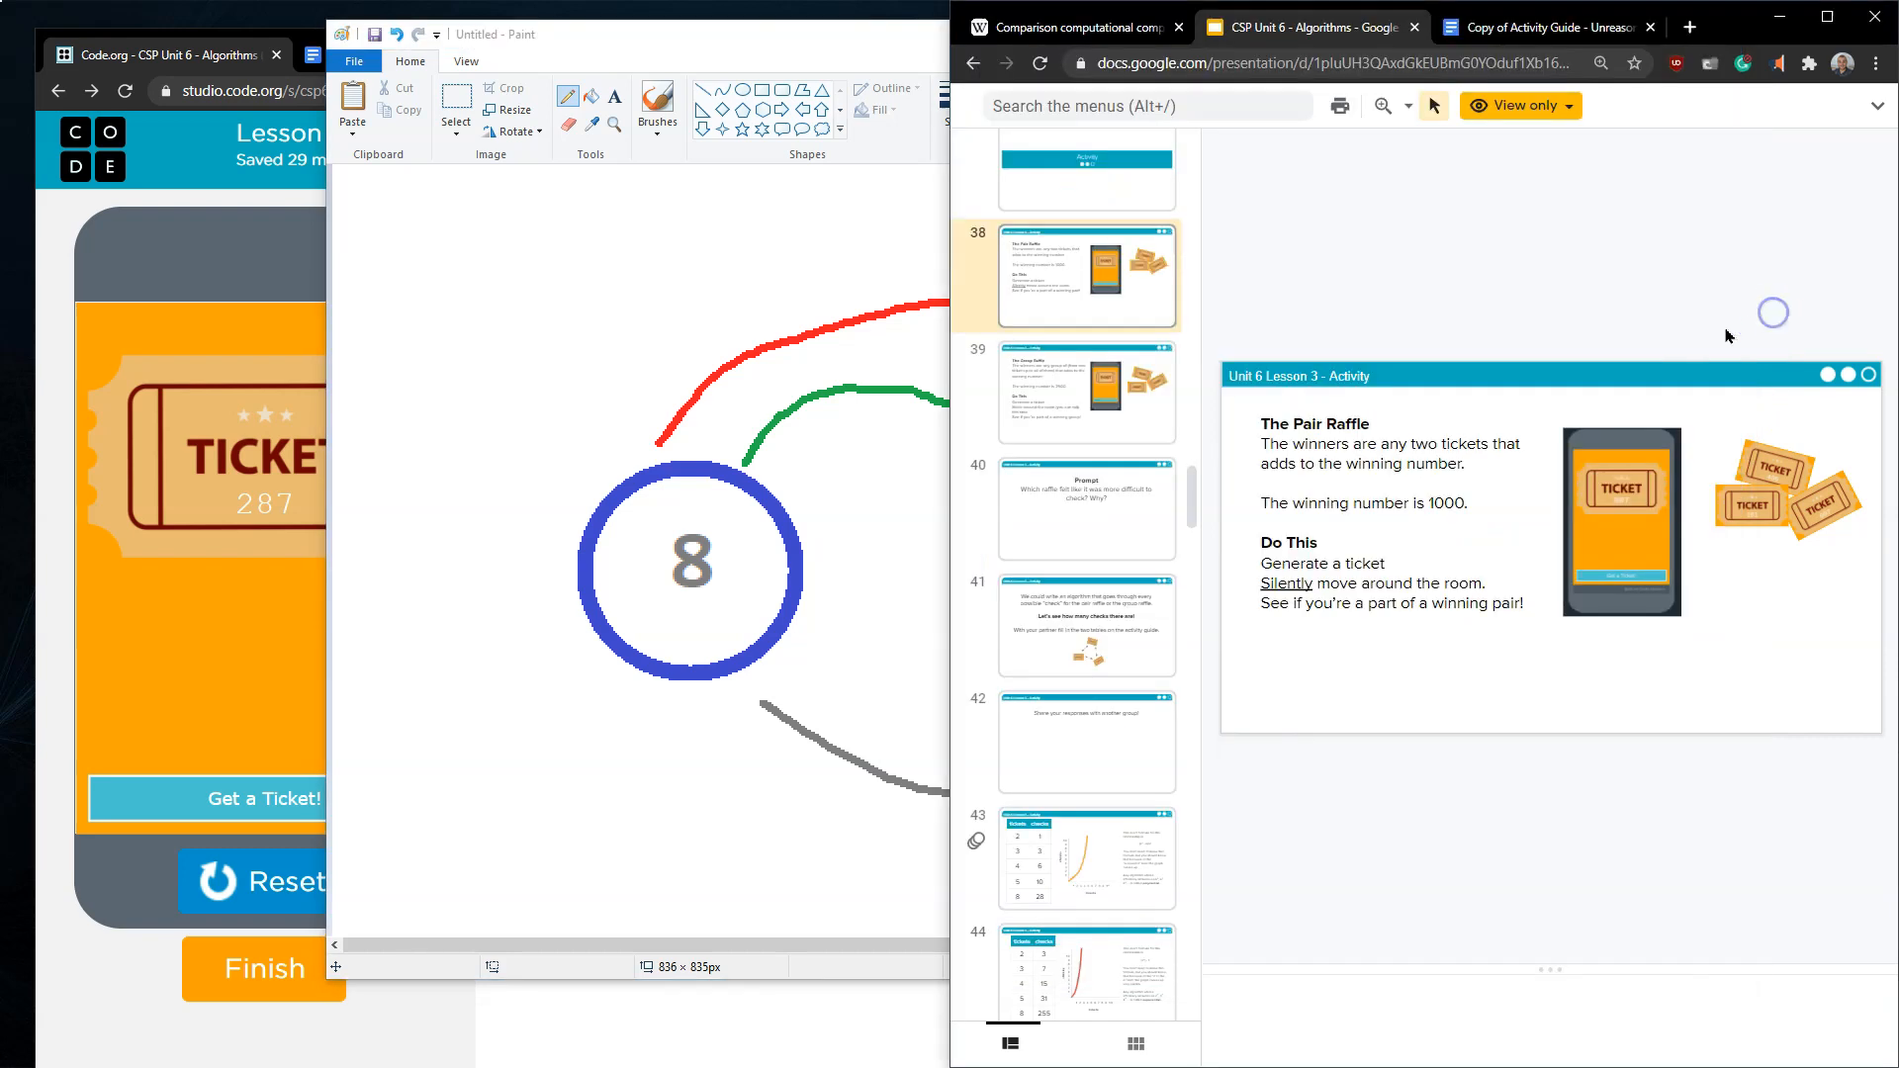
mouse_move(1096, 435)
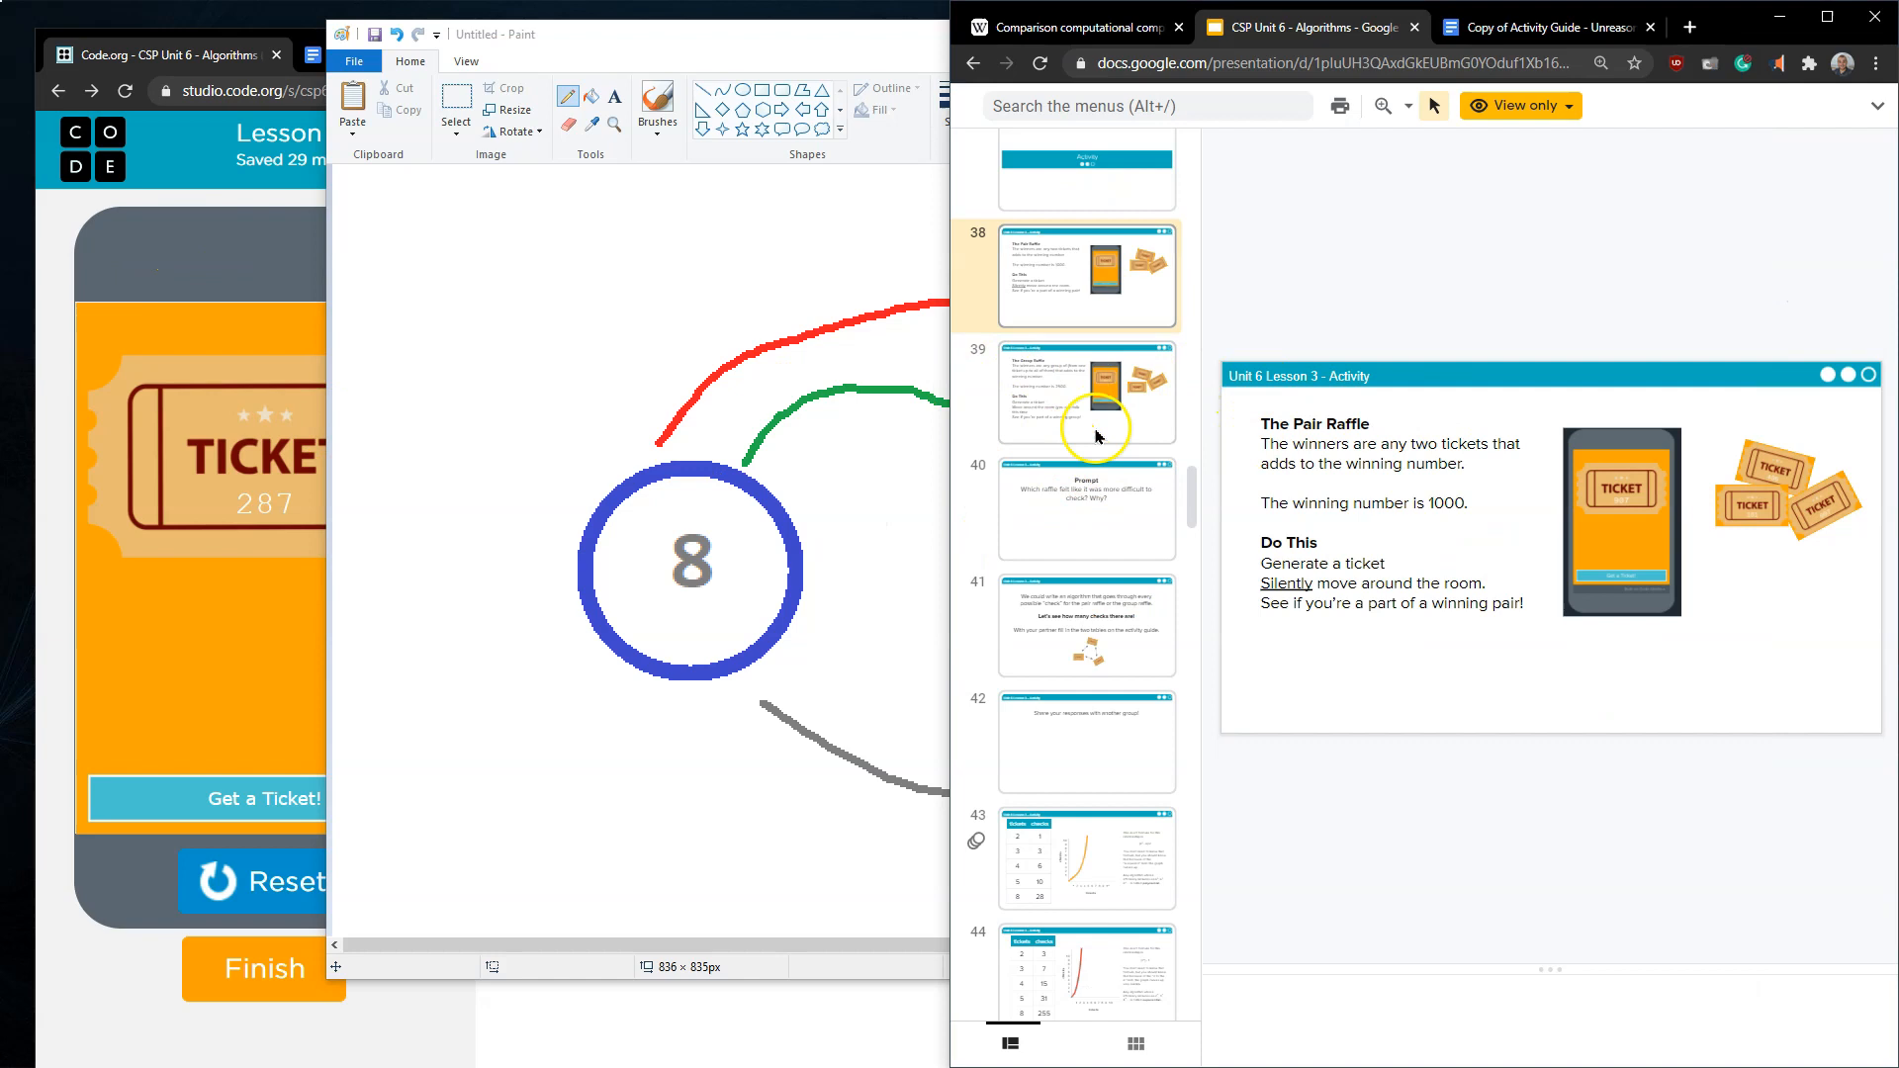
click(1086, 391)
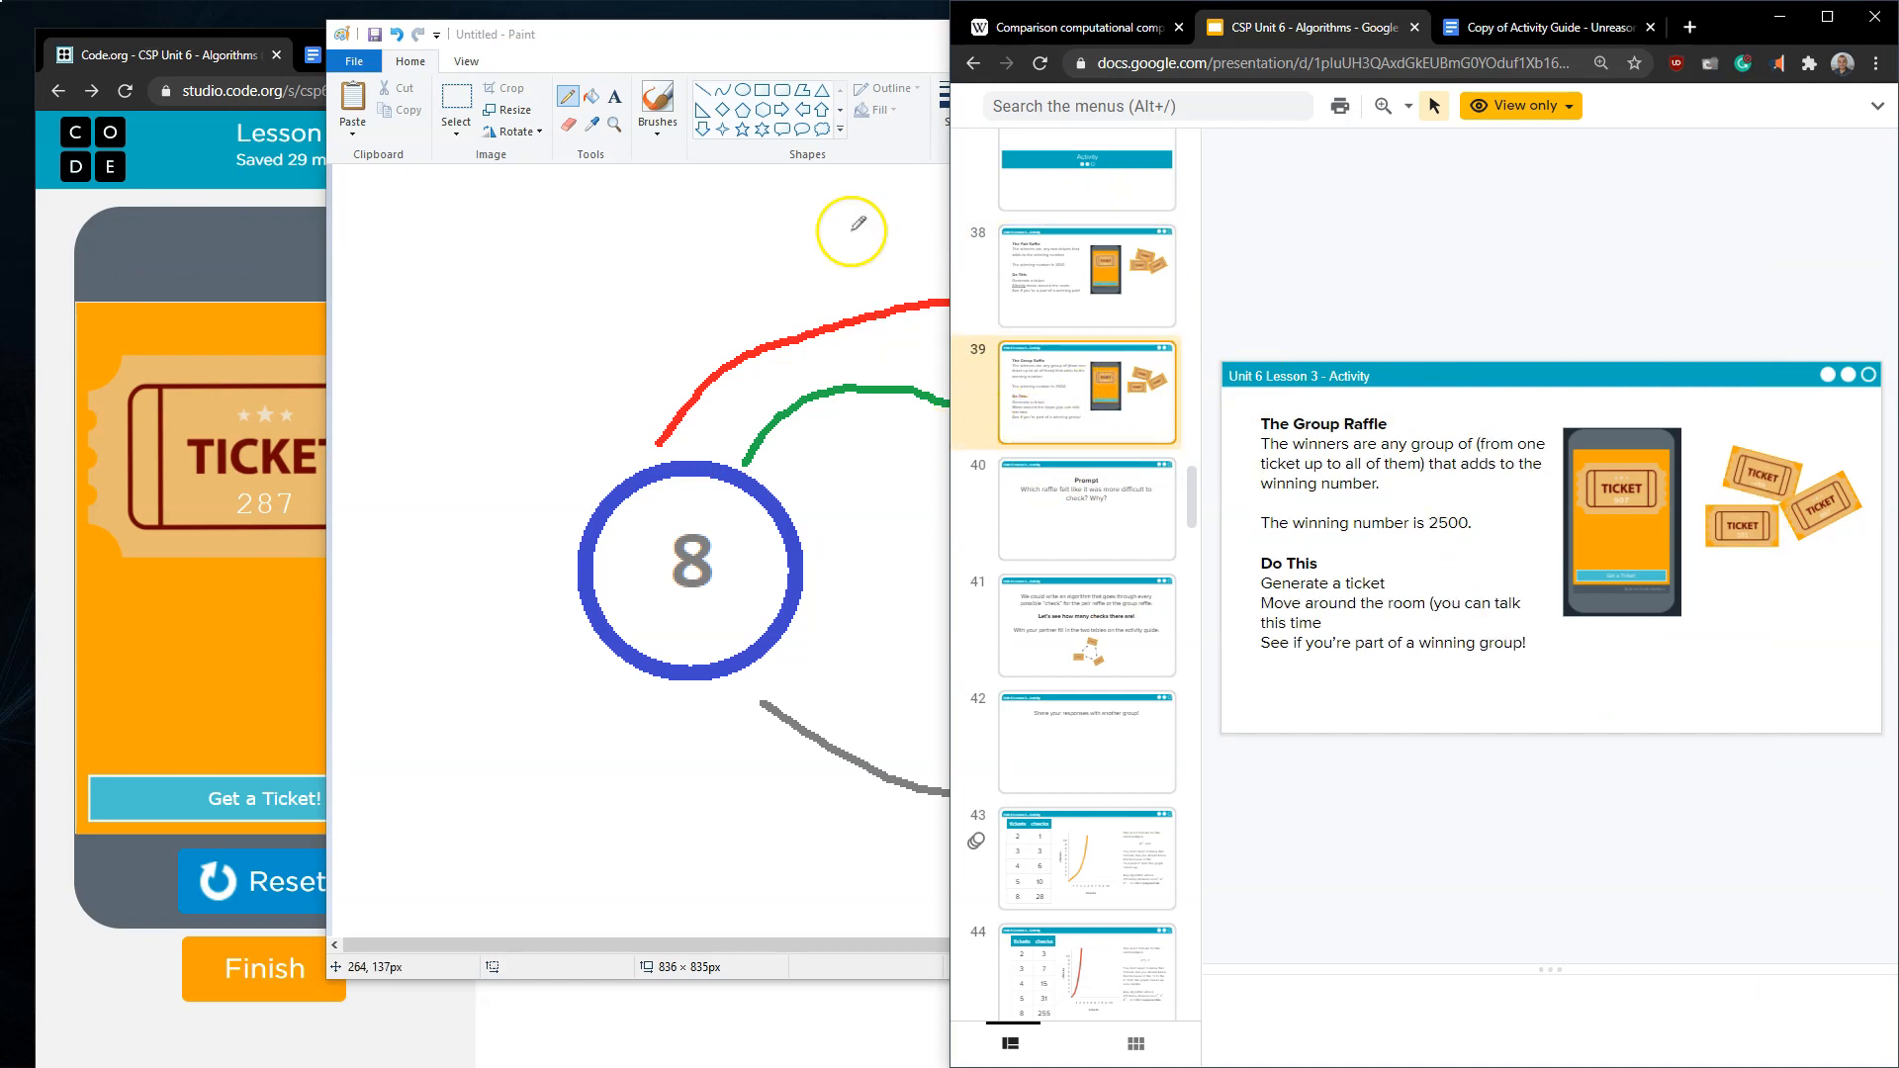
mouse_move(975, 344)
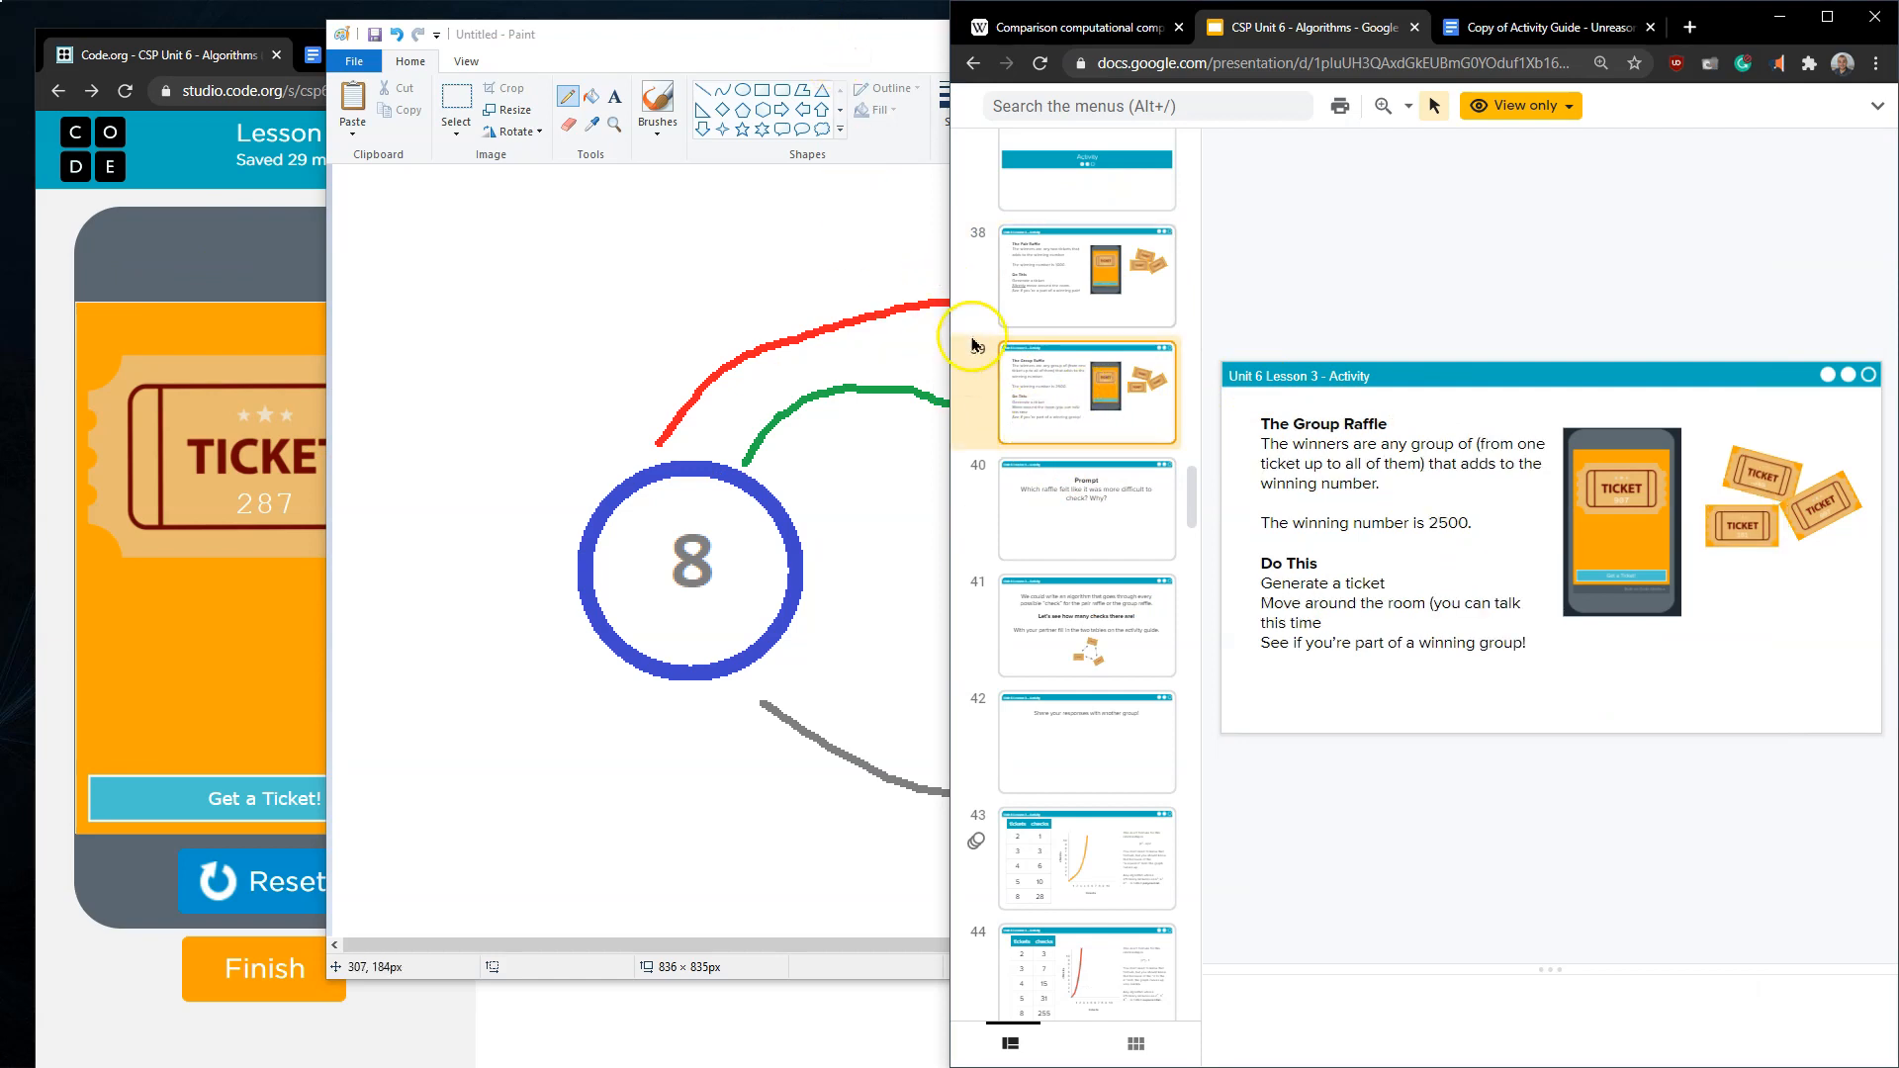
mouse_move(42, 497)
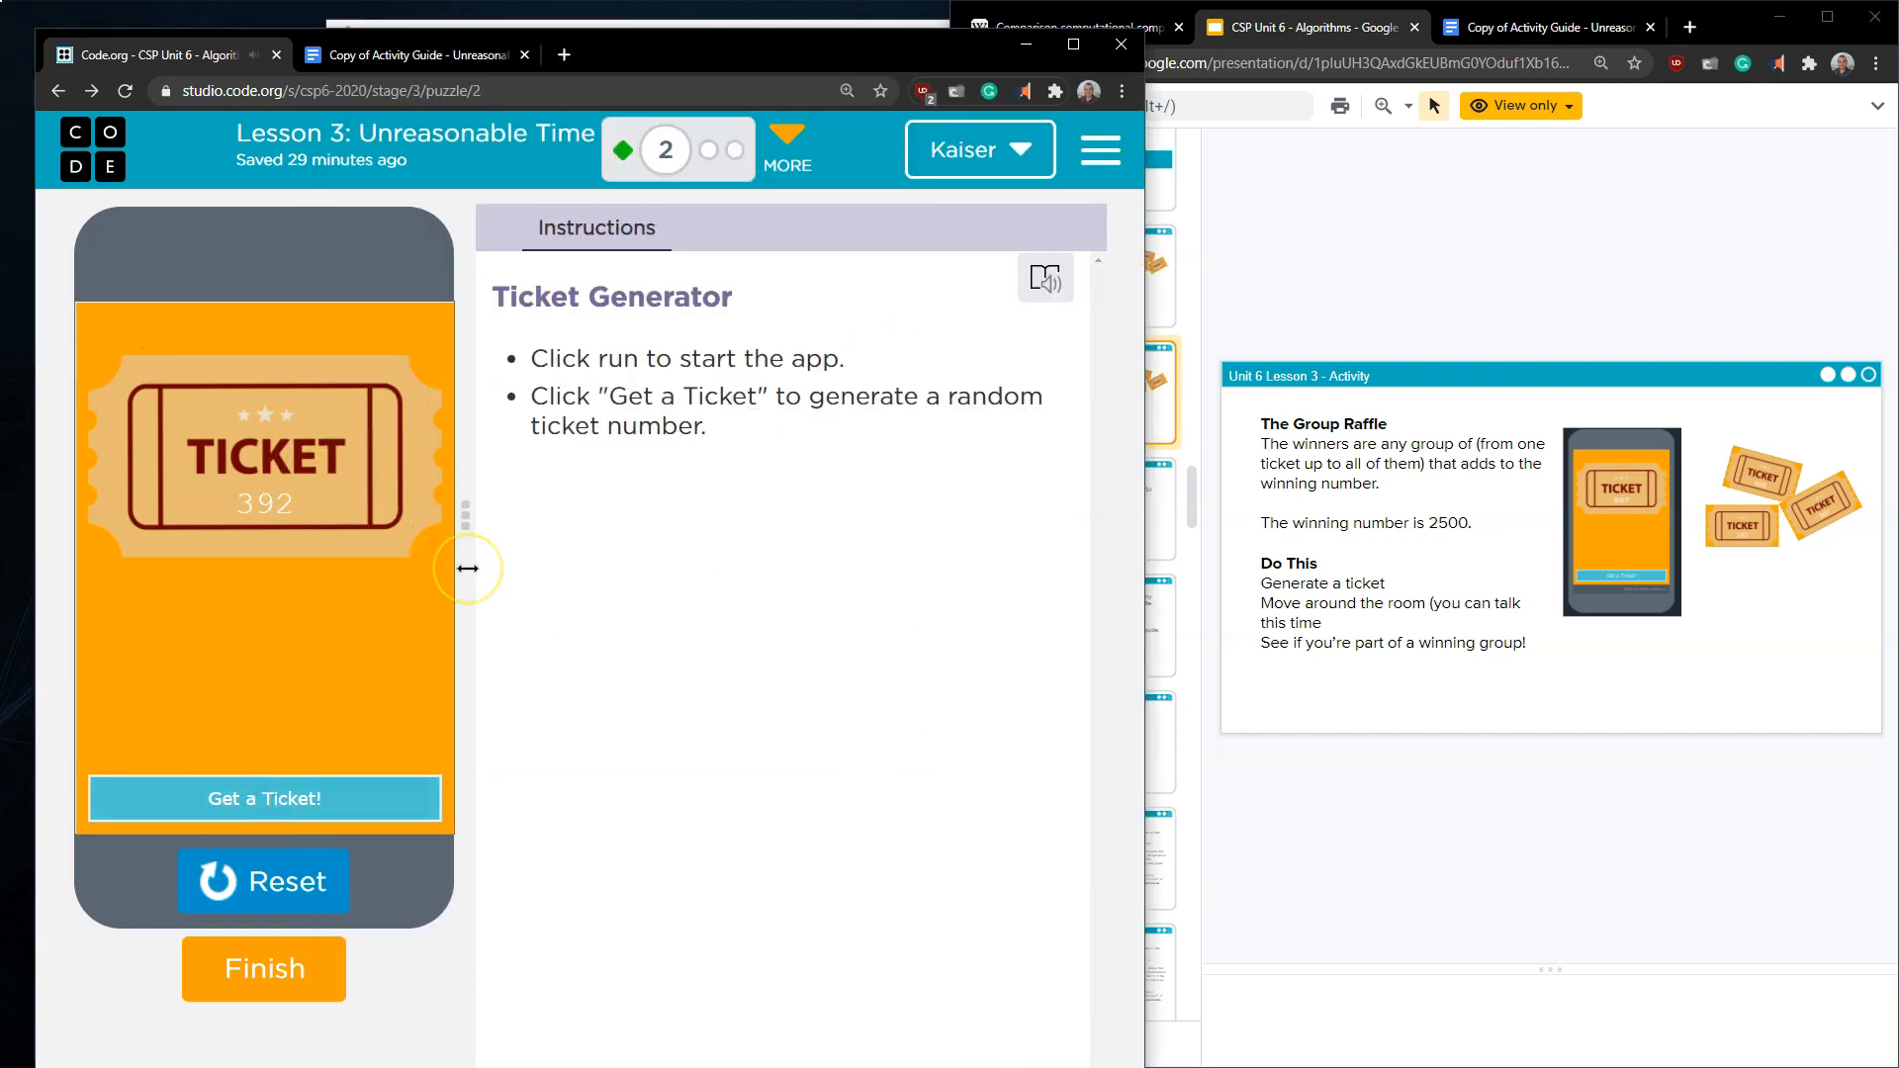
mouse_move(520, 565)
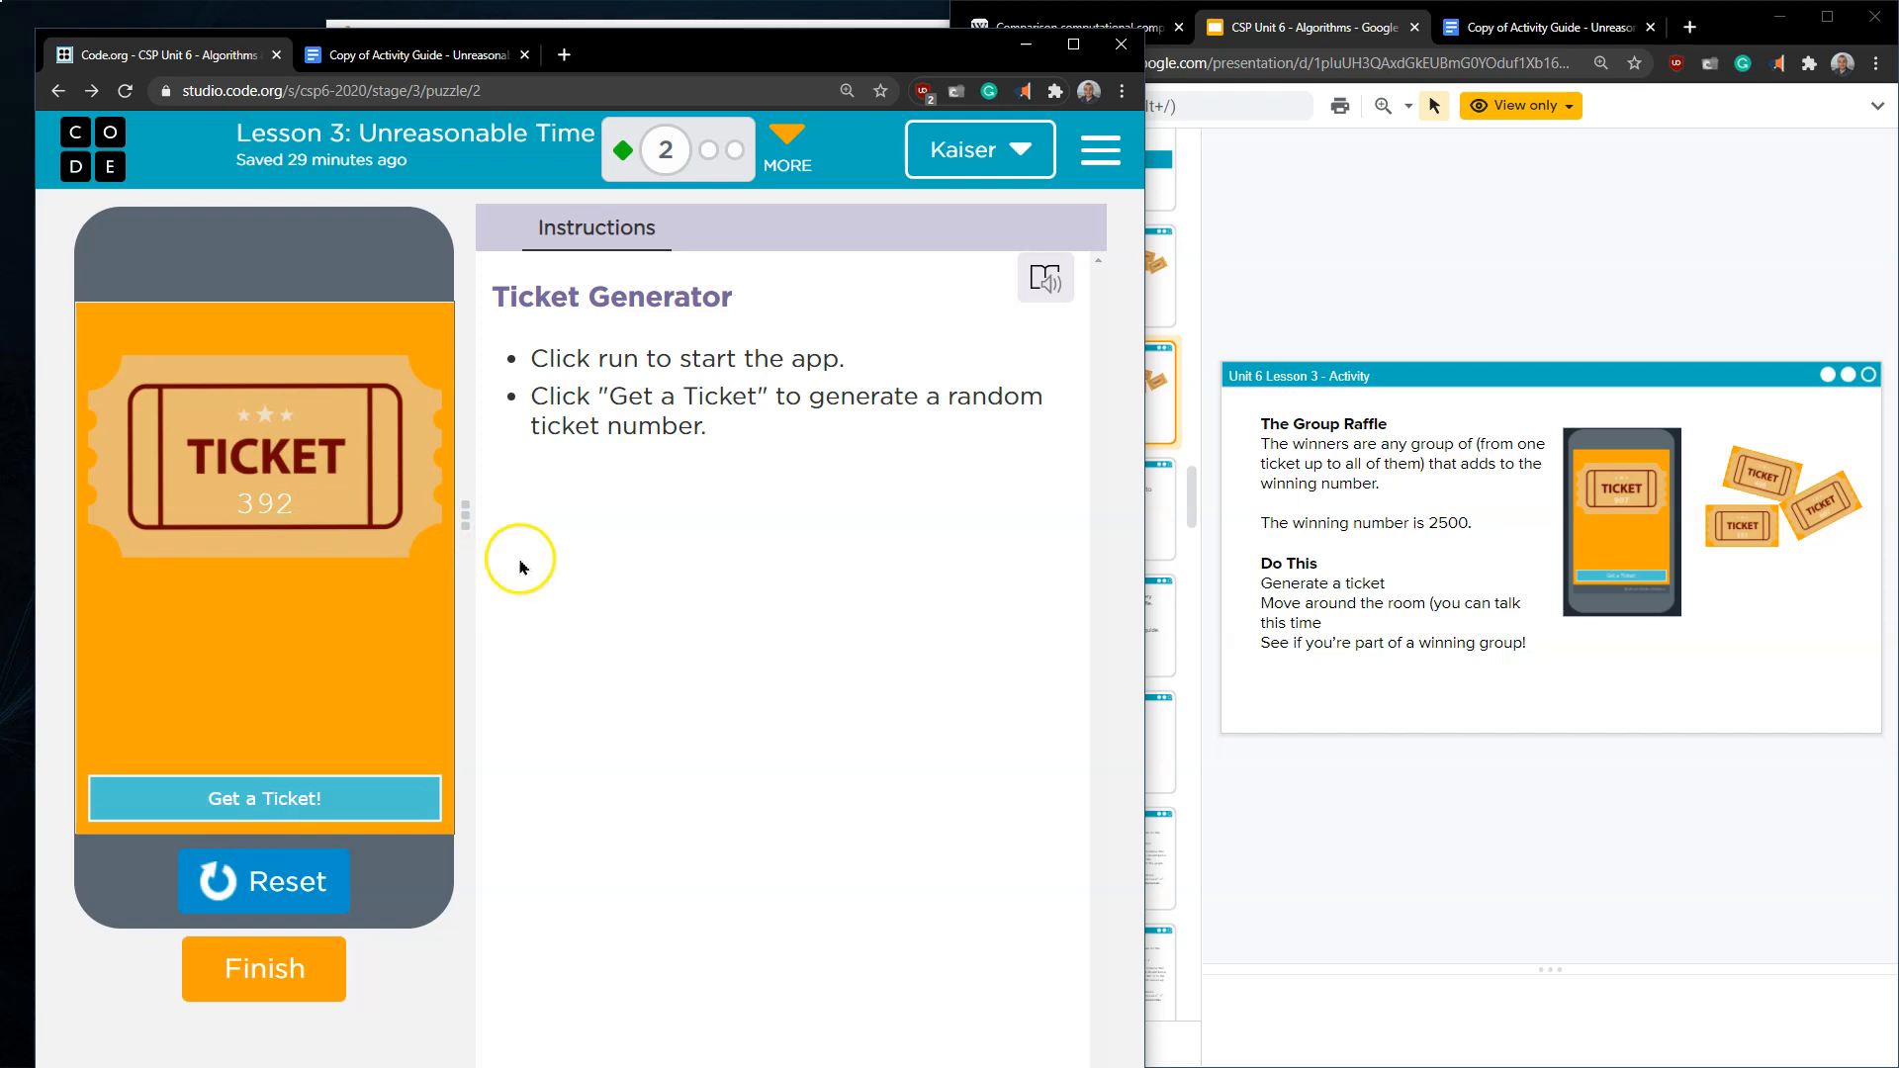
mouse_move(324, 490)
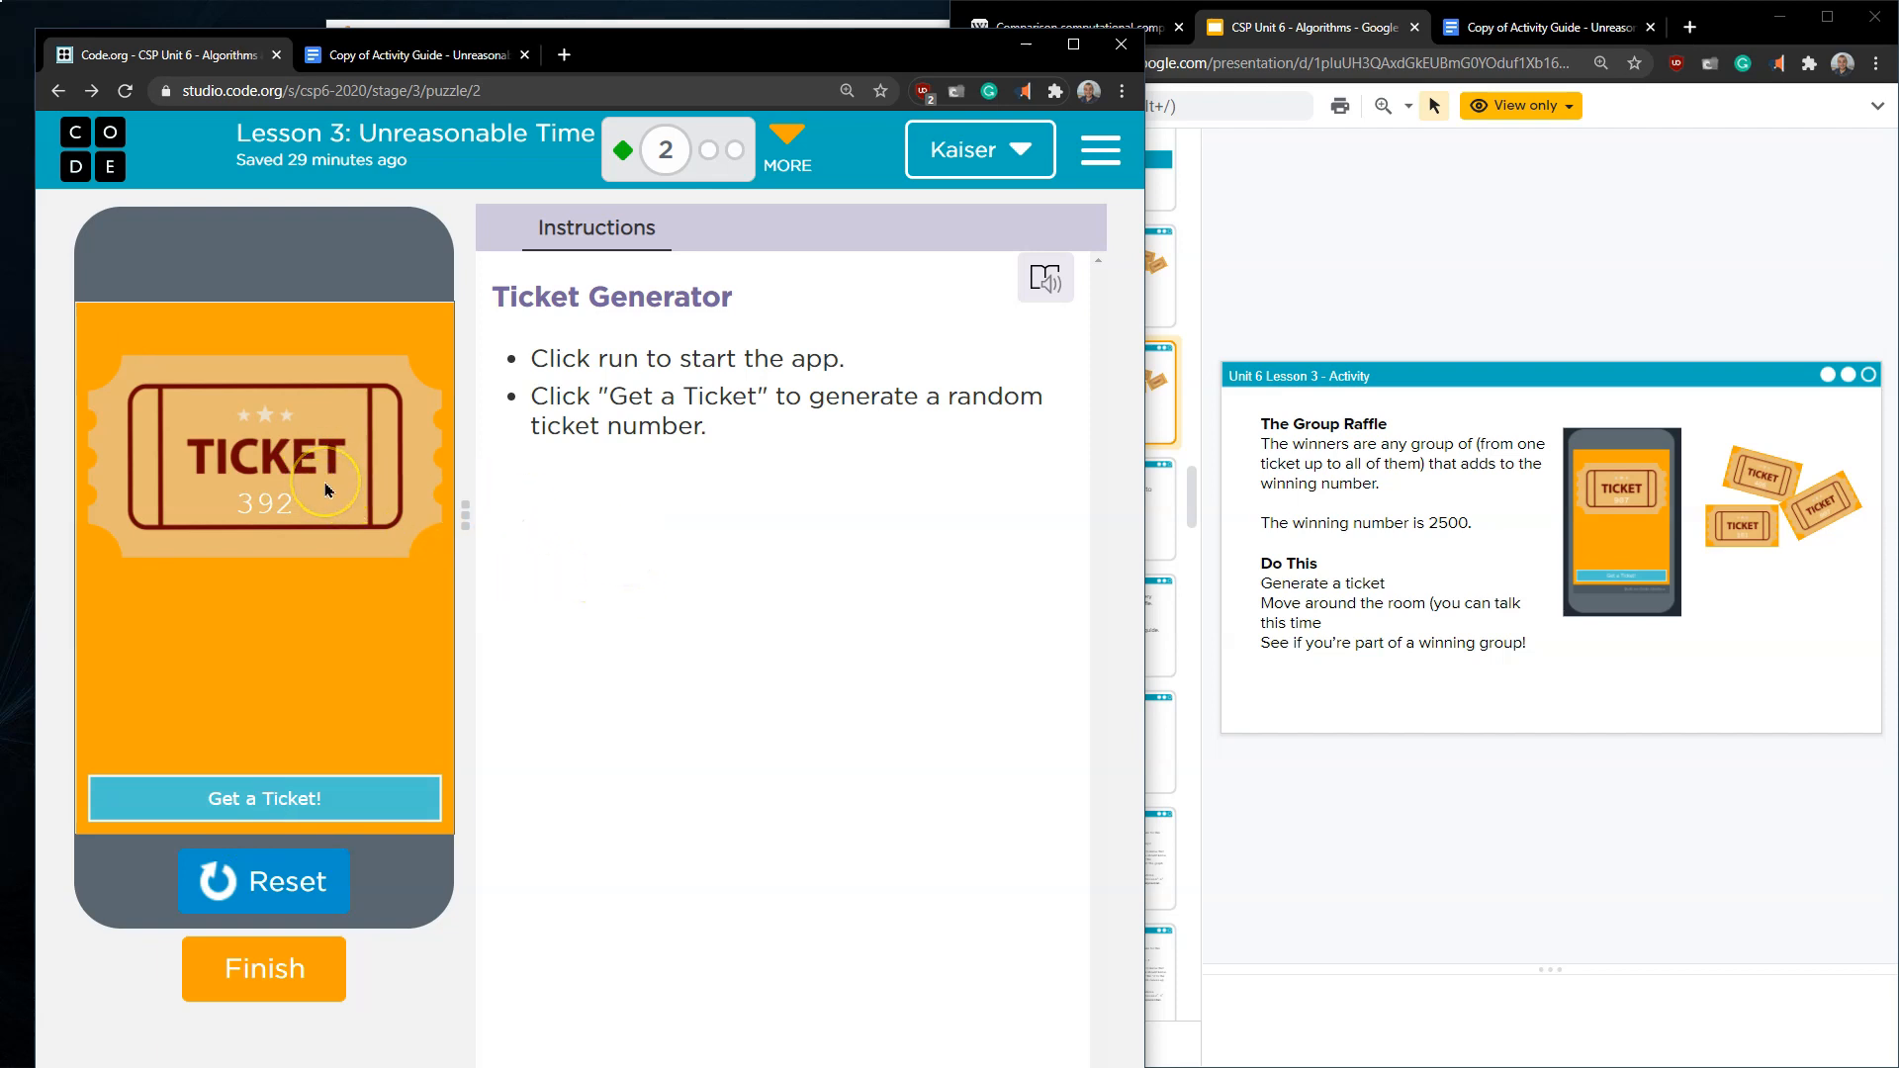
mouse_move(217, 518)
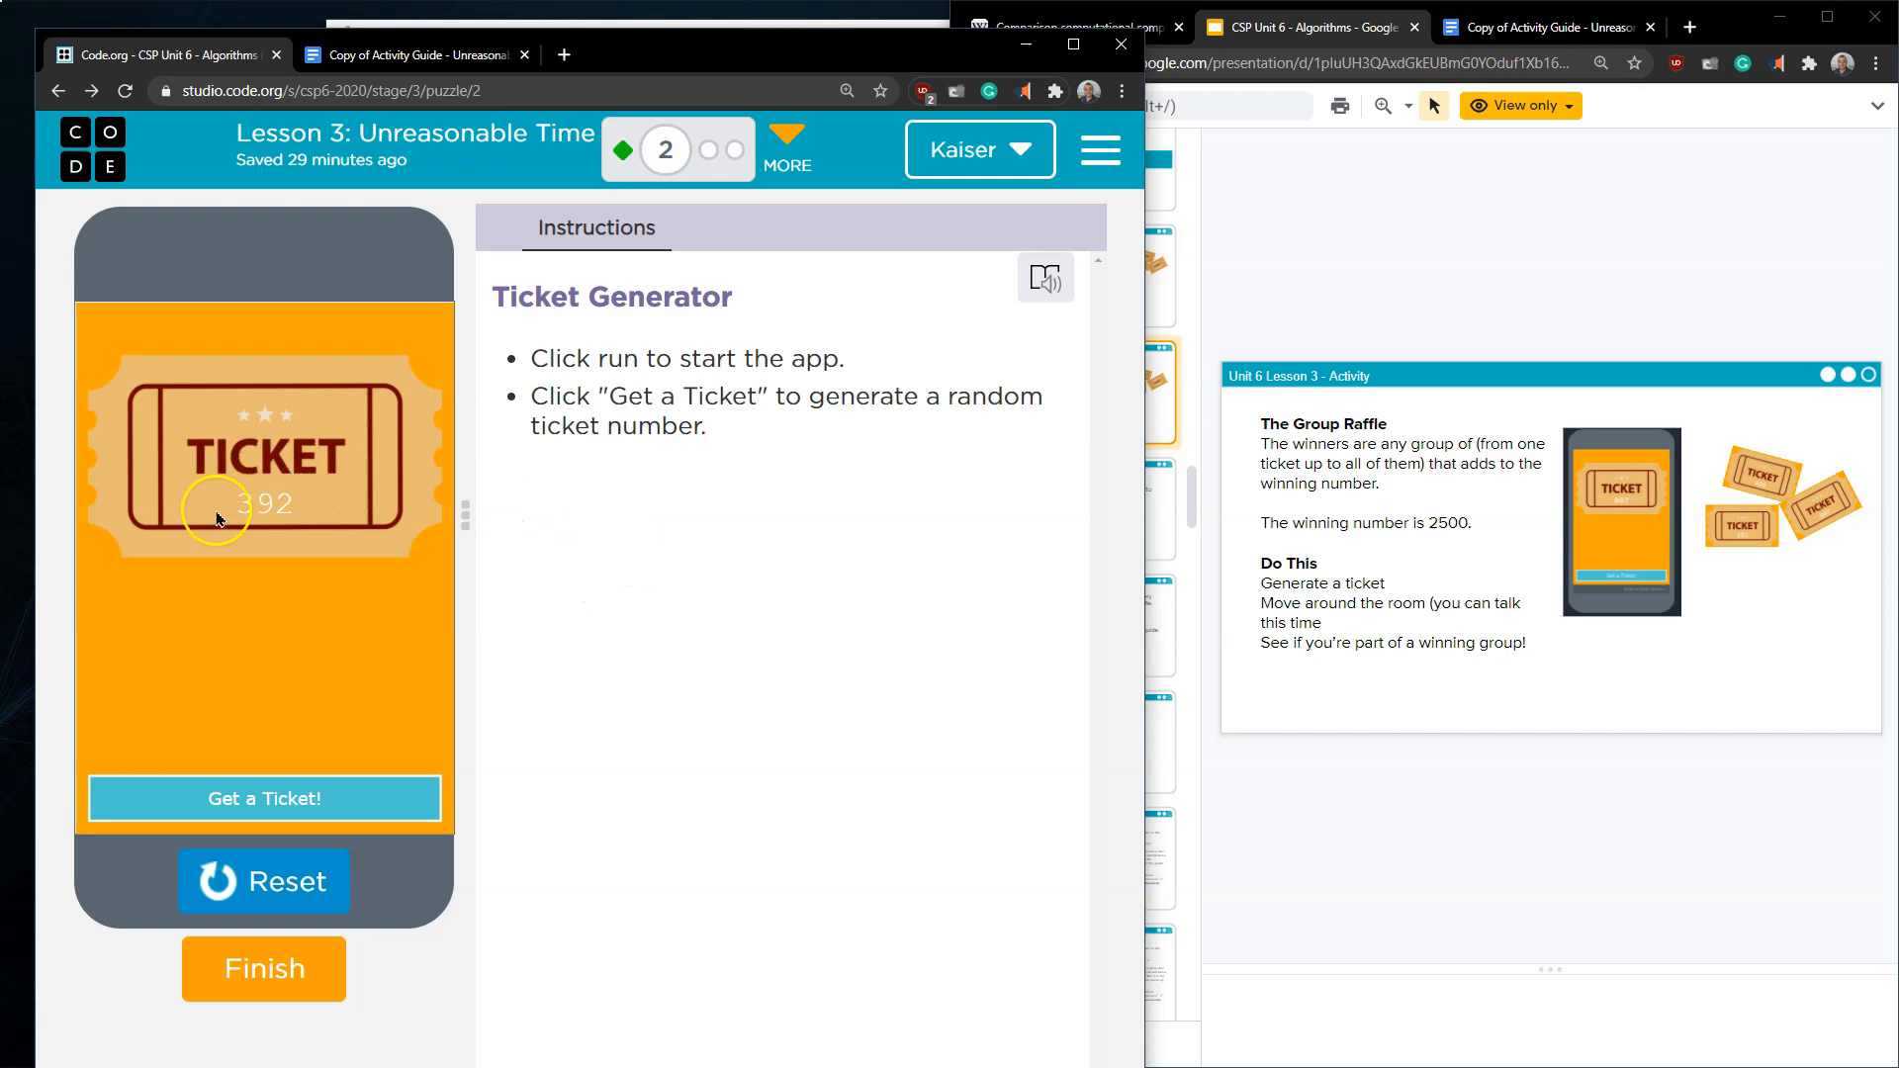
mouse_move(247, 526)
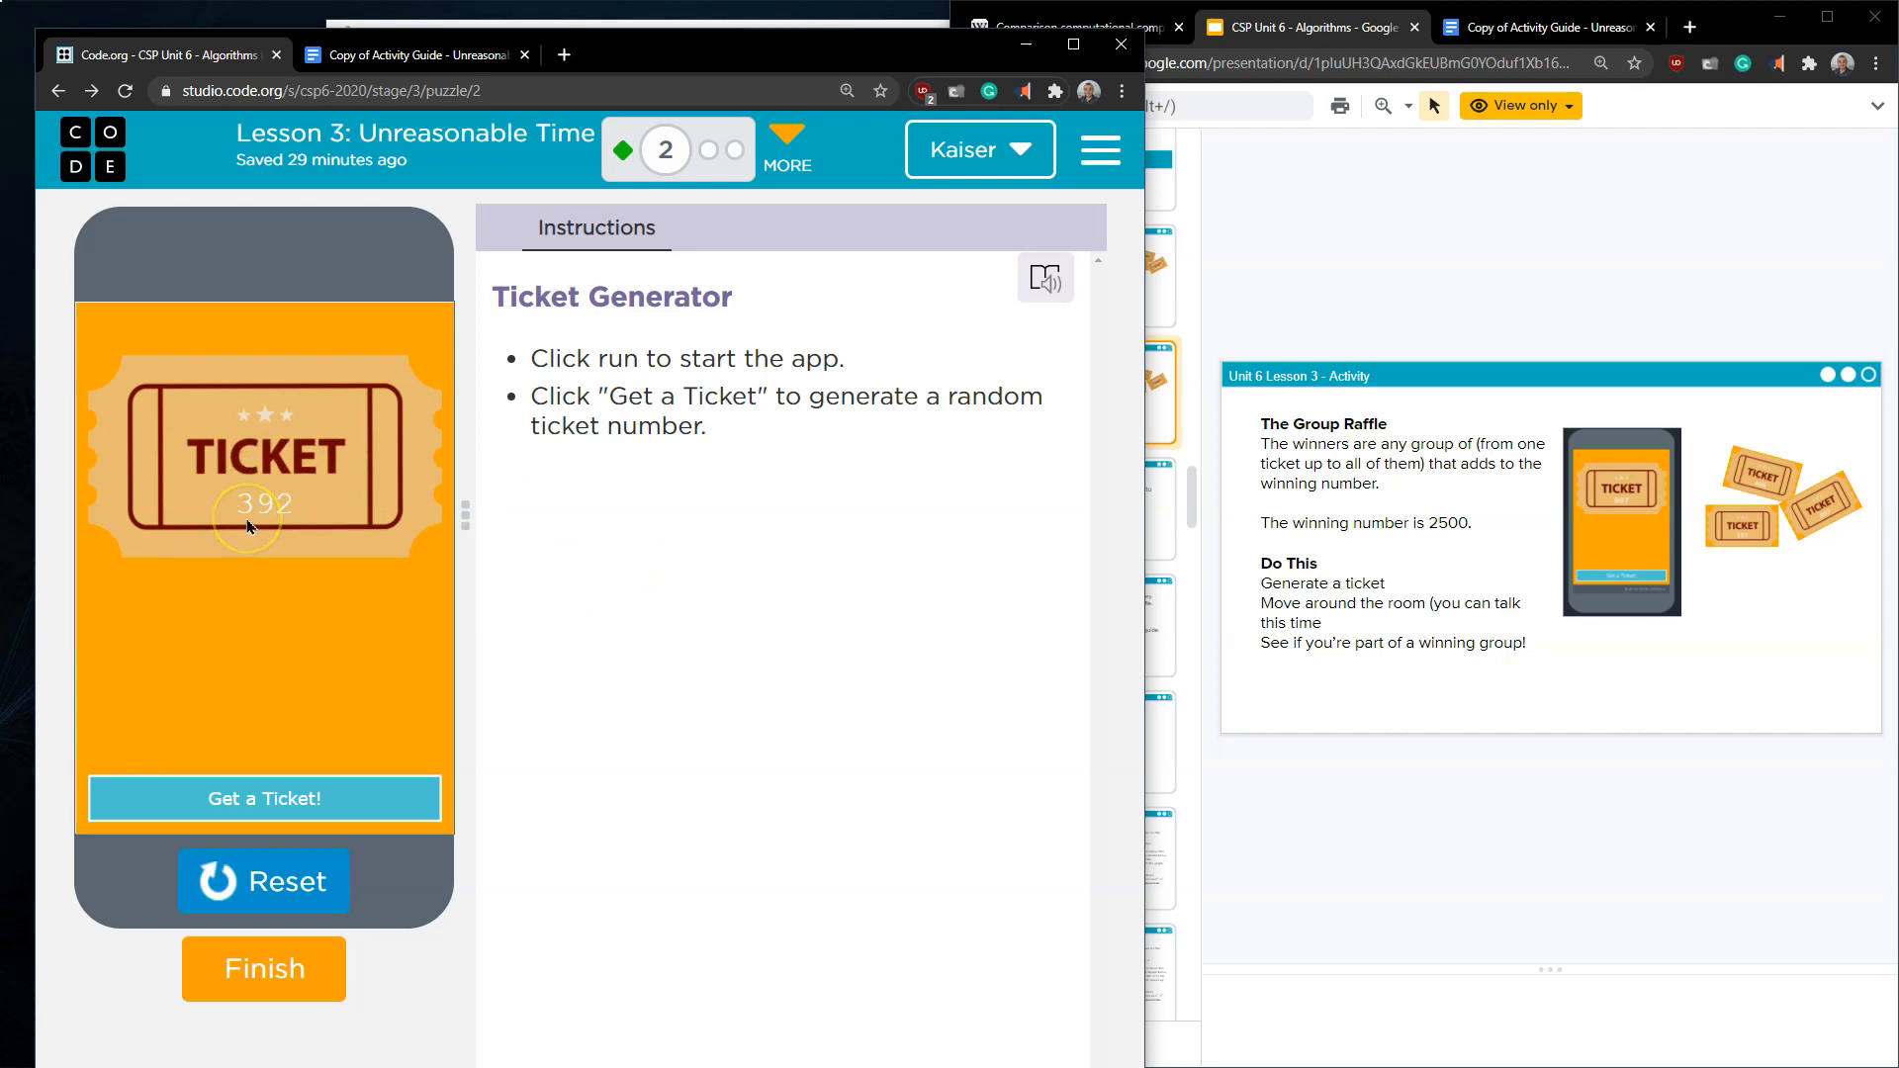
mouse_move(217, 514)
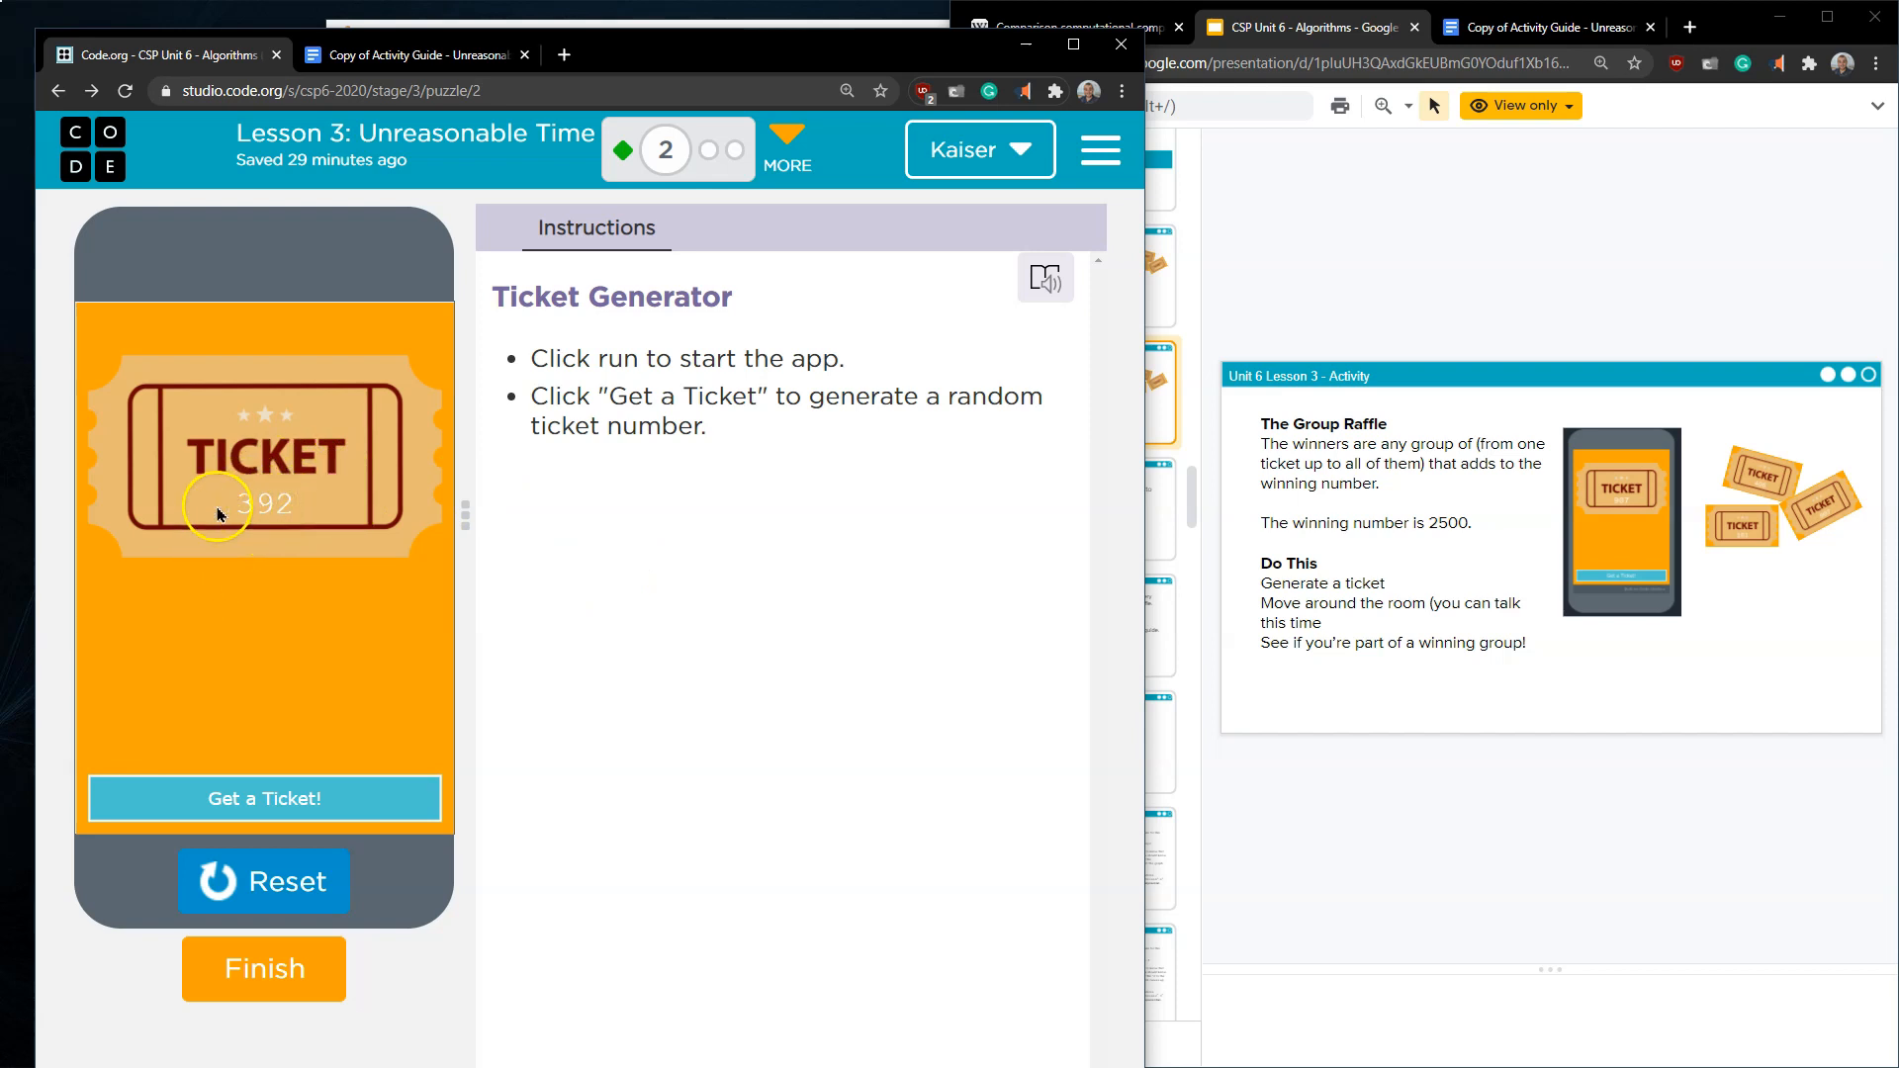
mouse_move(1074, 738)
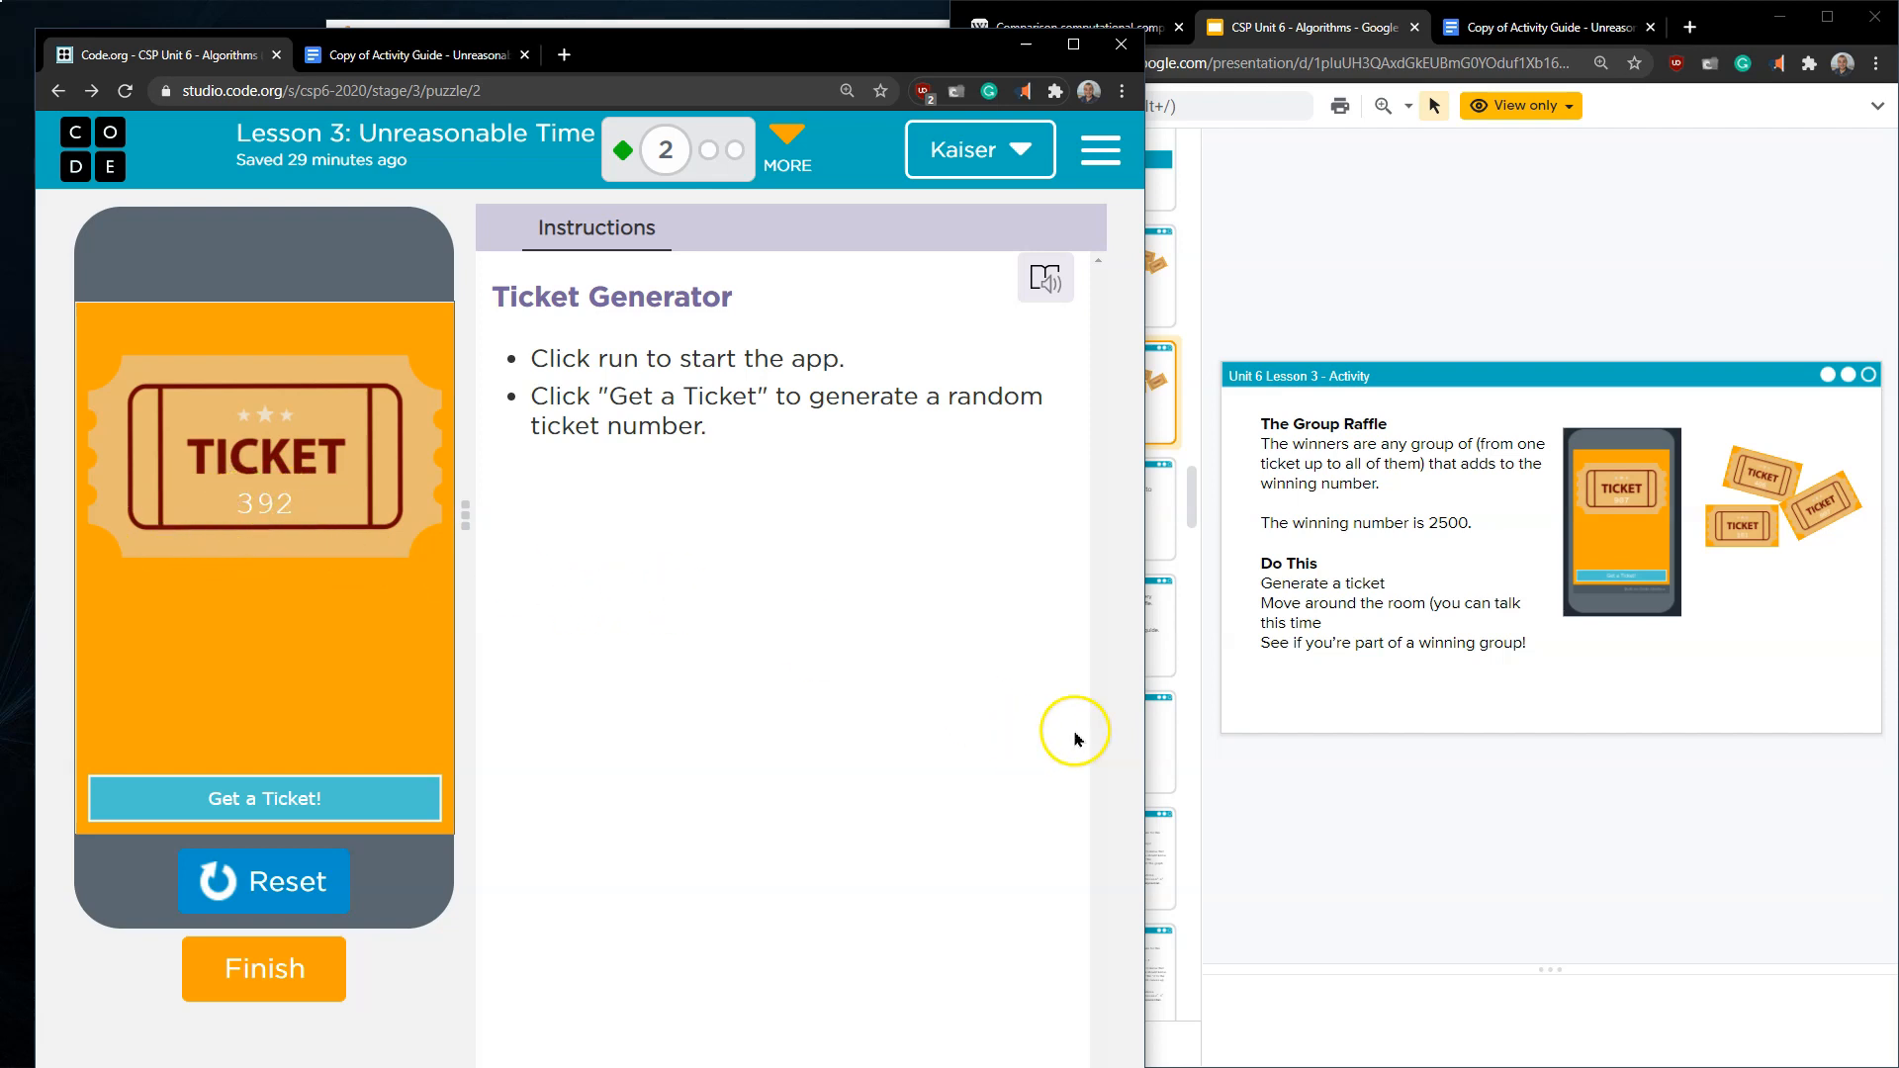
mouse_move(819, 51)
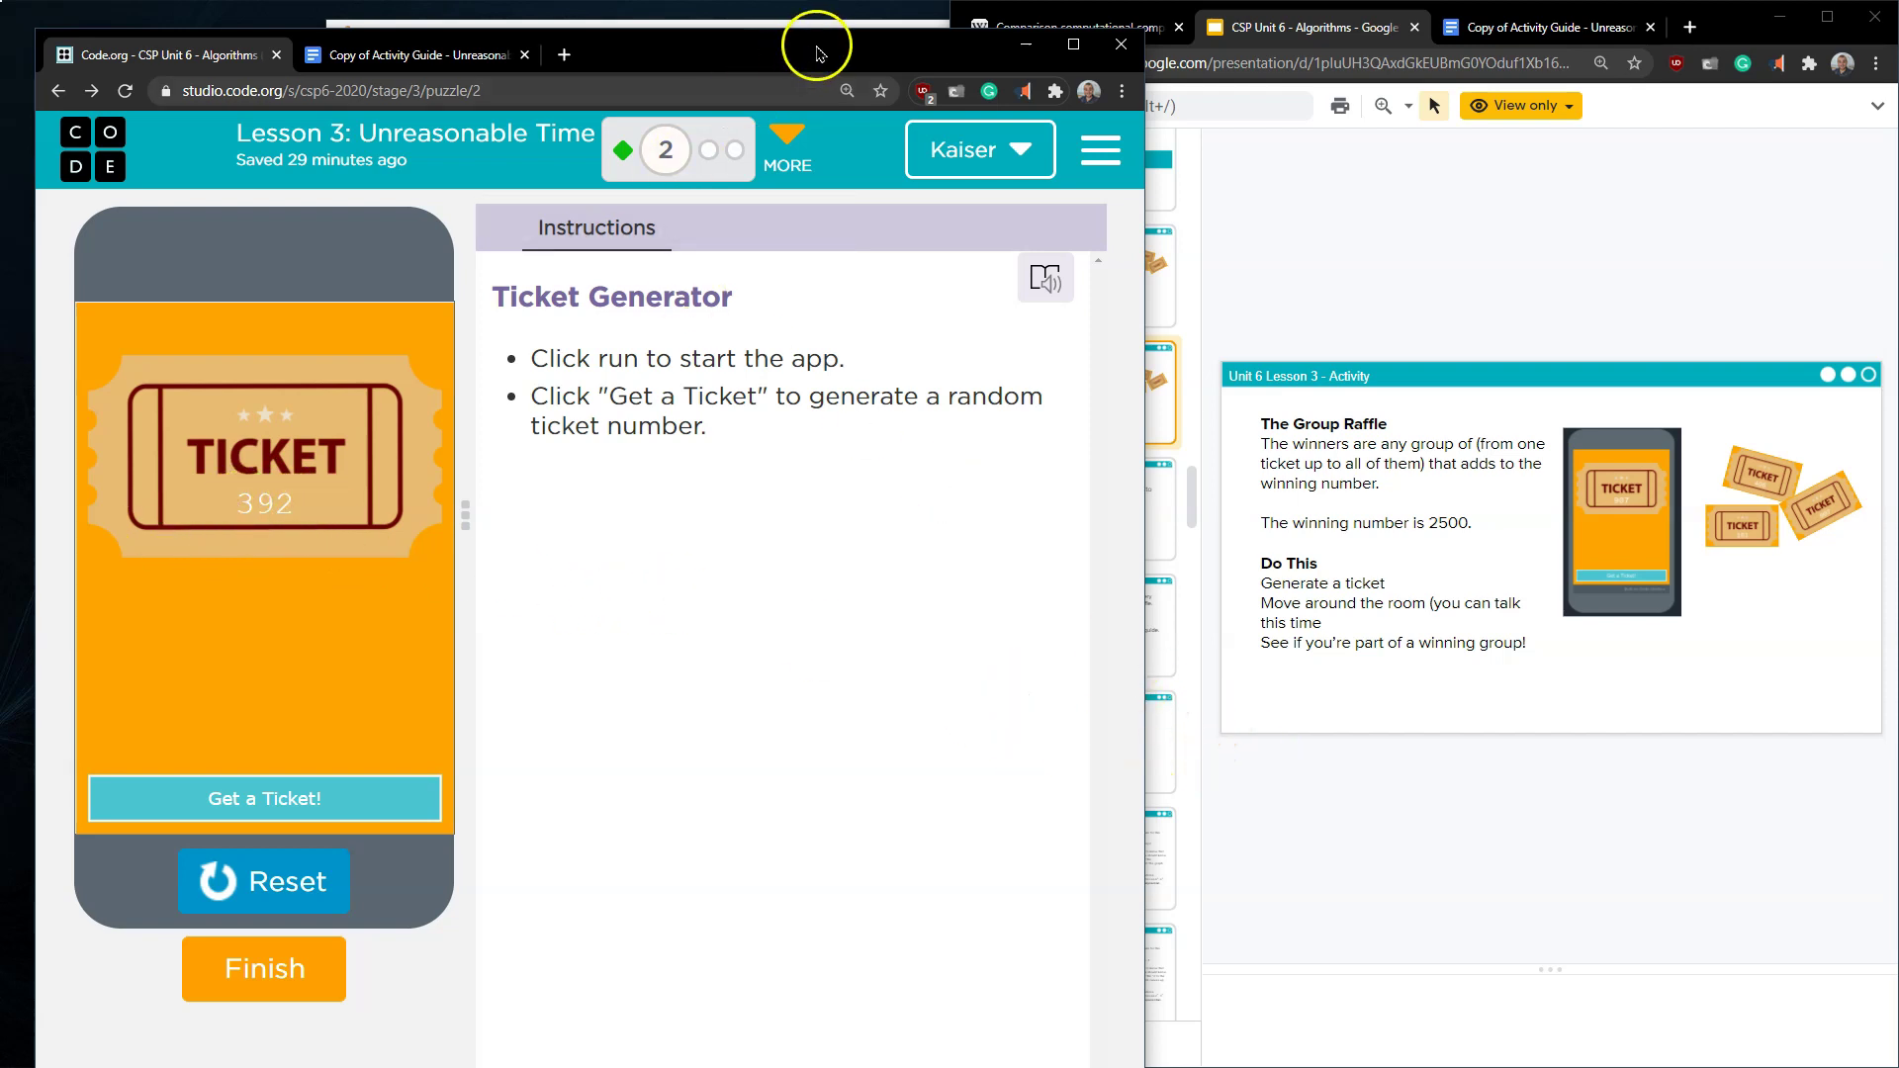
mouse_move(400, 445)
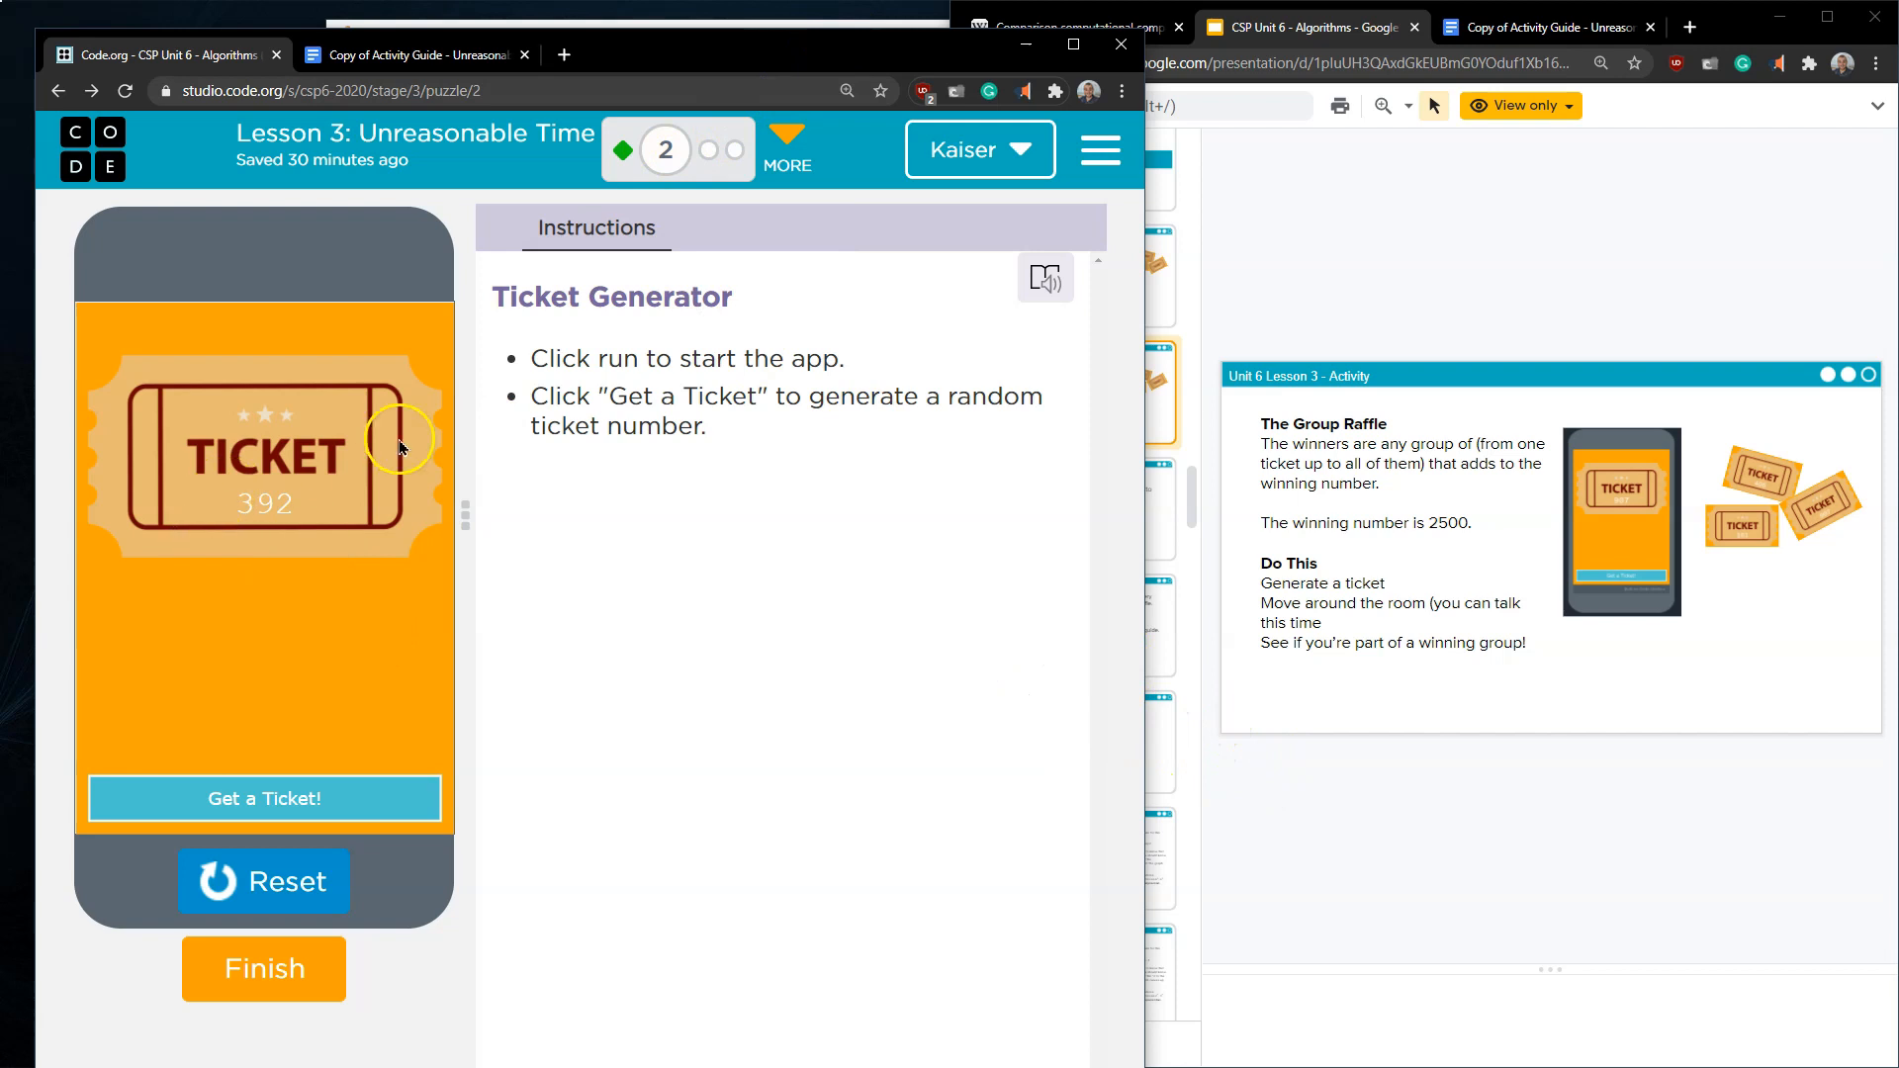
mouse_move(775, 24)
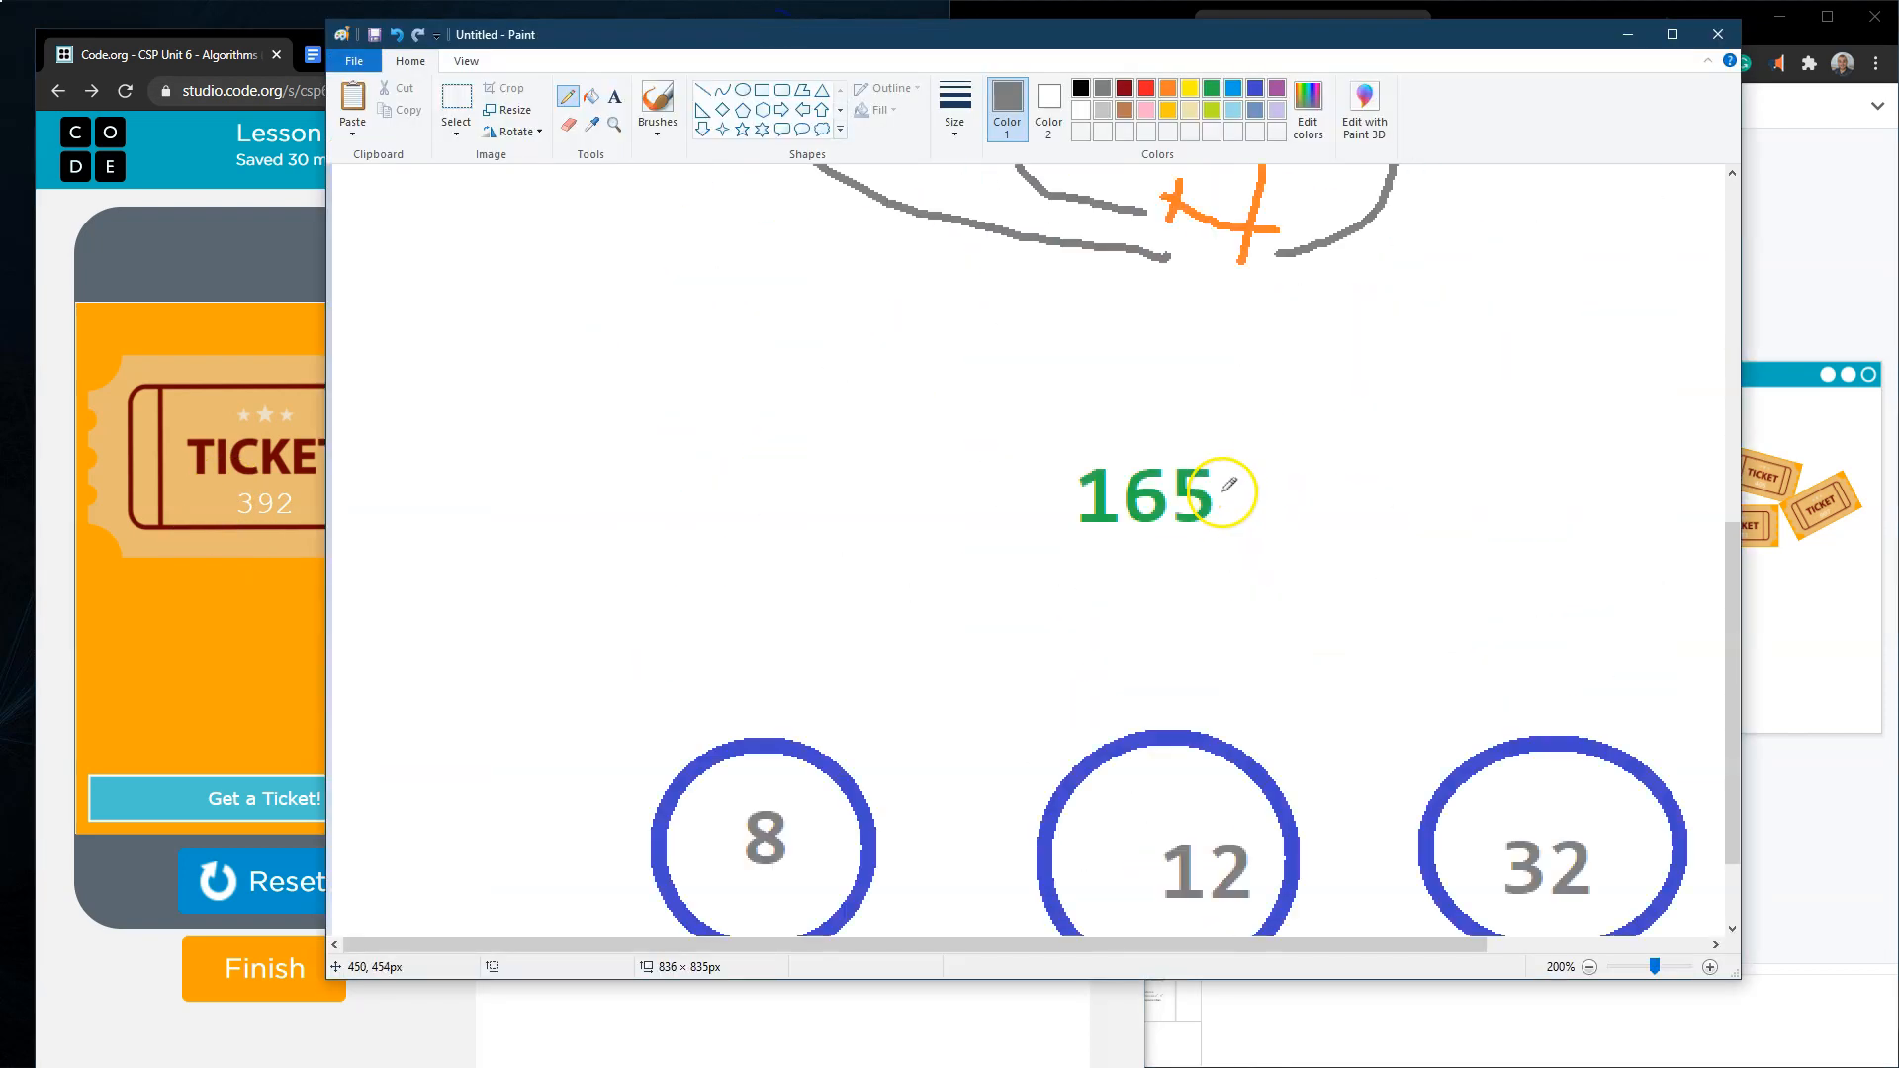
- Switch to dark red to number the 8, 12 and 32 circles under the 165 target
scroll(down, 3)
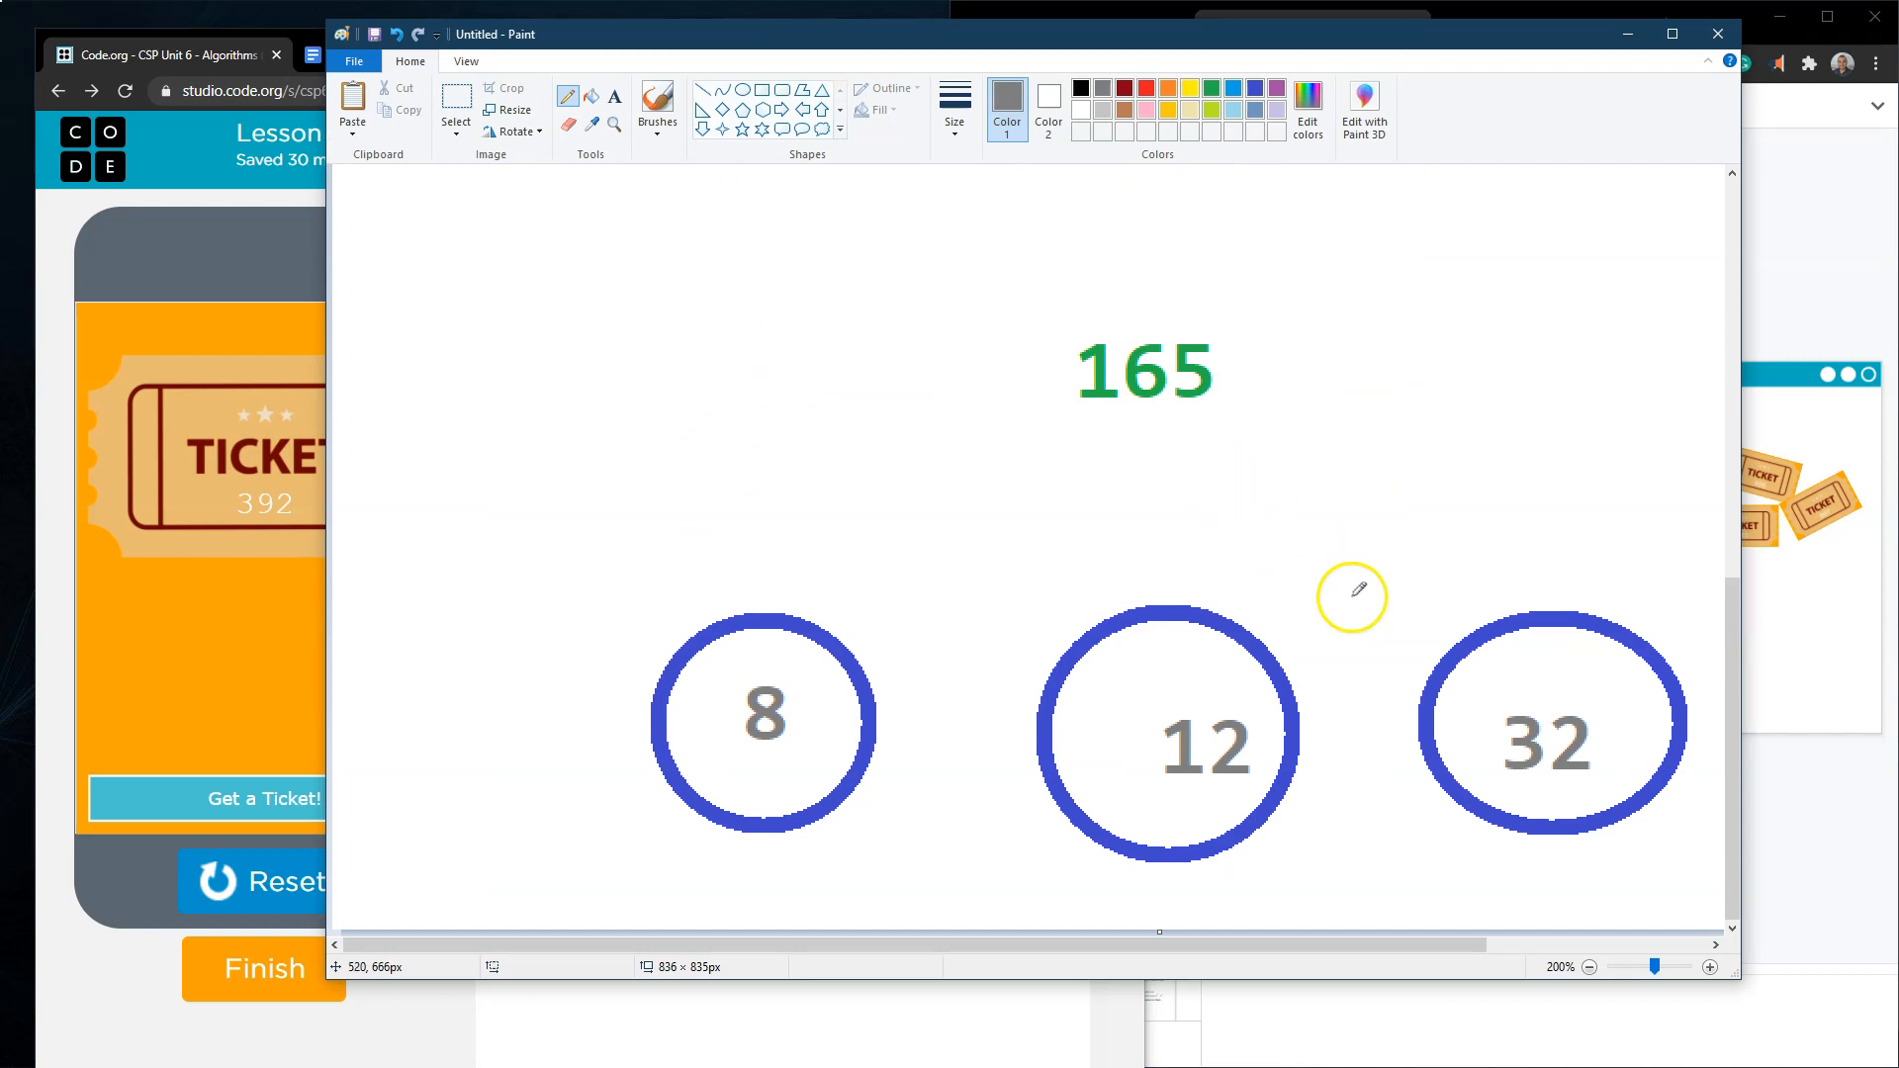
mouse_move(708, 894)
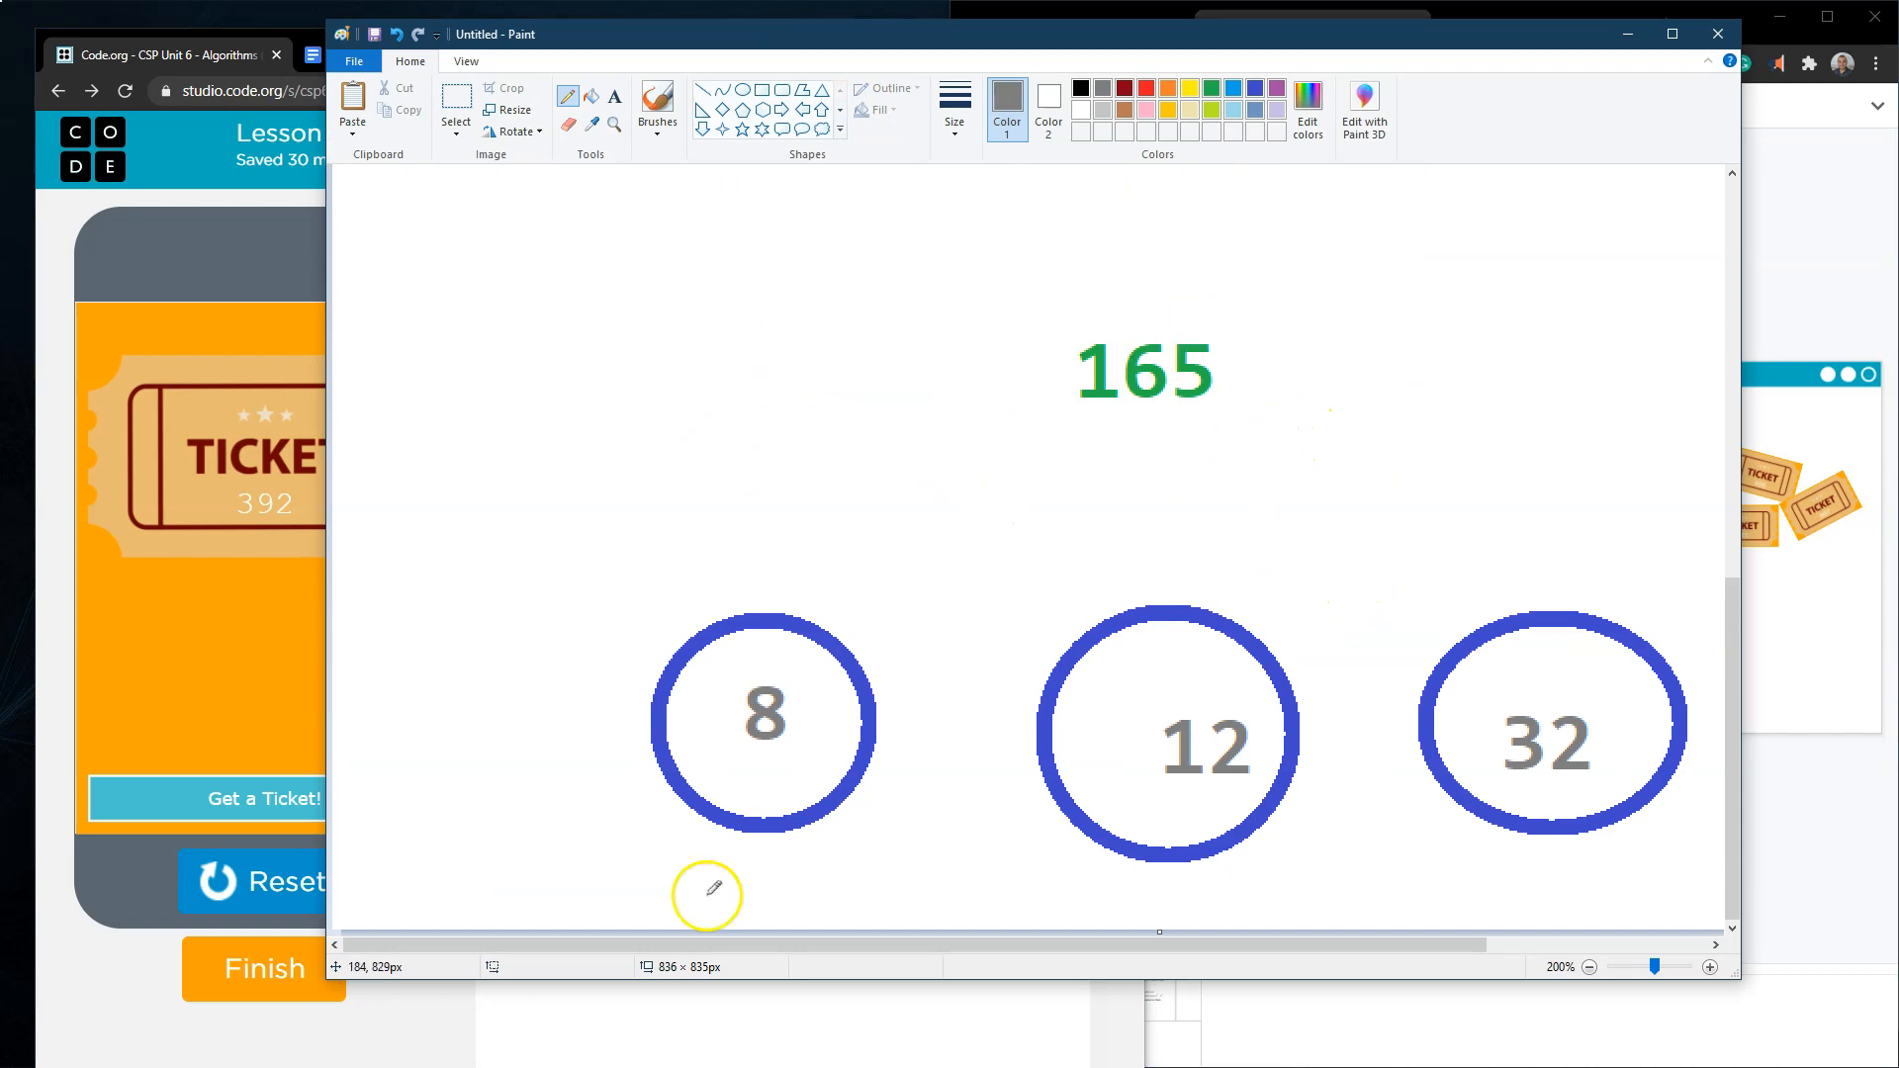
mouse_move(1056, 401)
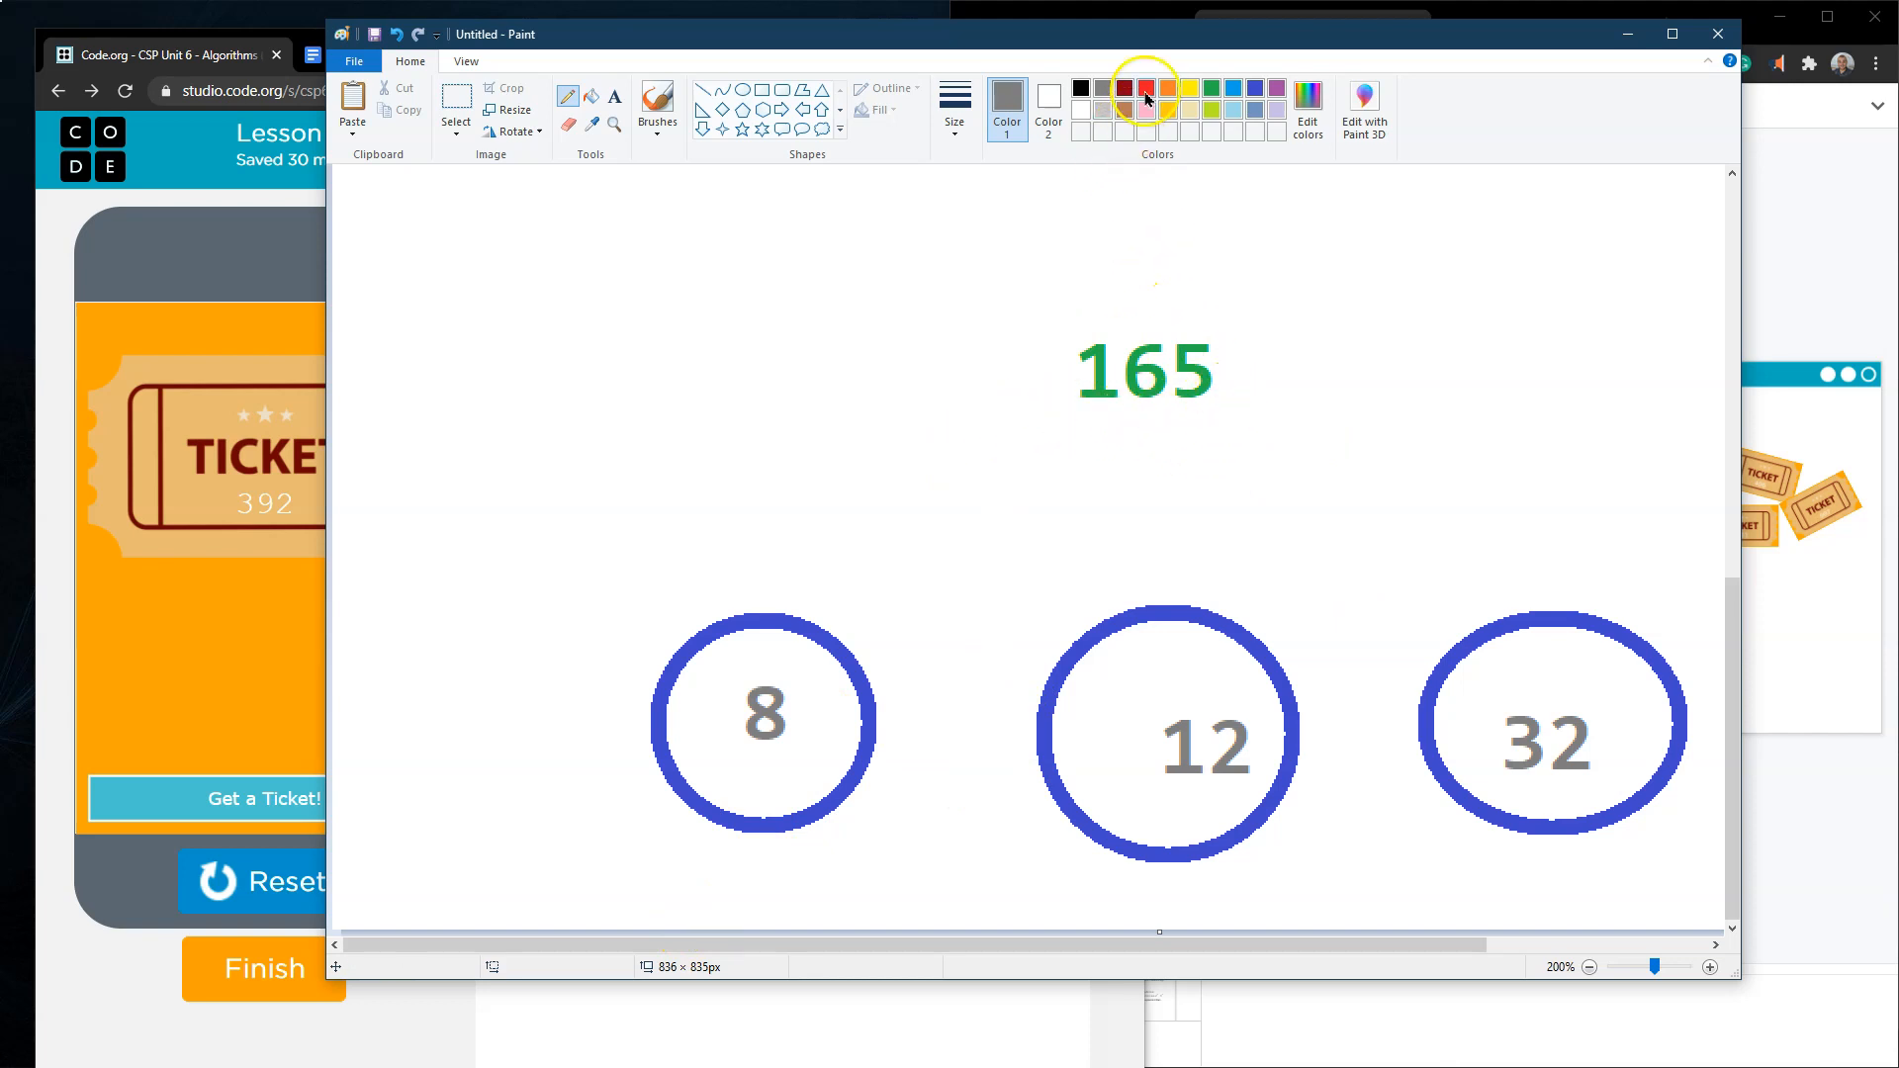
click(1141, 87)
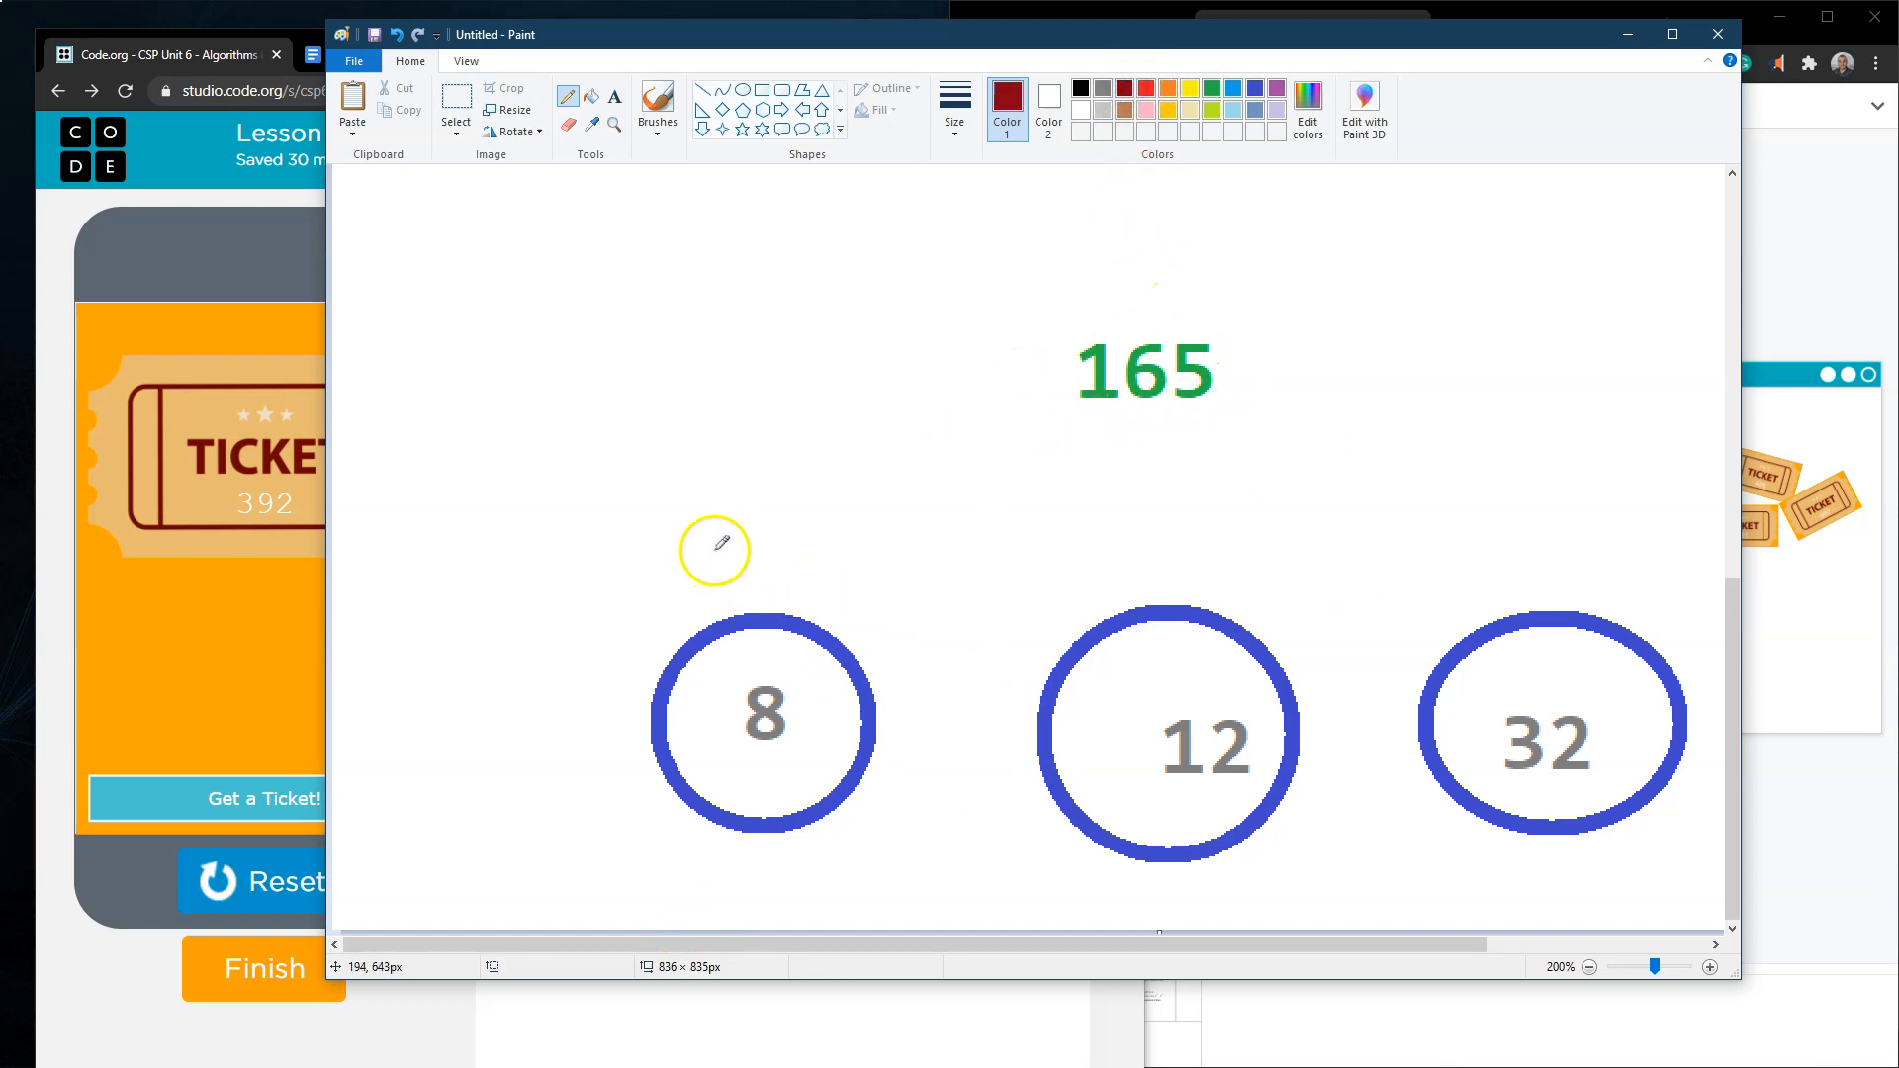
mouse_move(741, 542)
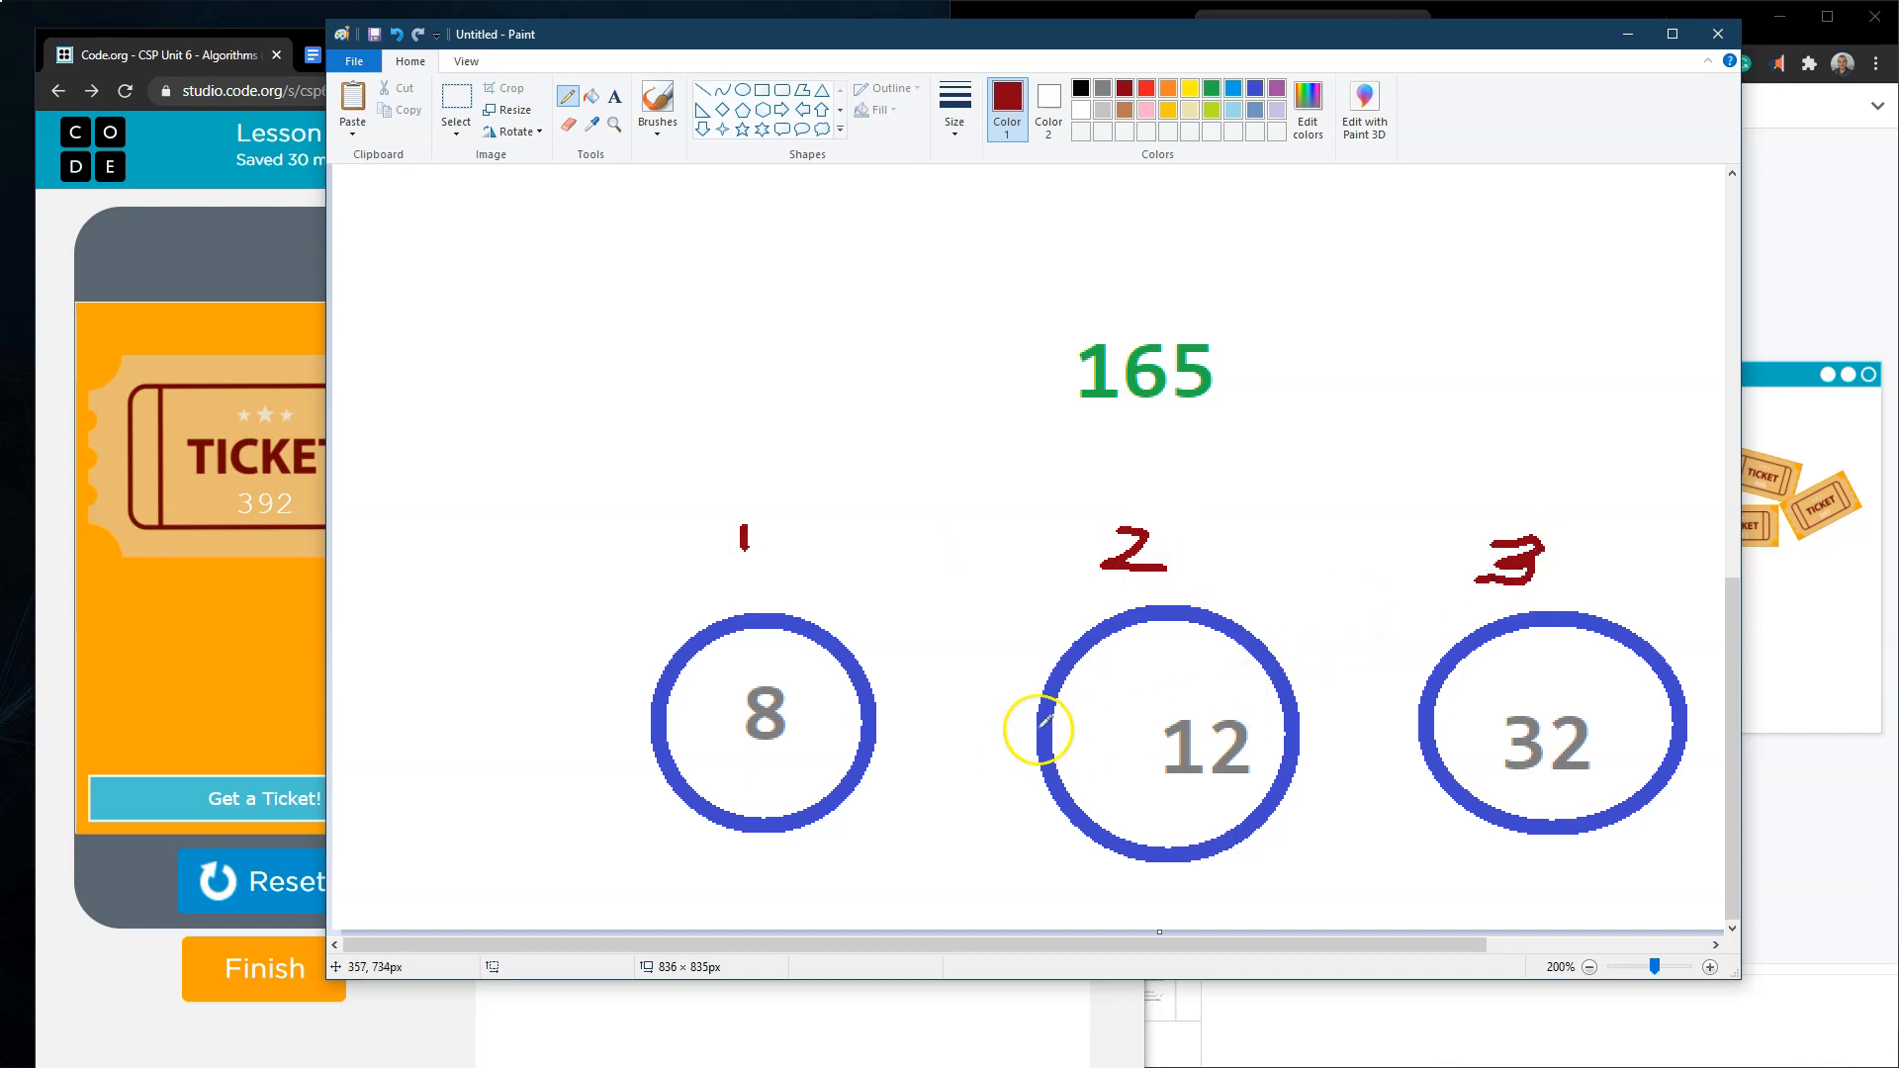
mouse_move(1369, 534)
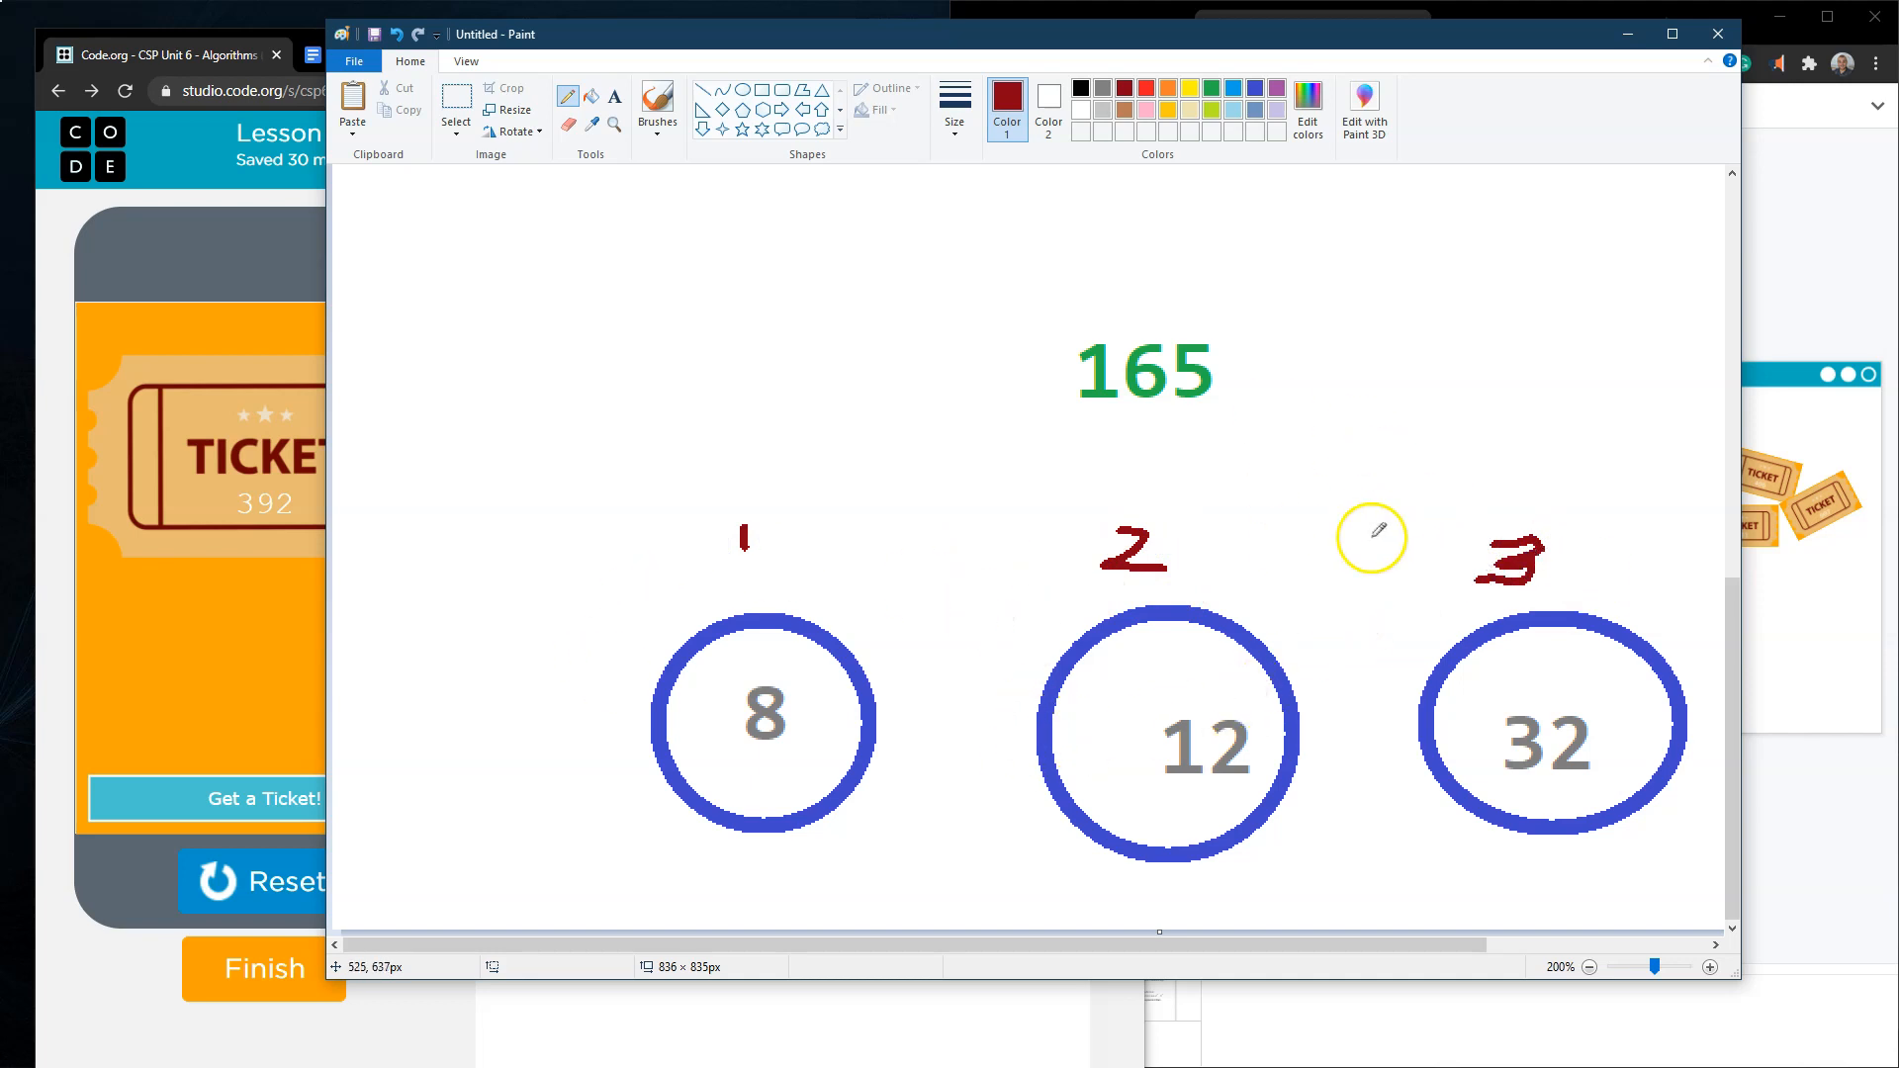
mouse_move(865, 651)
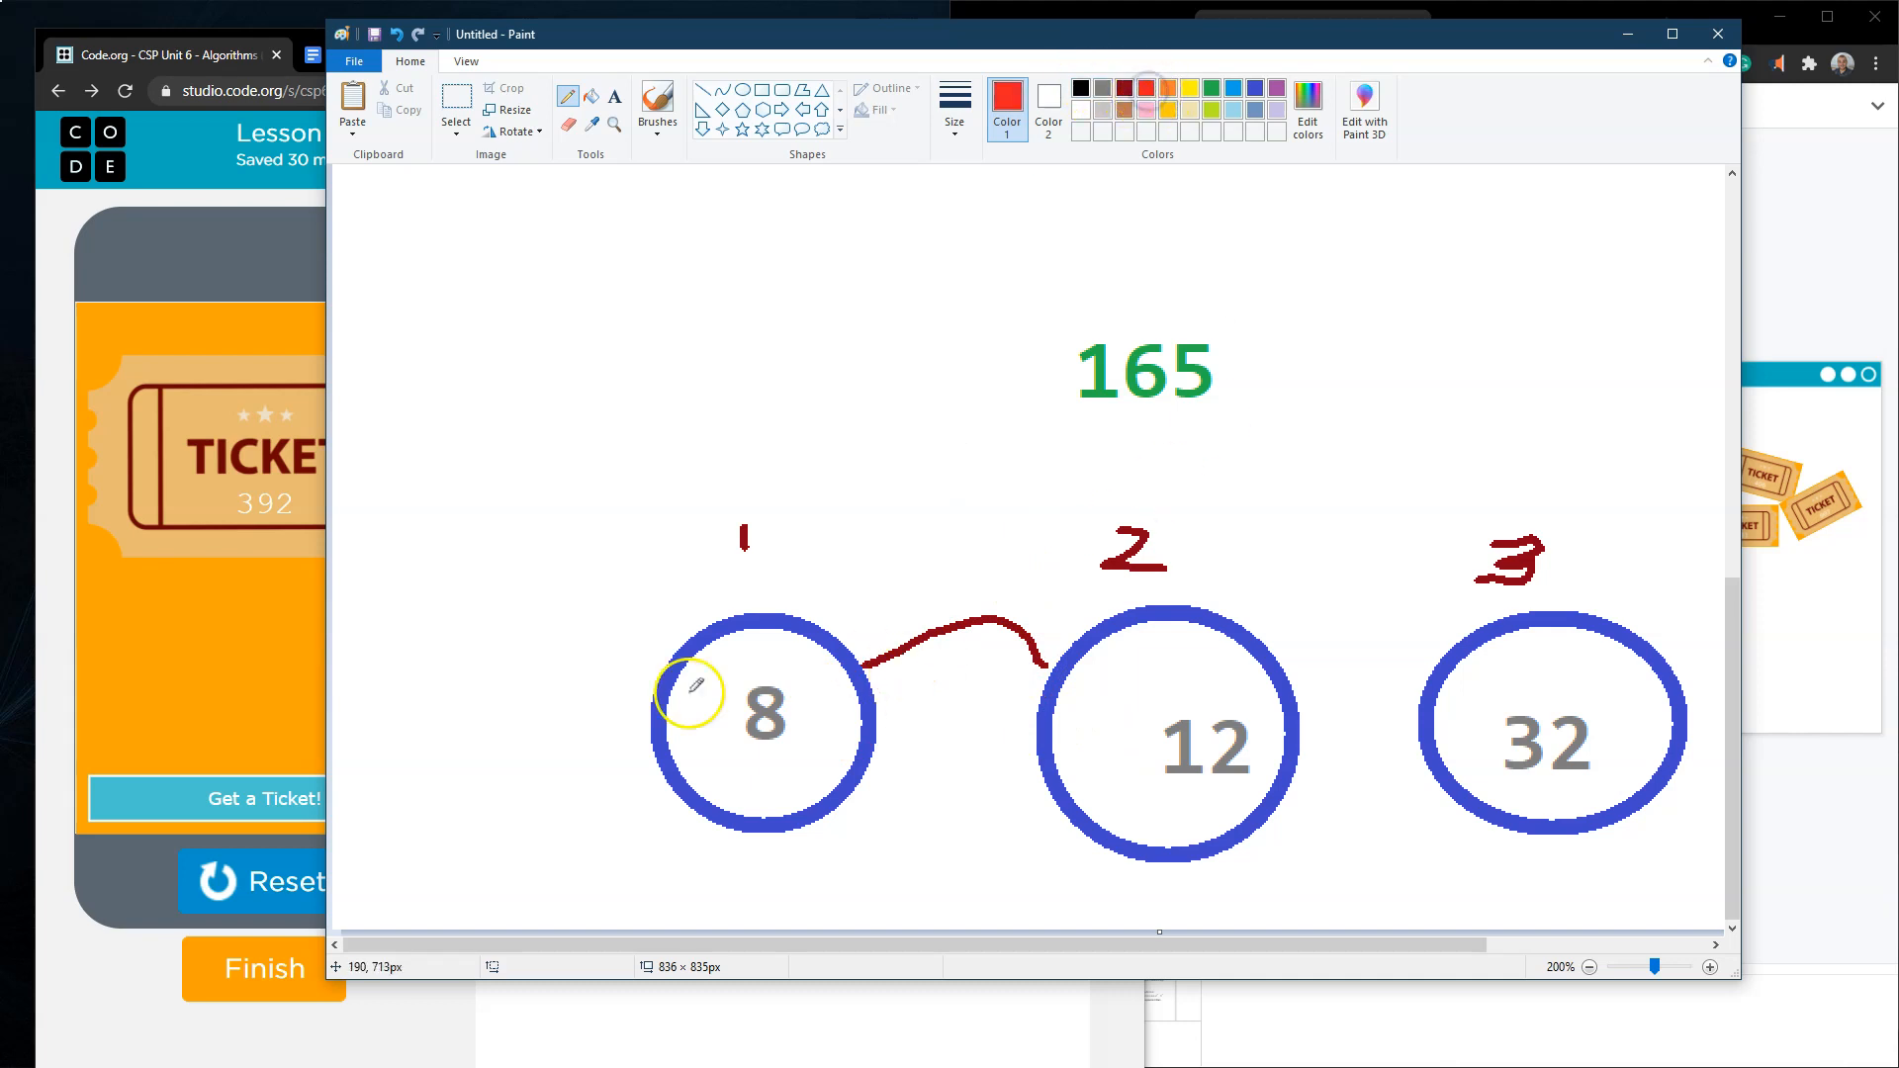
mouse_move(1297, 639)
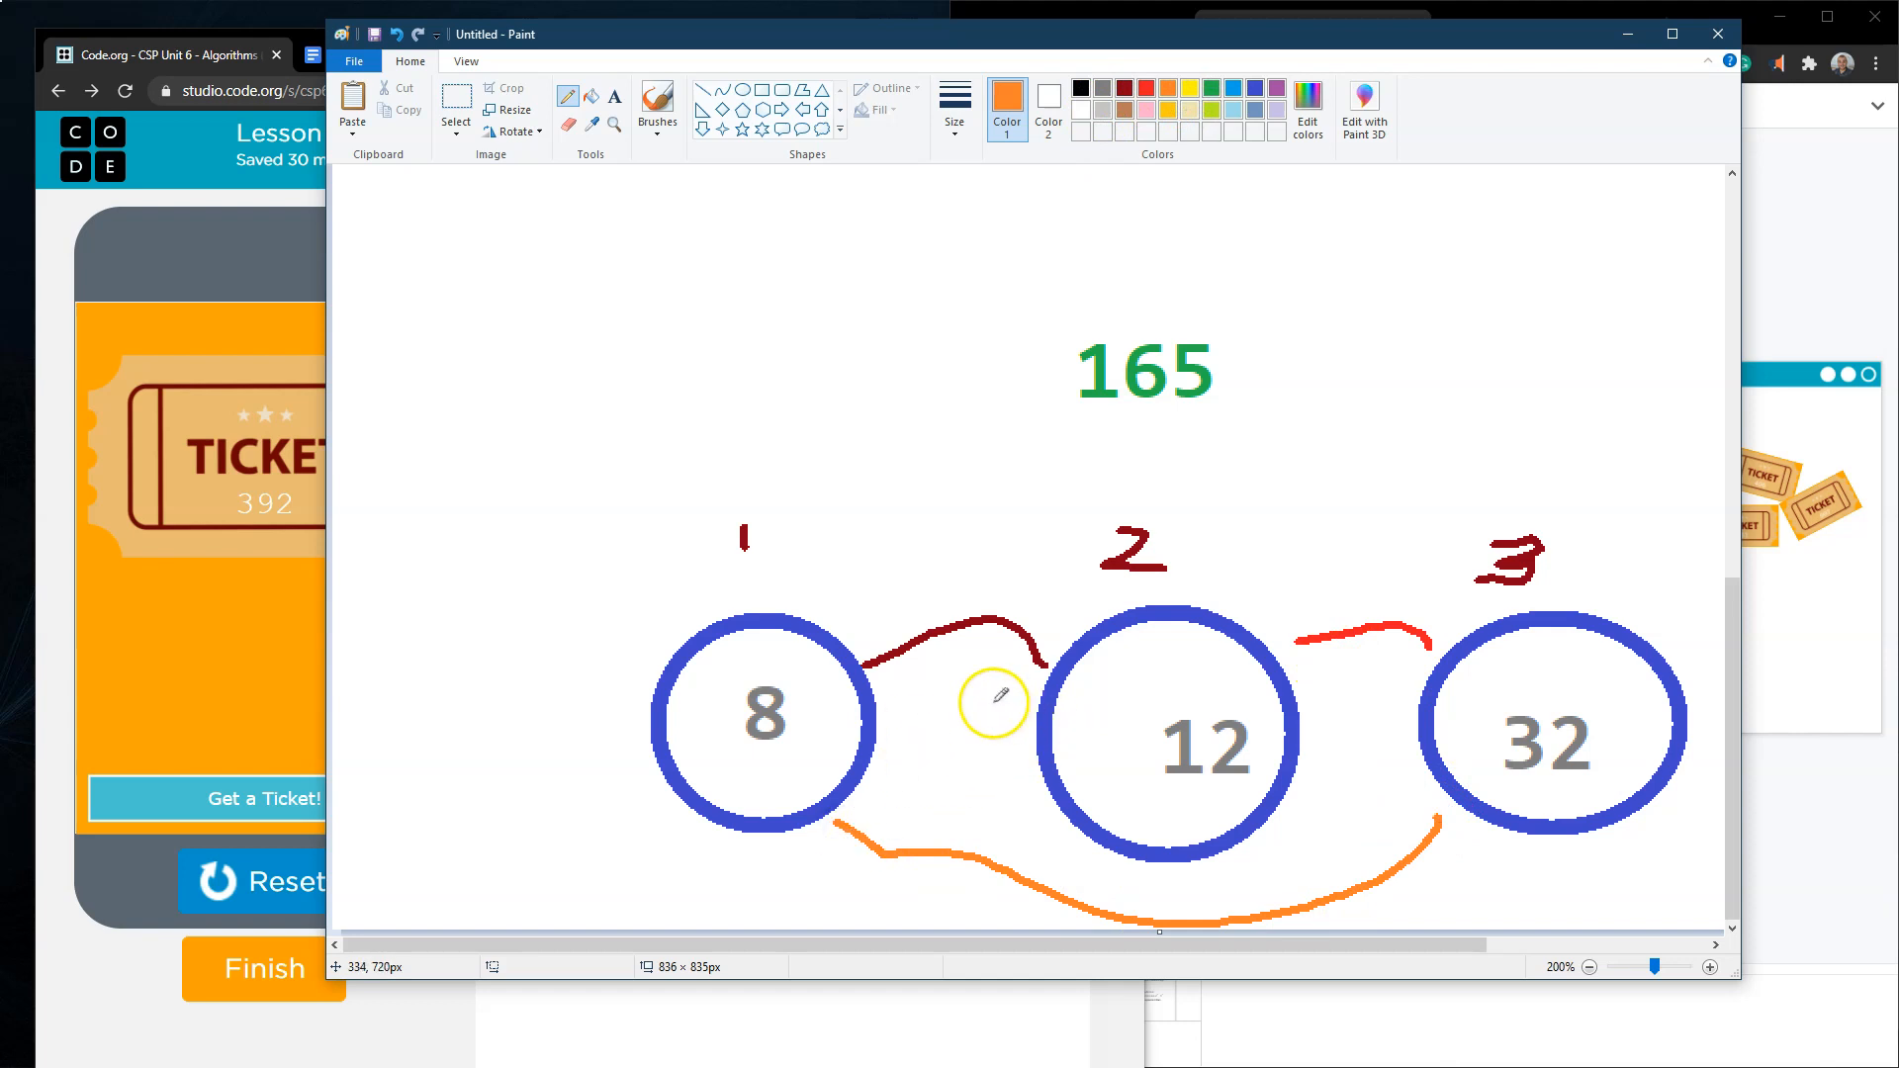
mouse_move(1242, 720)
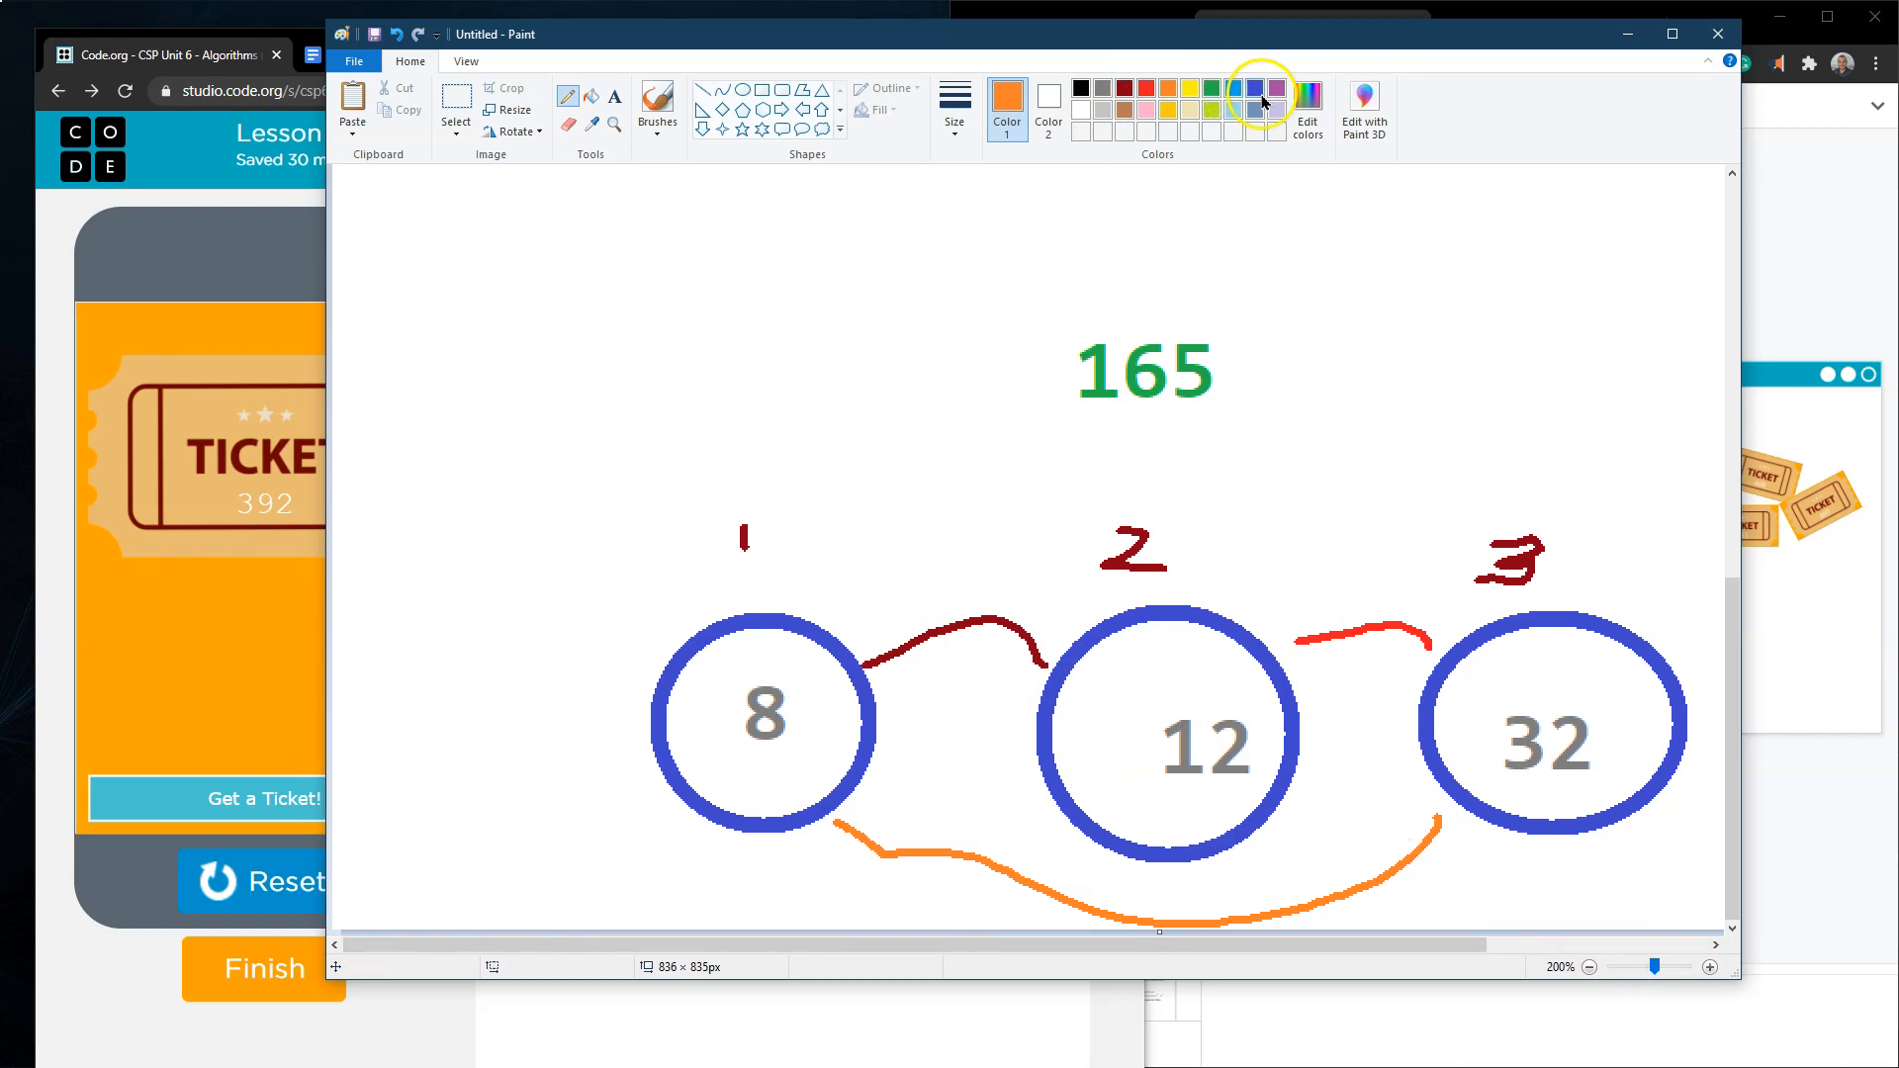
- Draw a purple loop around all three circles with an arrow to 165
click(1256, 87)
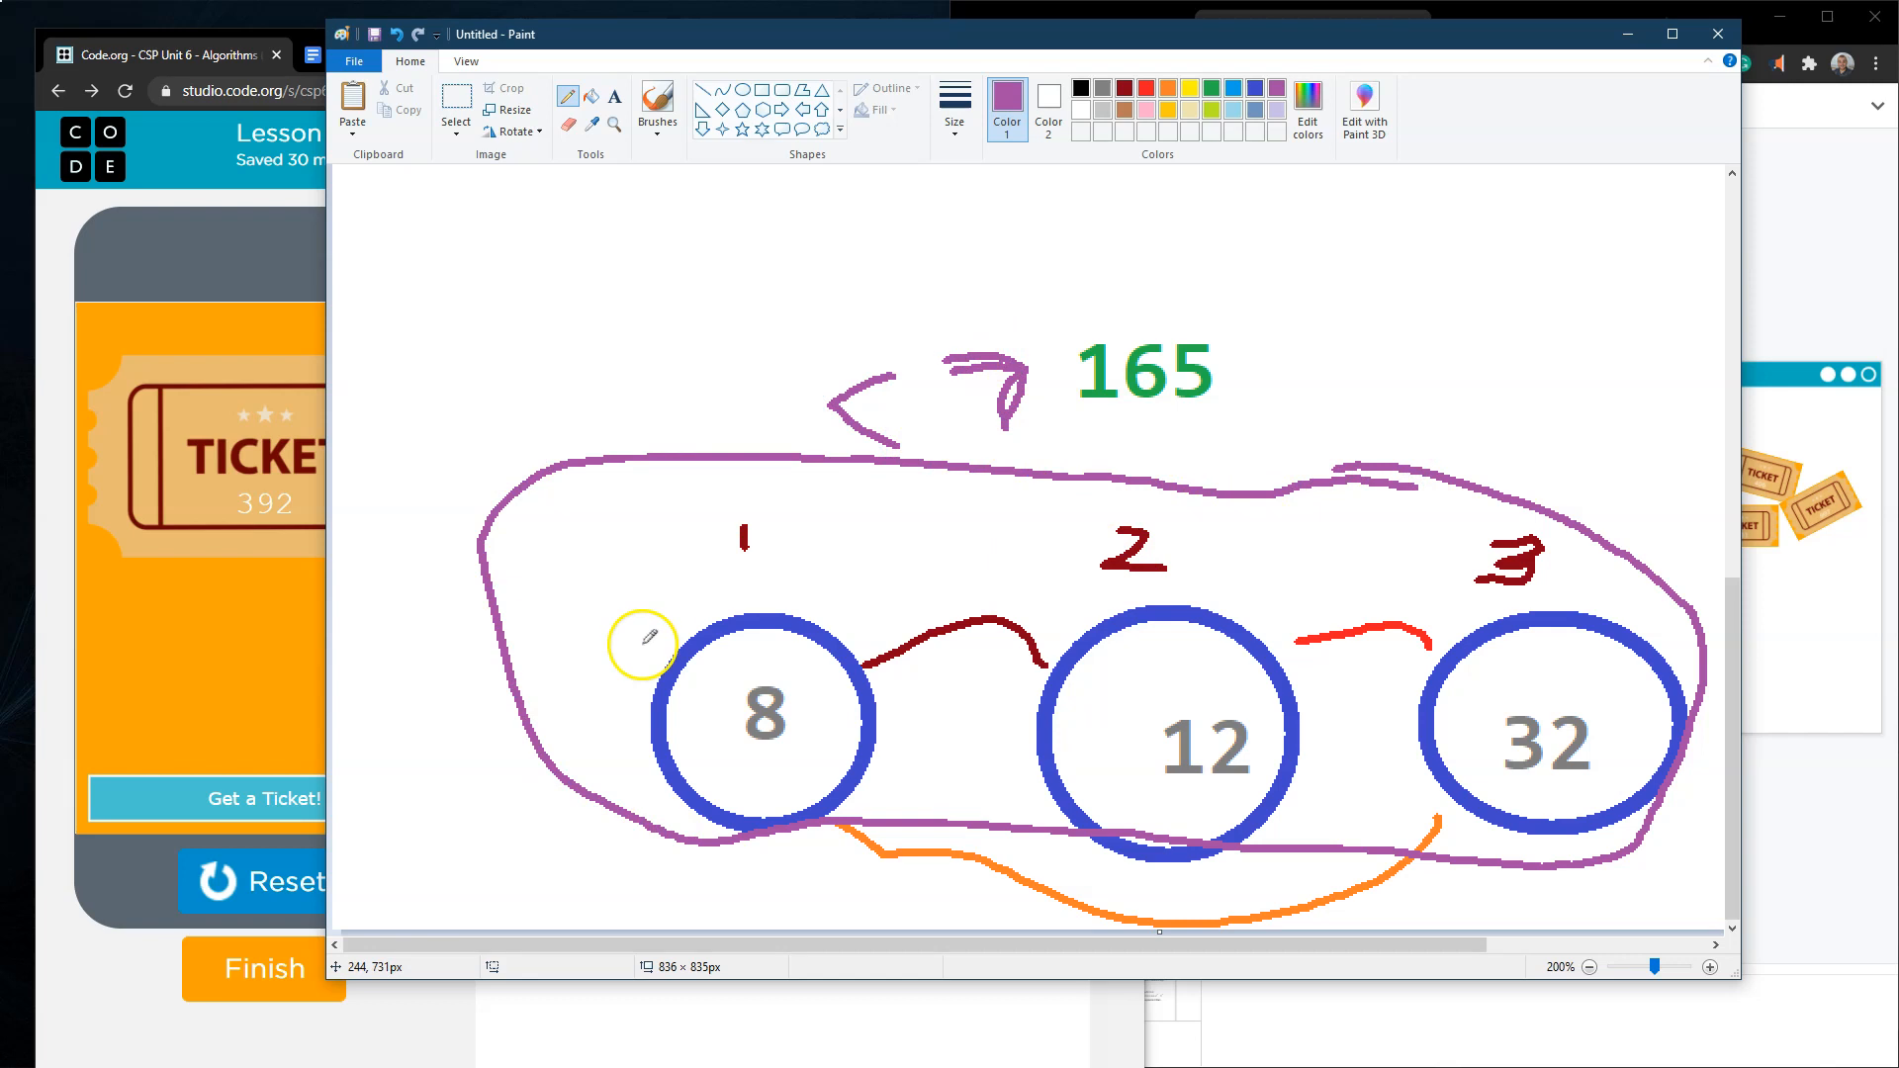
mouse_move(1521, 698)
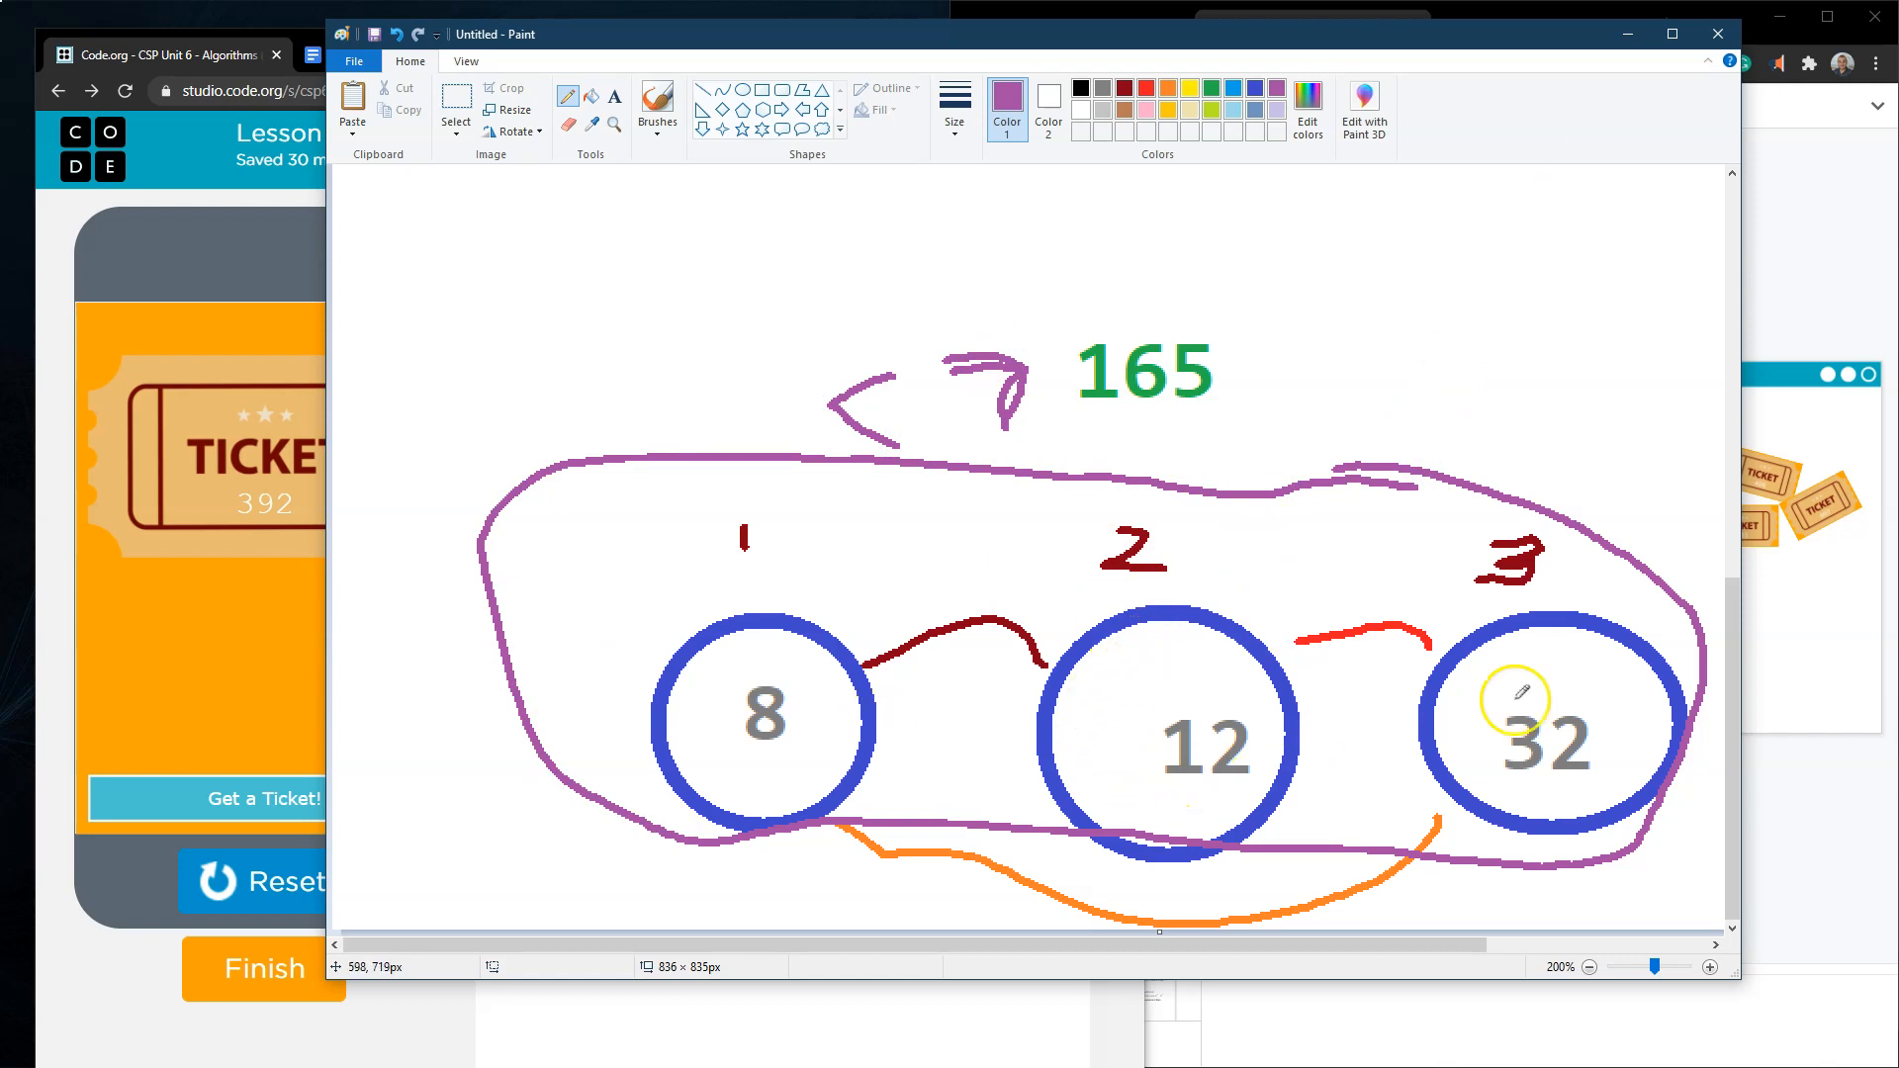
mouse_move(1616, 73)
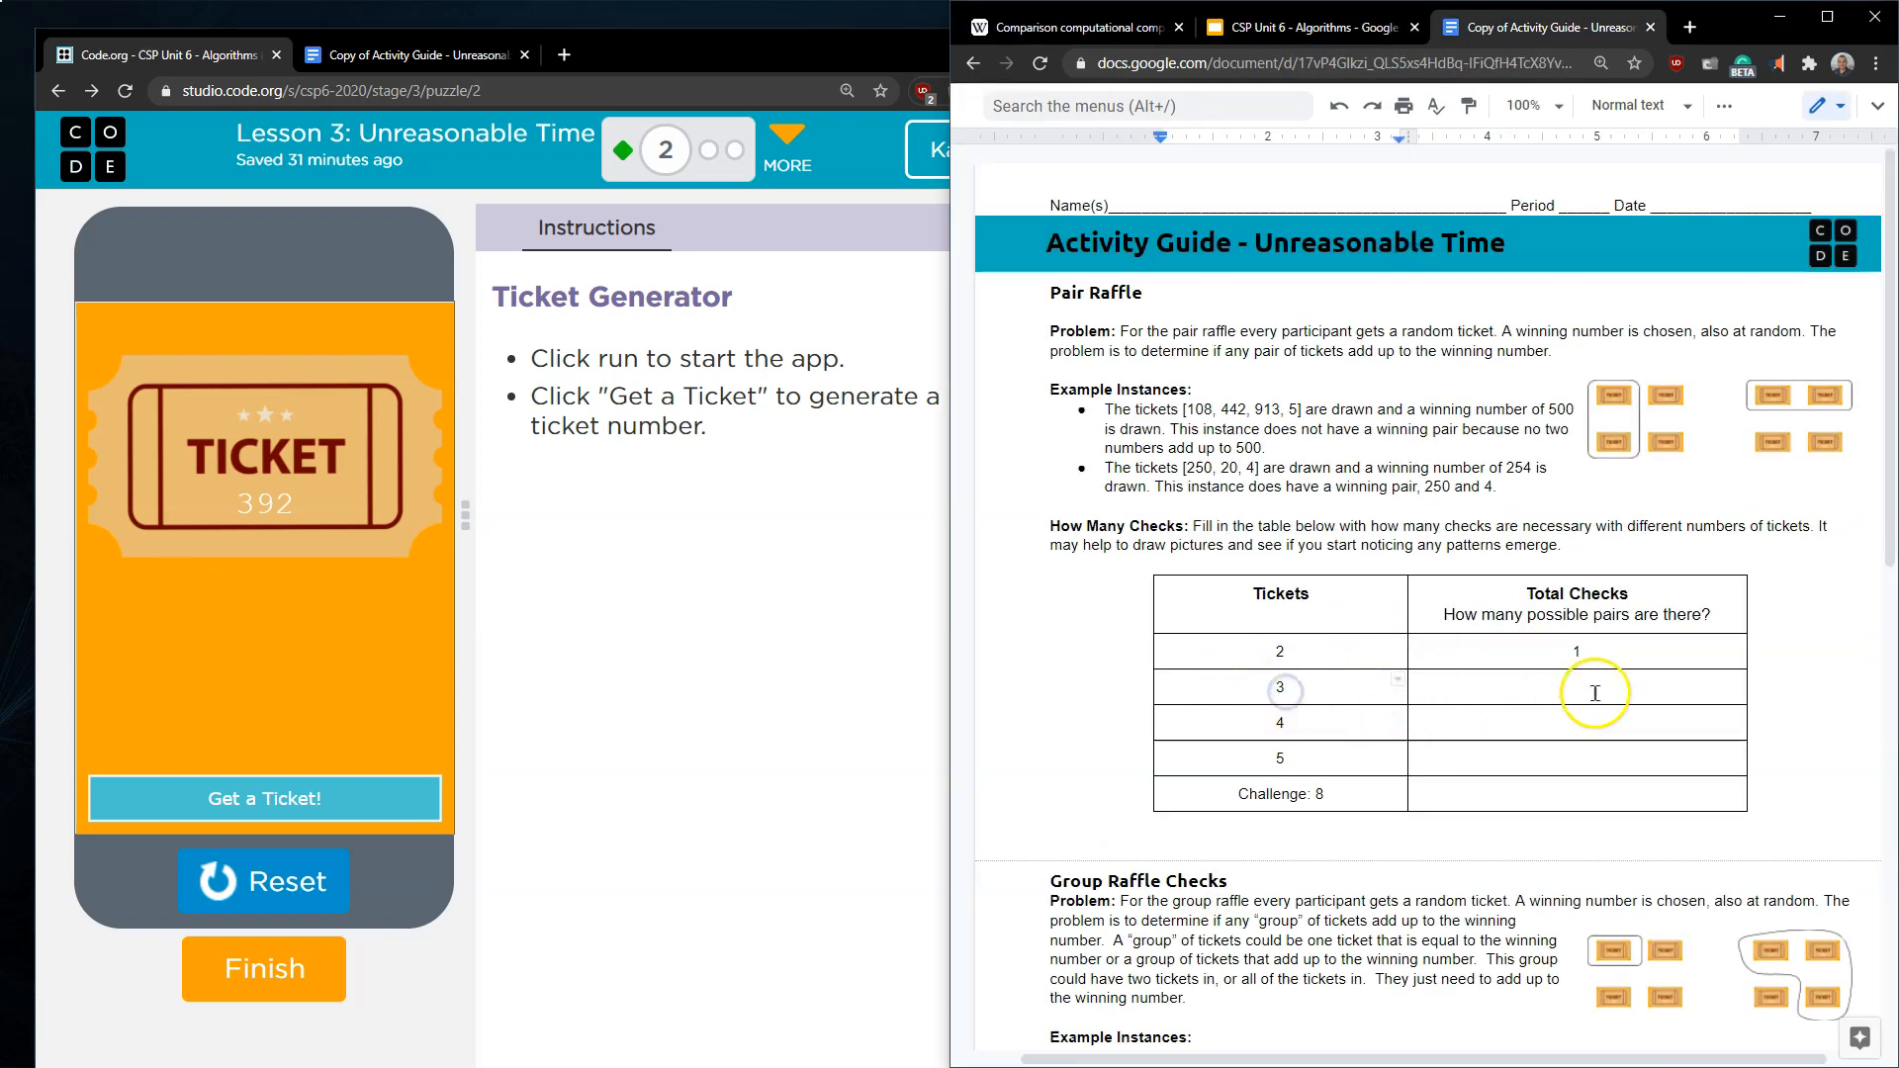
- Enter pair raffle checks 3 and 6 and group raffle checks 3 and 7 in the activity guide tables
click(1579, 686)
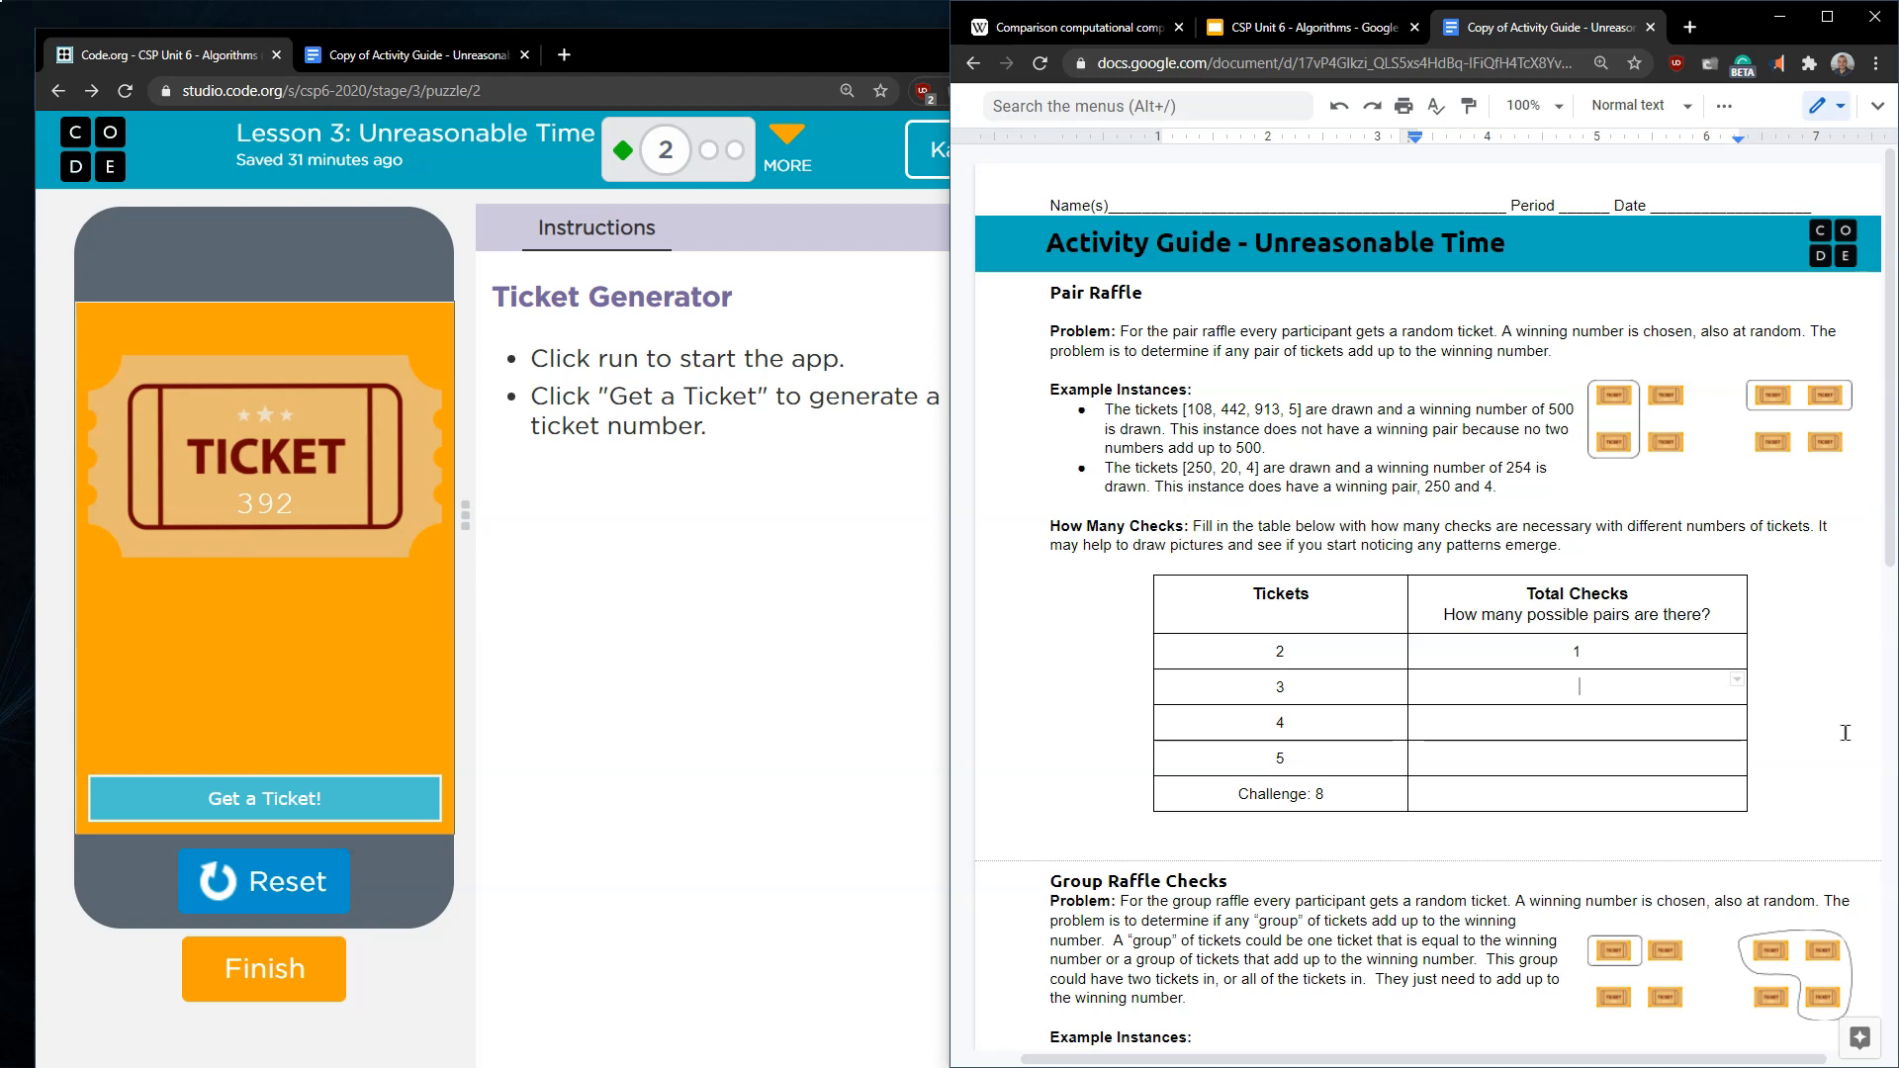
text(3)
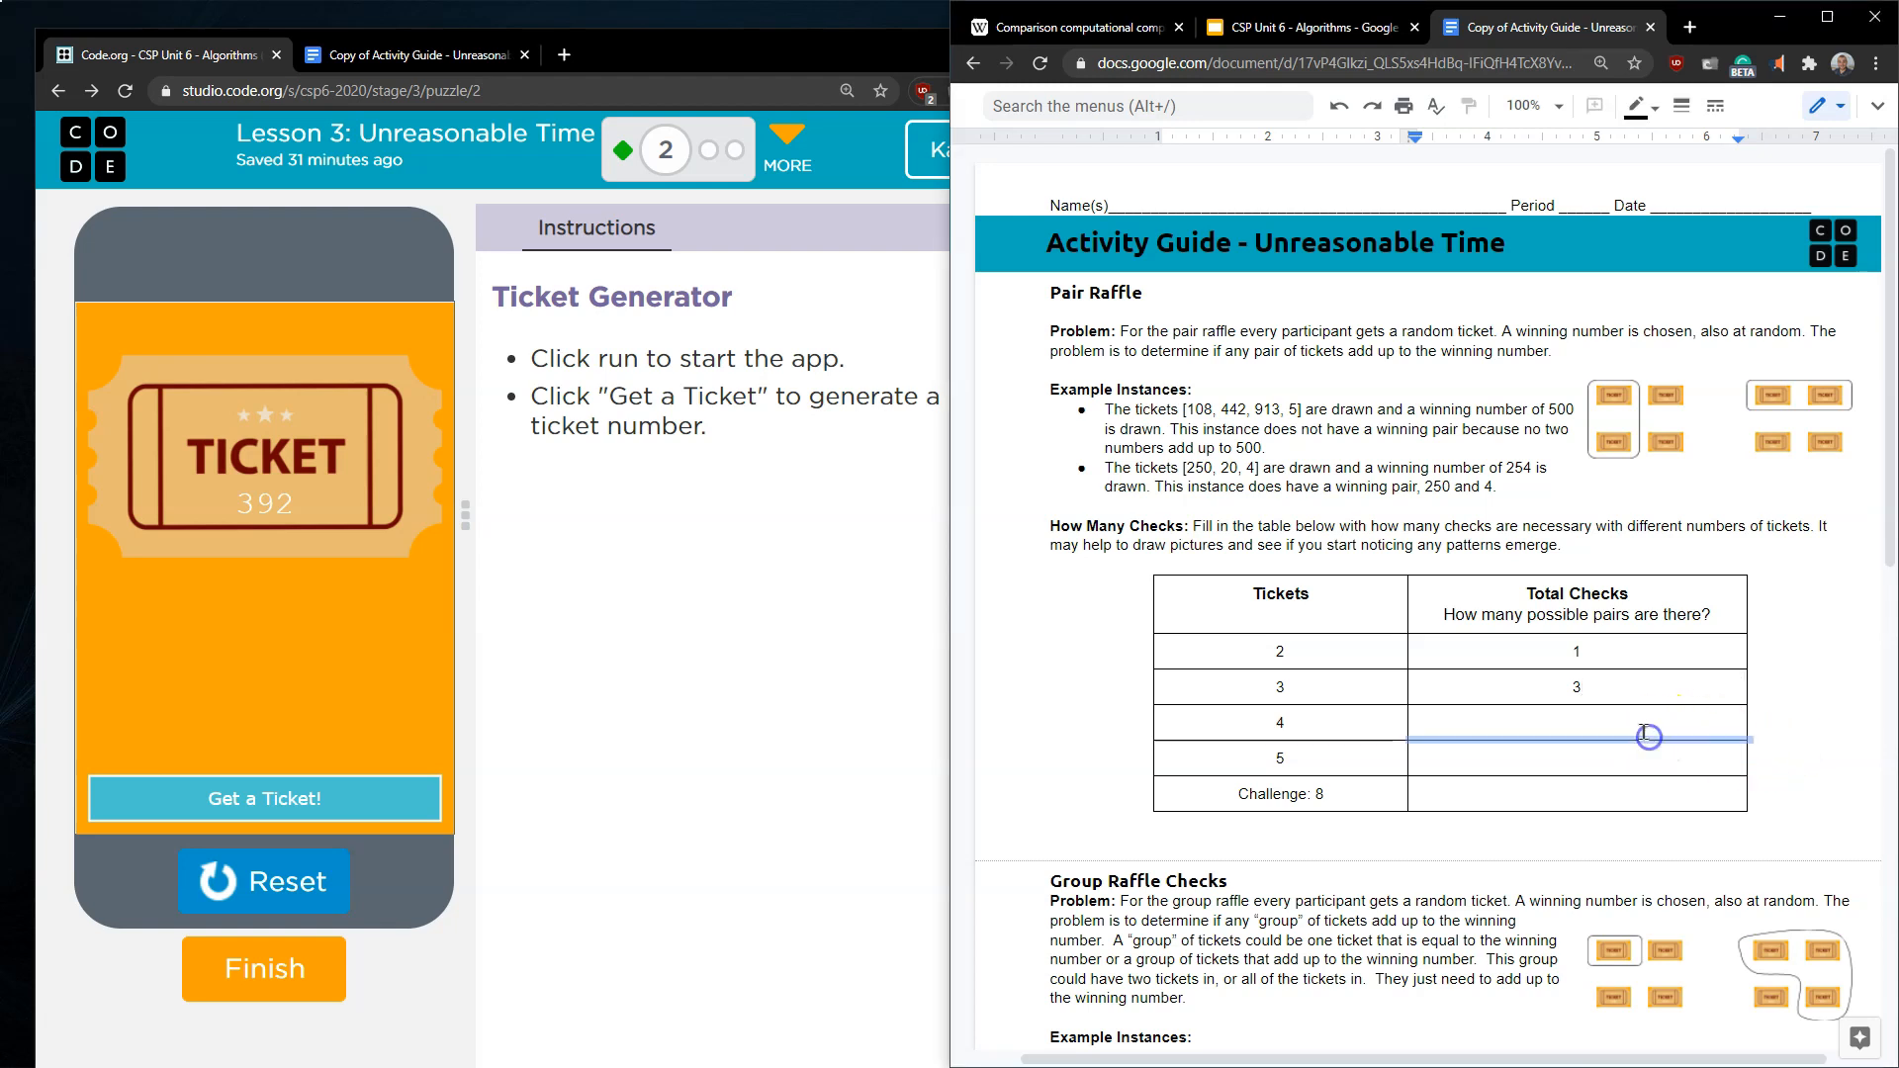
text(6)
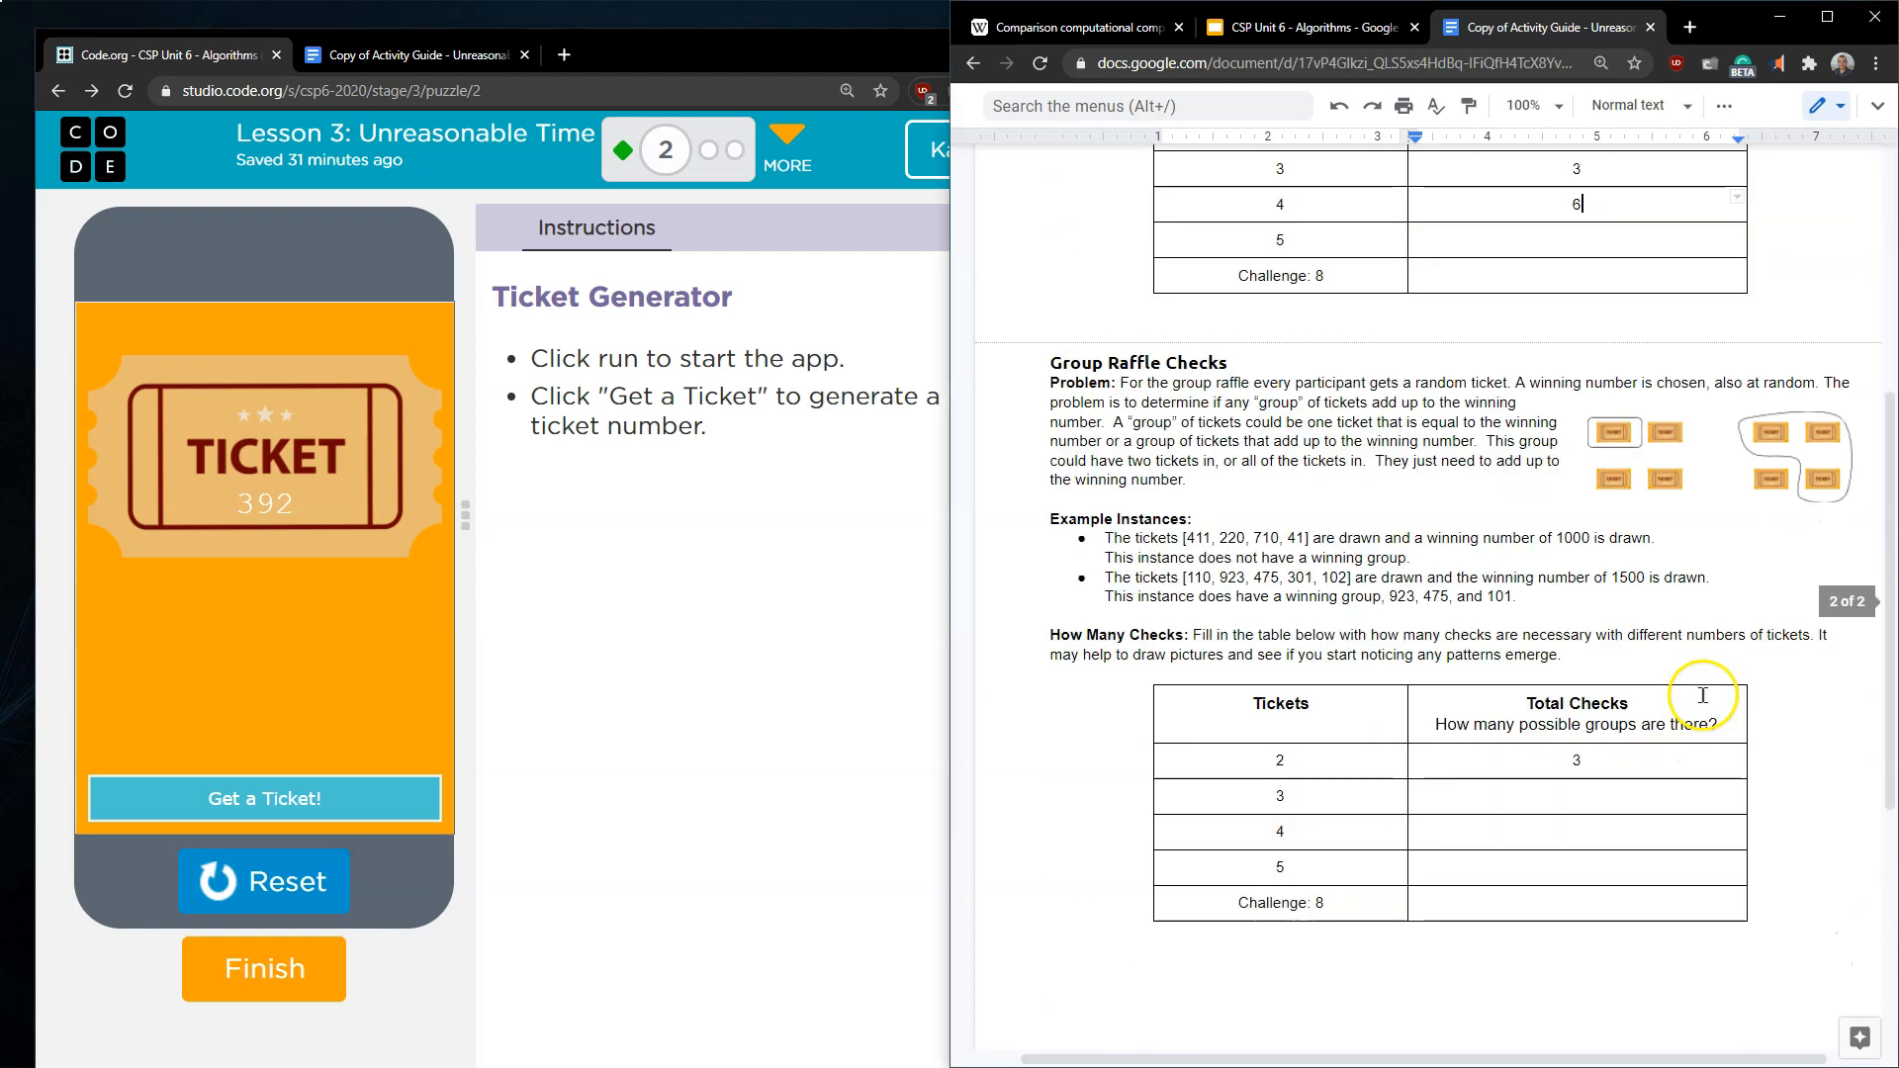
click(1577, 797)
text(7)
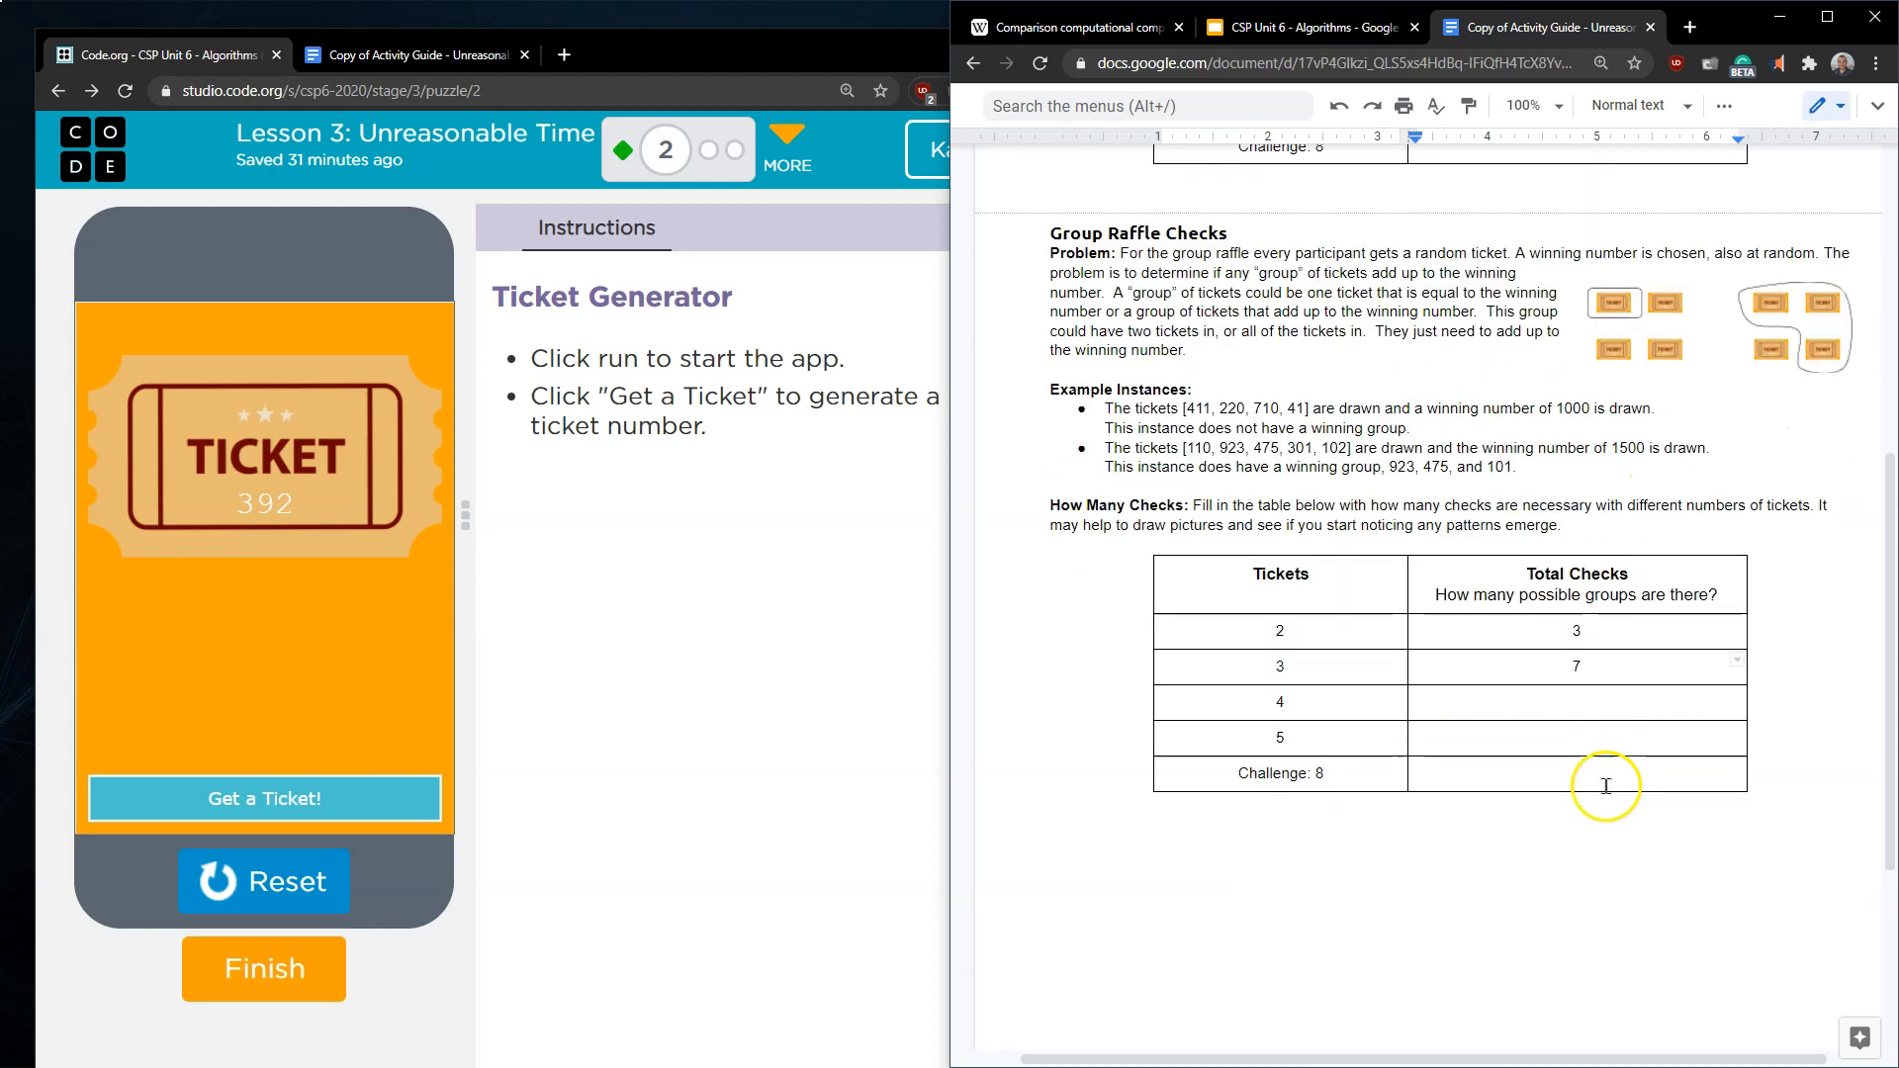
scroll(down, 3)
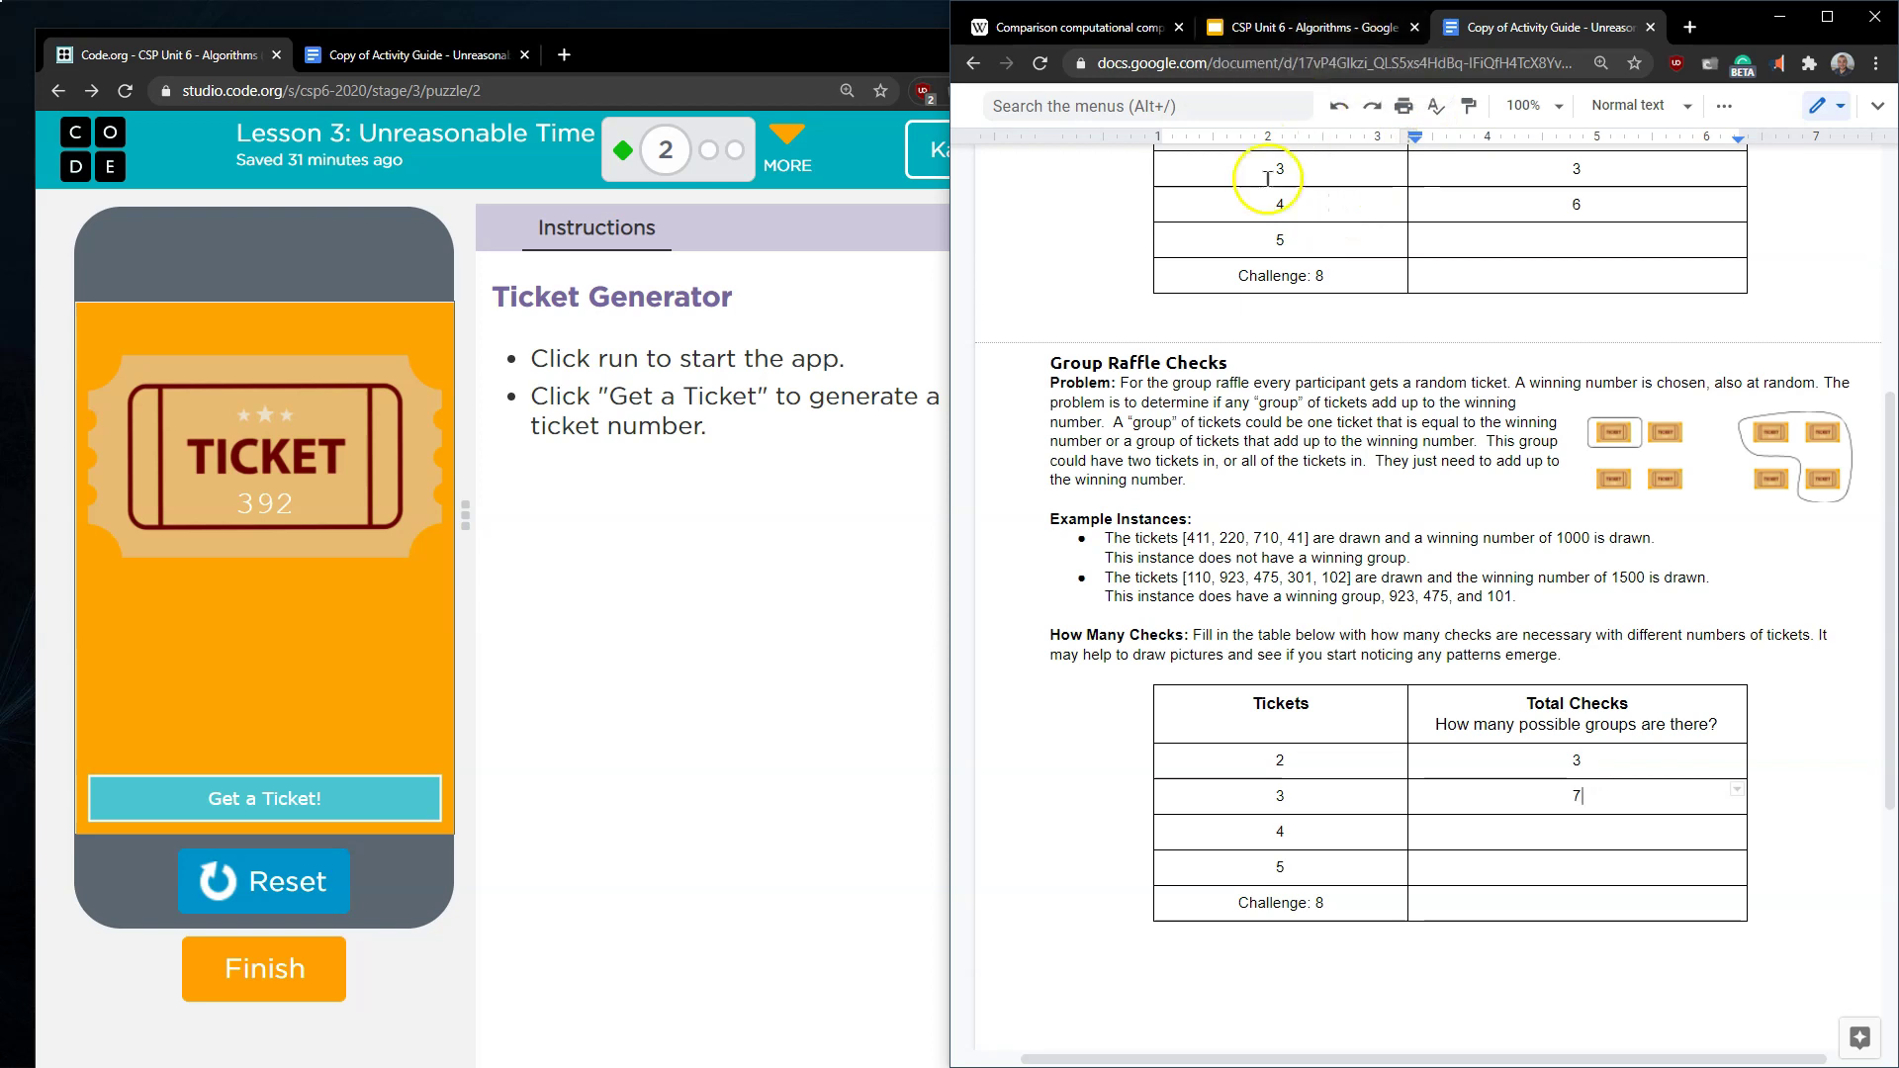
click(1070, 26)
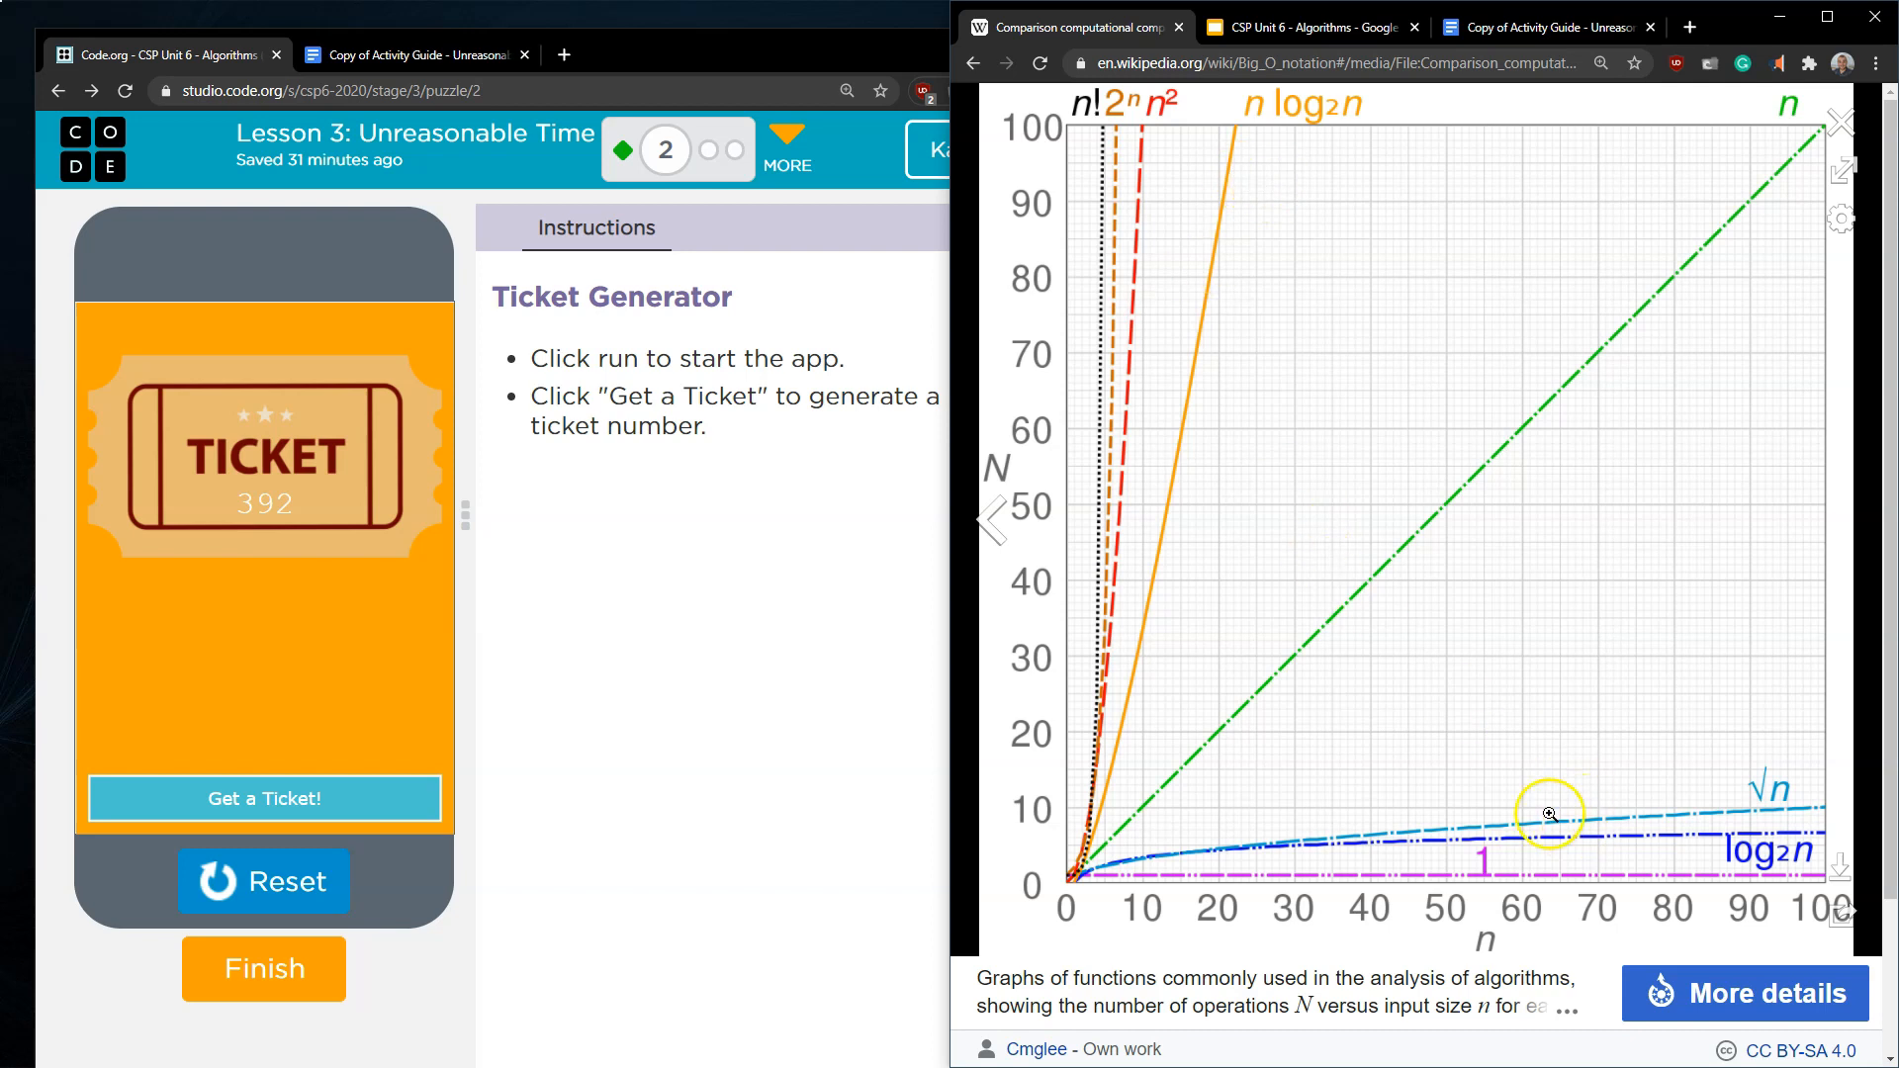
mouse_move(1398, 827)
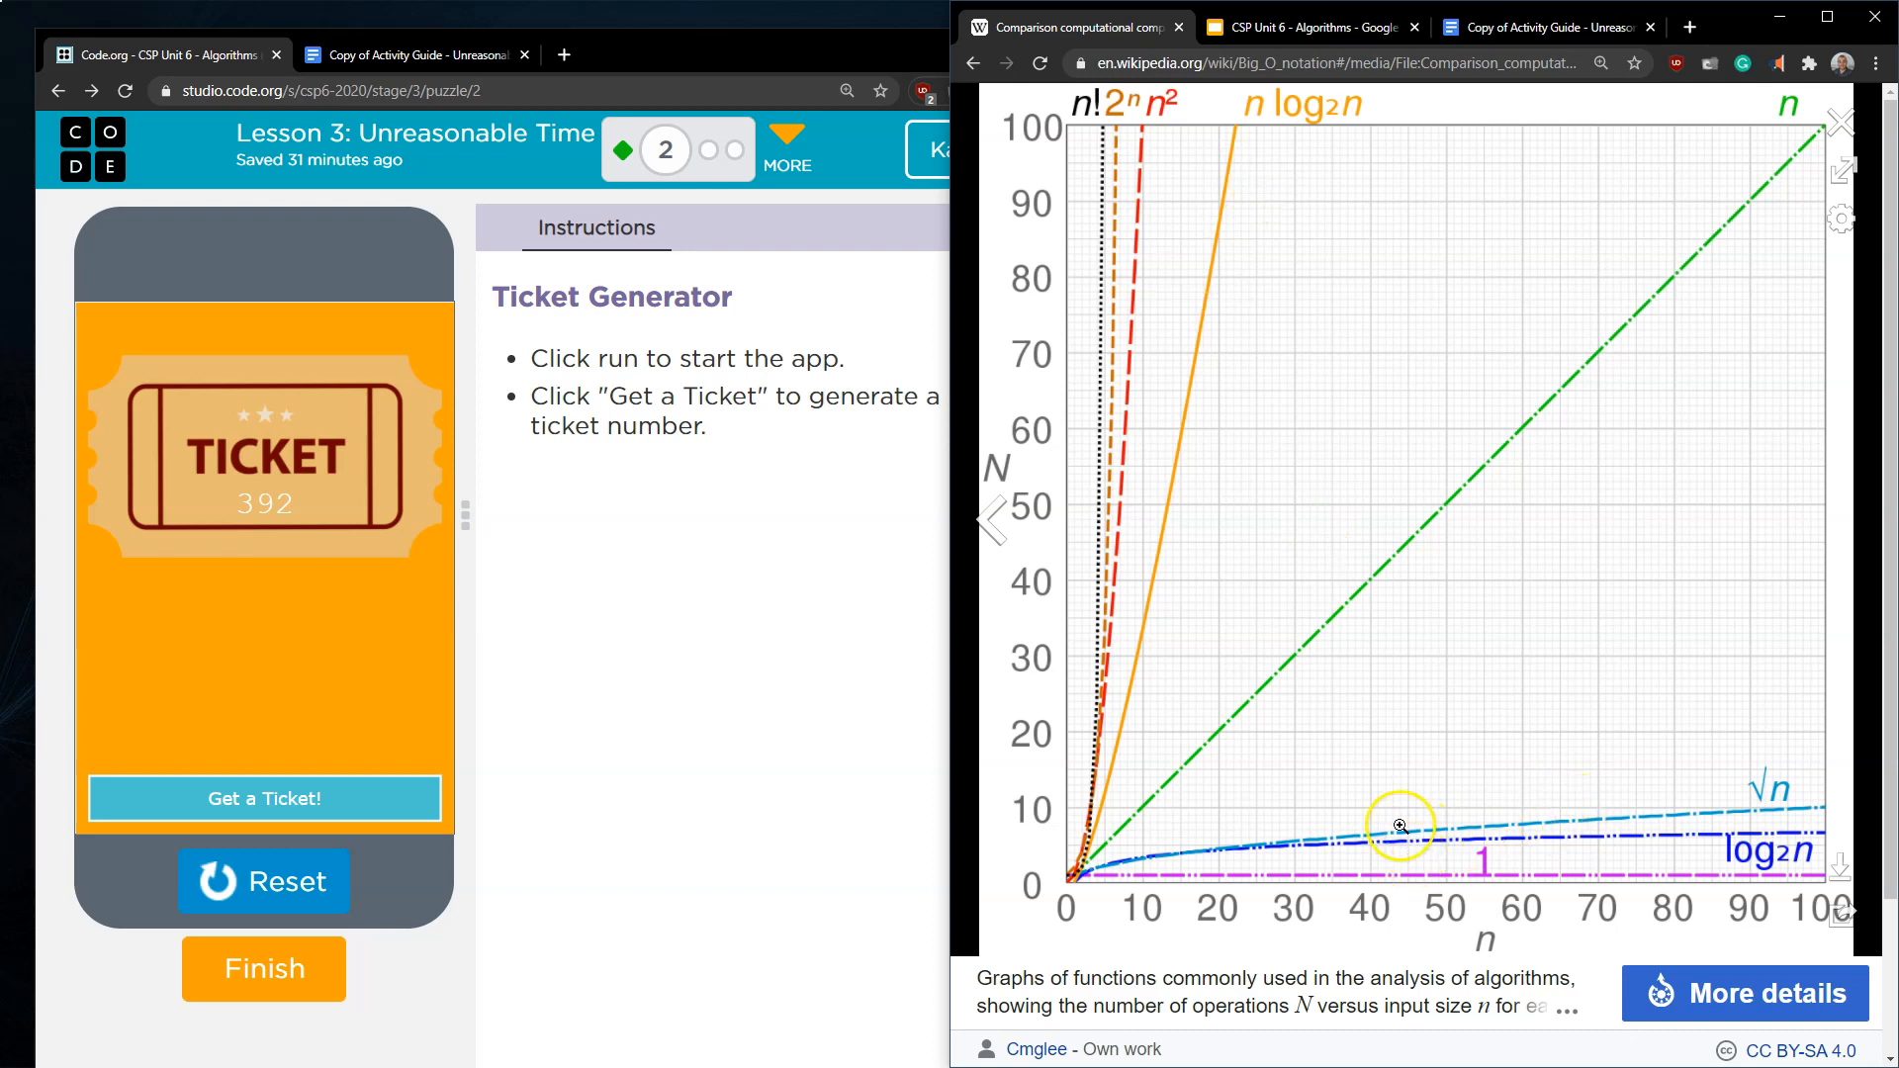
mouse_move(1405, 797)
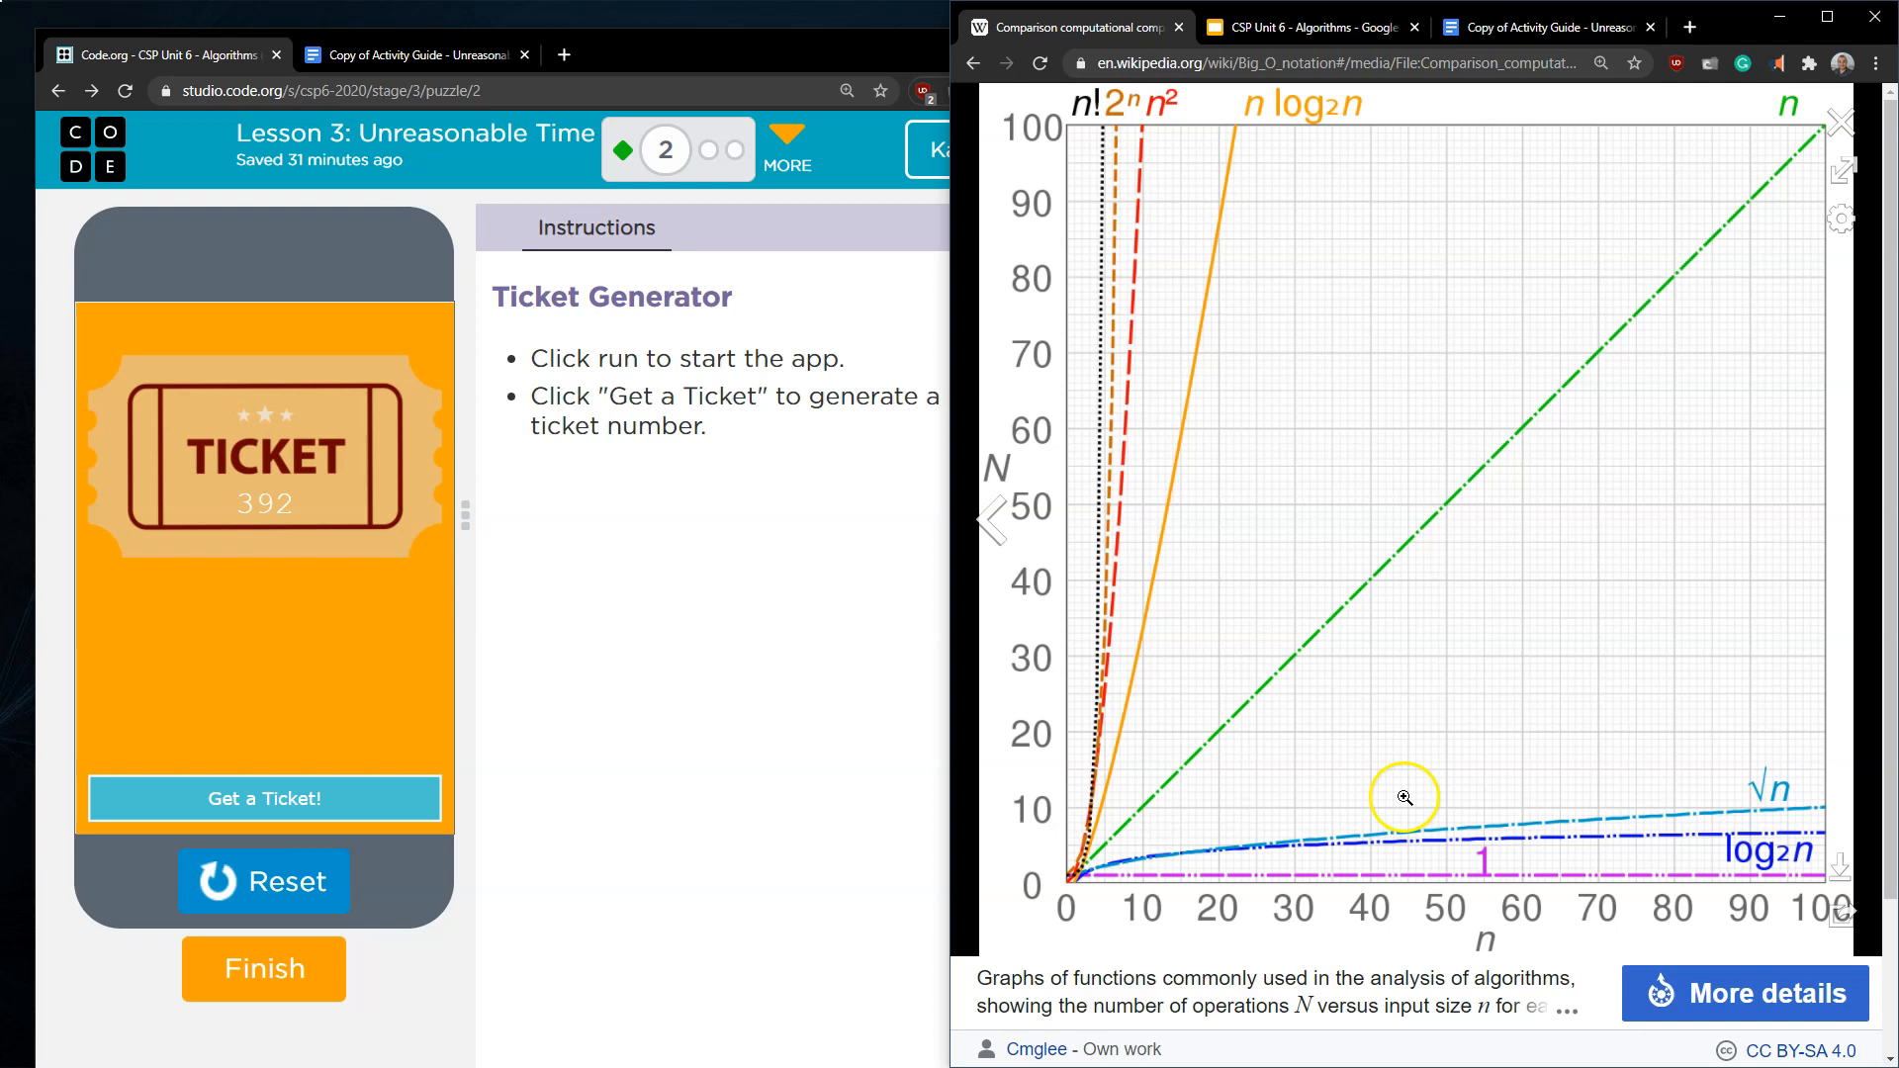
mouse_move(1175, 857)
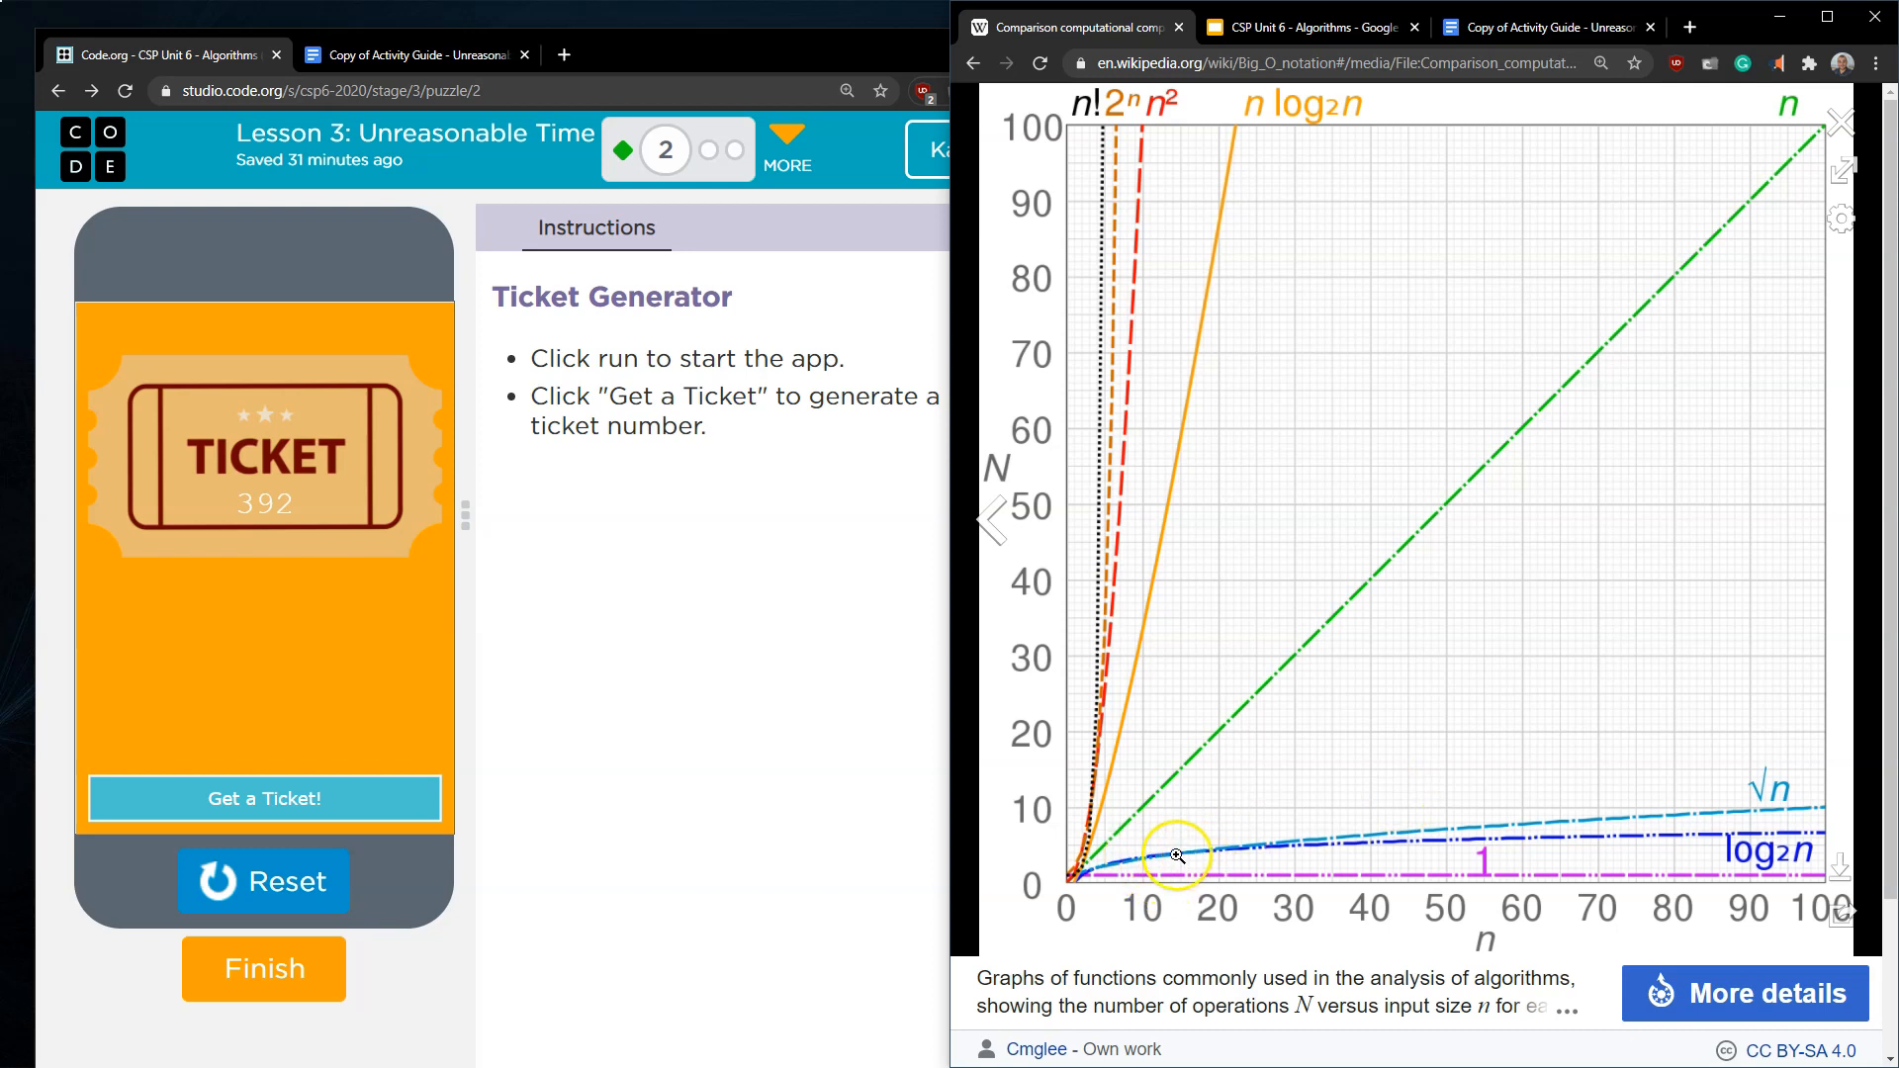
mouse_move(1759, 198)
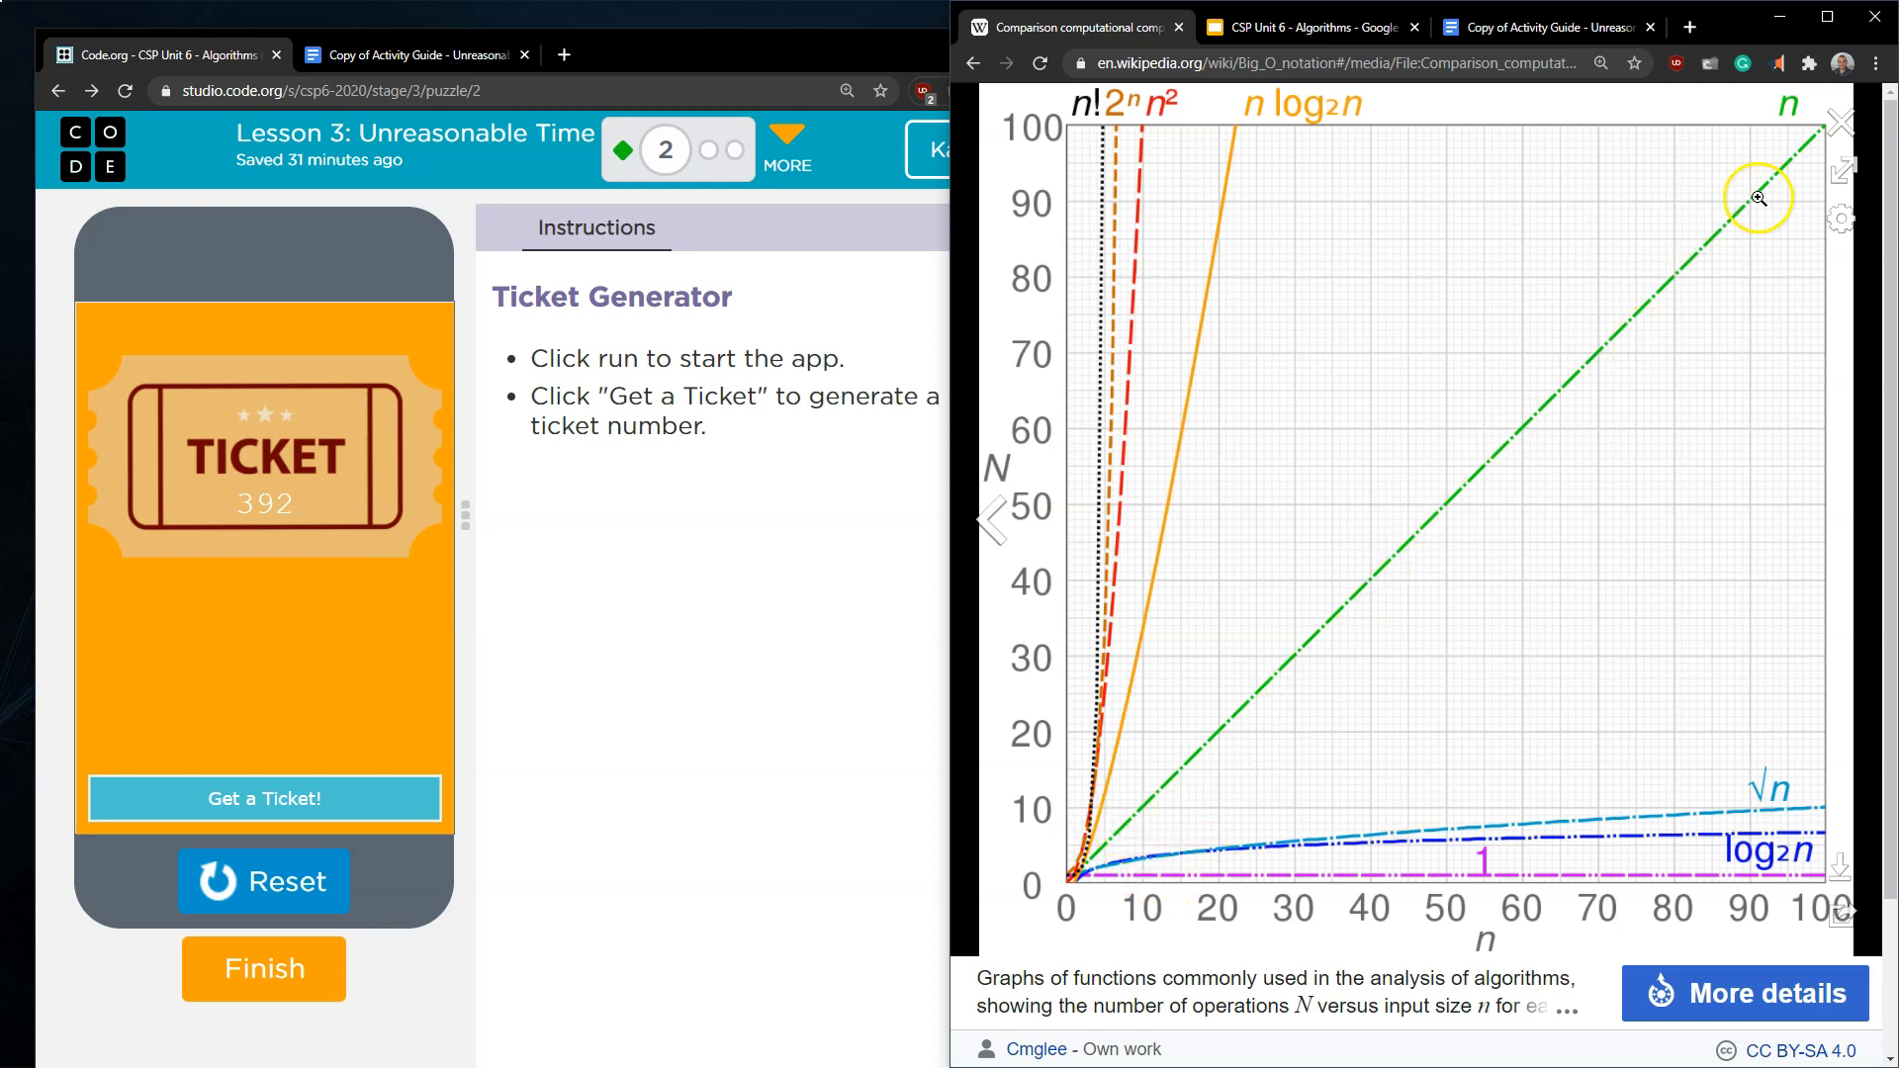
mouse_move(1507, 510)
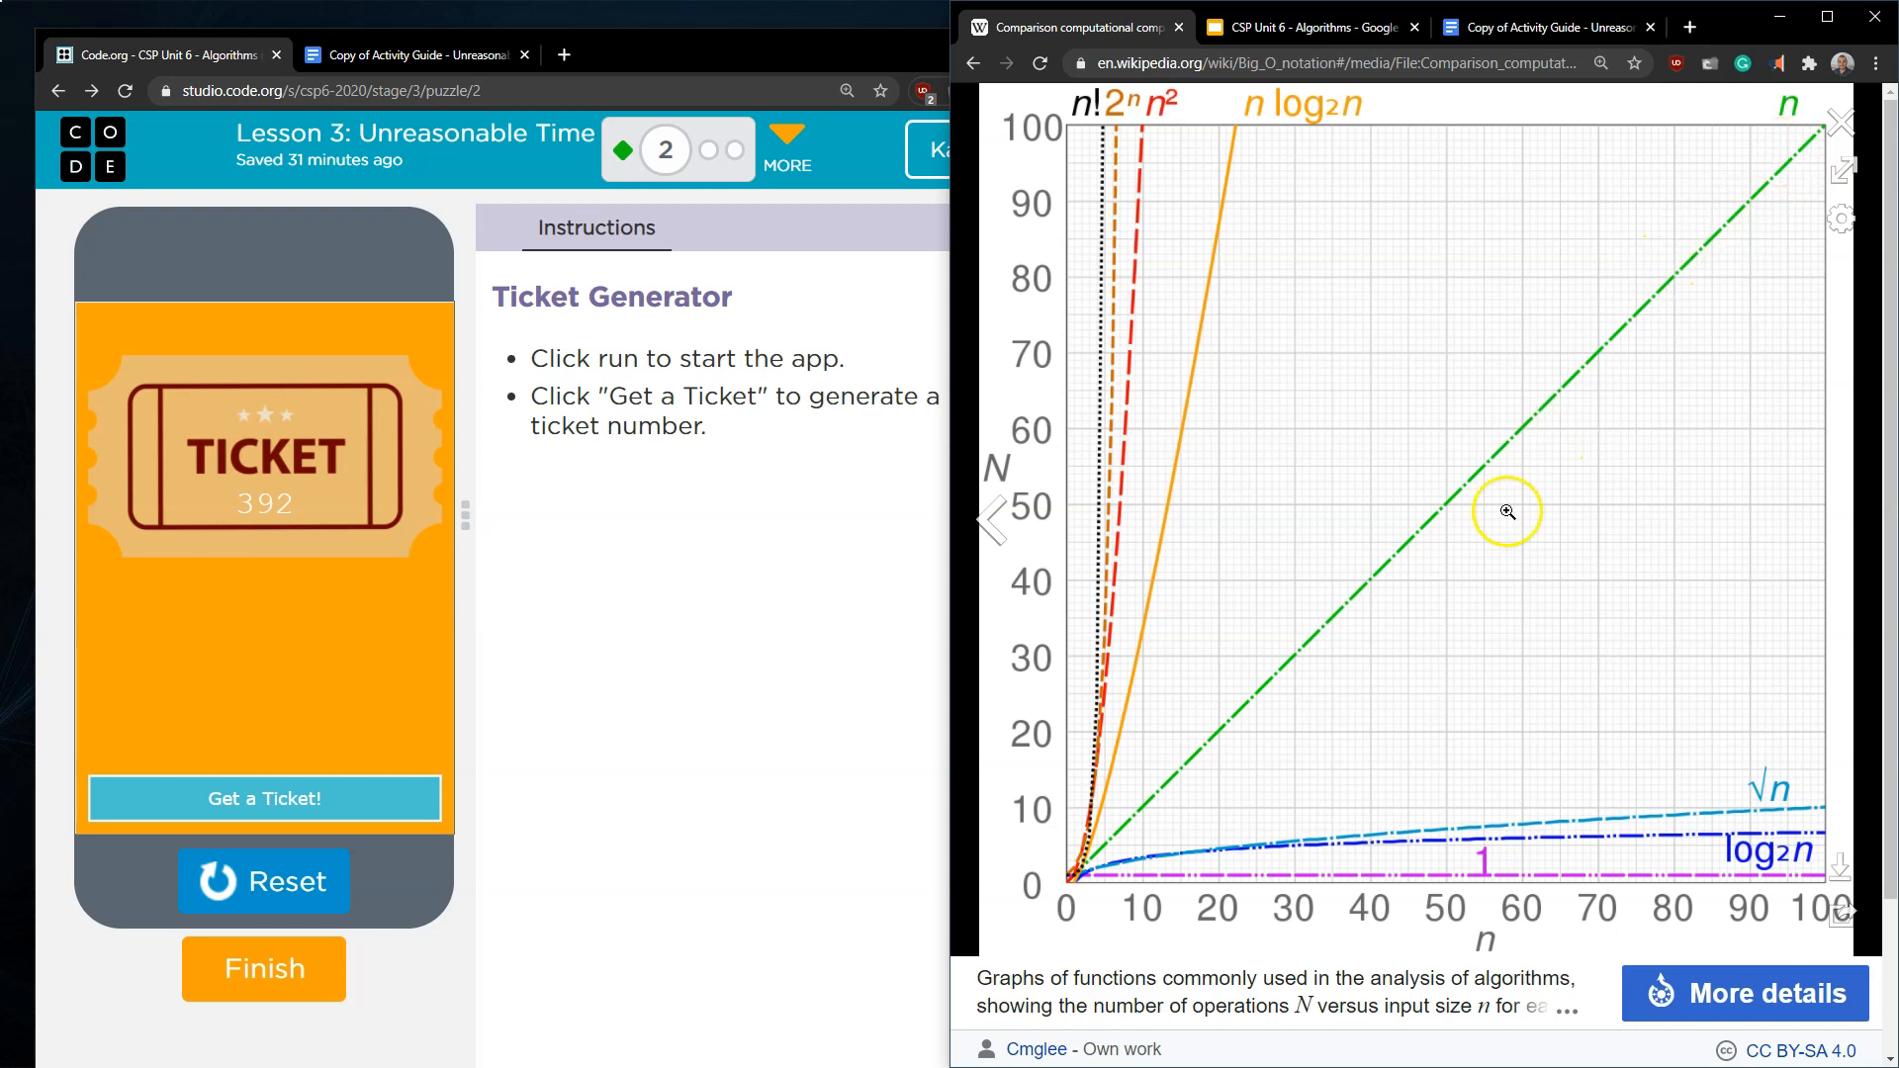
mouse_move(1143, 816)
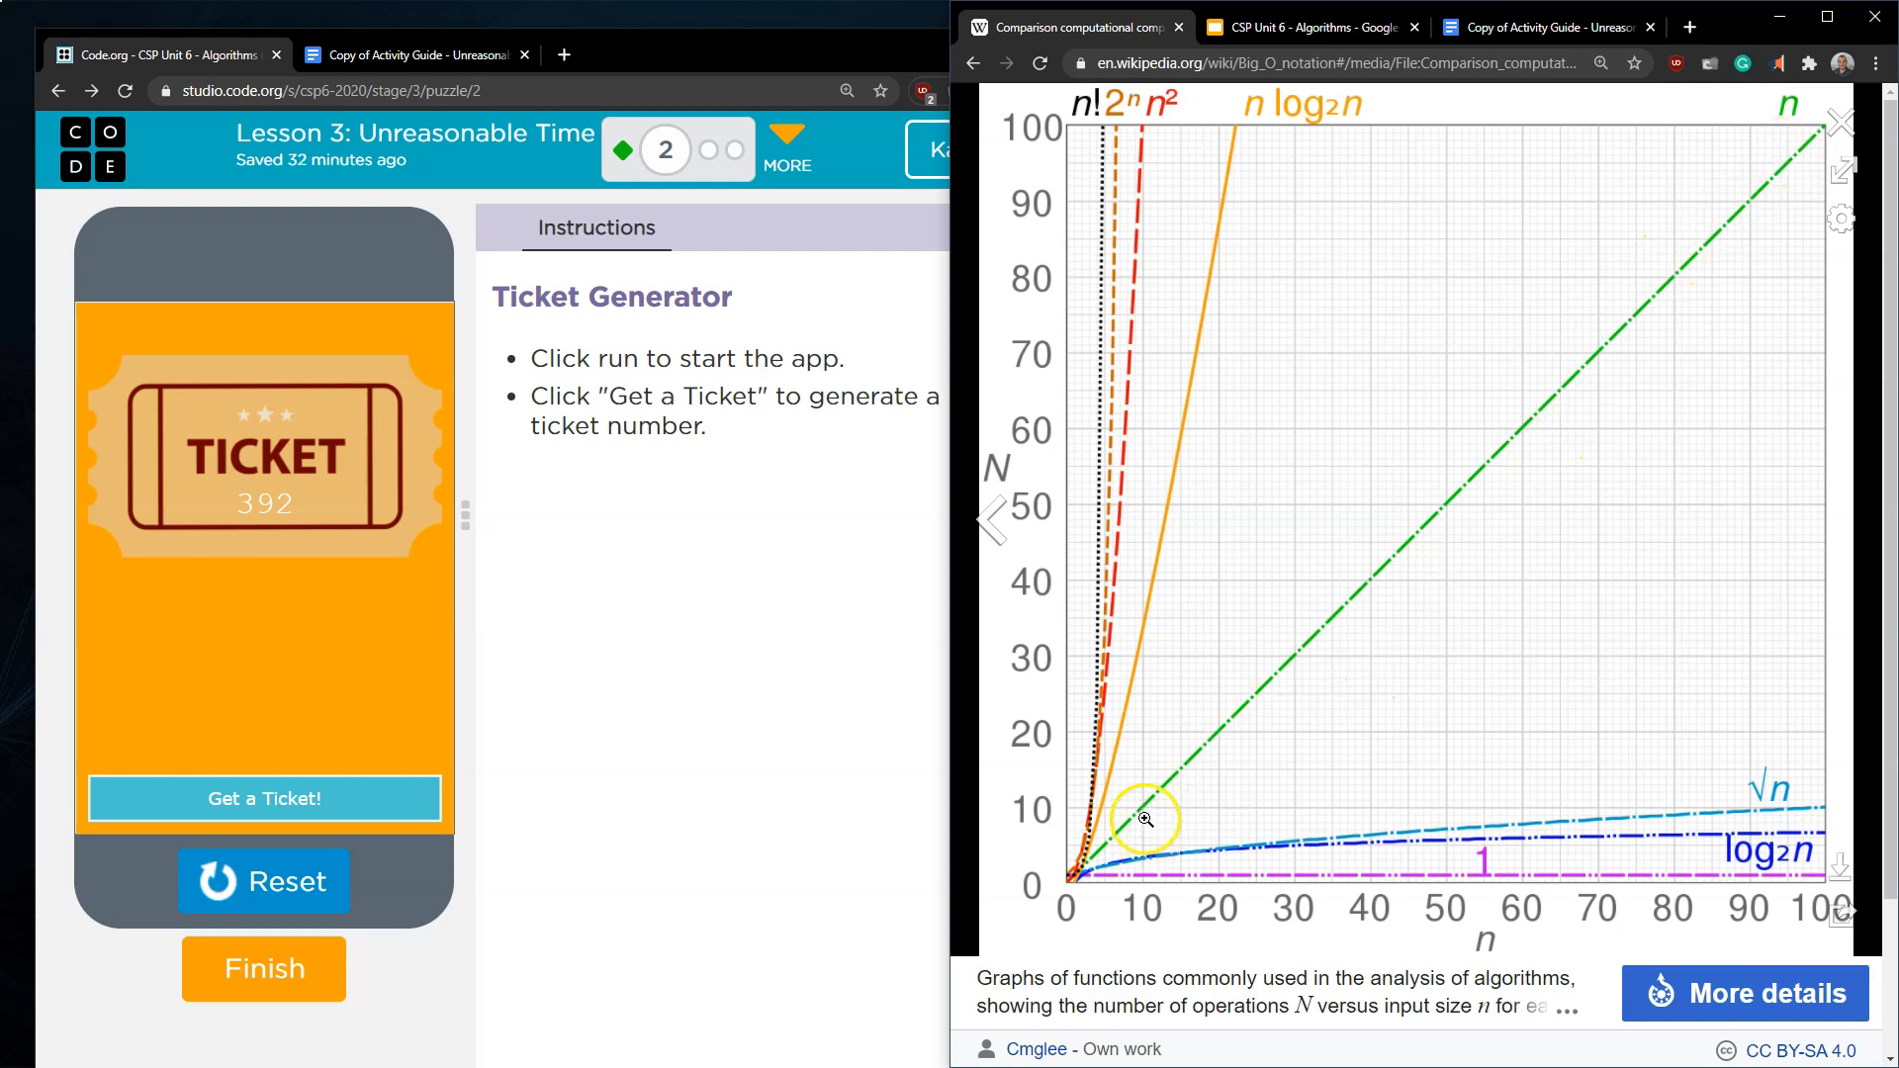
mouse_move(1353, 607)
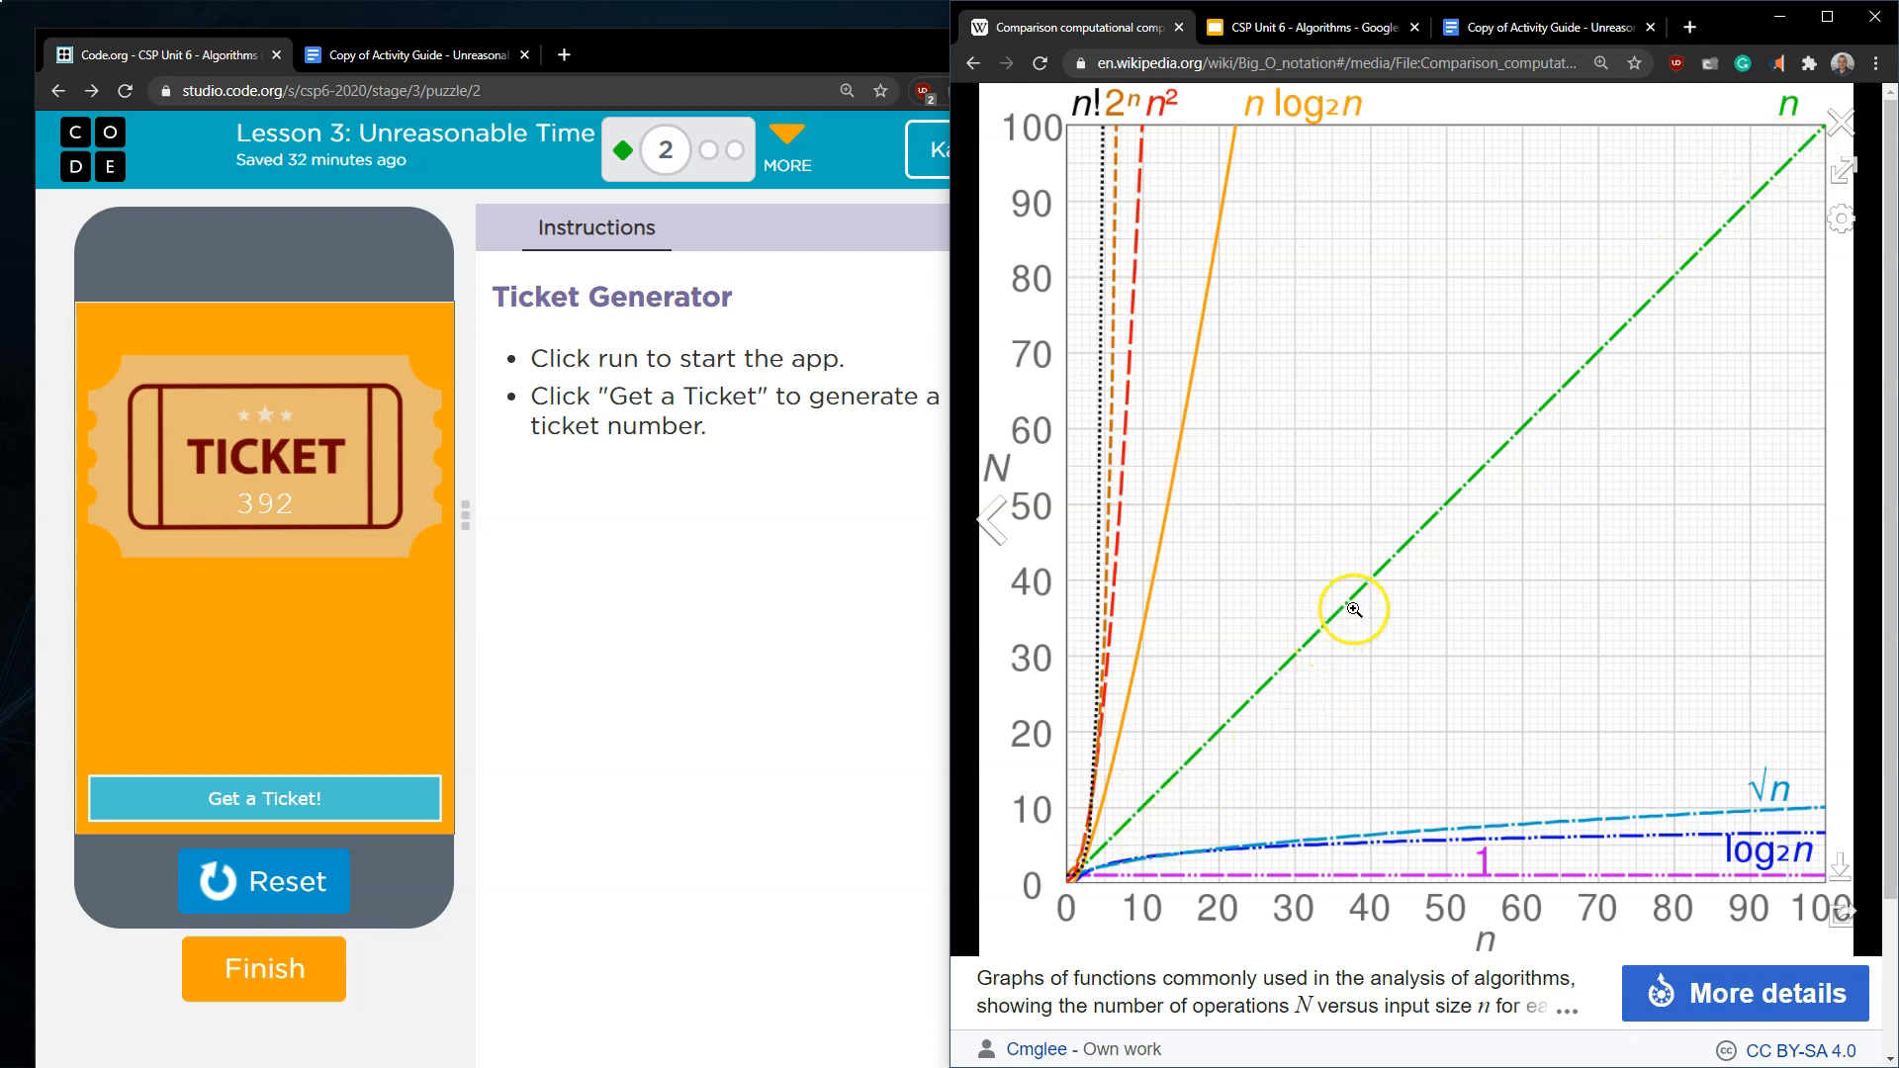
mouse_move(1816, 101)
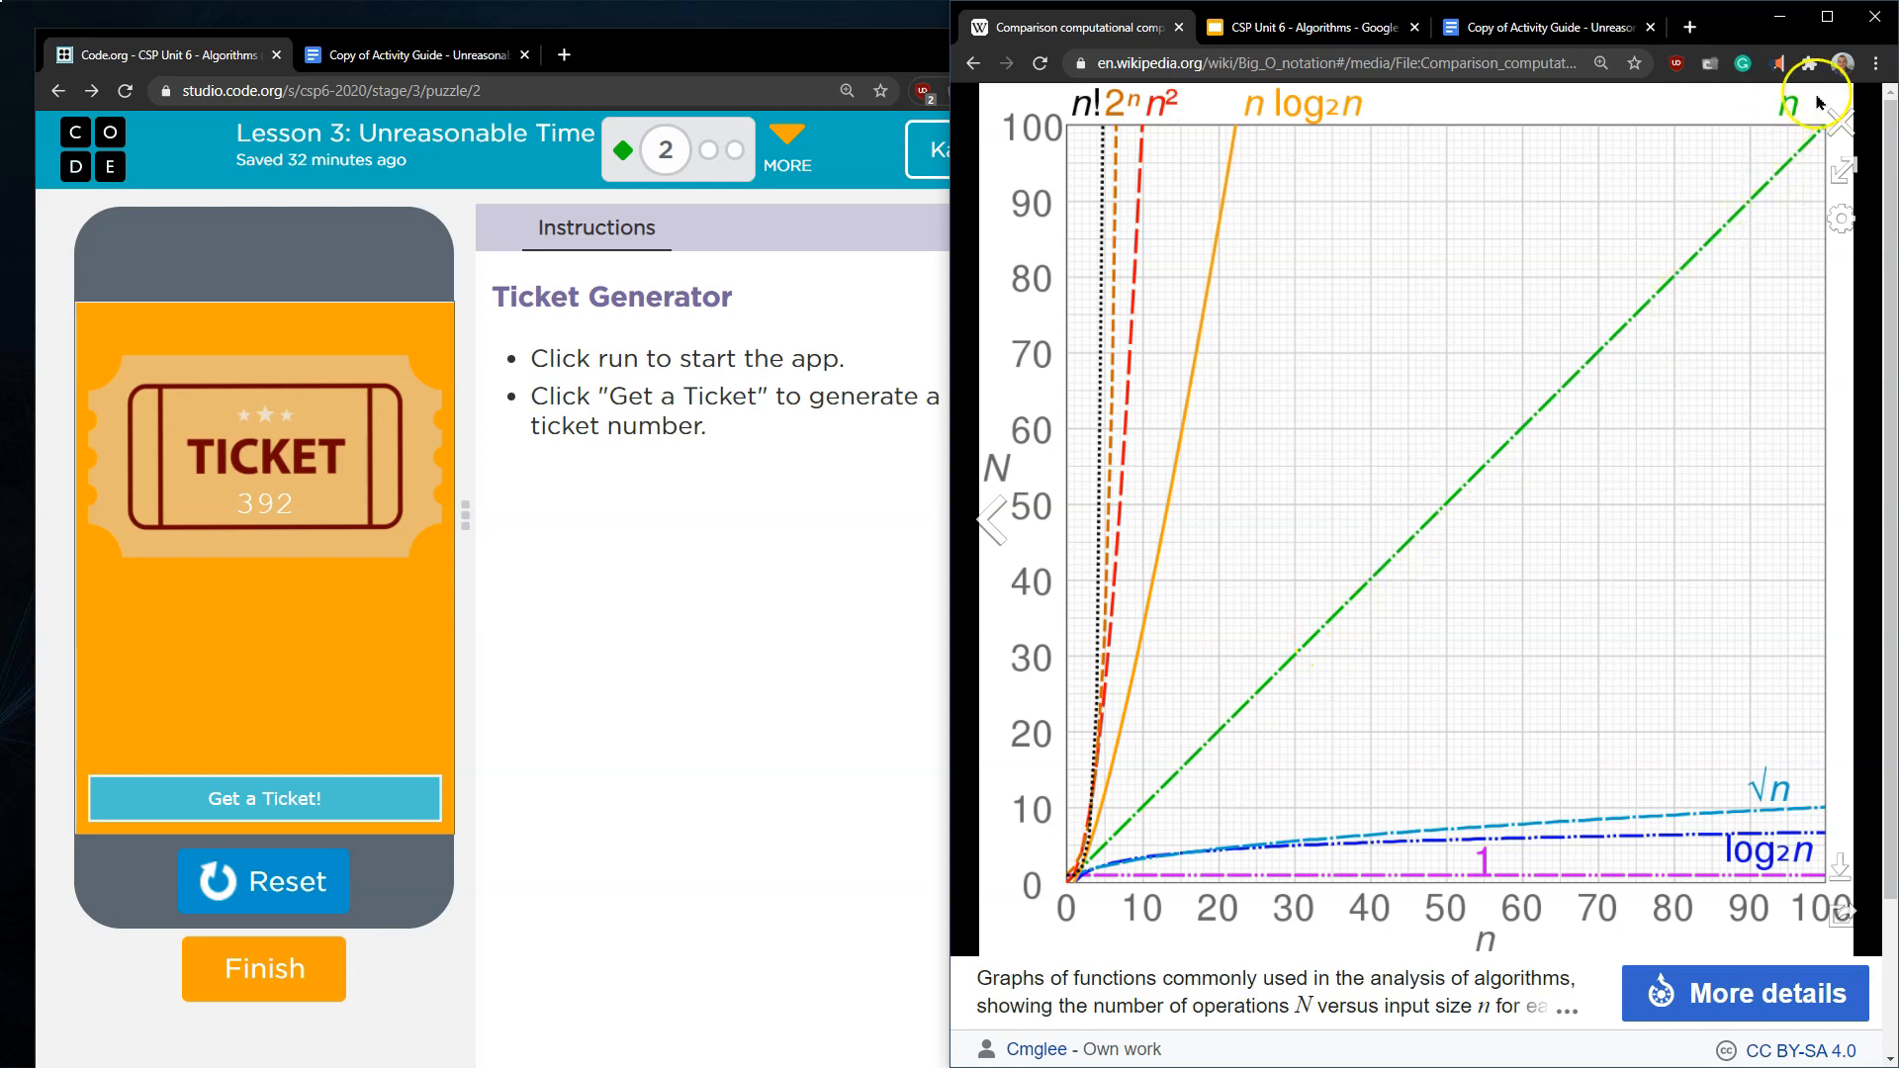
mouse_move(1733, 304)
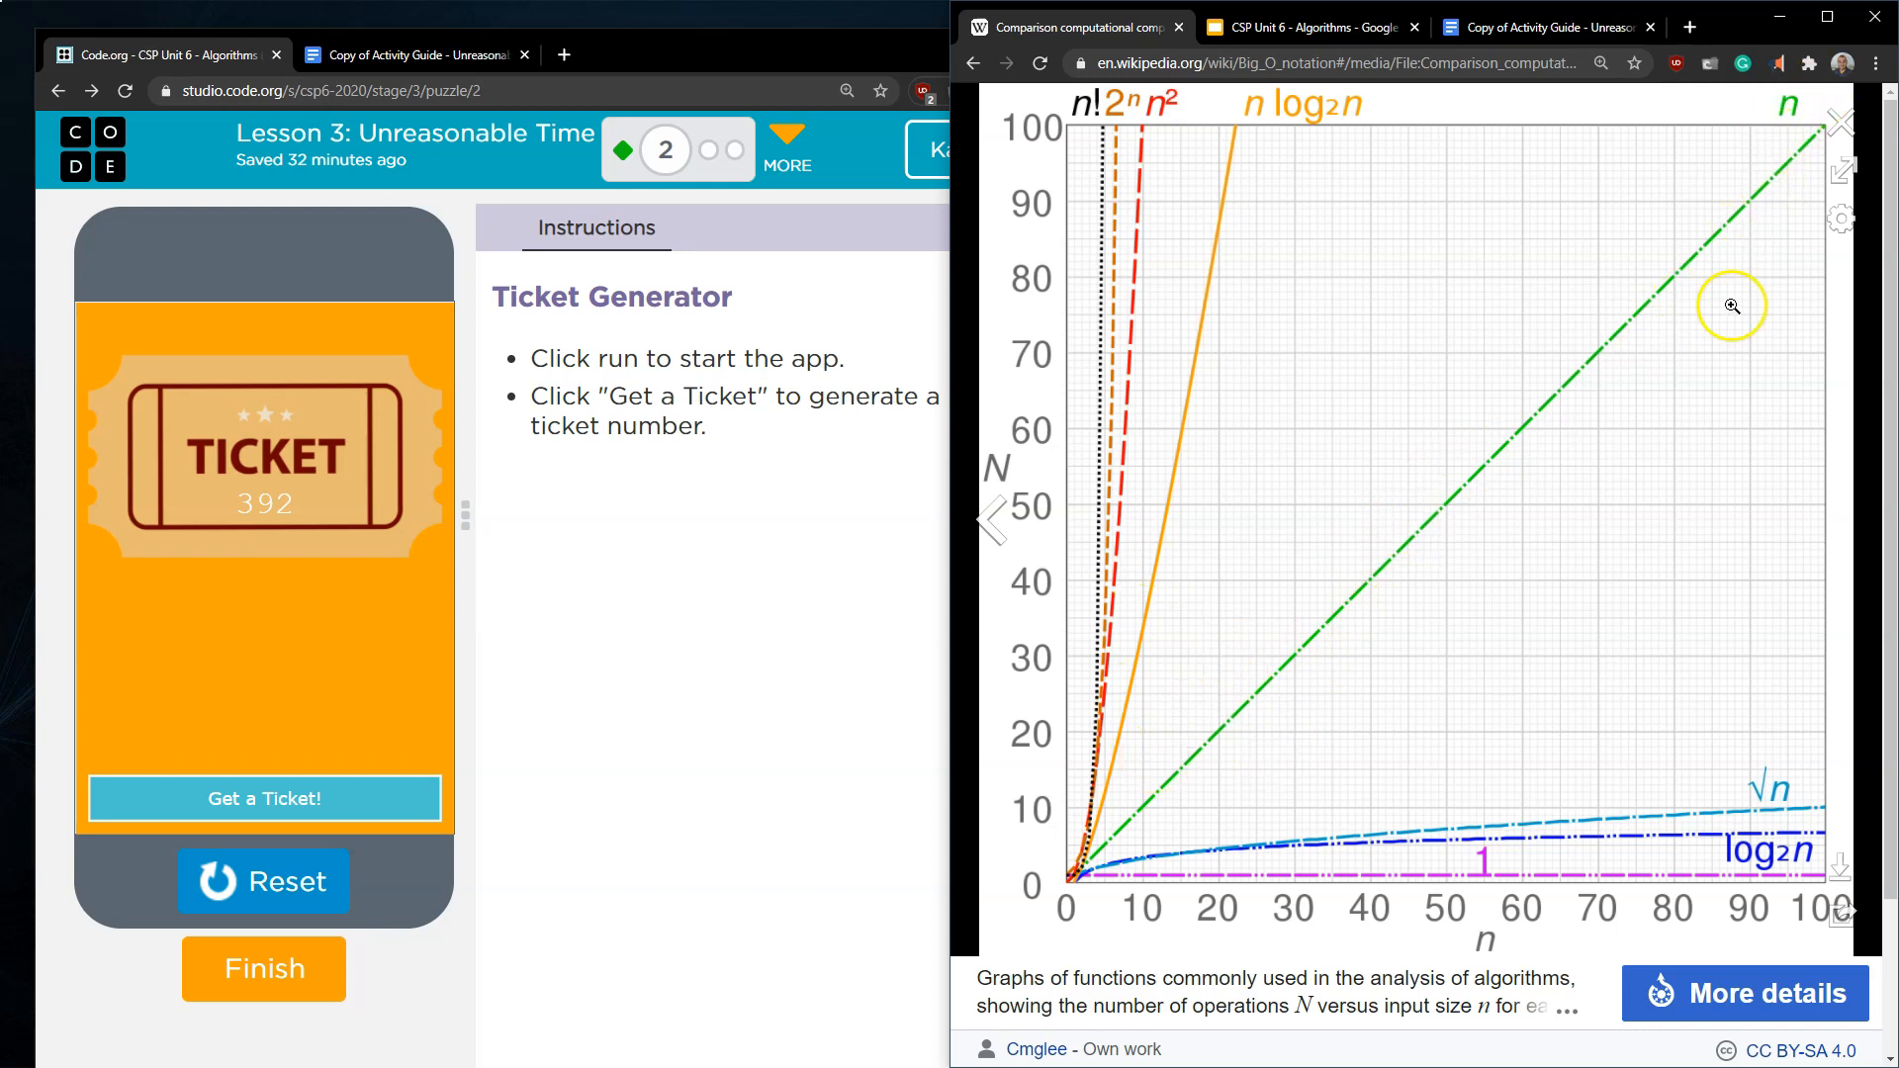
mouse_move(1361, 603)
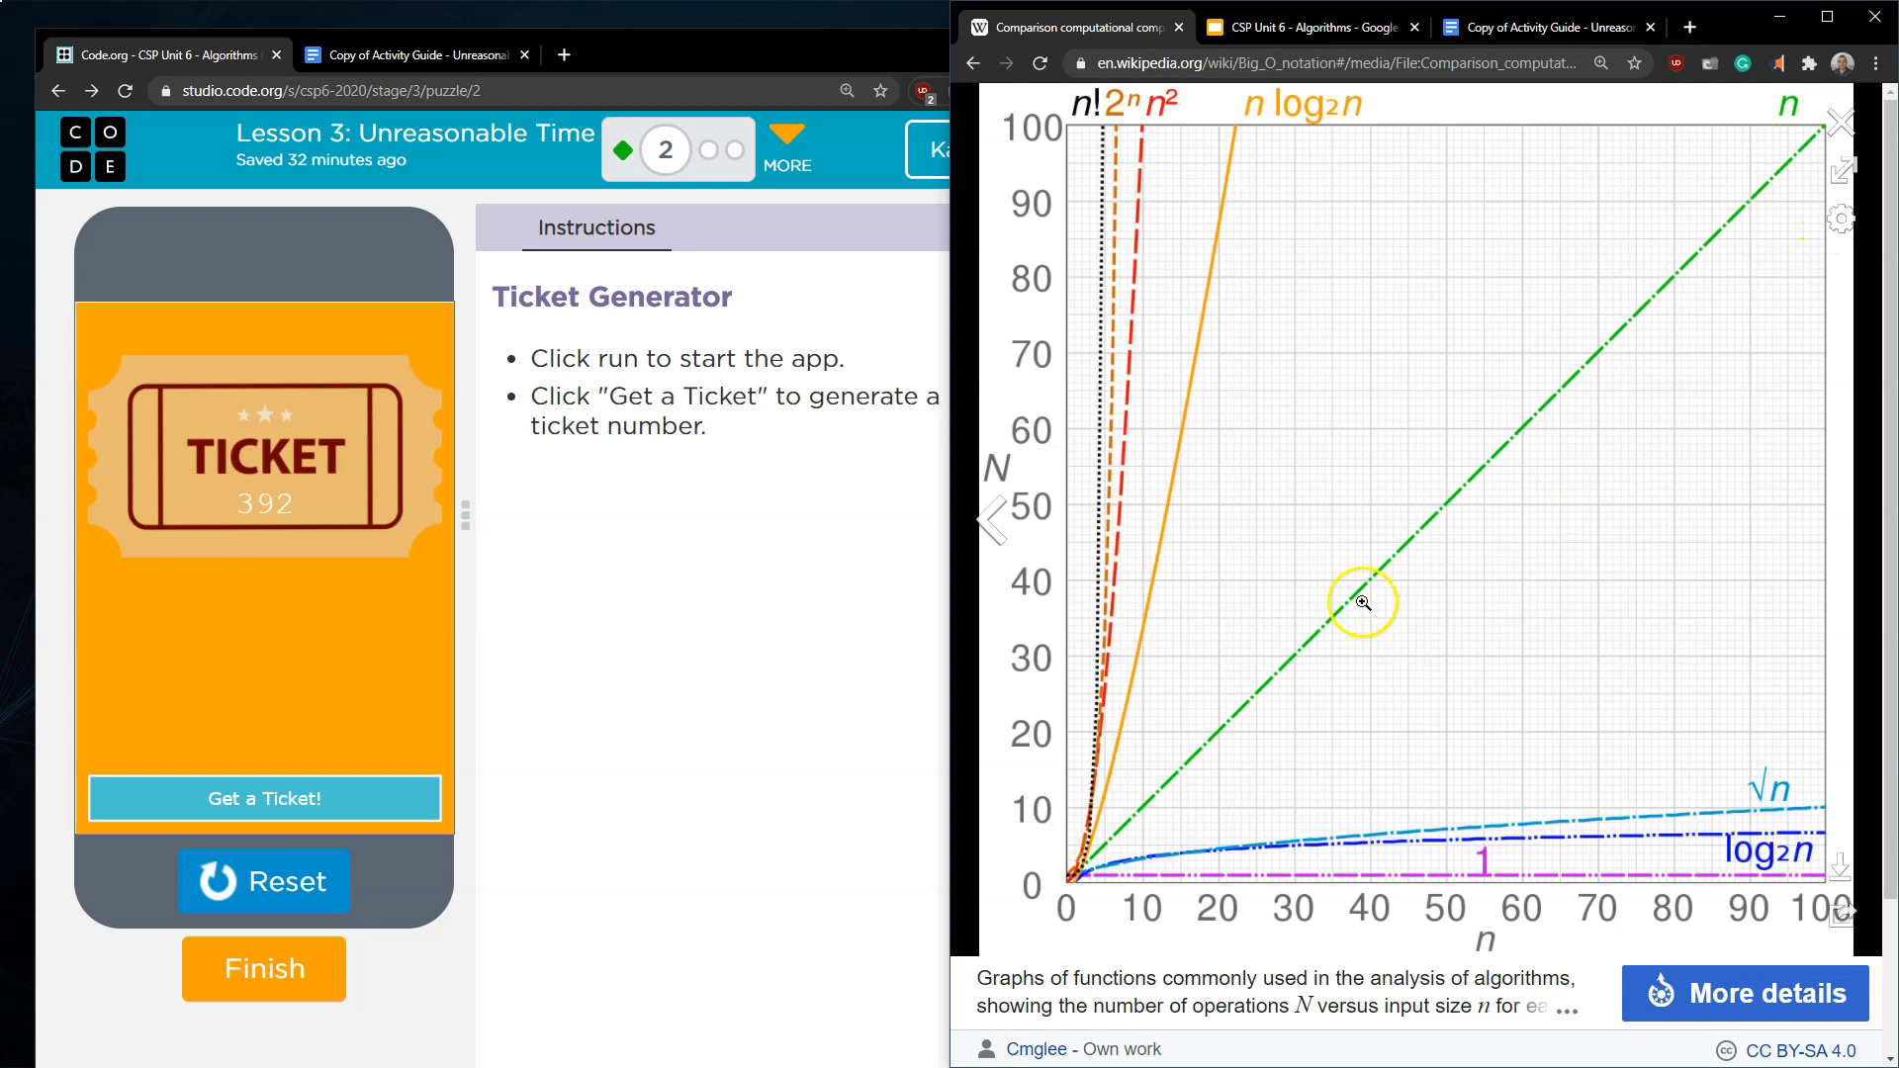
mouse_move(1769, 144)
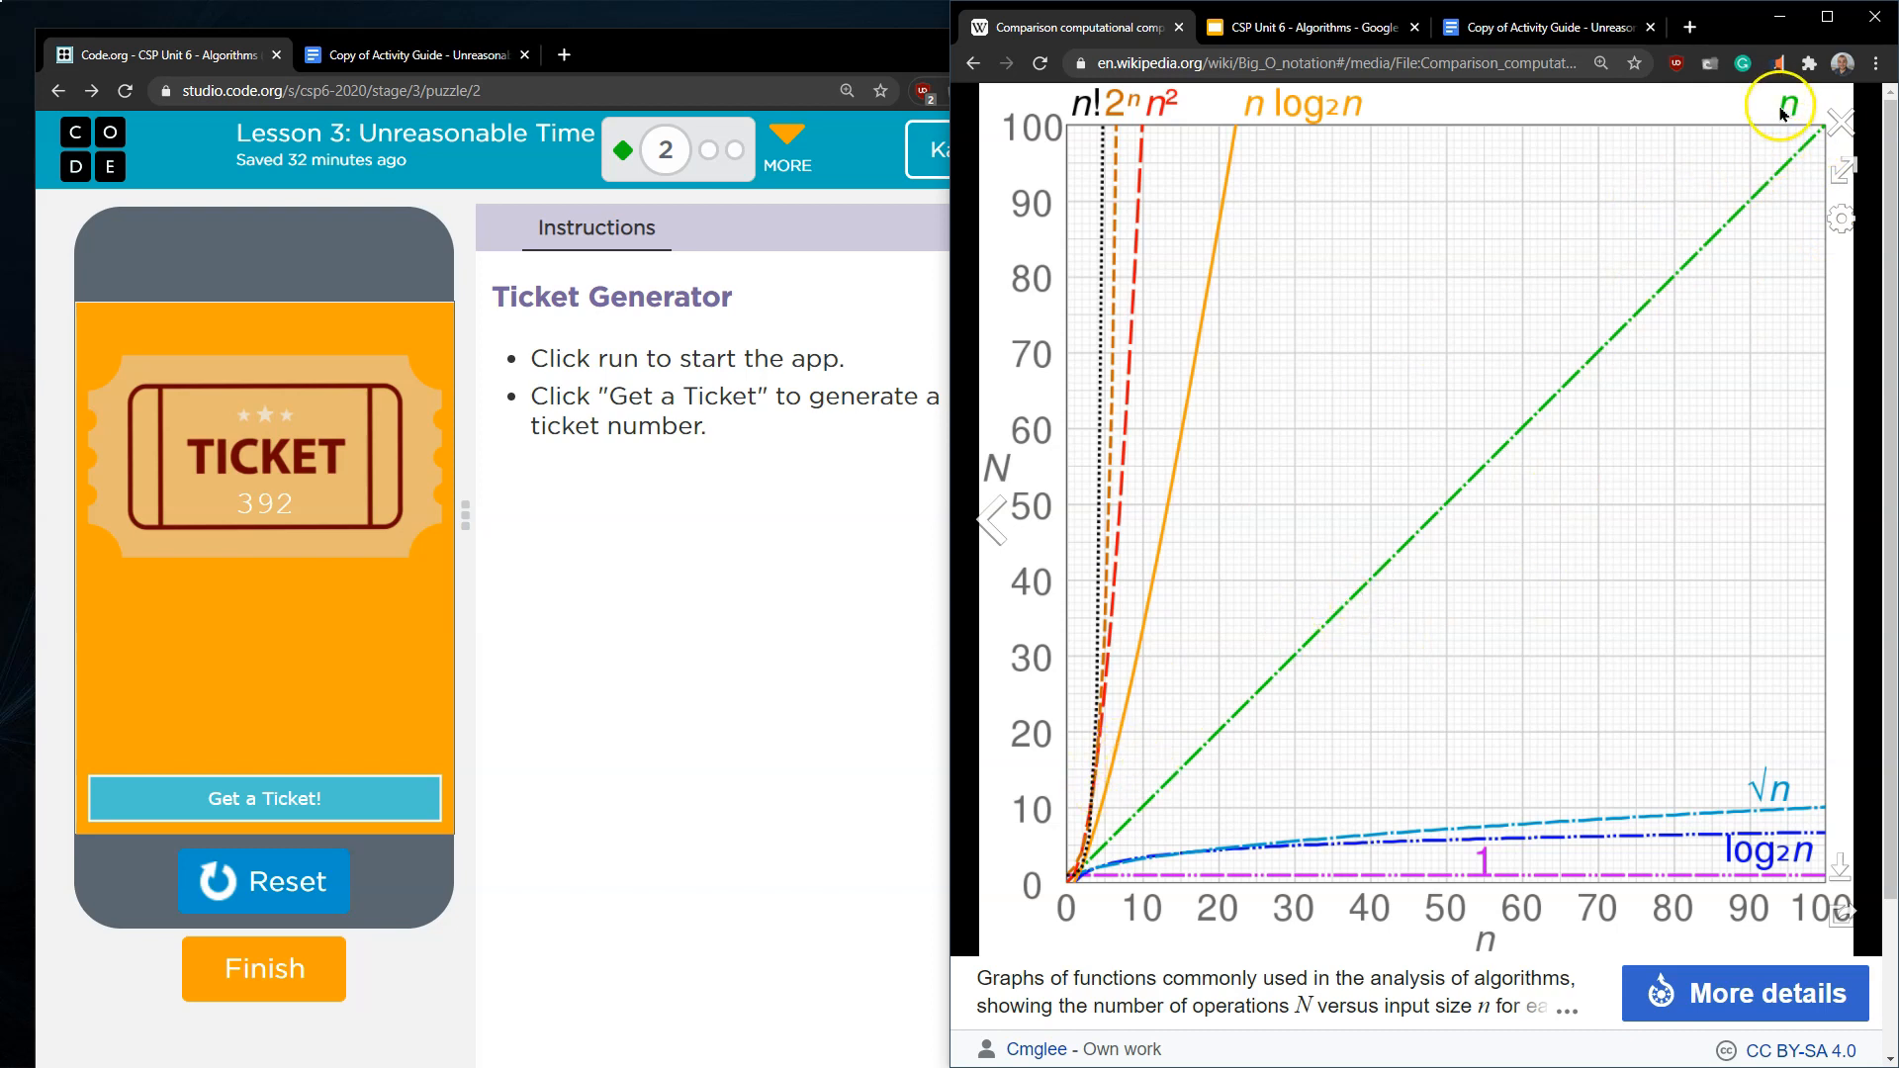
mouse_move(1167, 202)
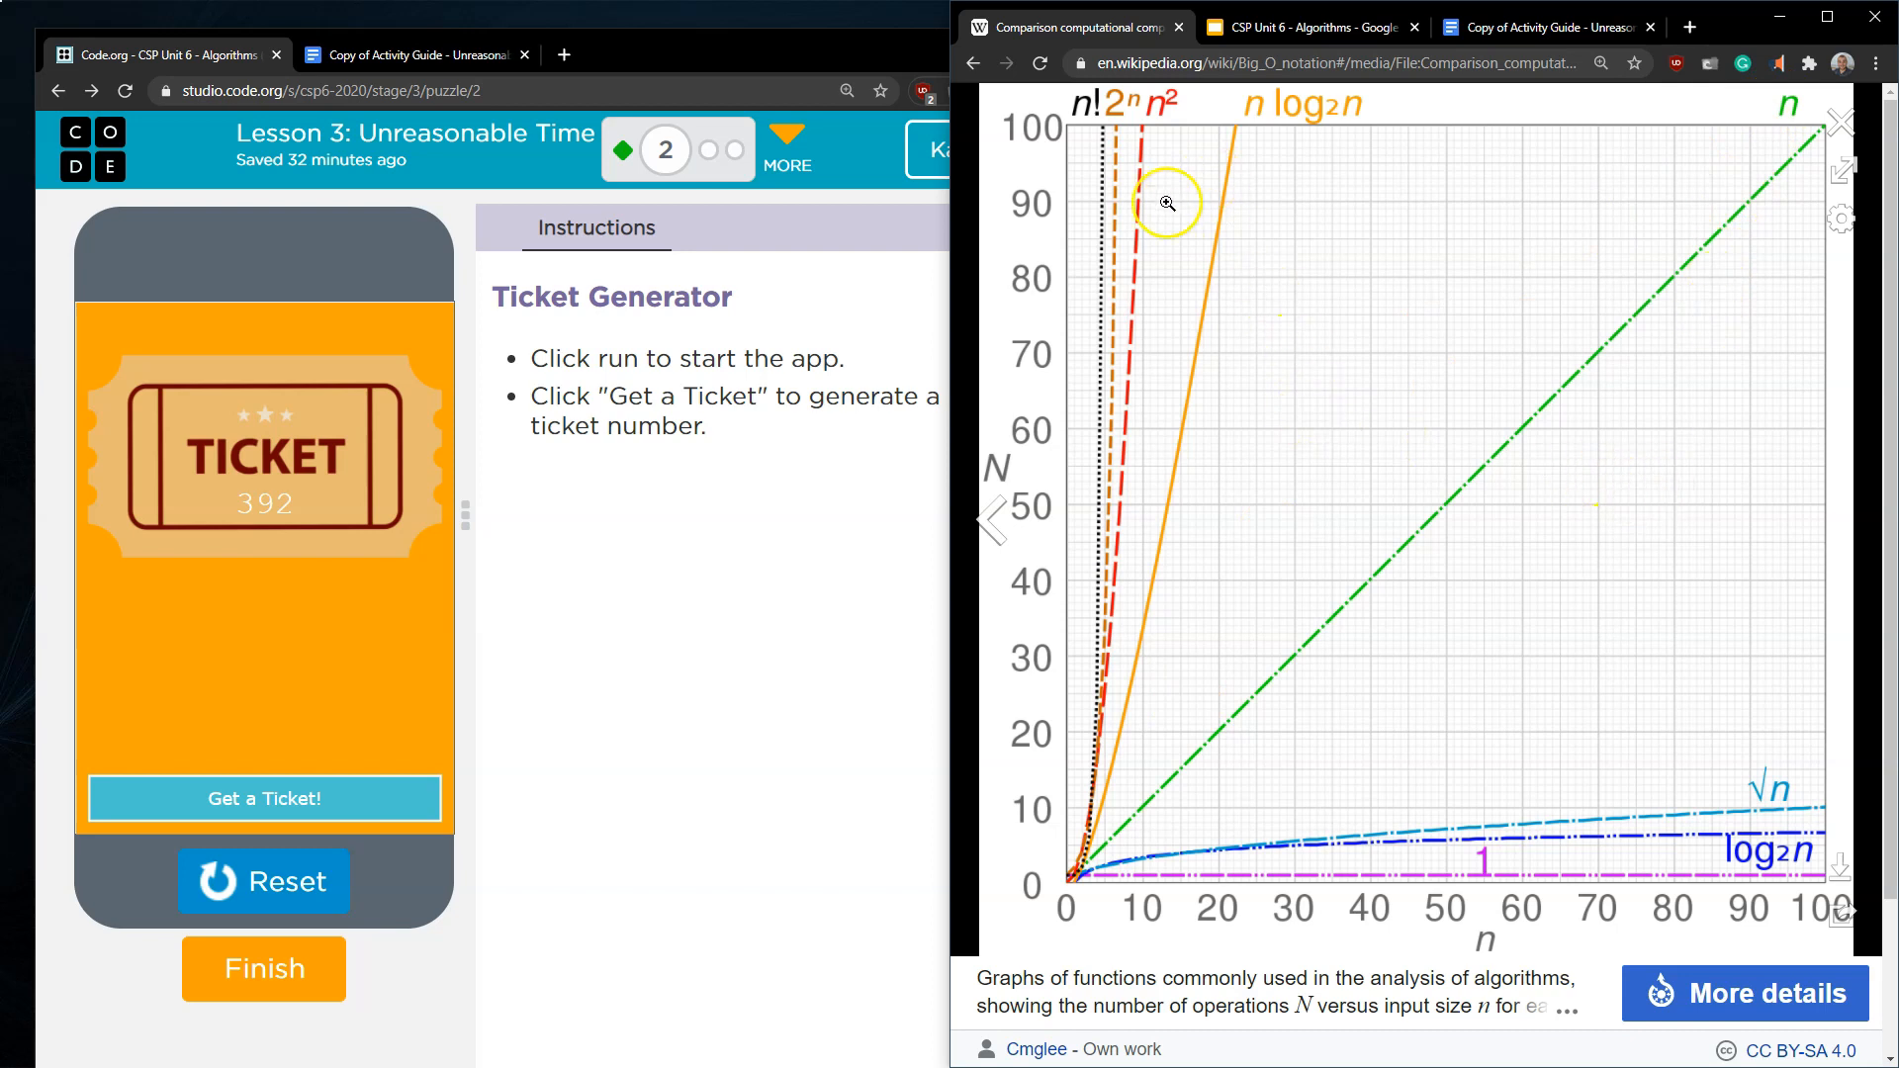
mouse_move(1115, 160)
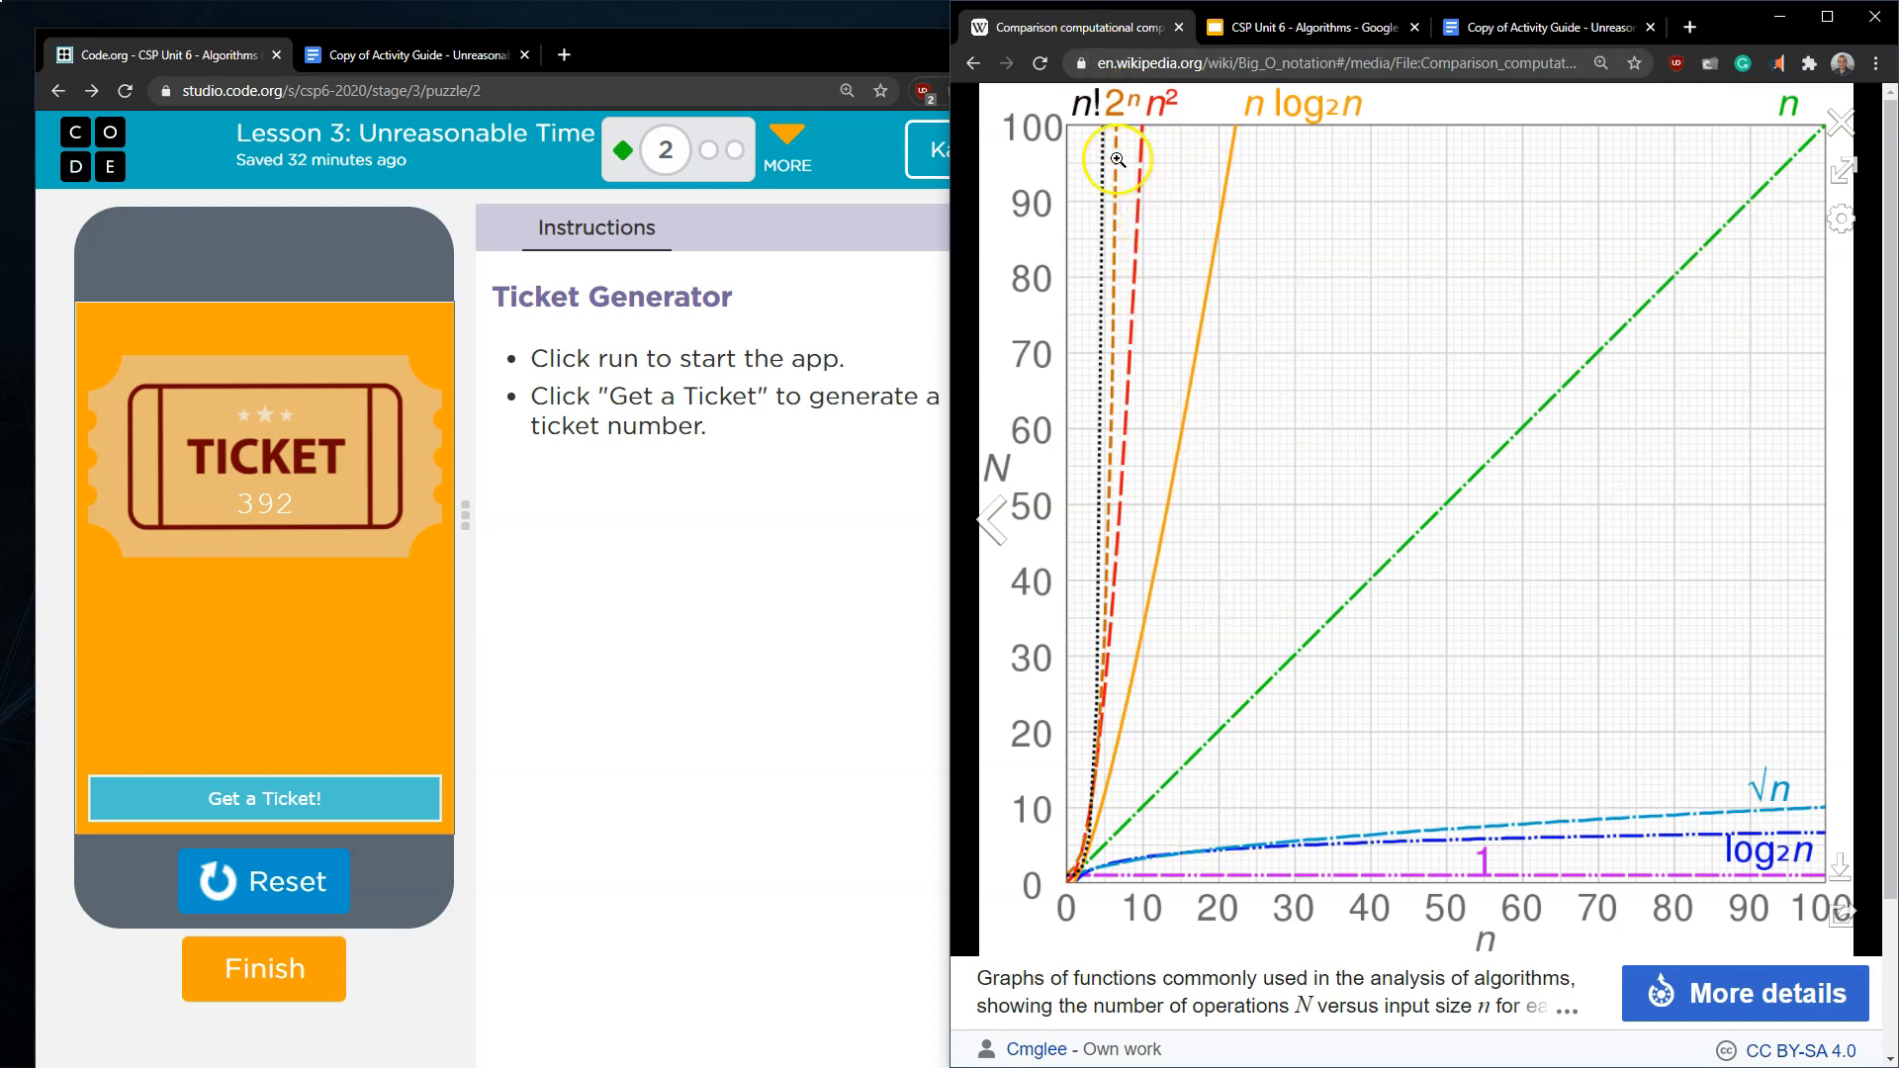
mouse_move(1111, 131)
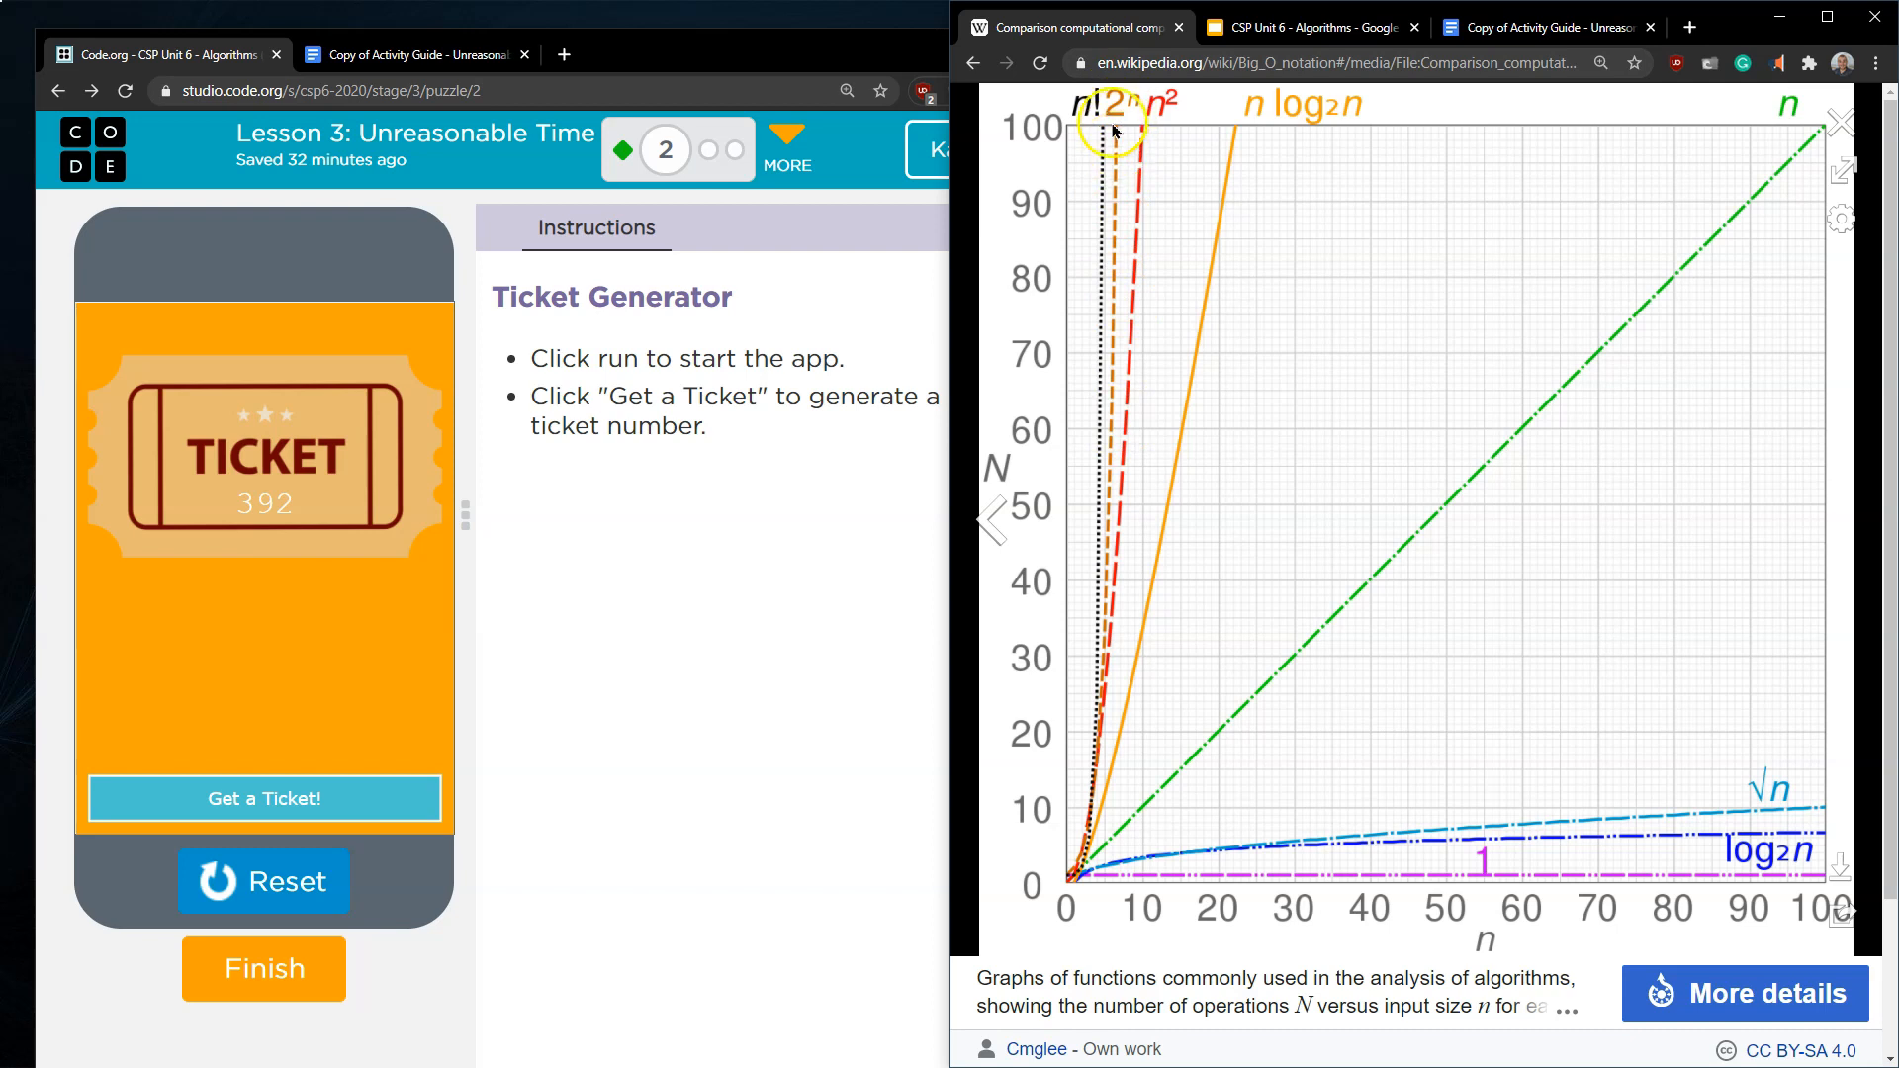
mouse_move(1119, 158)
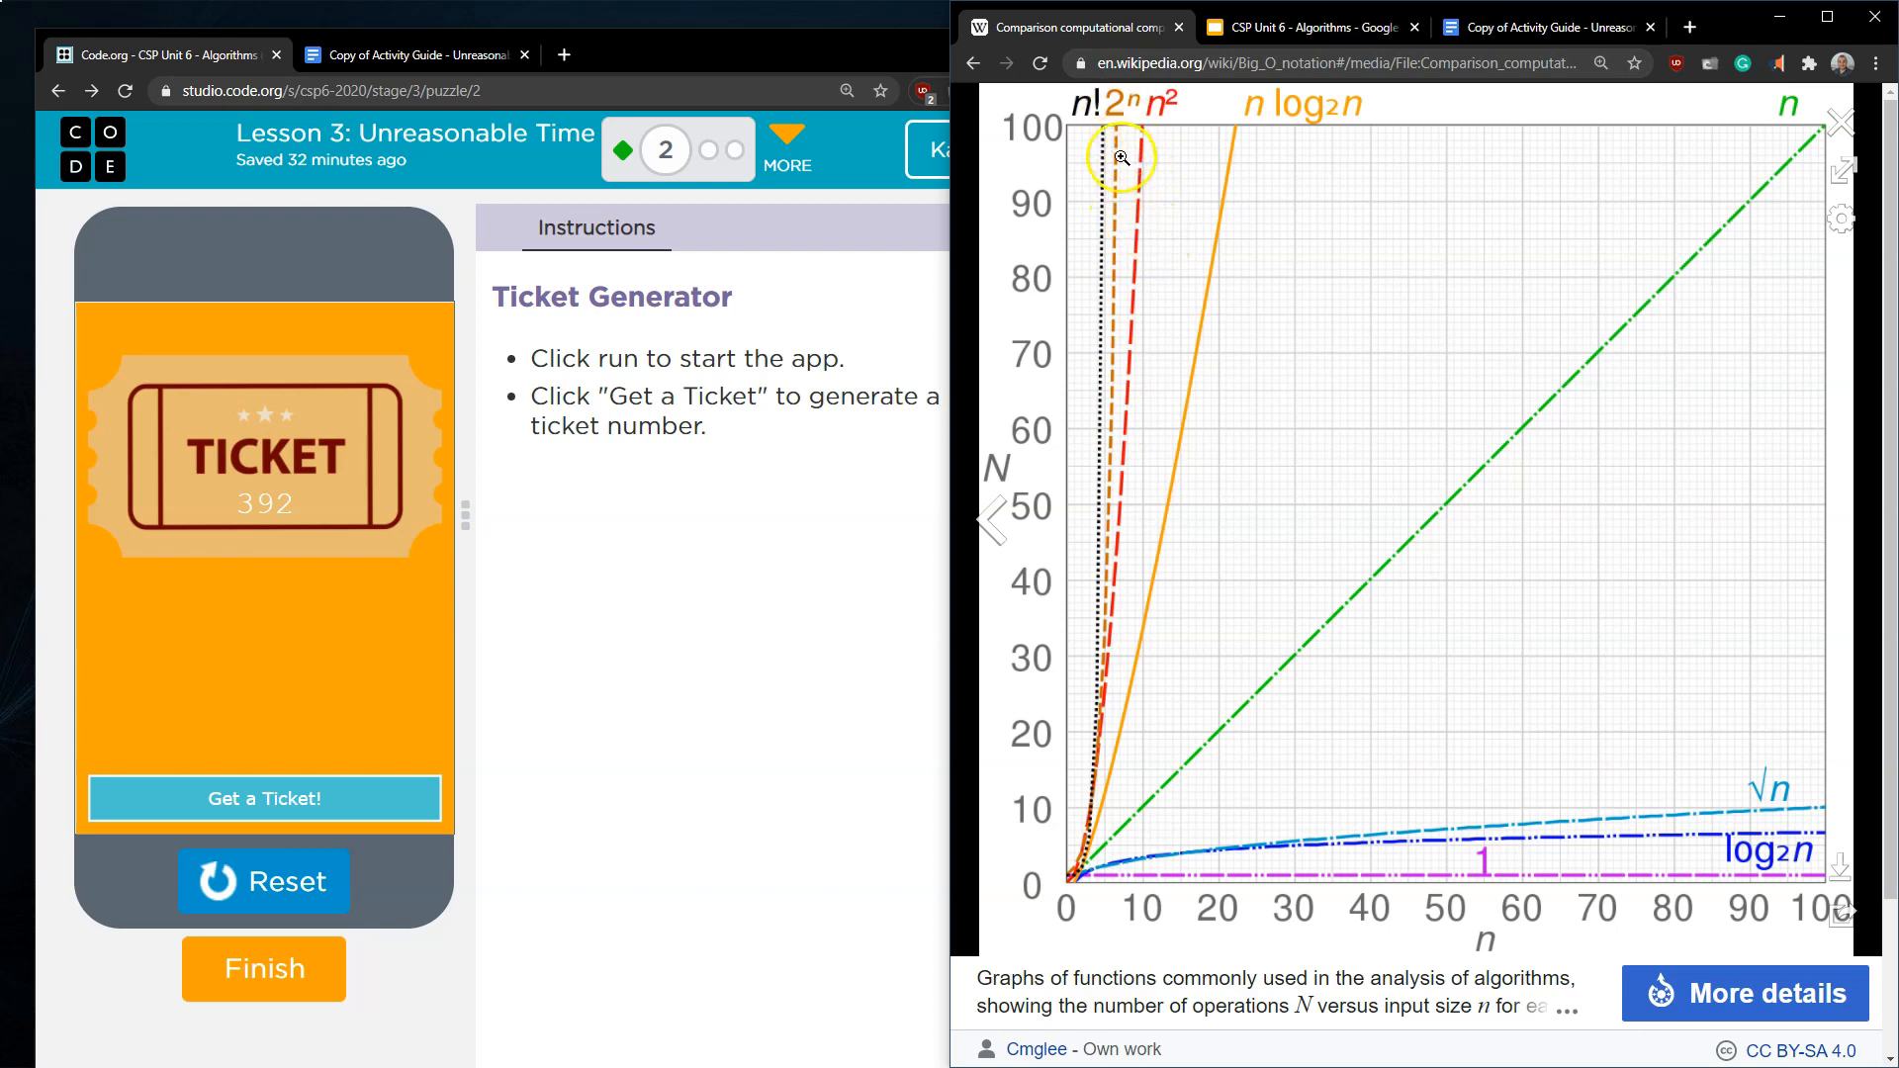
mouse_move(775, 390)
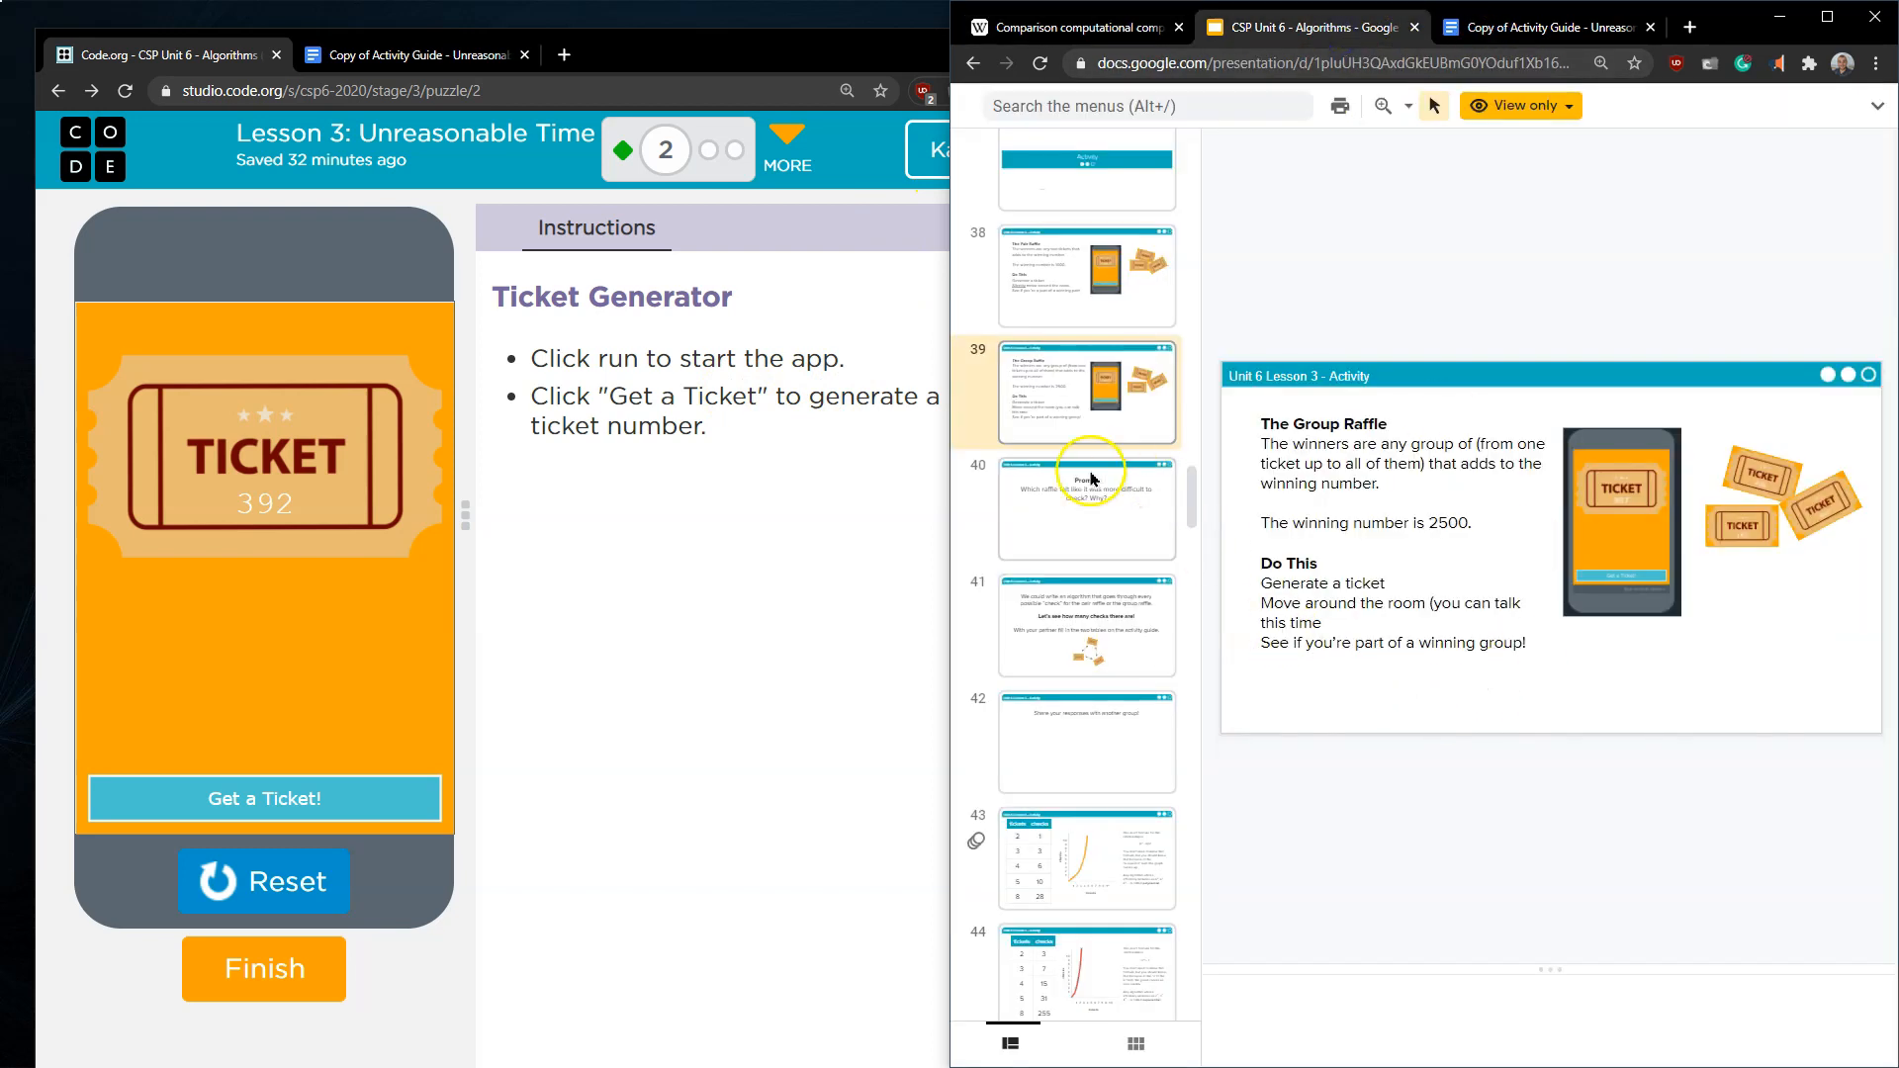
- Show slide 41 on counting checks, then slide 43 with the (n² − n)/2 formula
click(1086, 625)
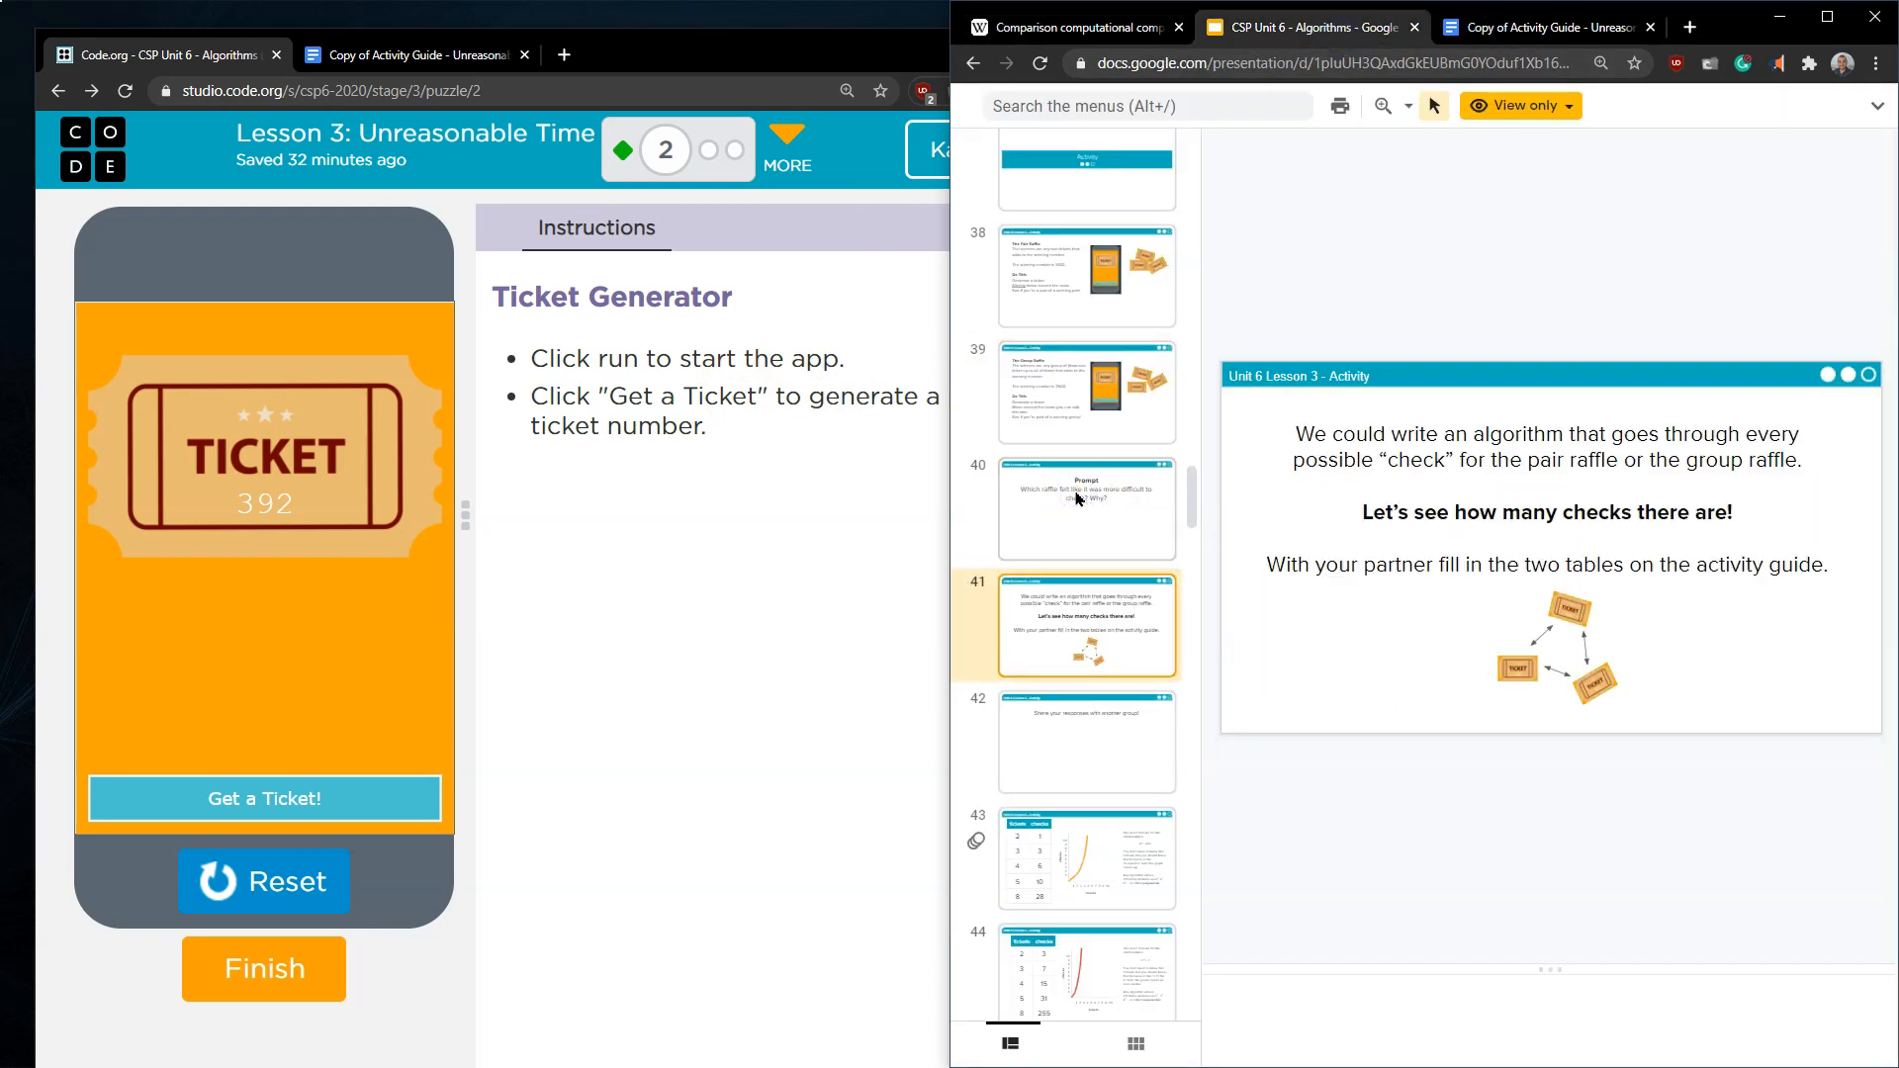
click(1086, 856)
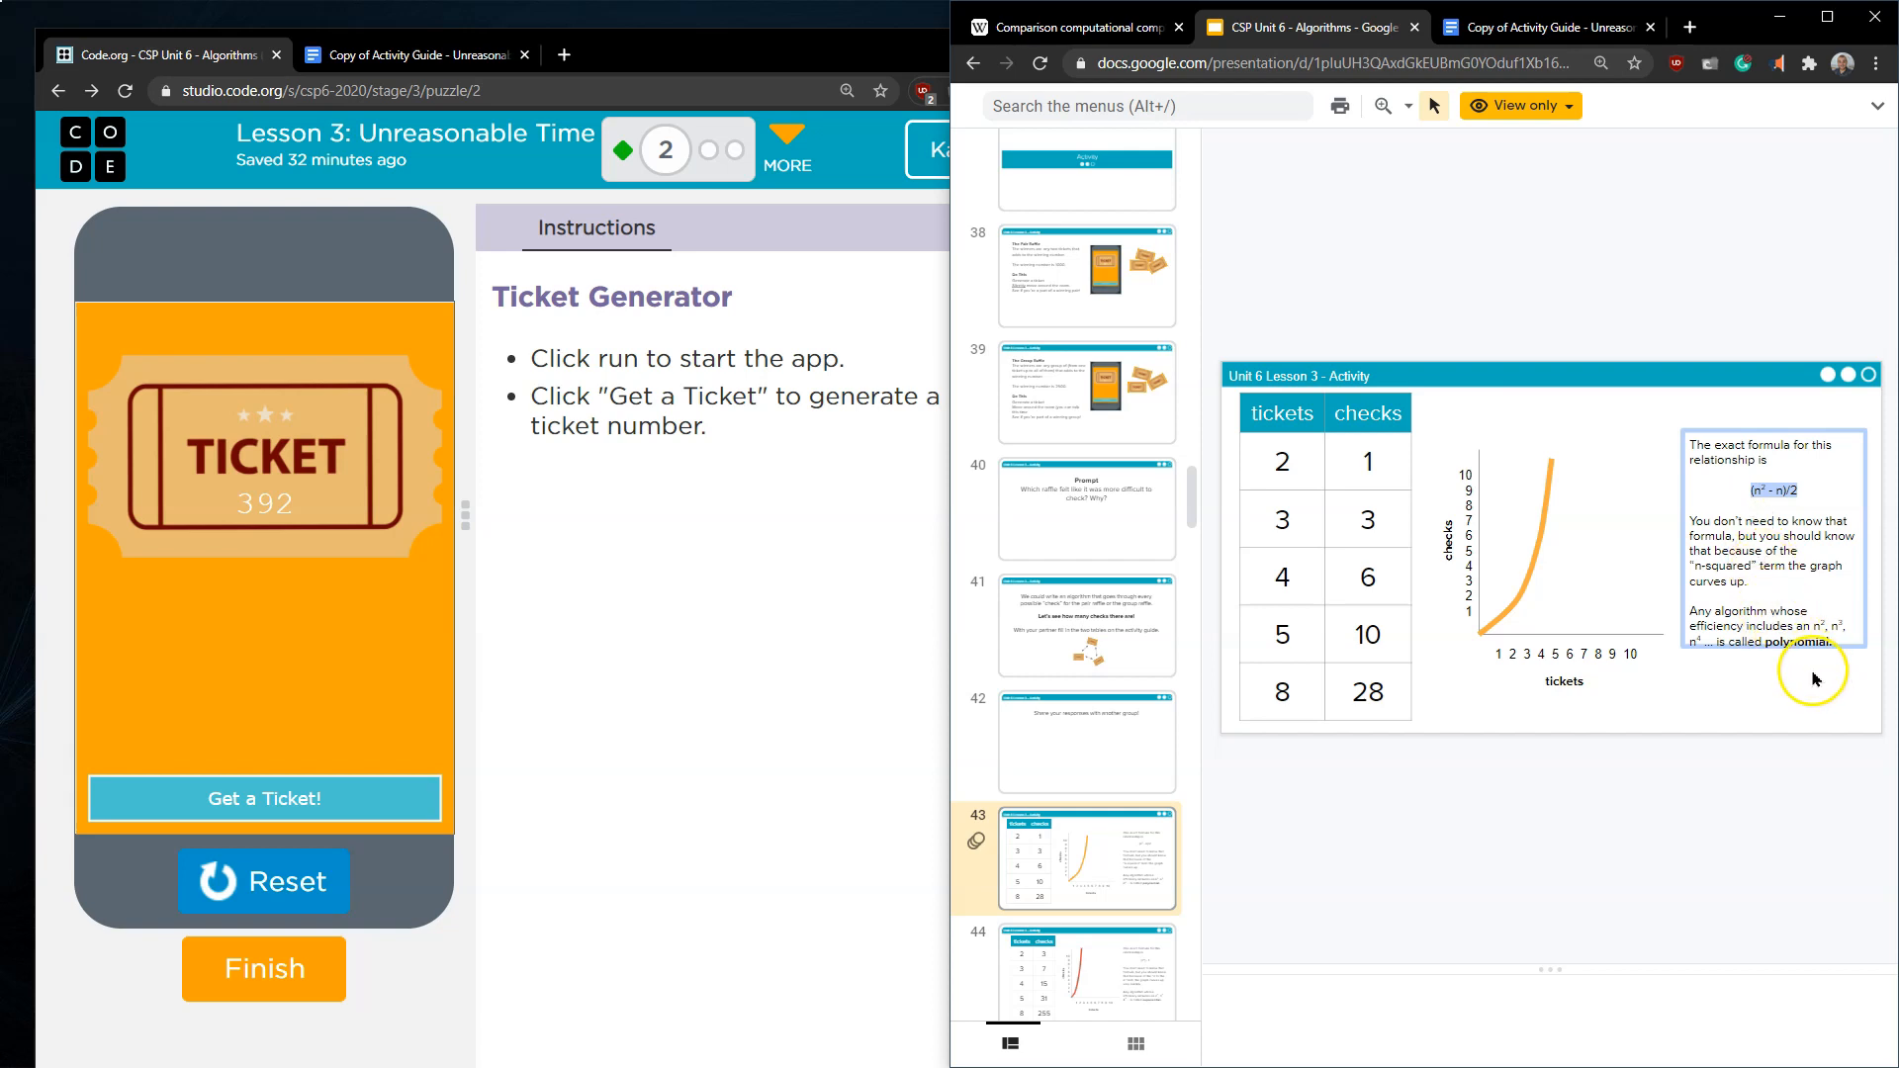
mouse_move(1836, 635)
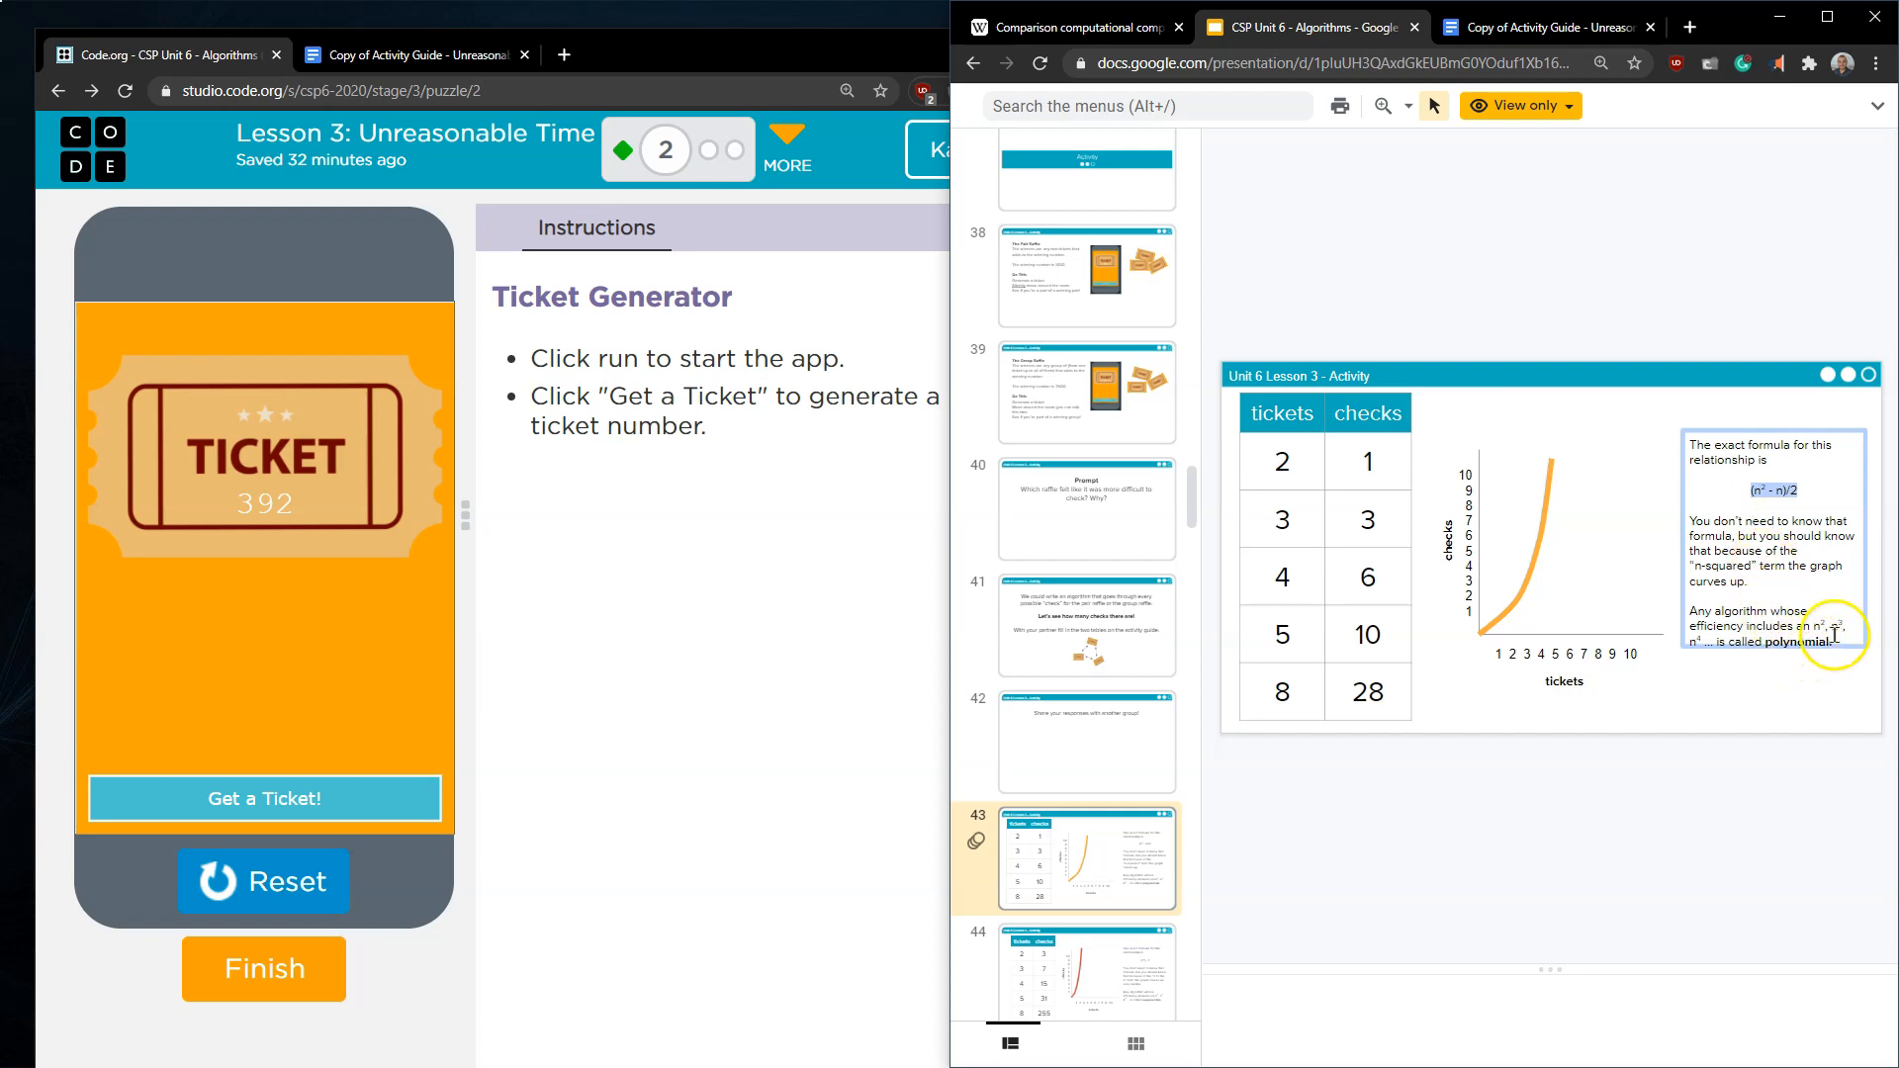
mouse_move(1094, 945)
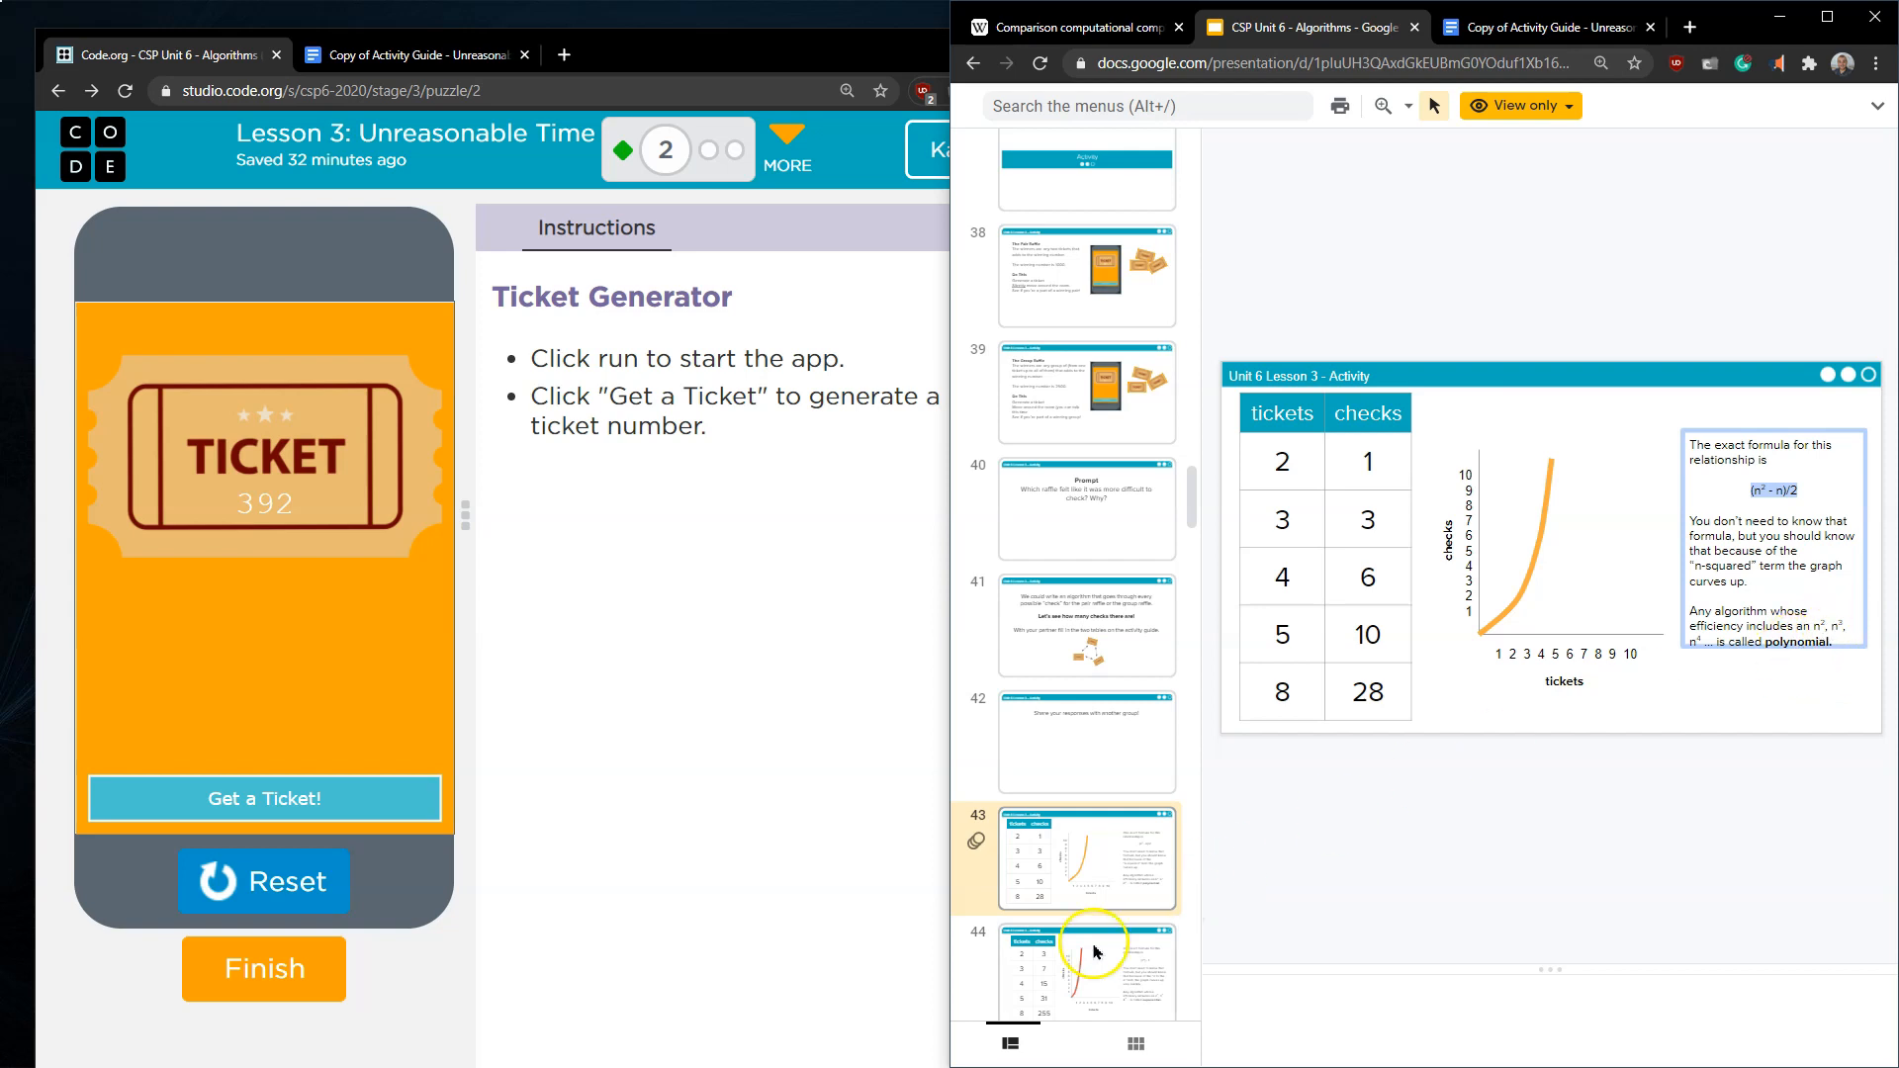
click(1085, 942)
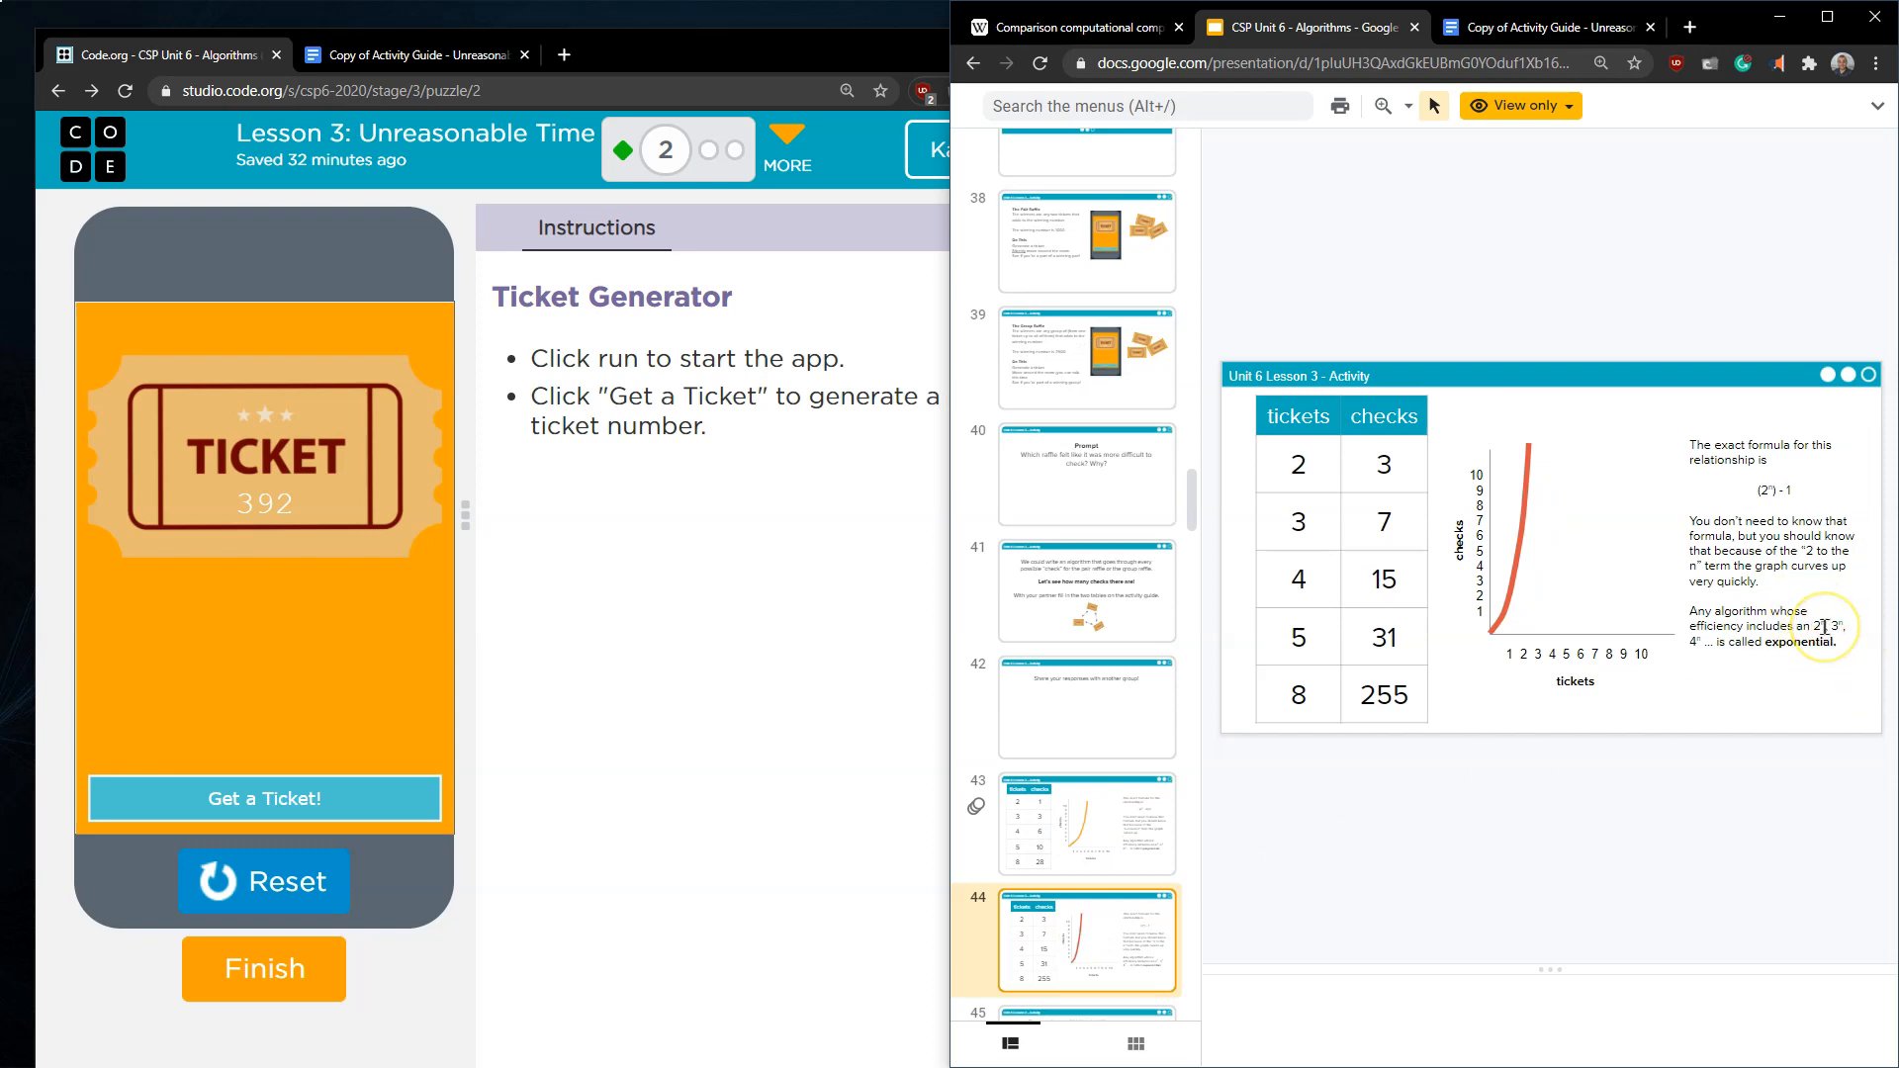
click(1086, 823)
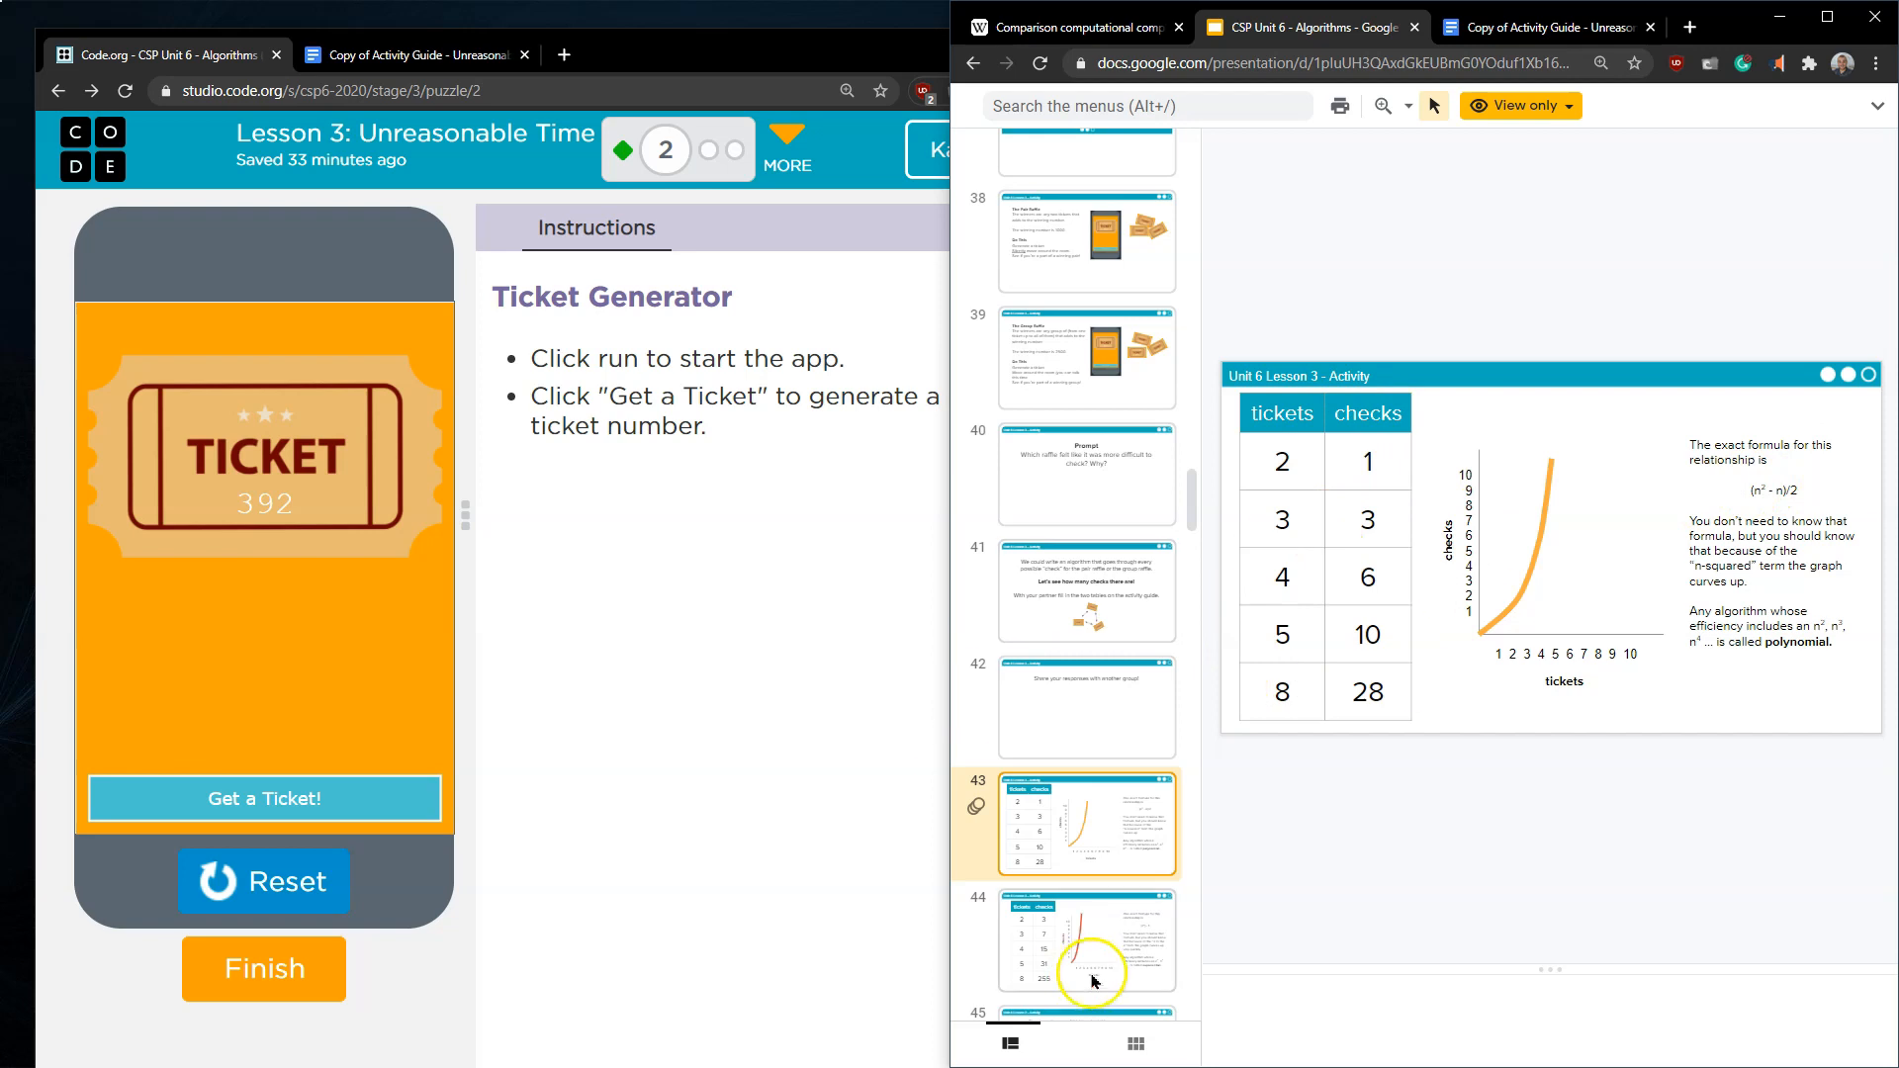
click(1084, 942)
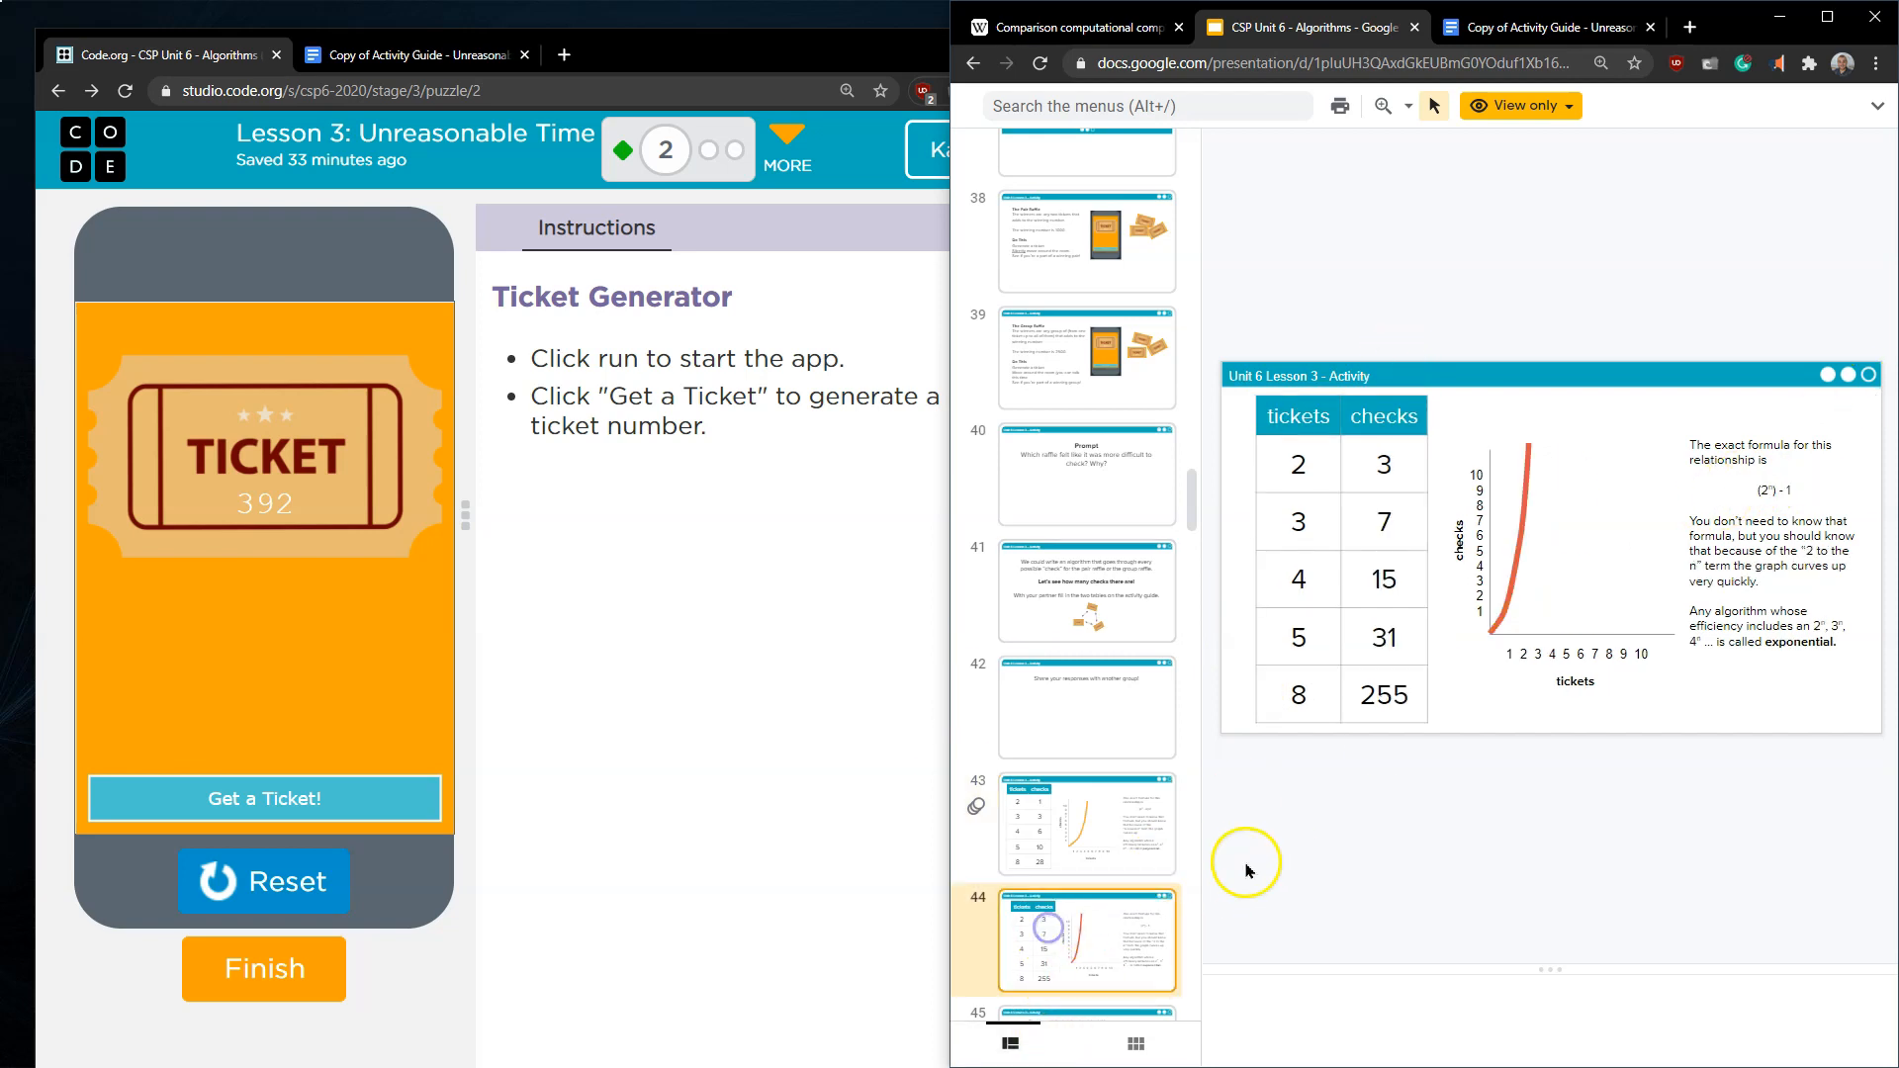
mouse_move(1785, 487)
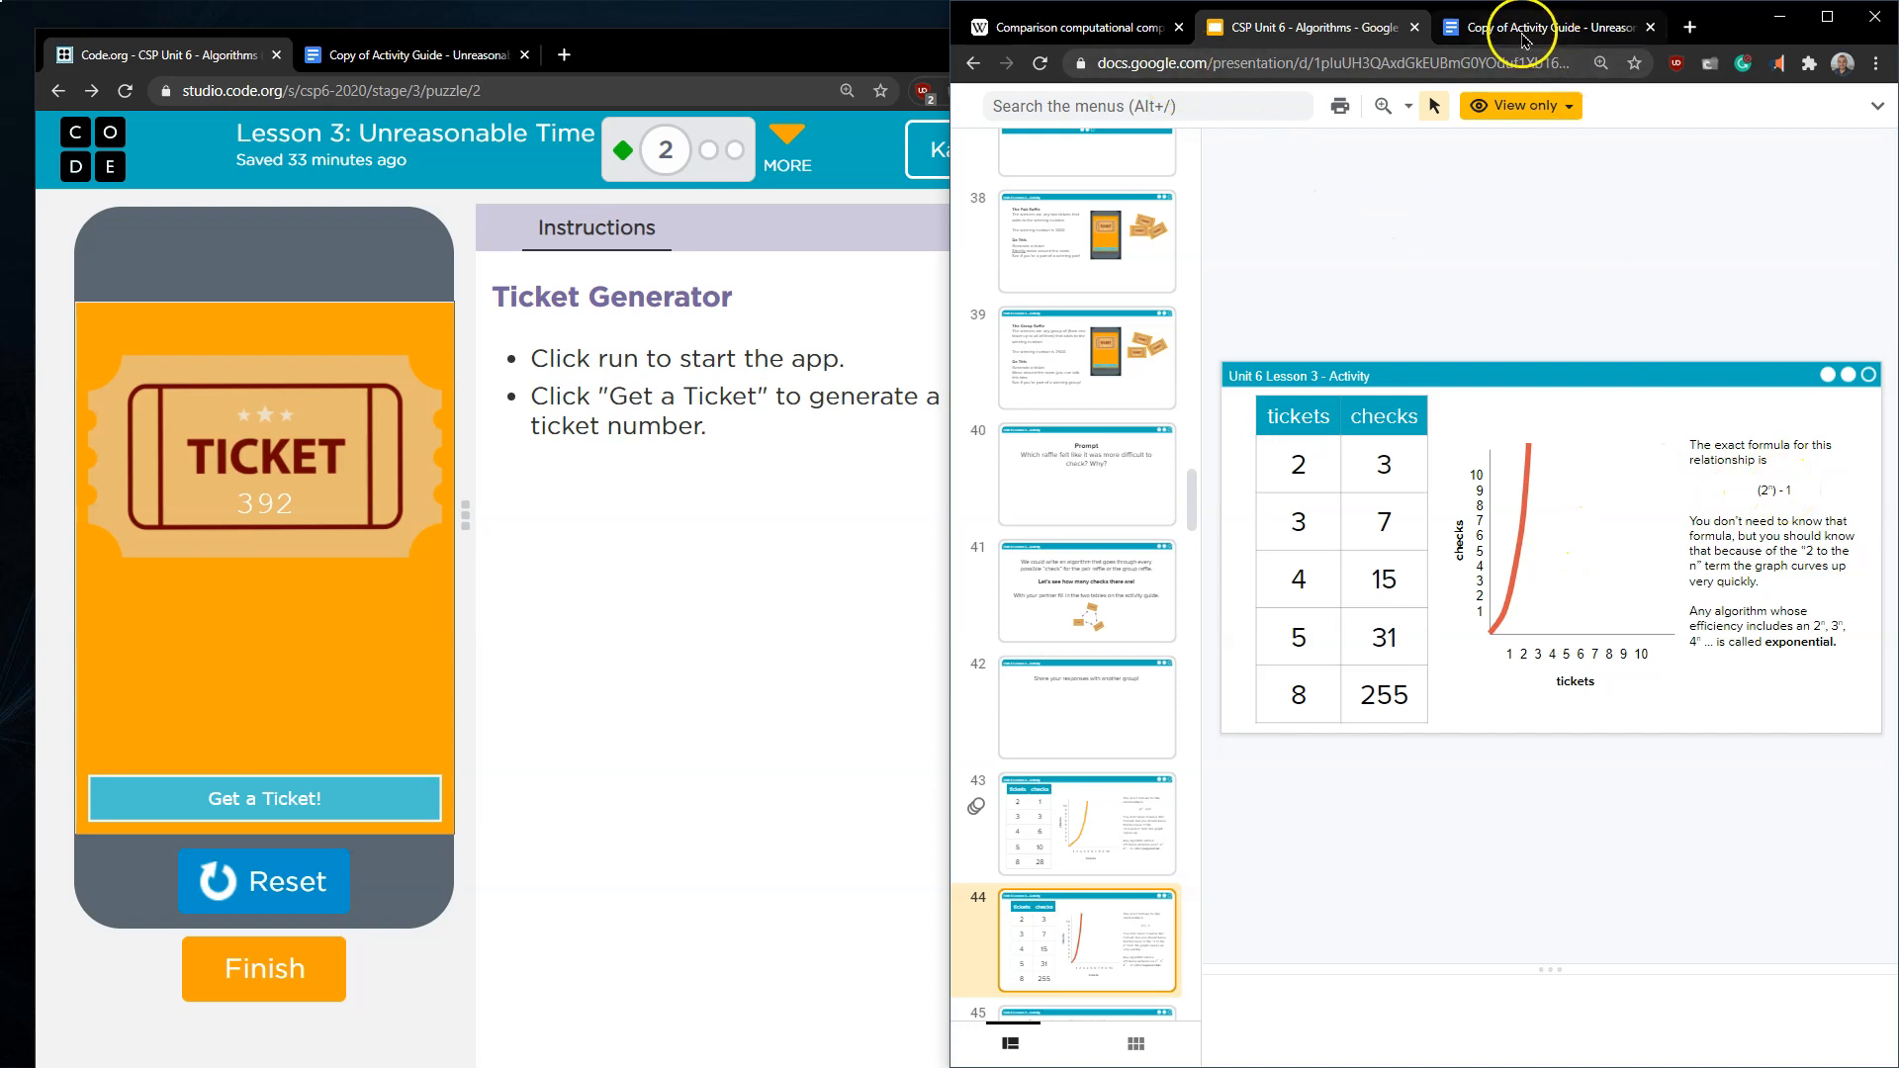
click(1072, 25)
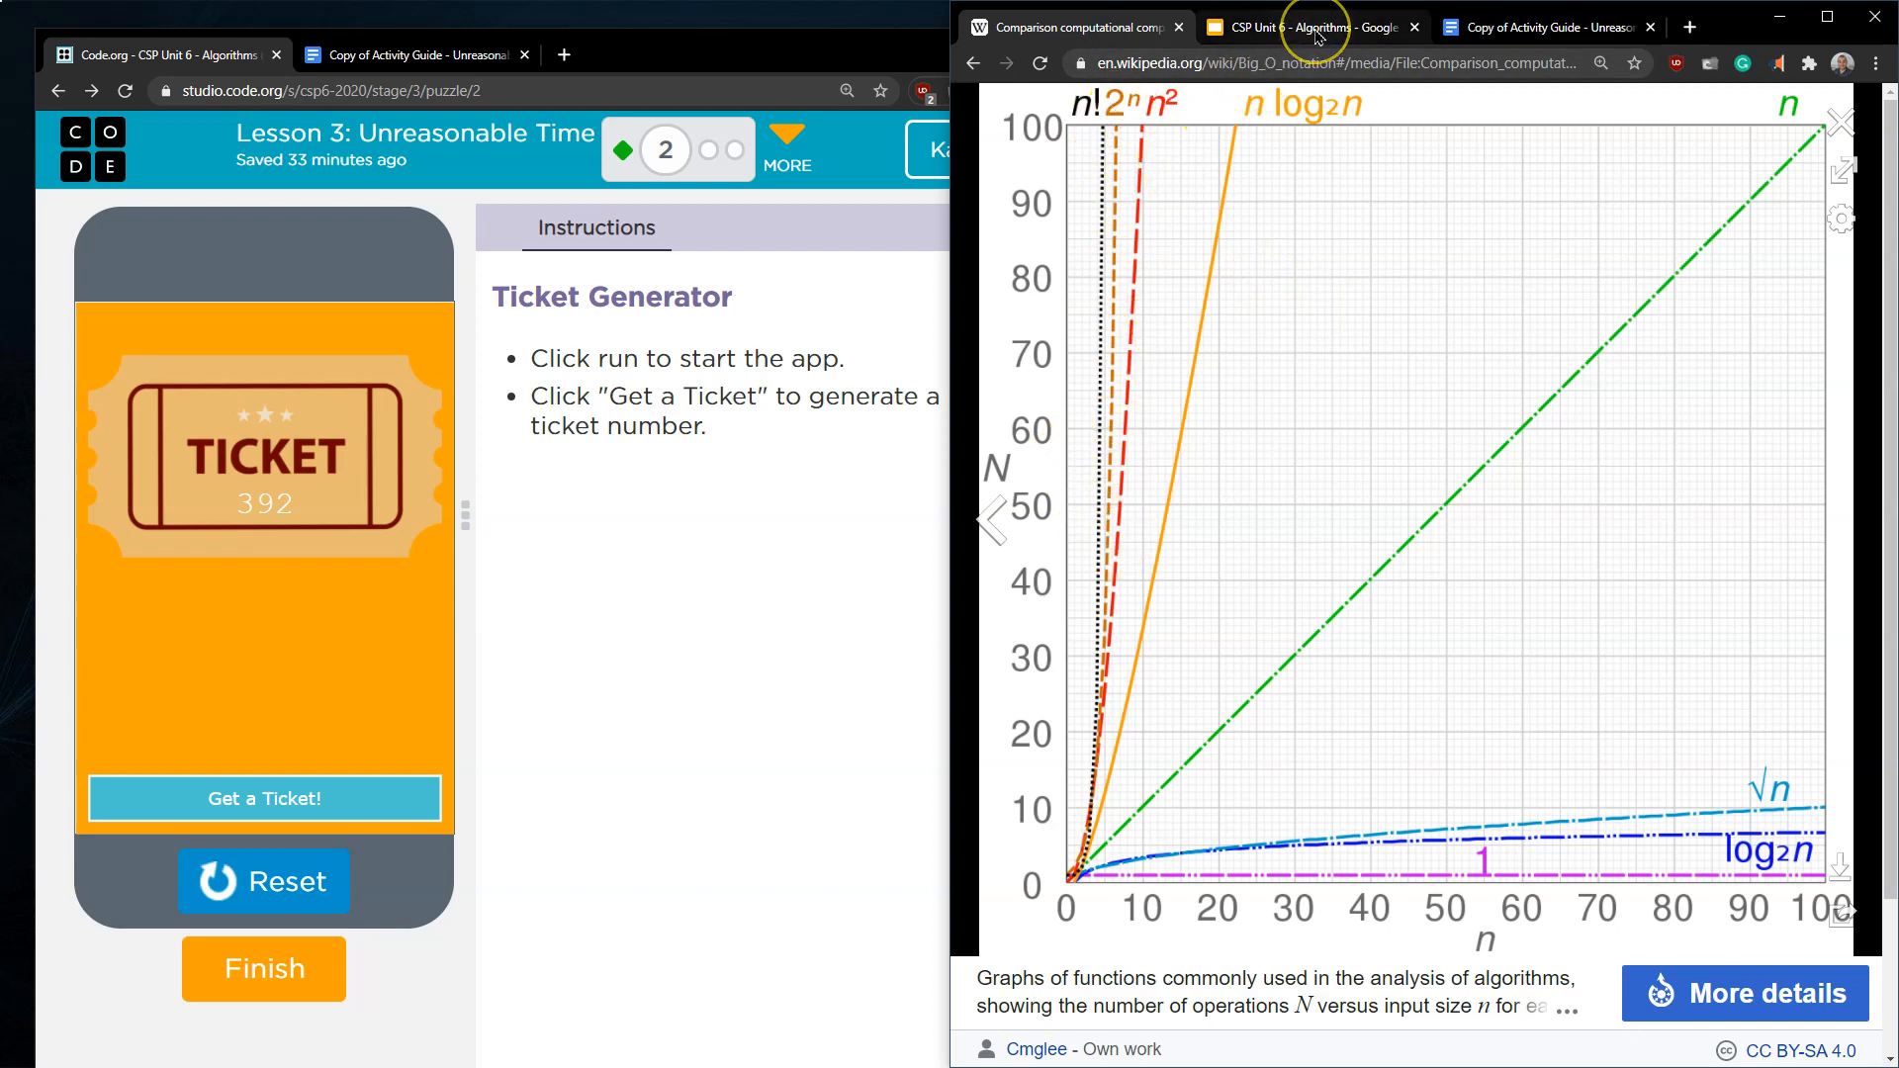
mouse_move(1308, 25)
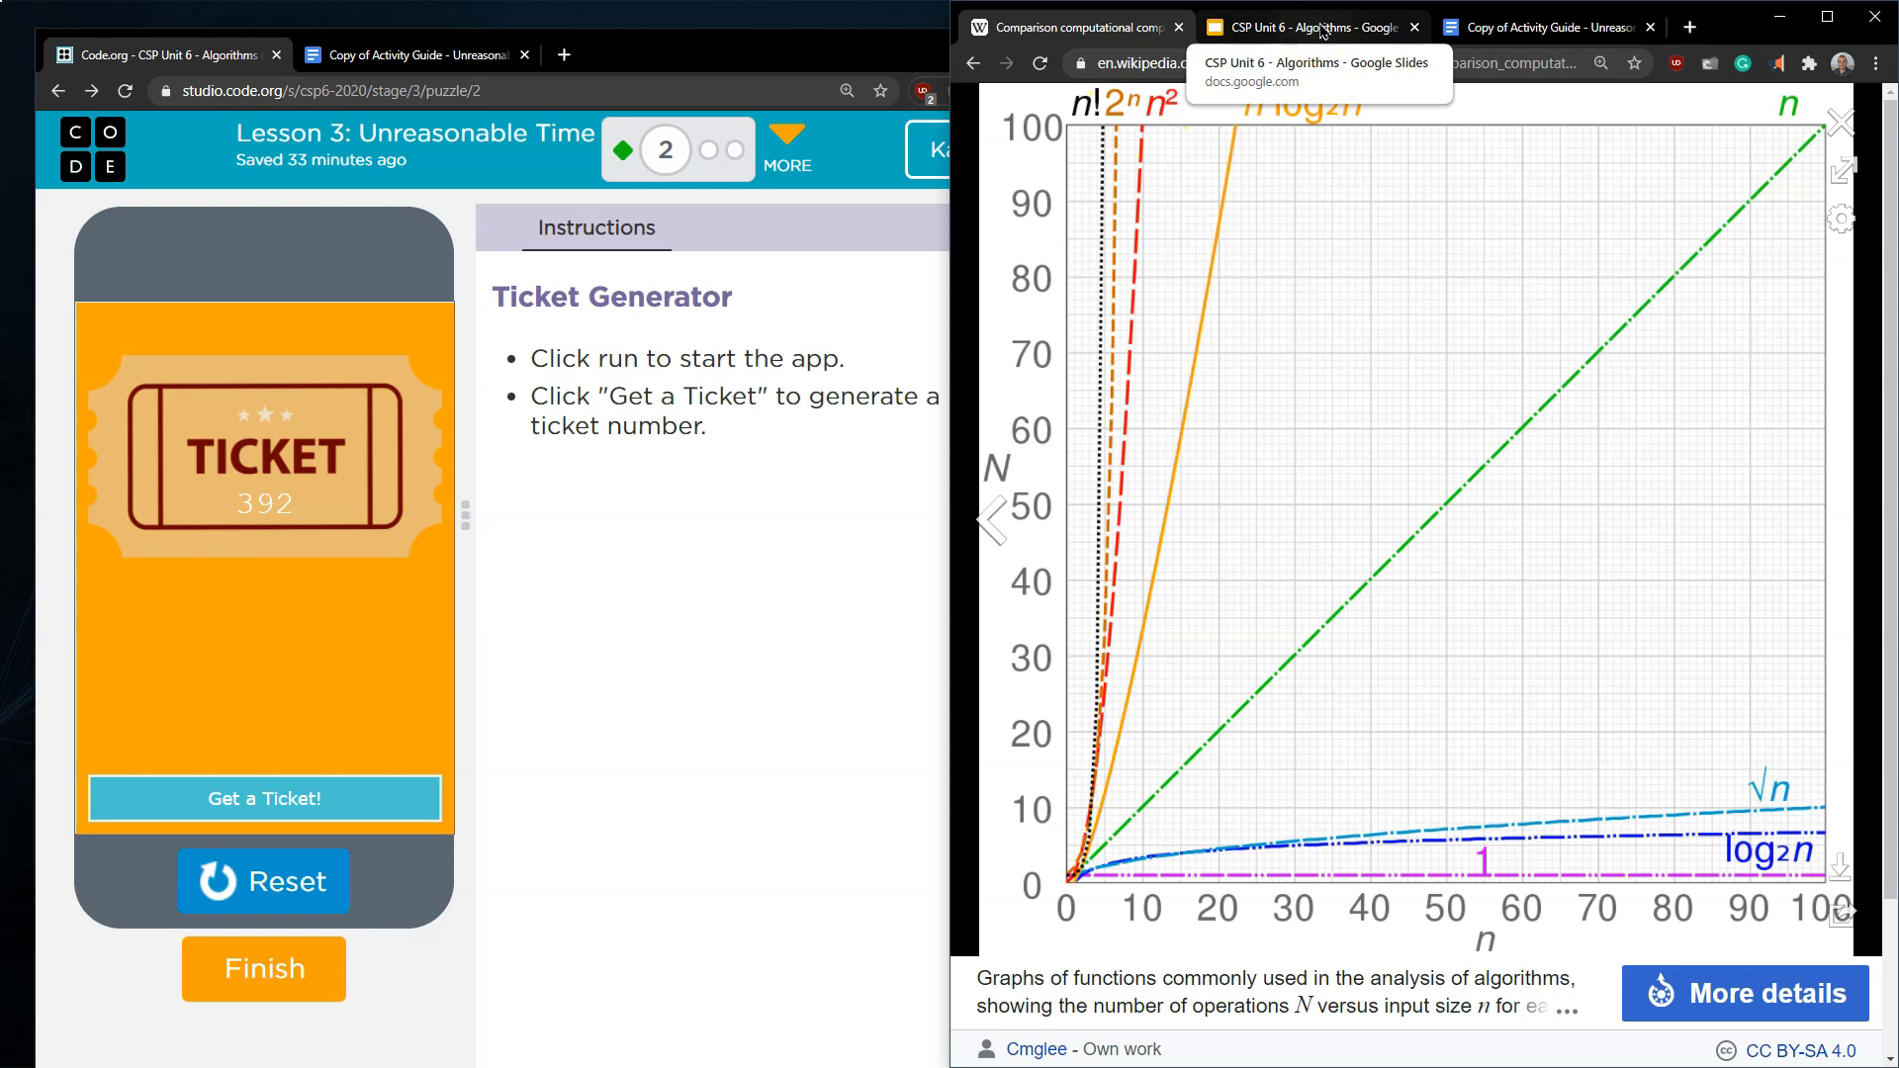
click(1305, 25)
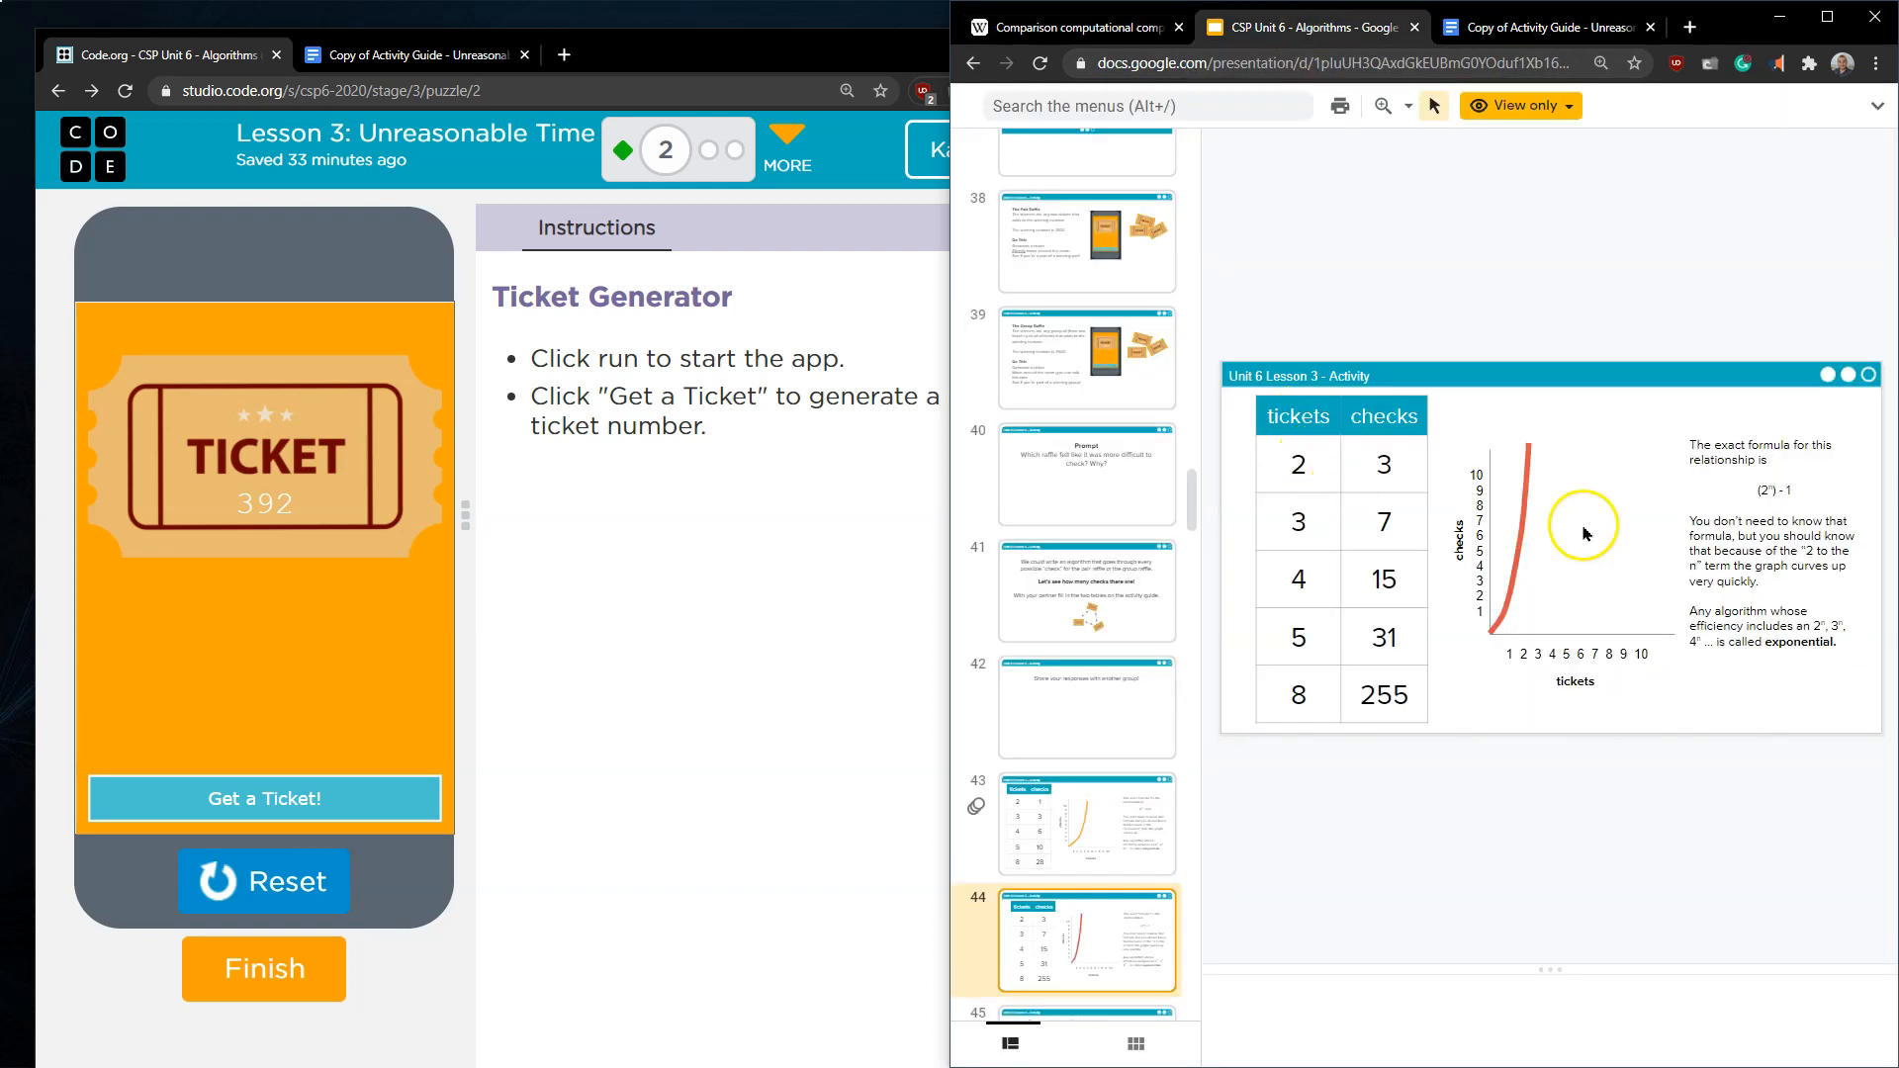
mouse_move(1529, 461)
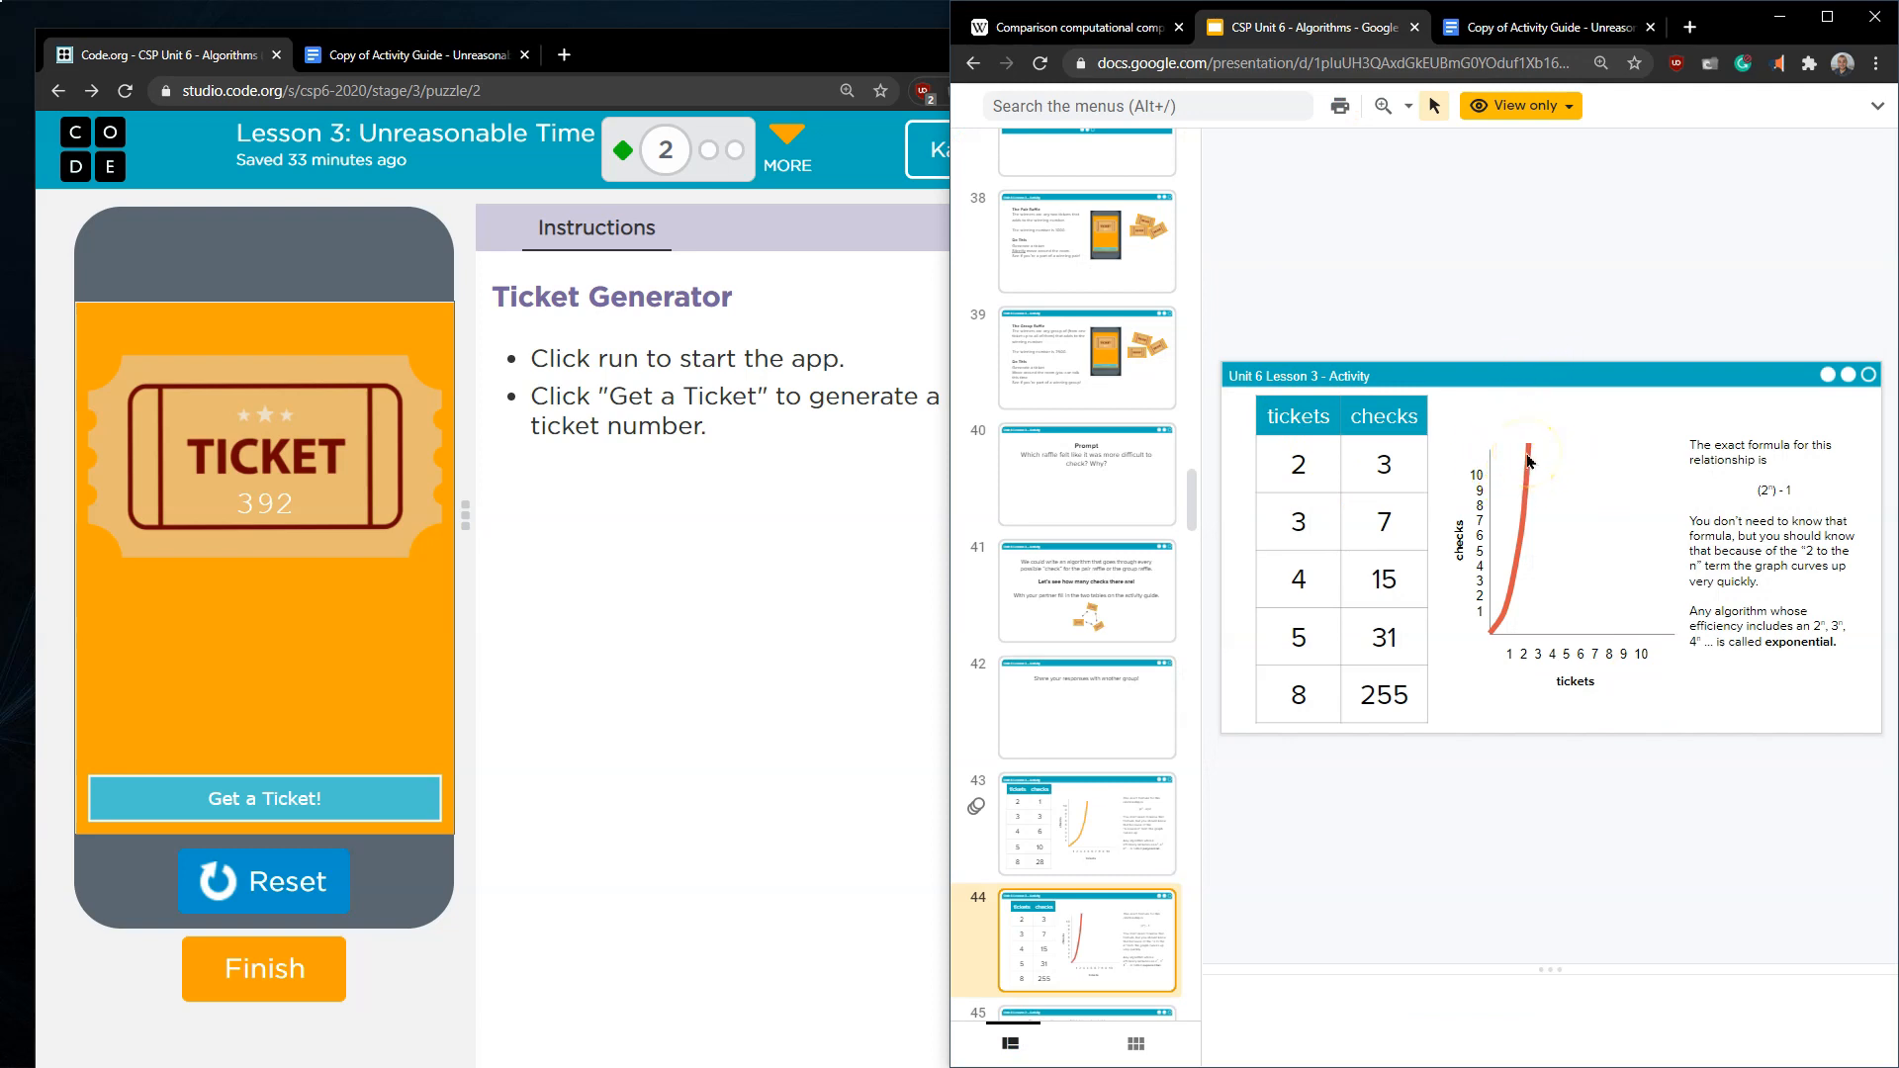
mouse_move(1523, 451)
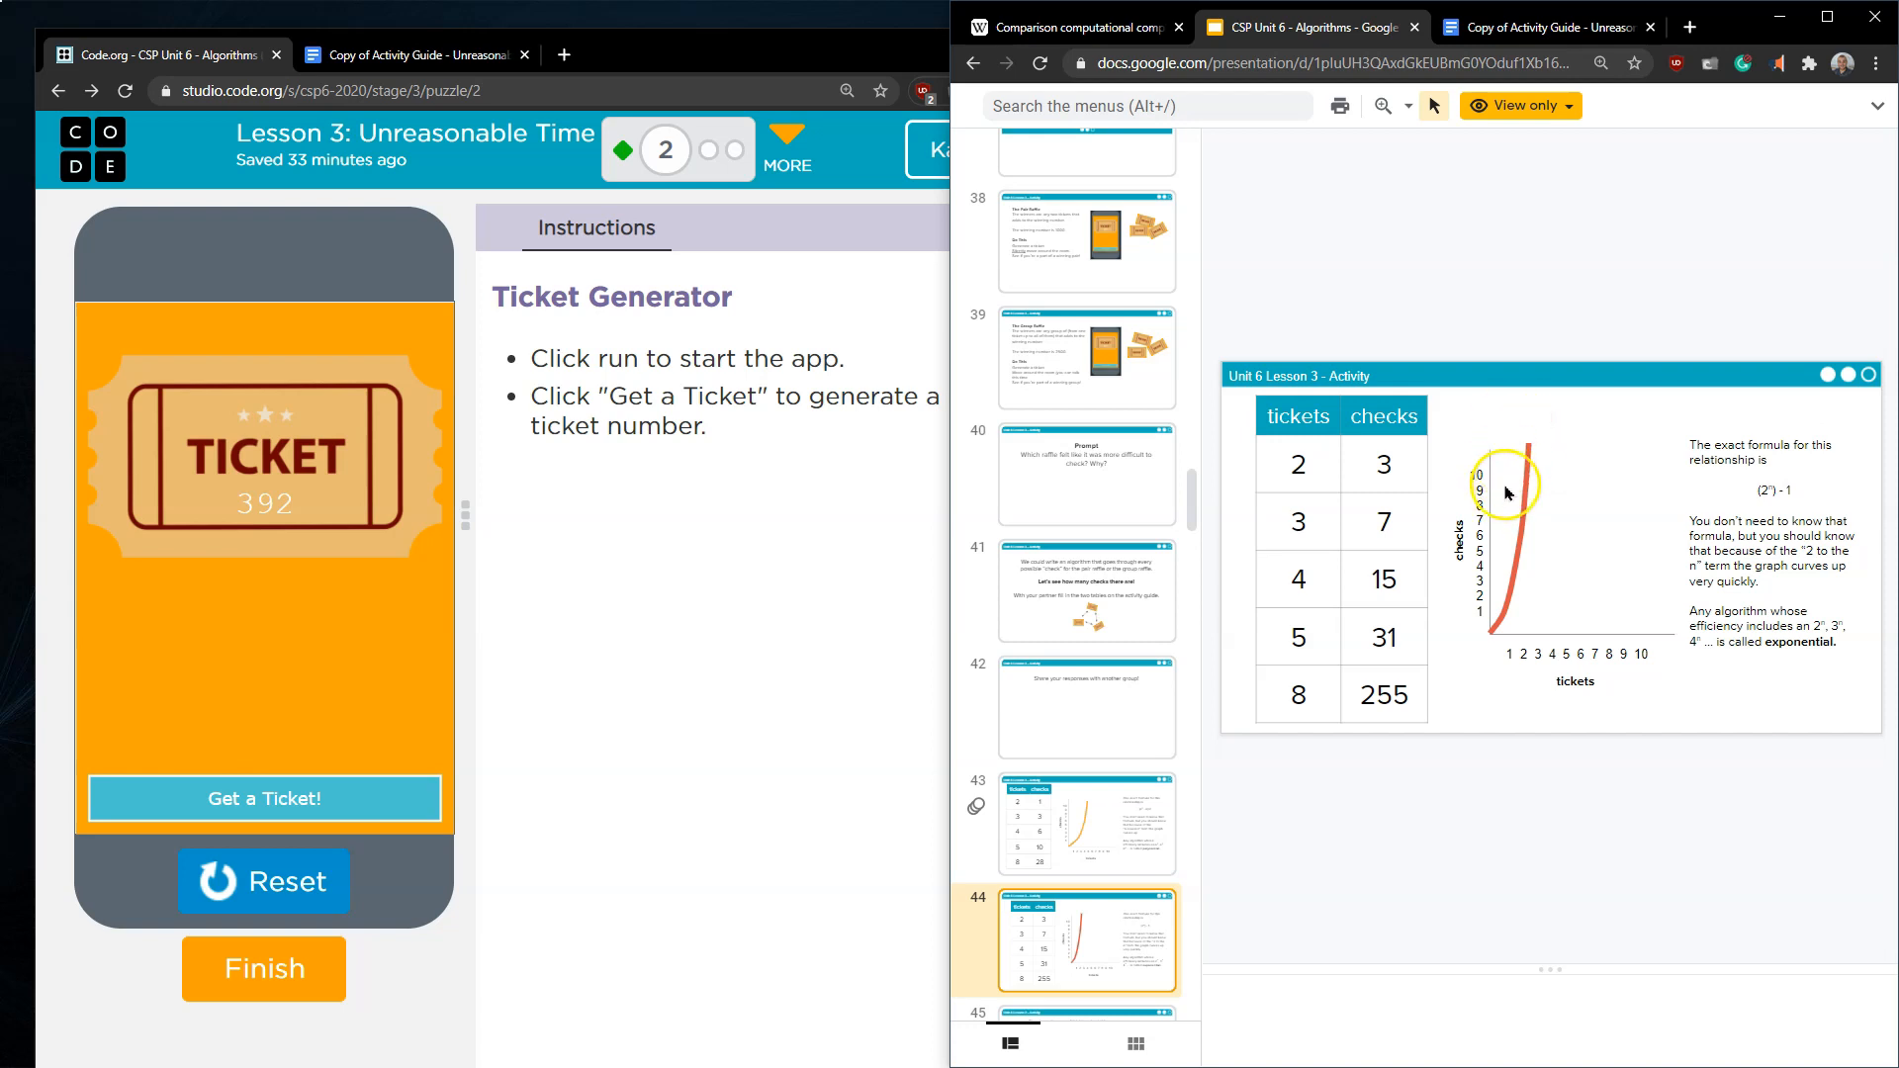
- Advance past the checks-to-bits slide to the polynomial versus exponential comparison table
scroll(down, 3)
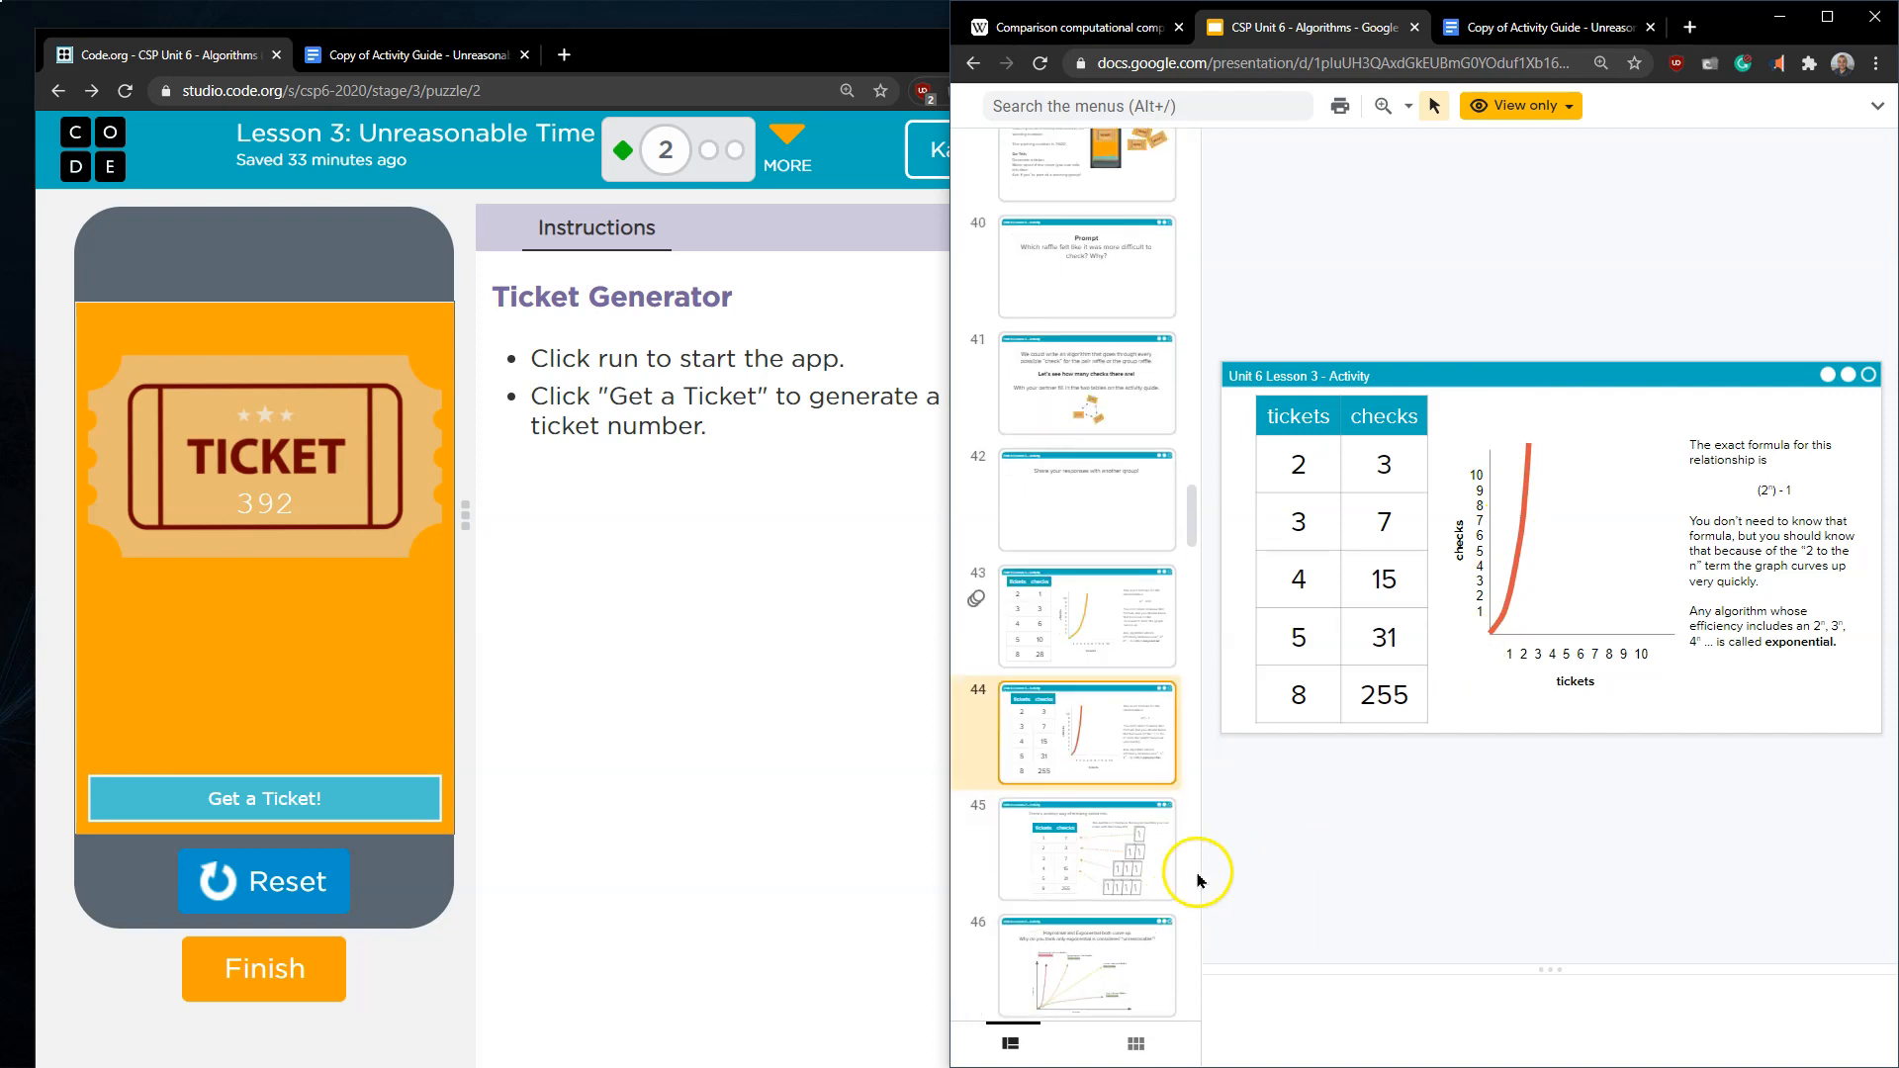
click(1085, 848)
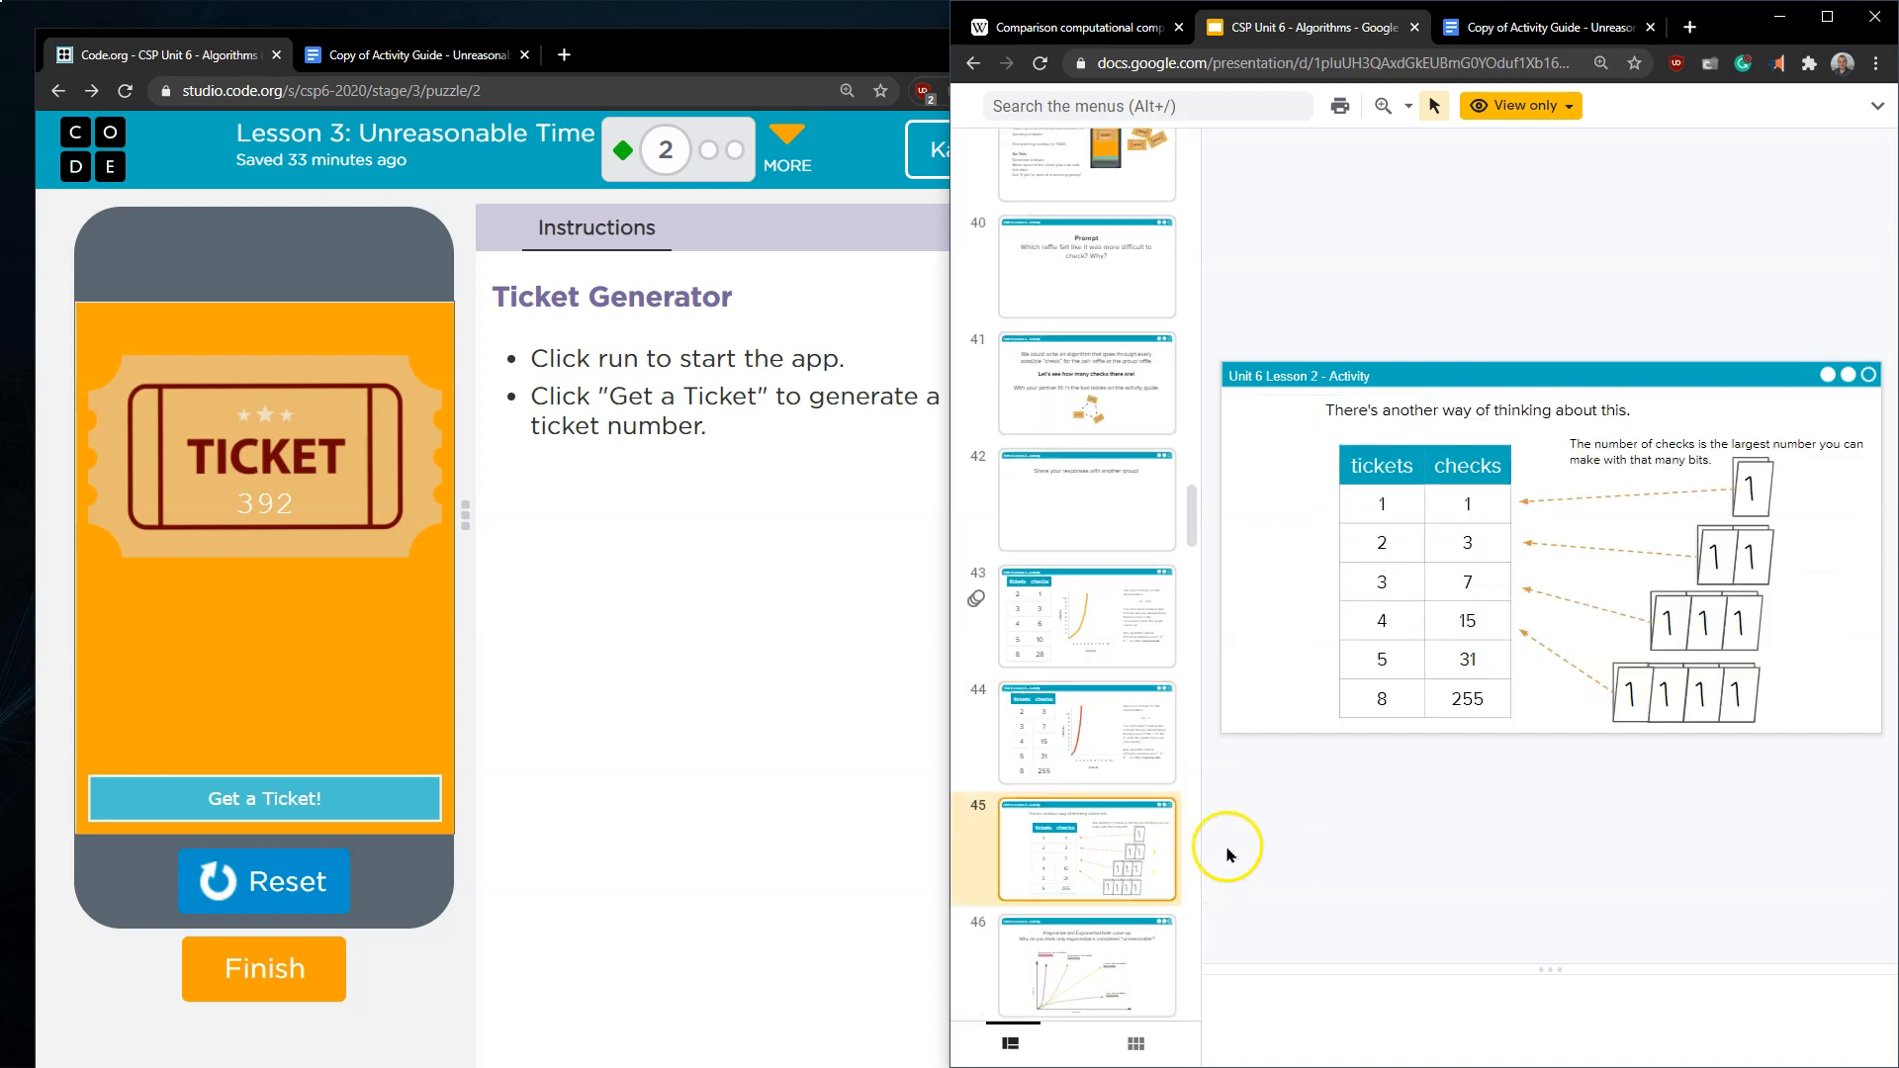
scroll(down, 3)
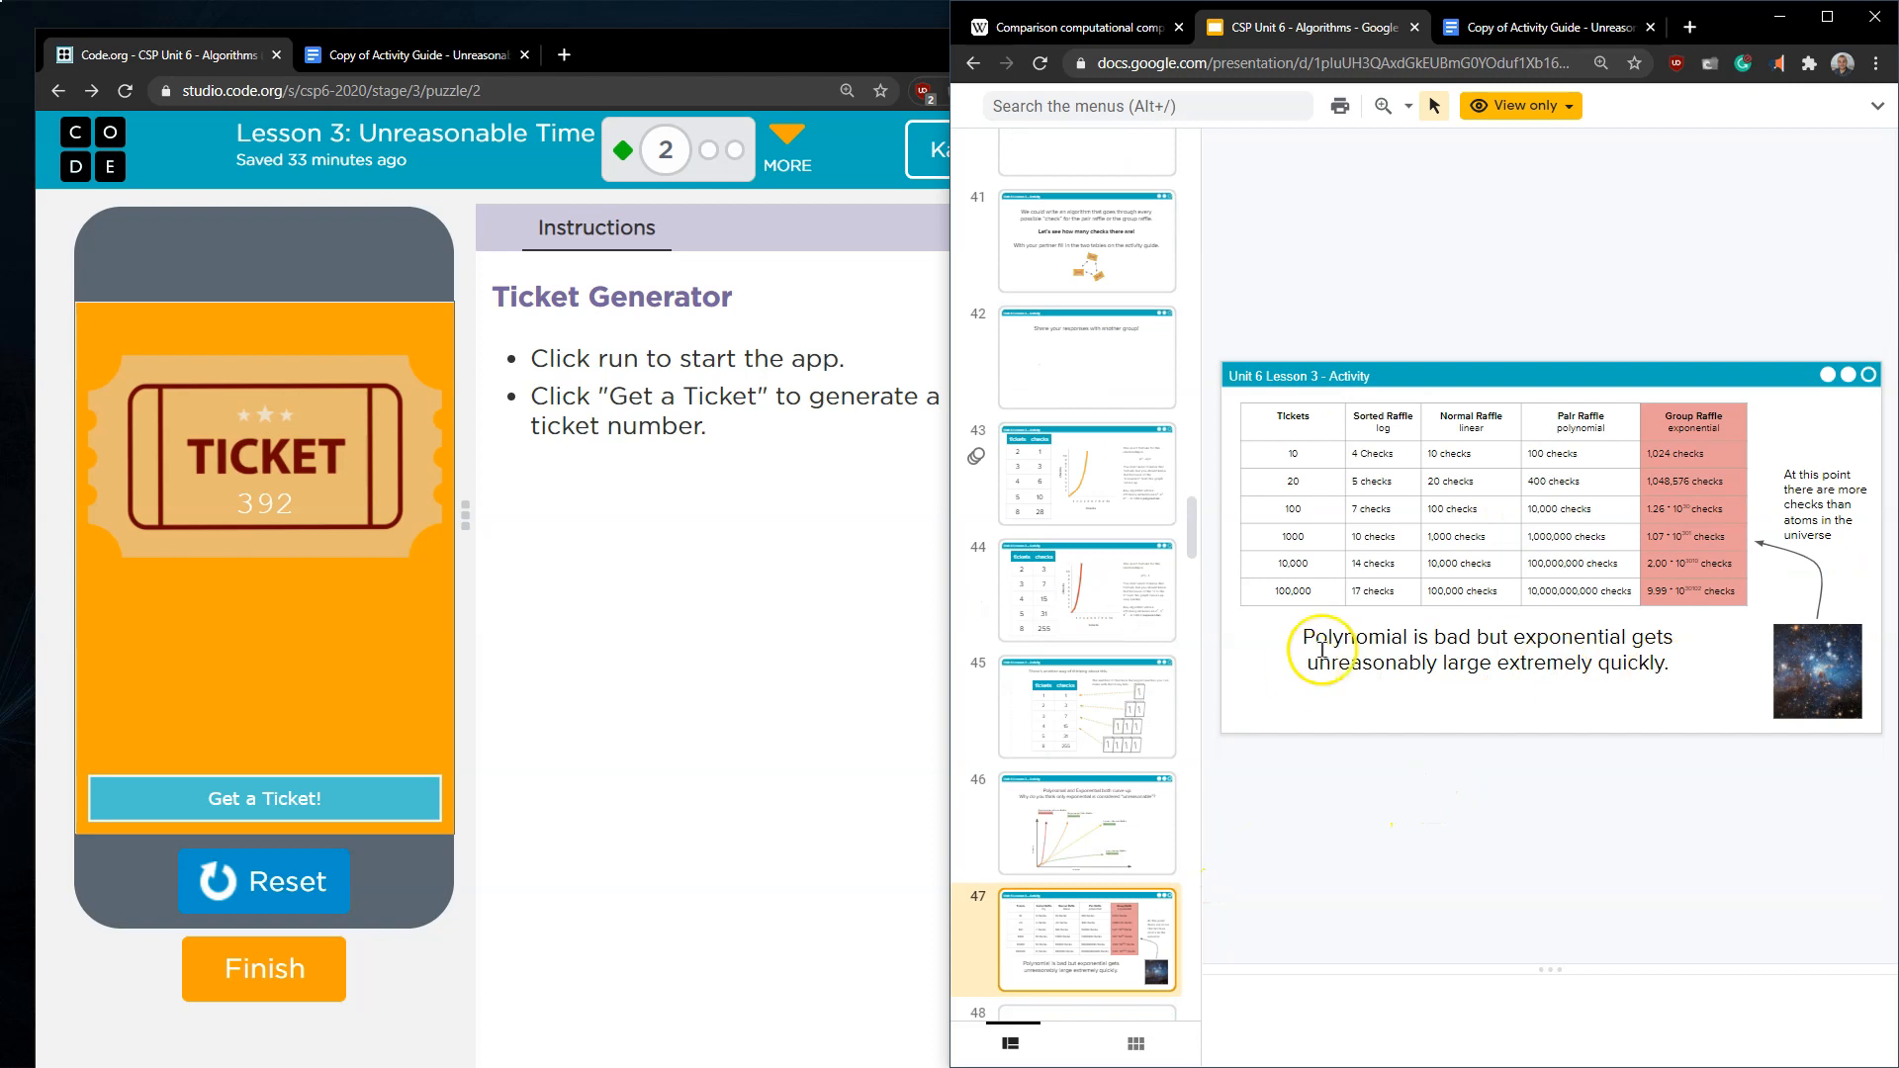
click(1483, 655)
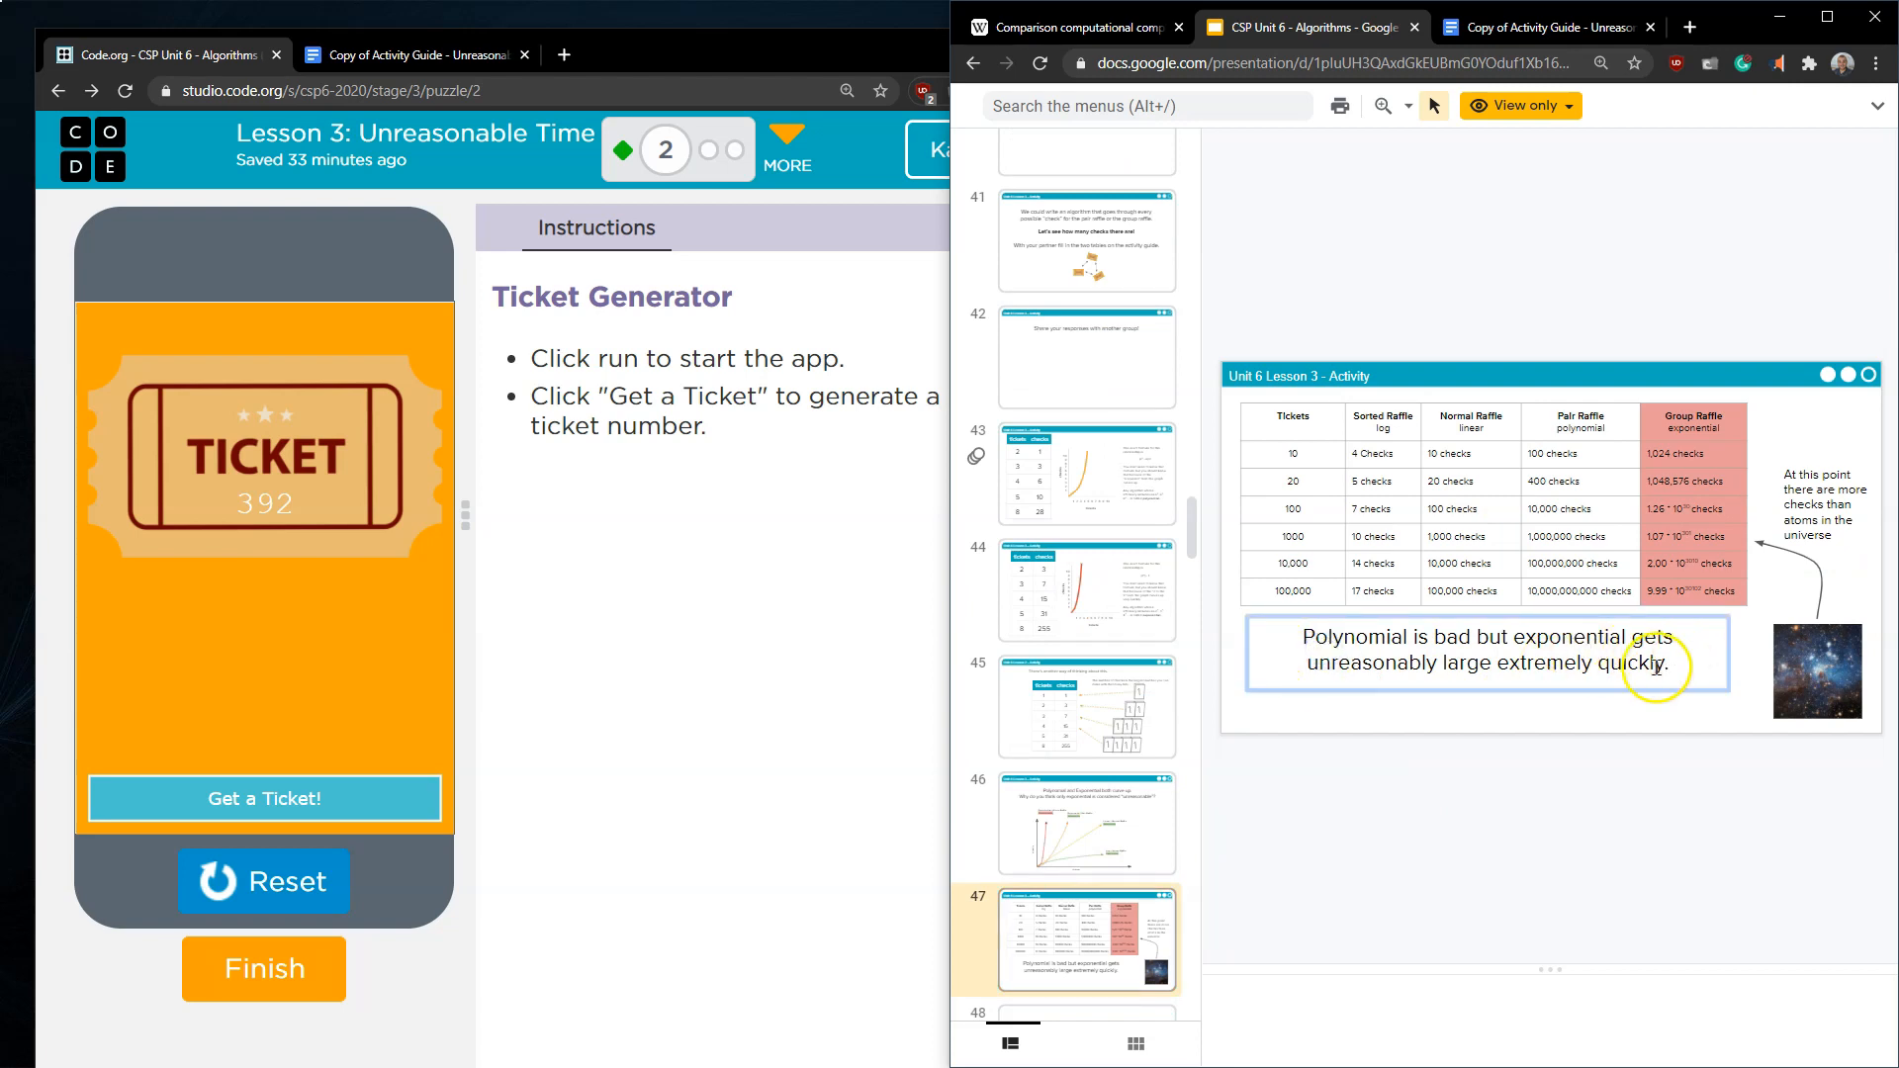
mouse_move(1476, 622)
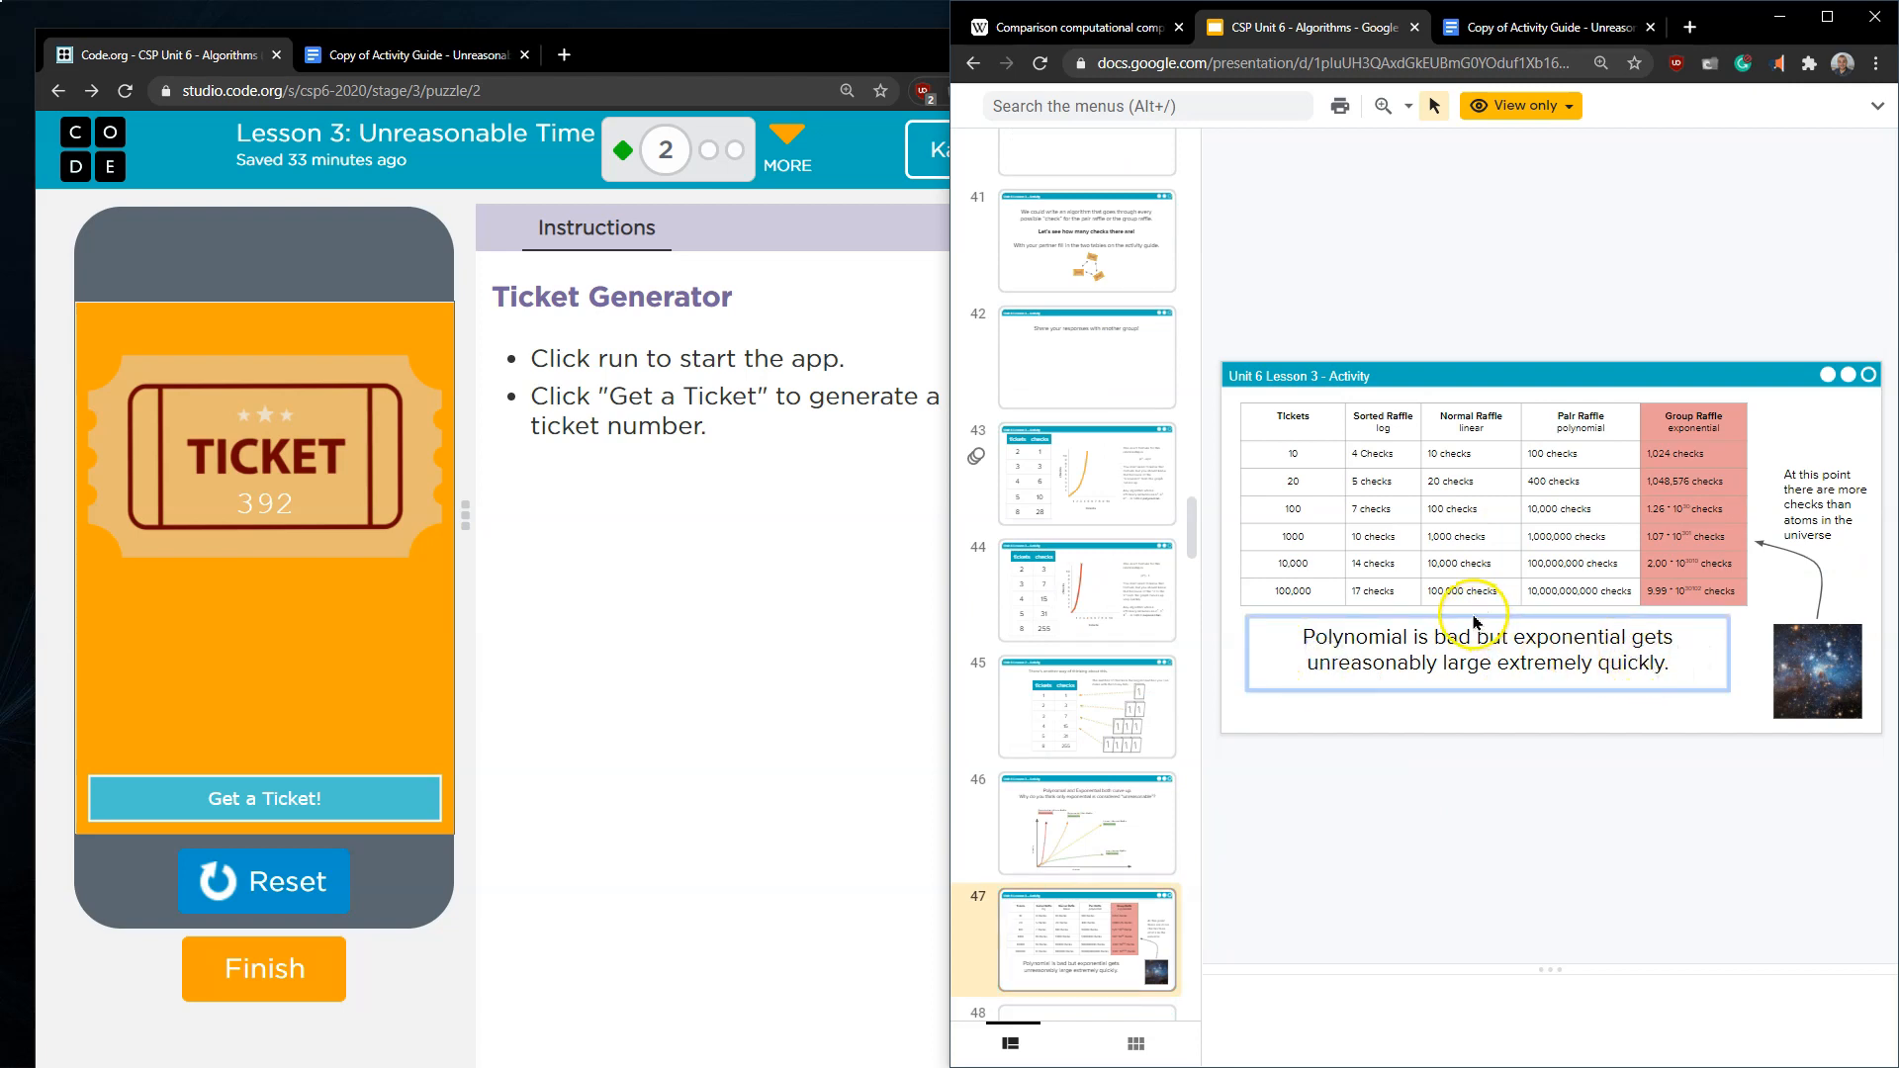
mouse_move(1606, 627)
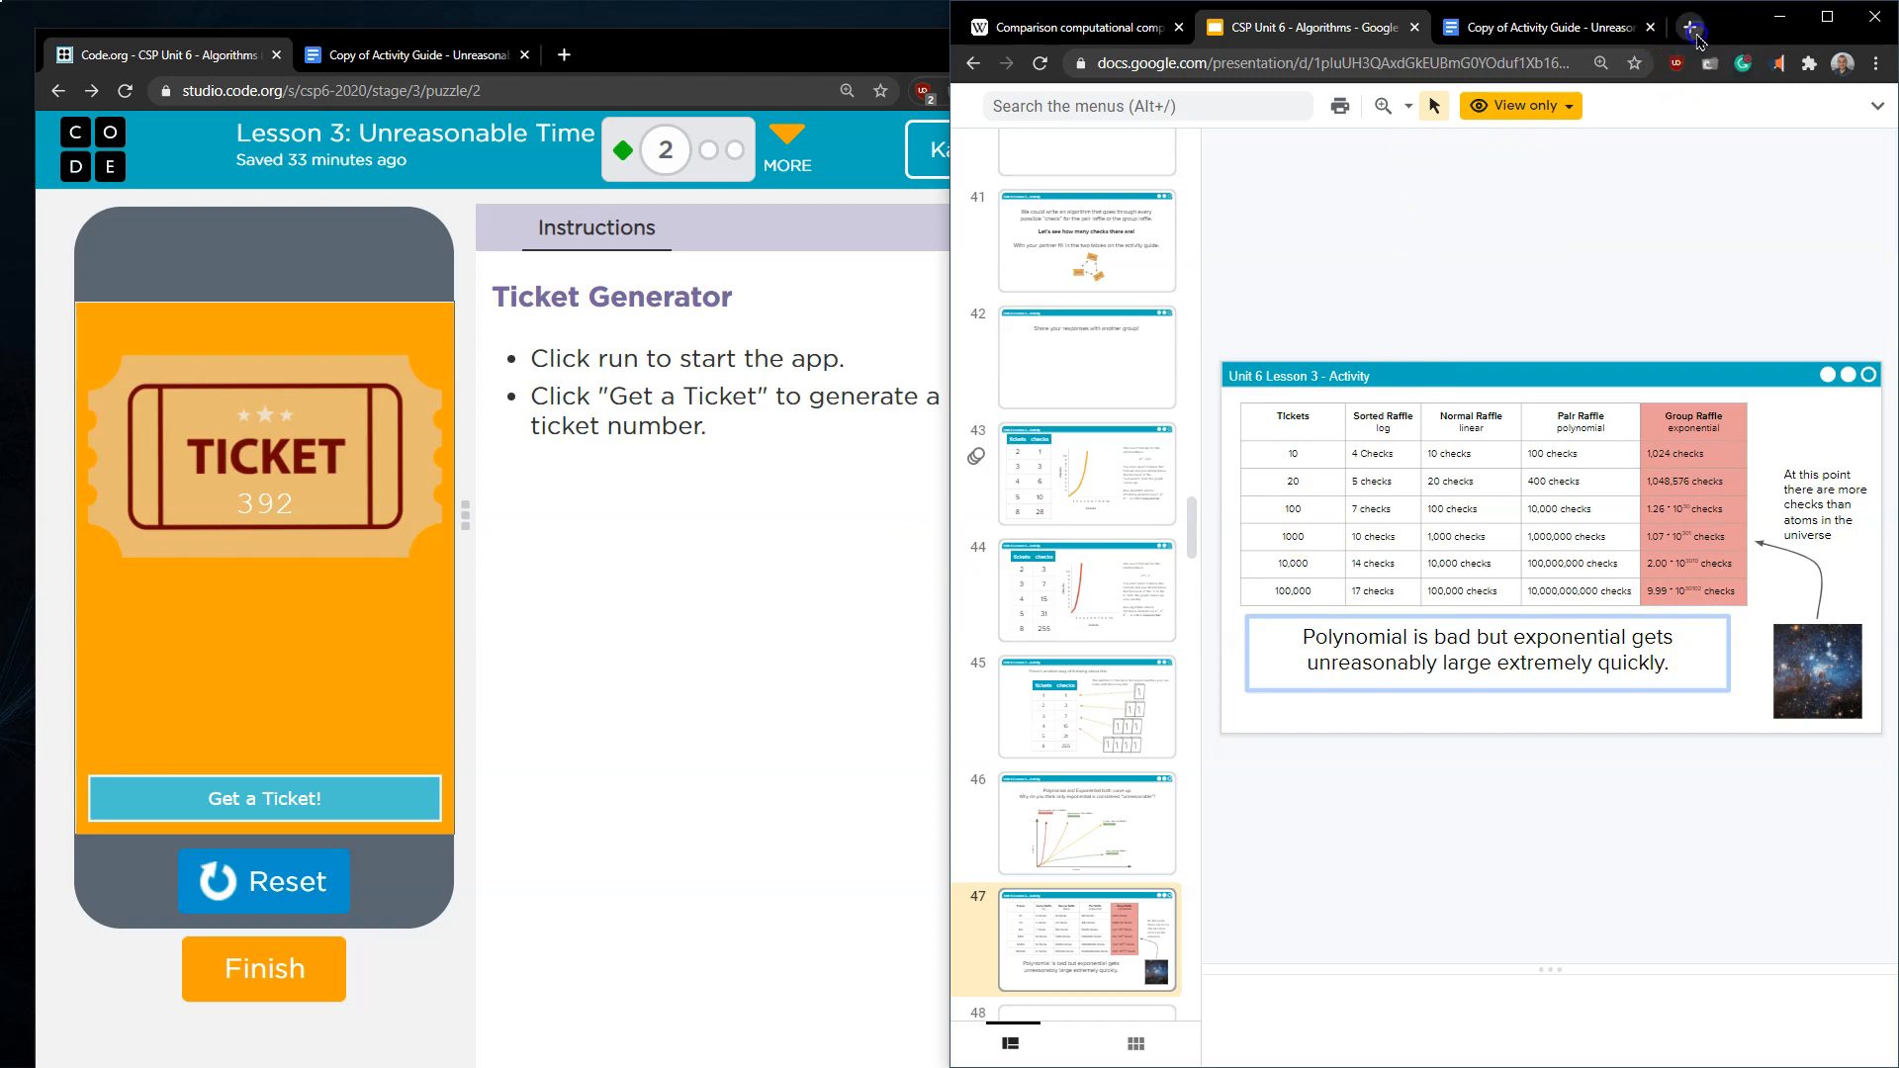
- Search 2**100 in a new Google tab to get the calculator result 1.2676506e+30
click(1691, 26)
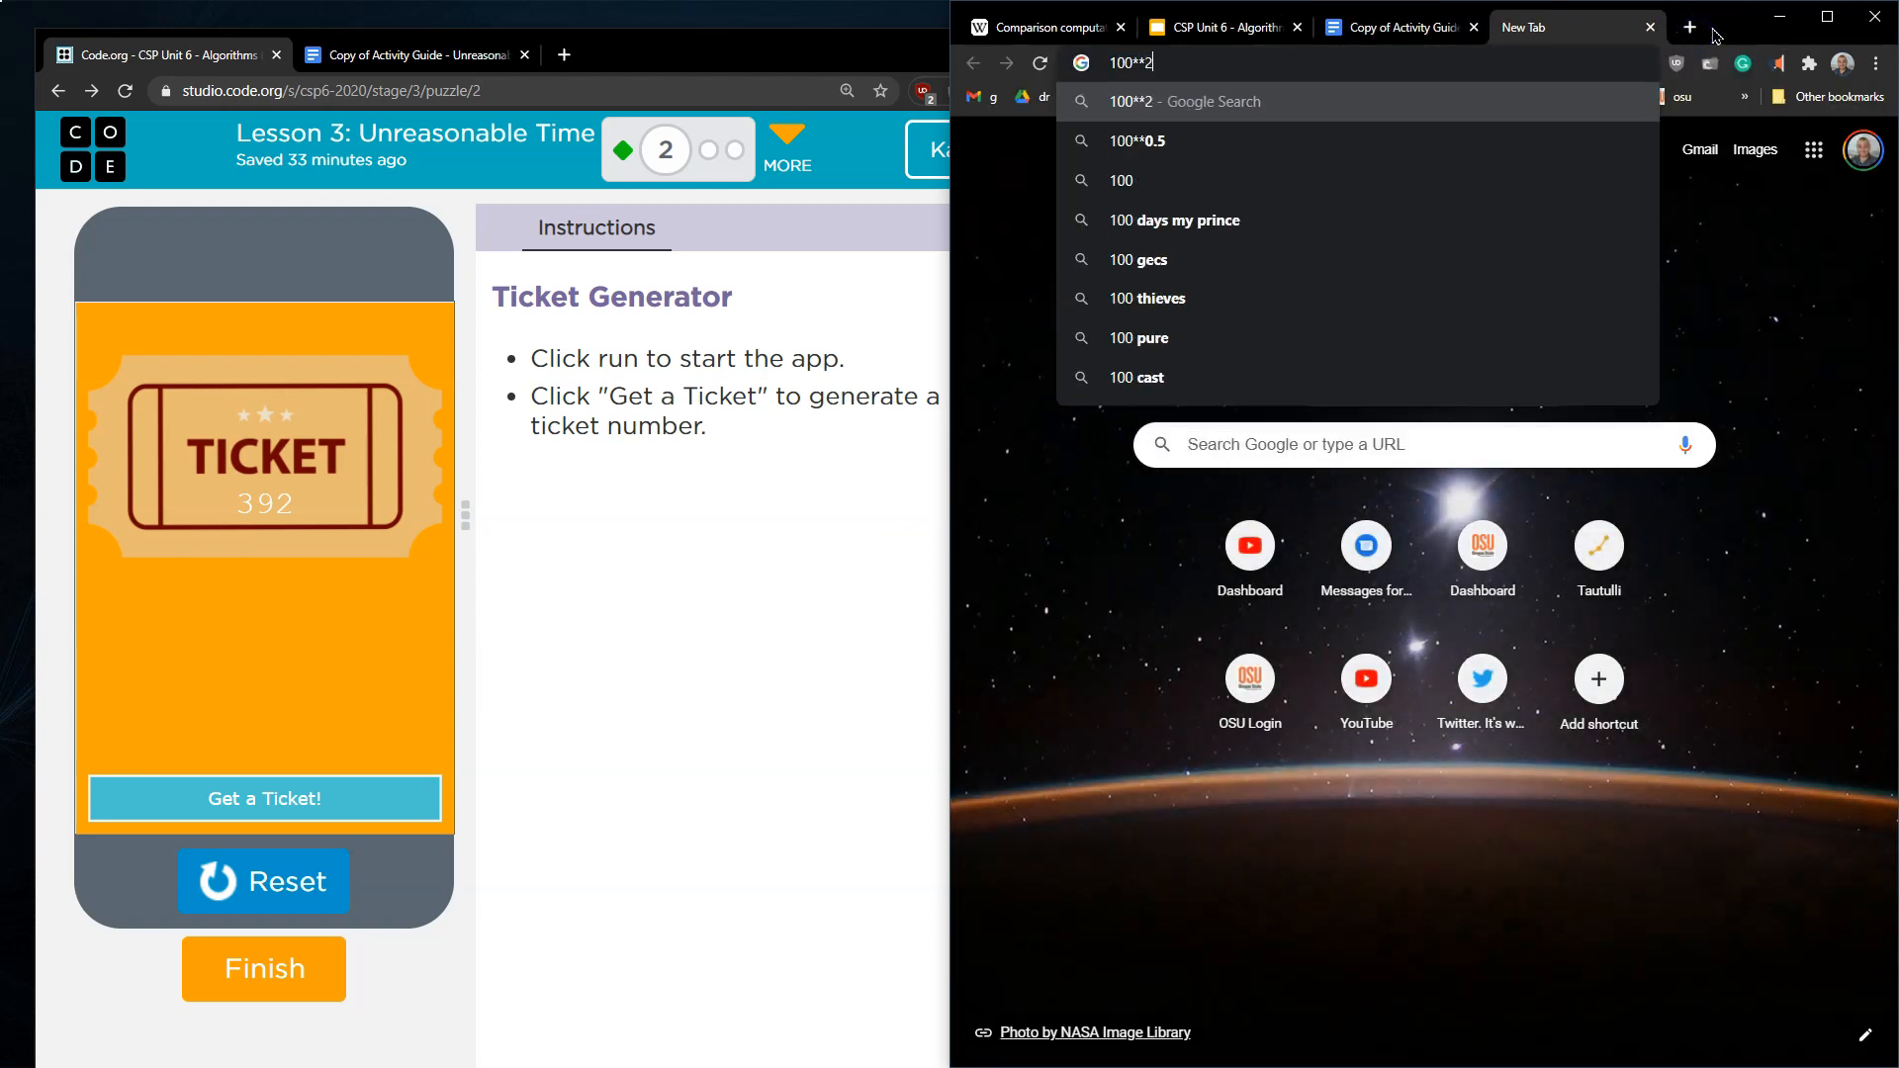
key(Return)
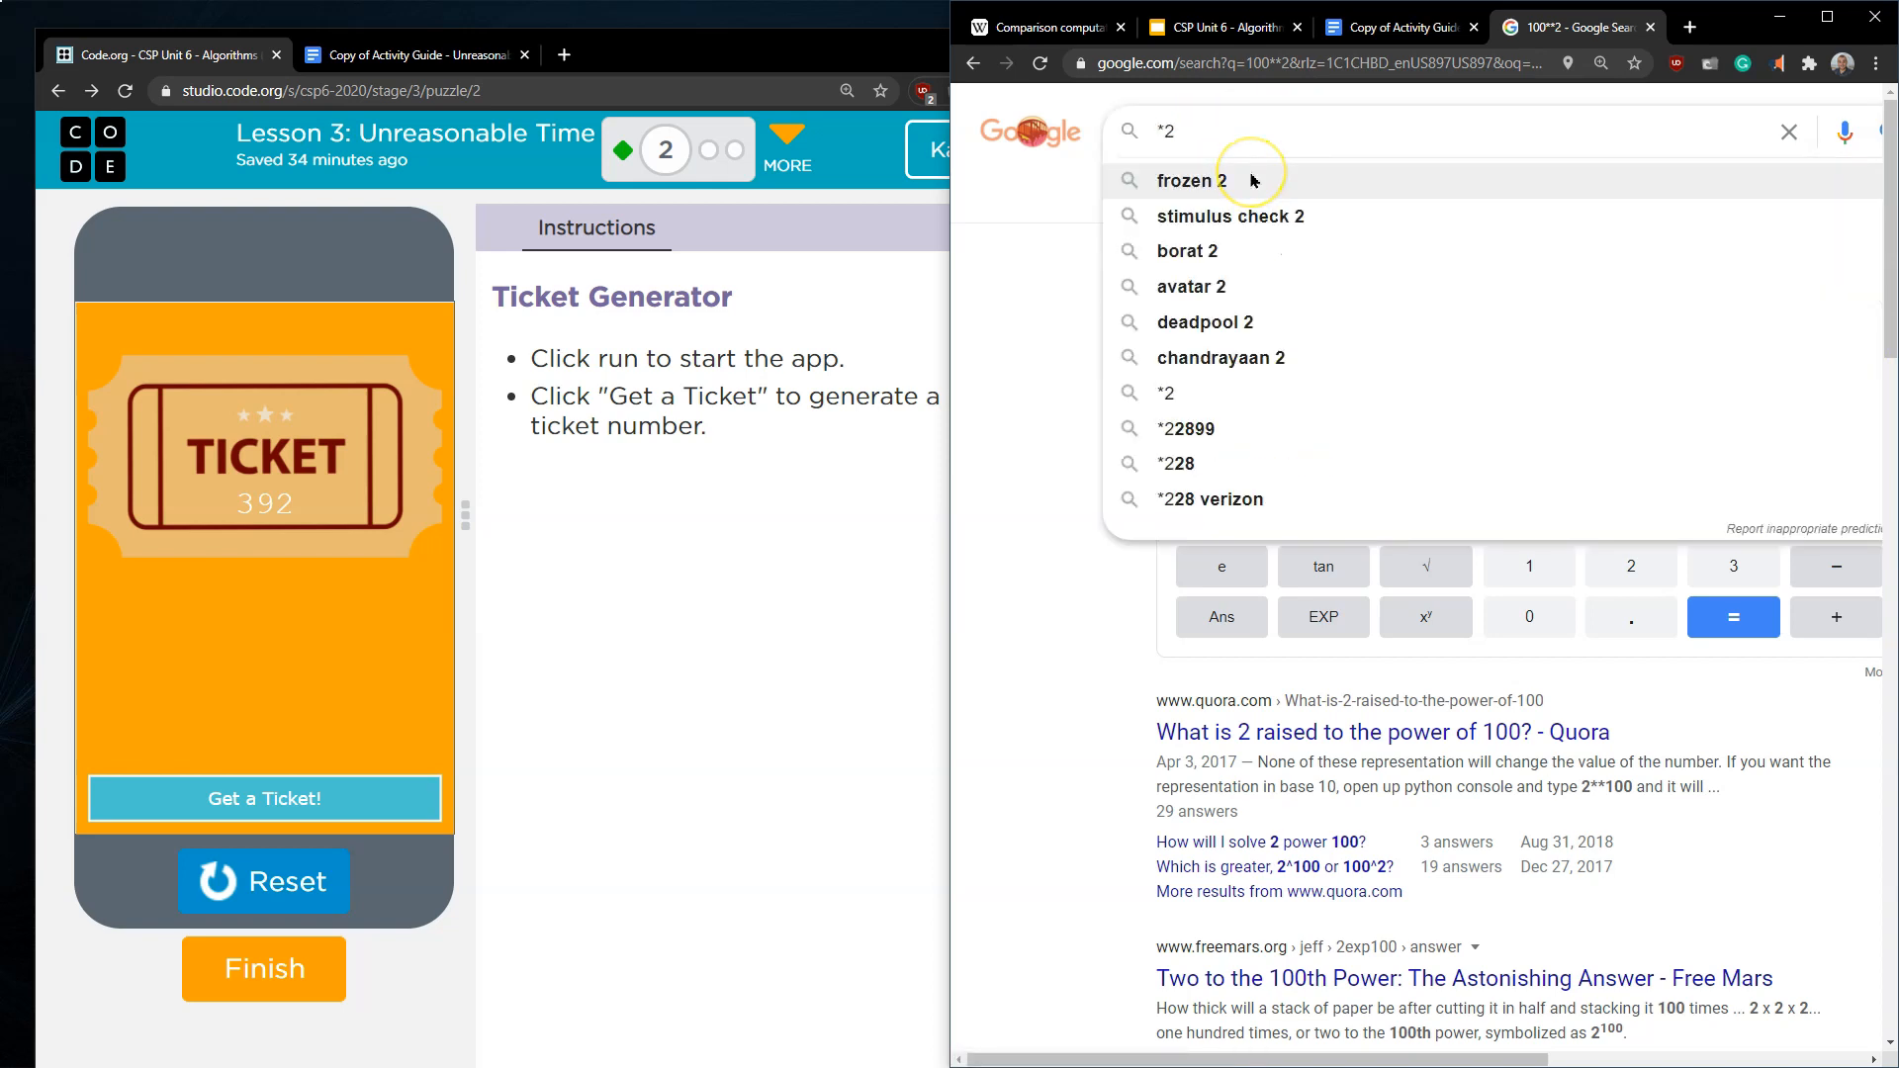
text(2**10)
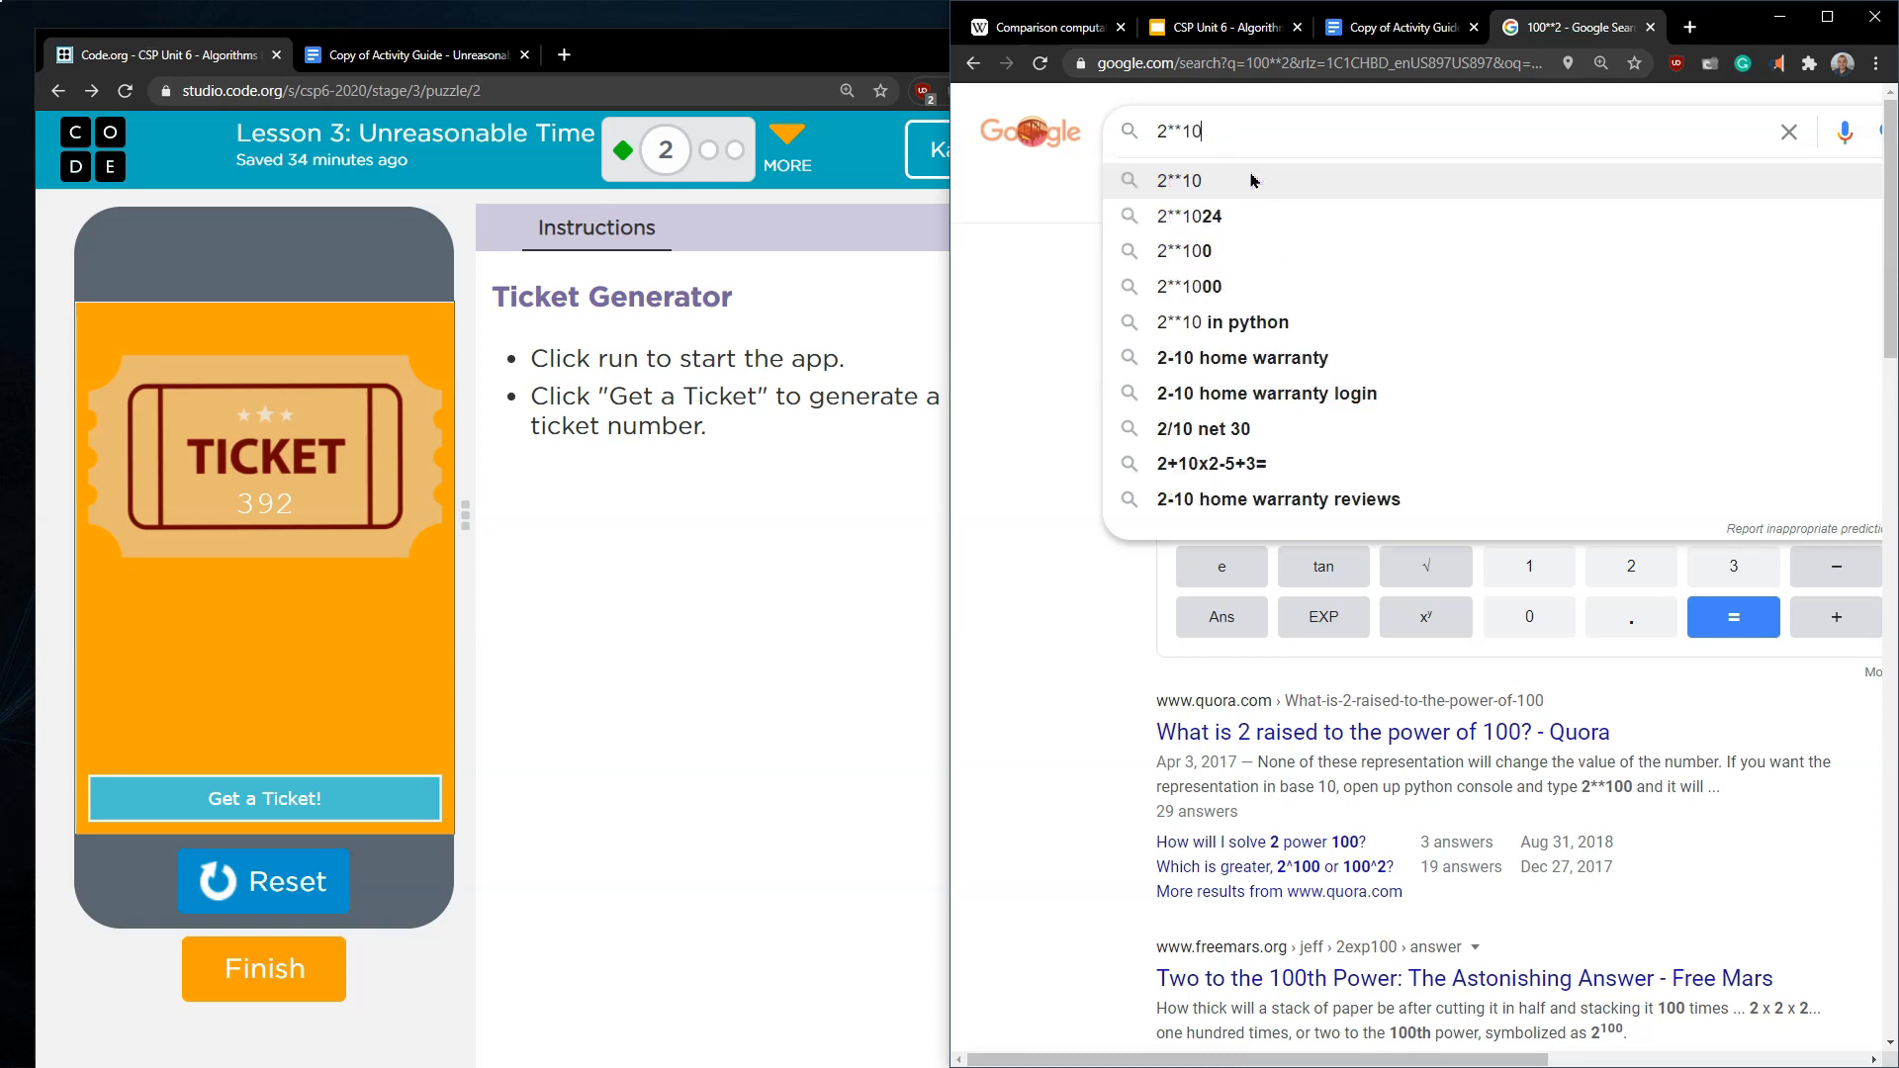
click(1185, 251)
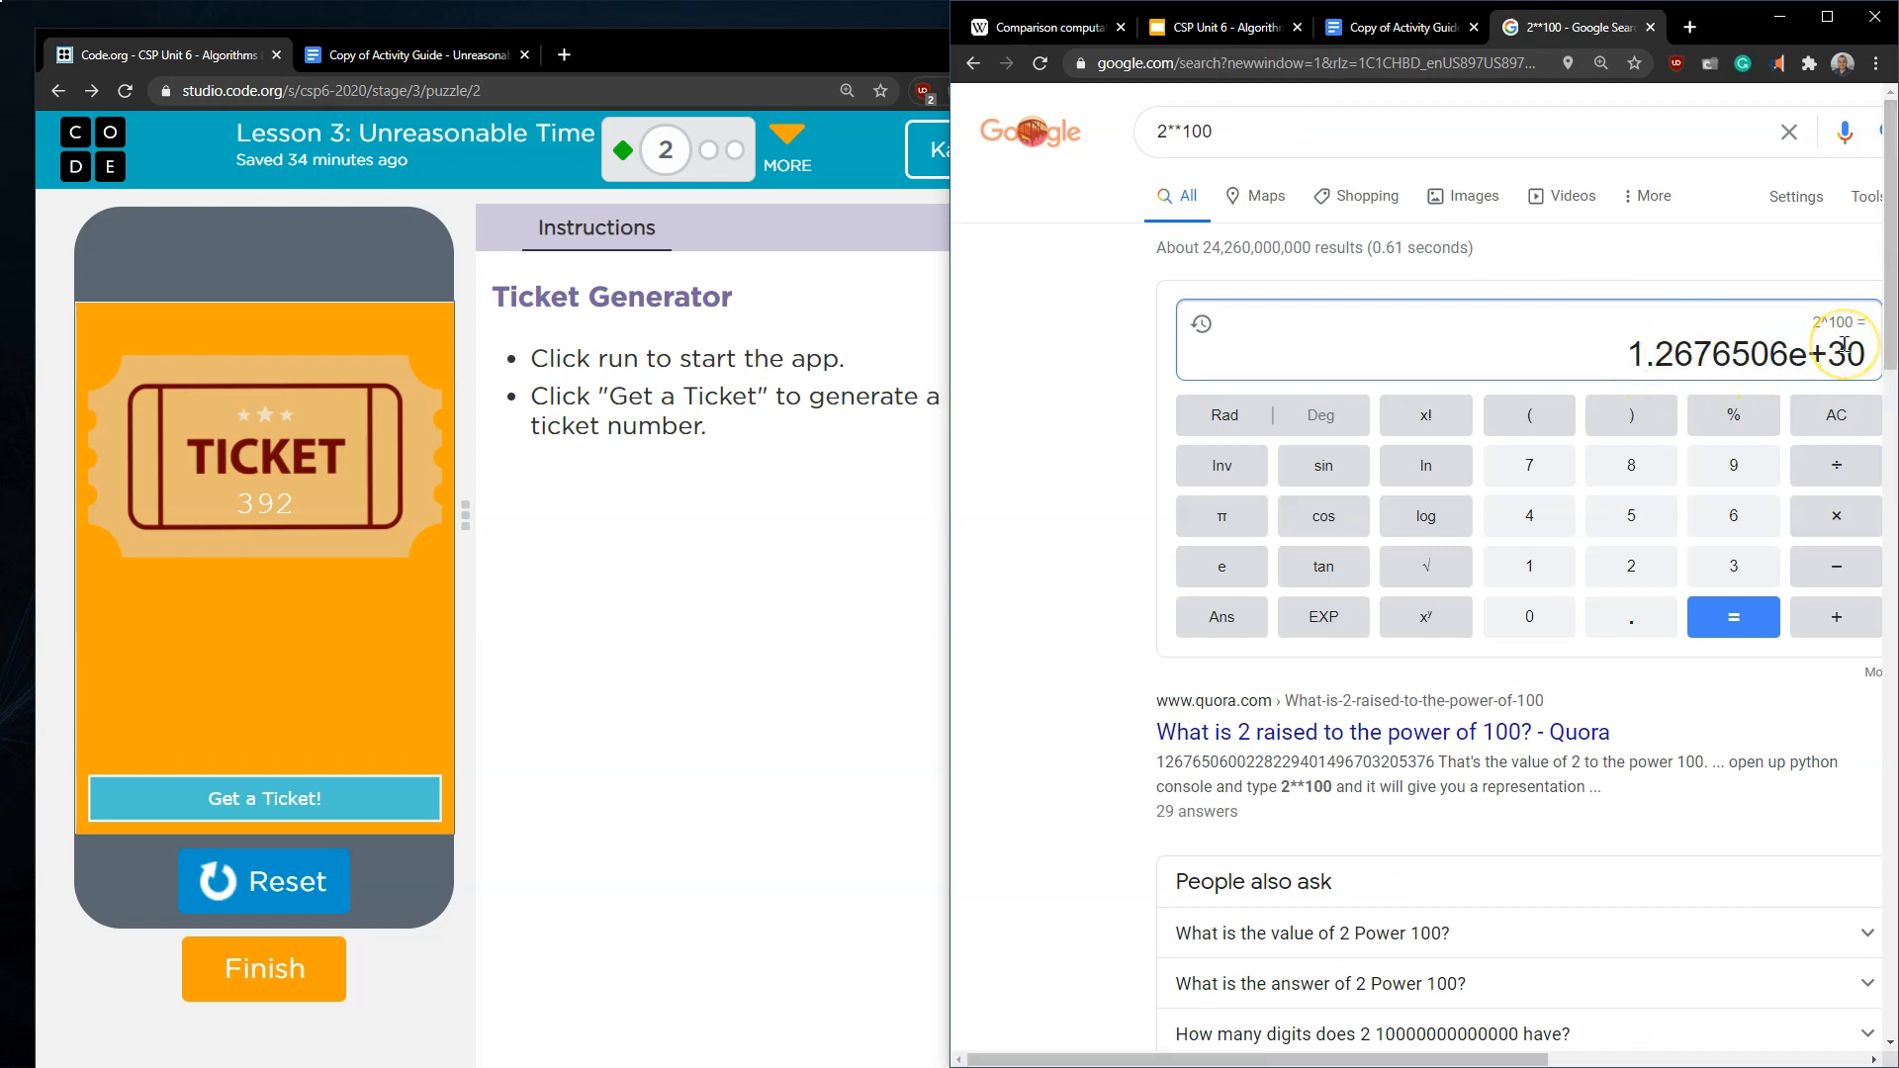
mouse_move(1707, 344)
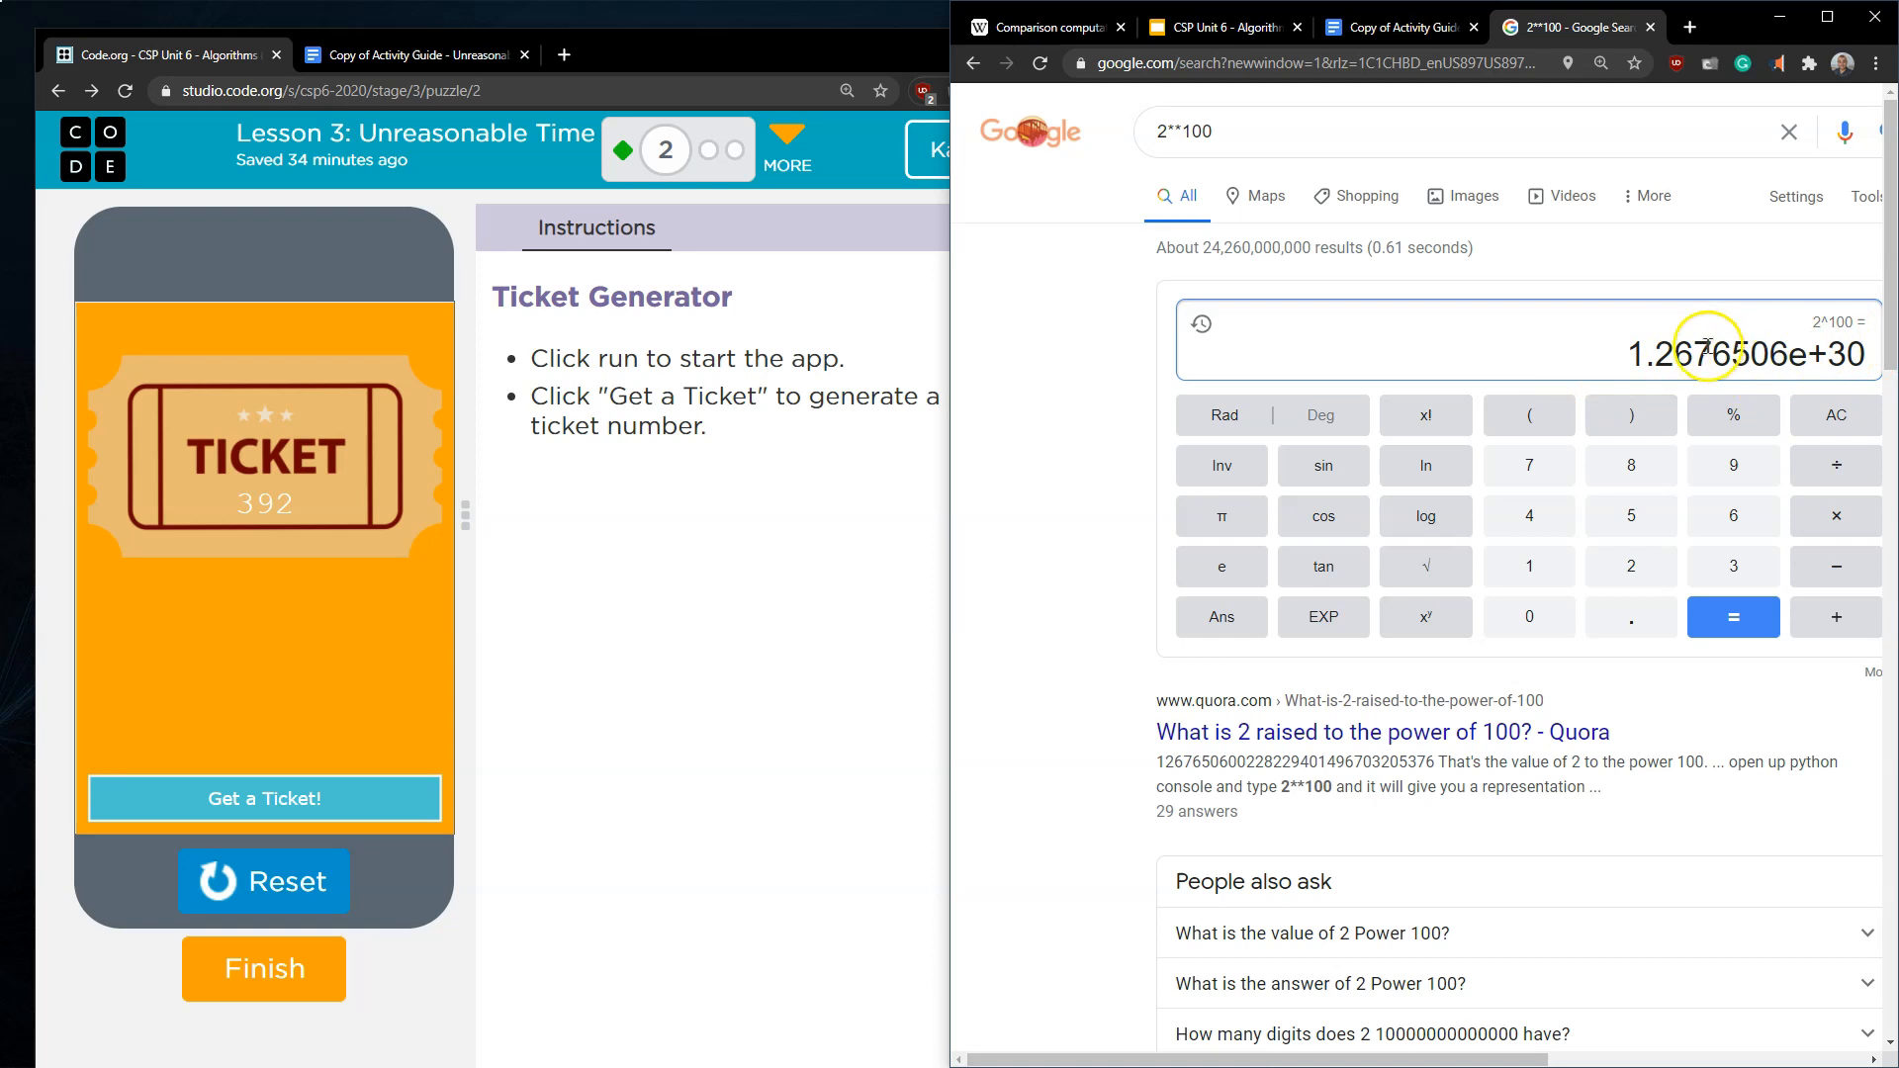
- Glance at the activity guide, return to the lesson and head toward the next Code.org level
click(1393, 26)
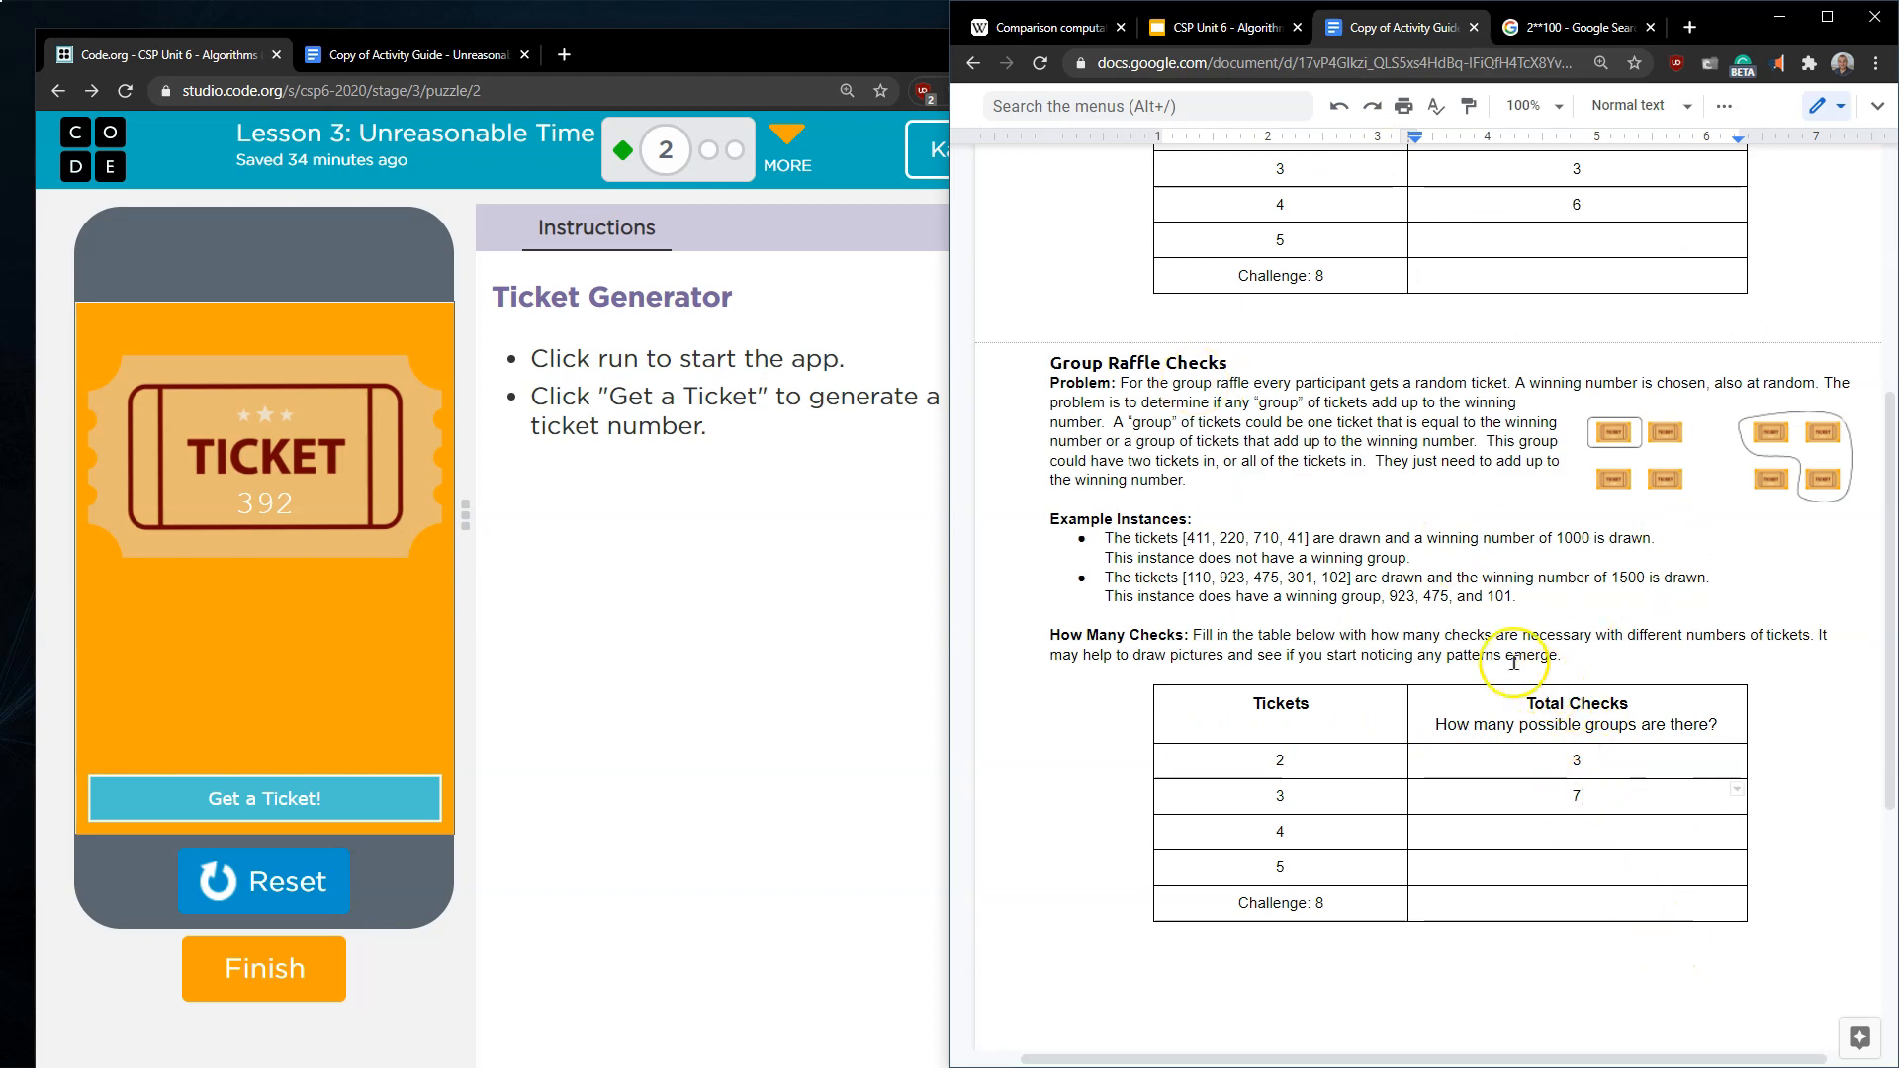
click(1216, 26)
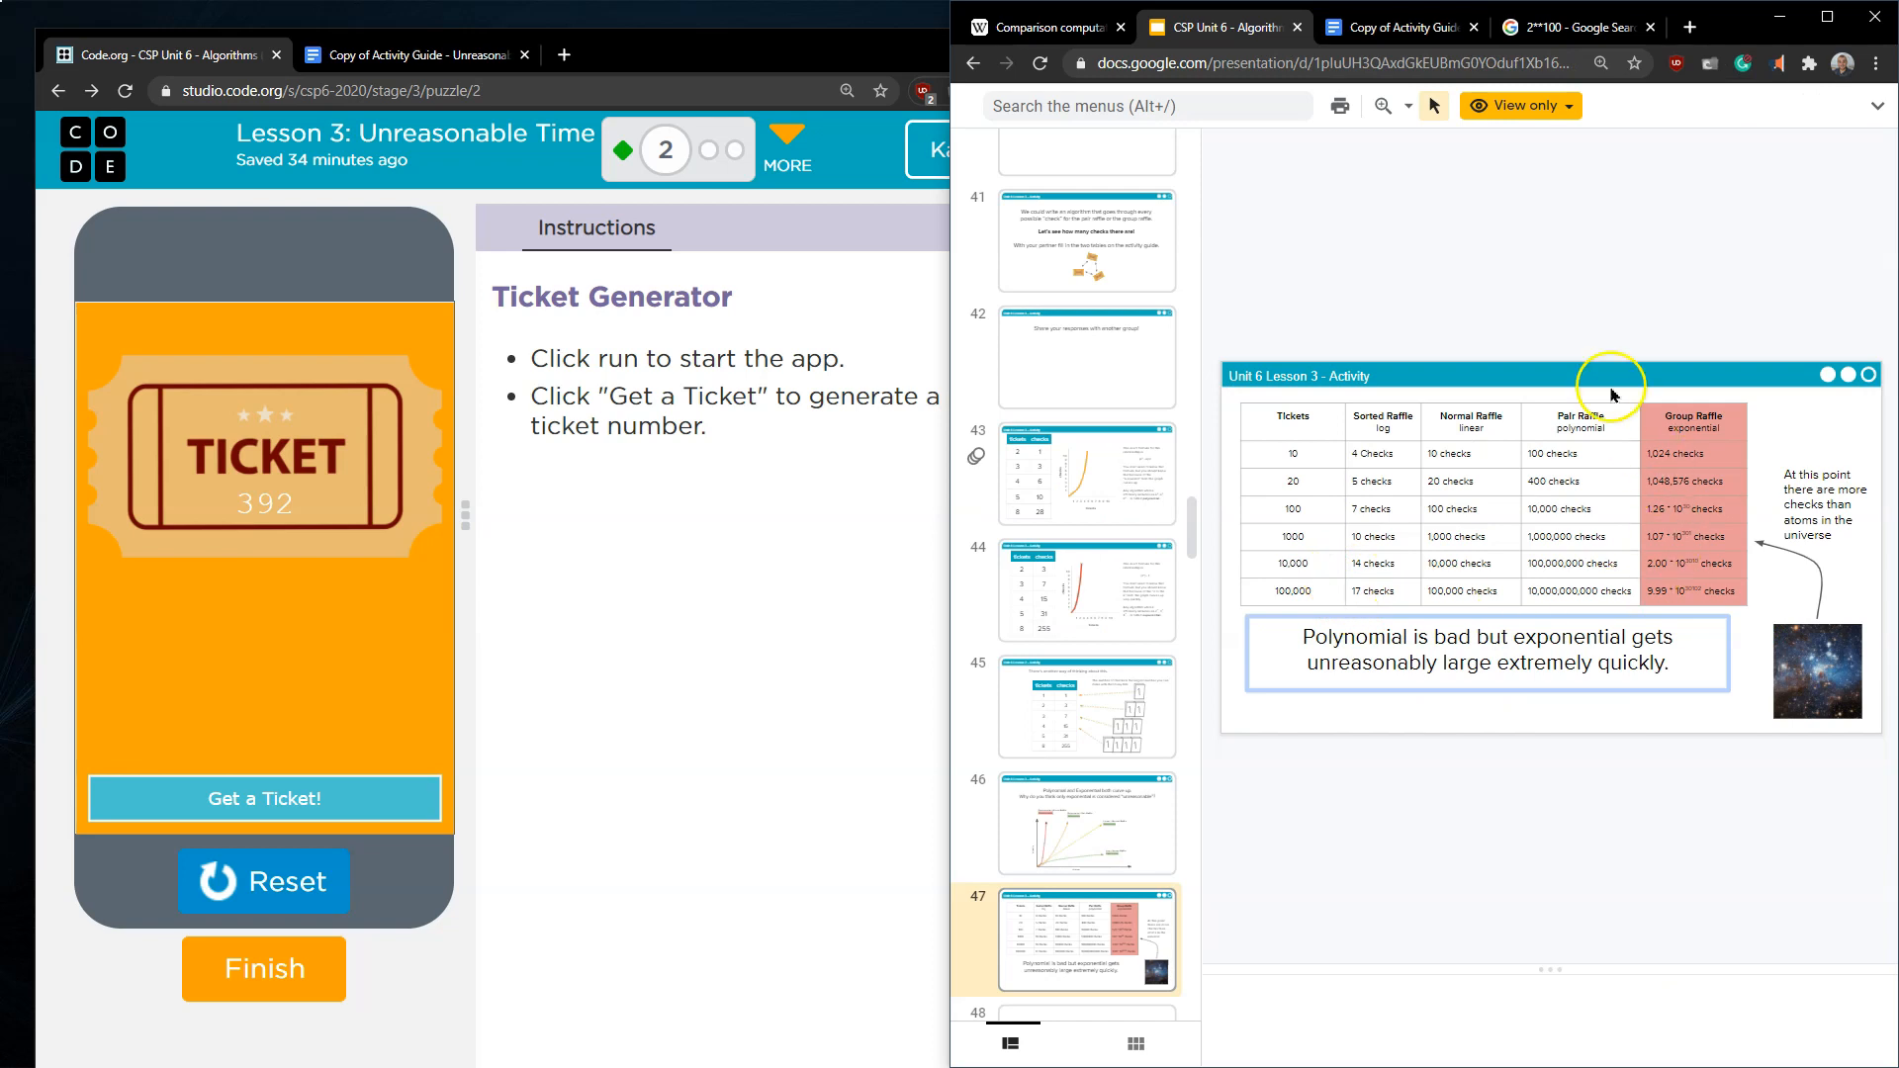
mouse_move(1556, 451)
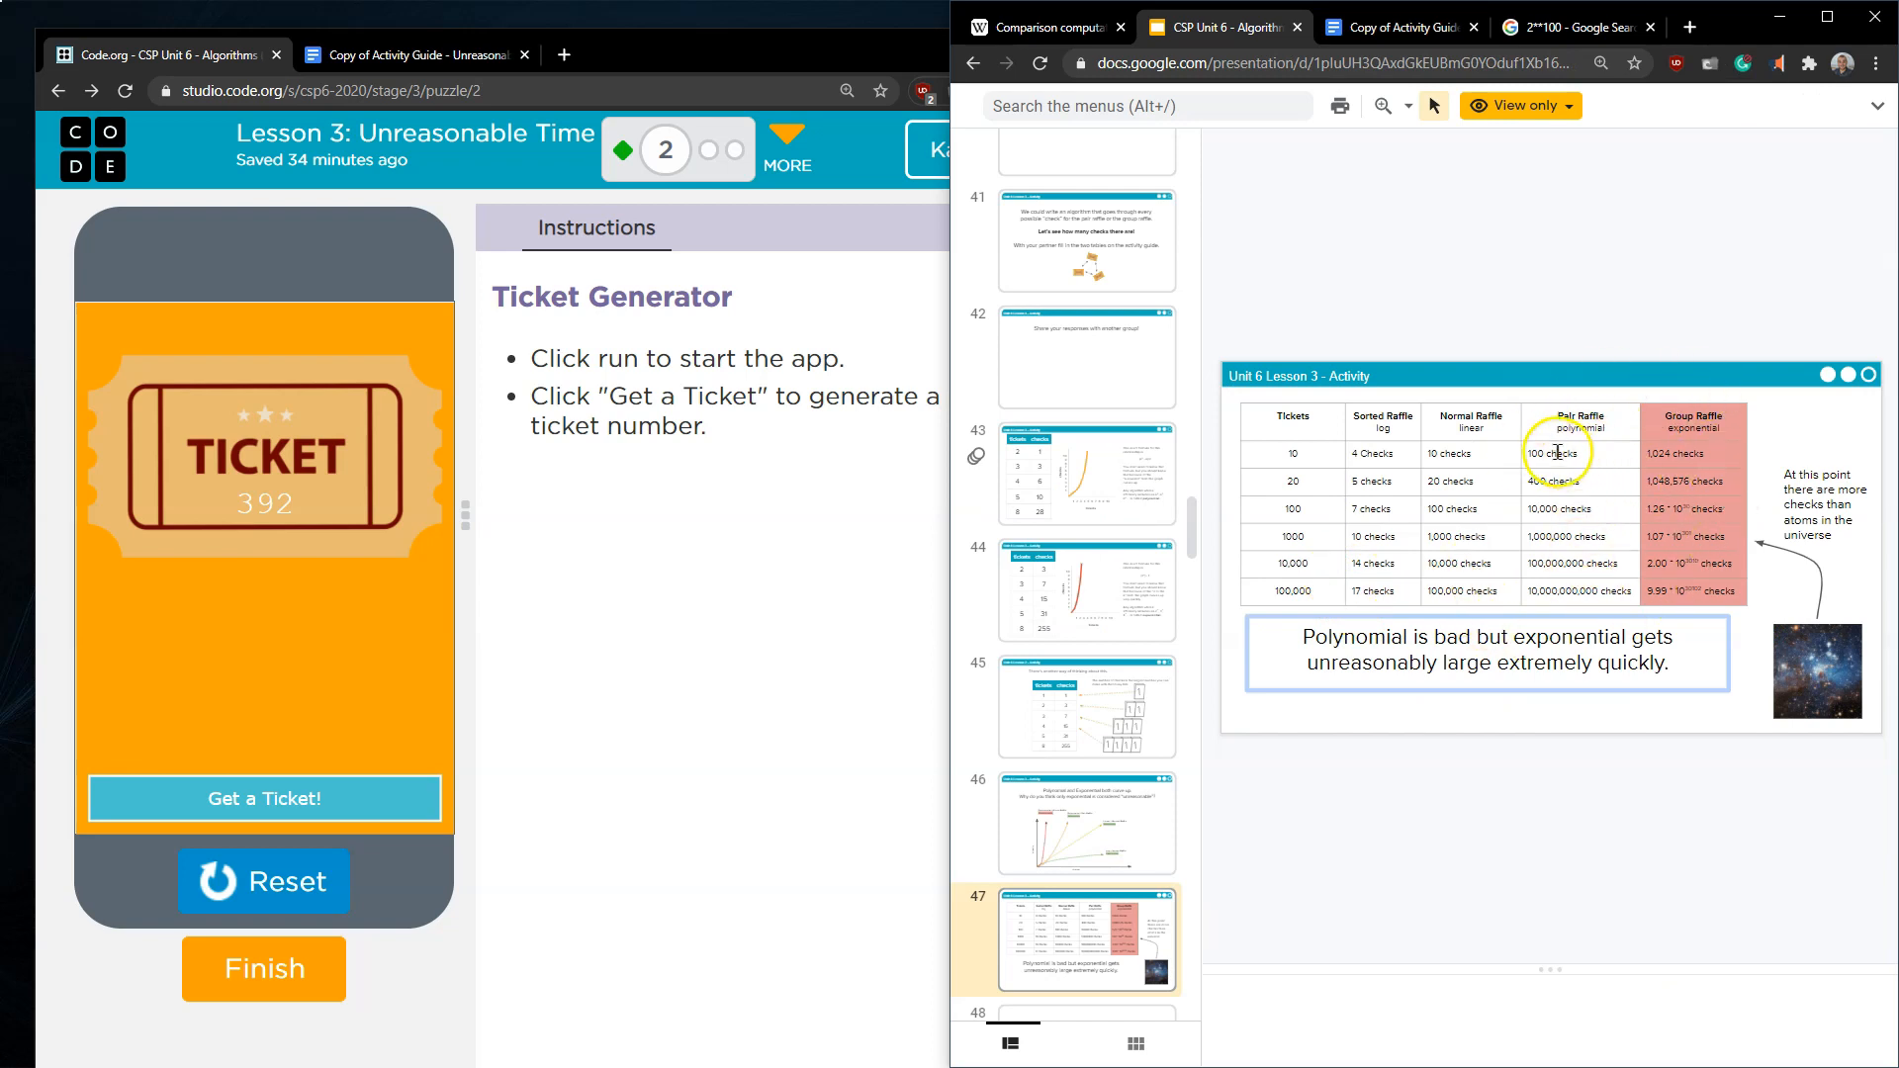
scroll(down, 3)
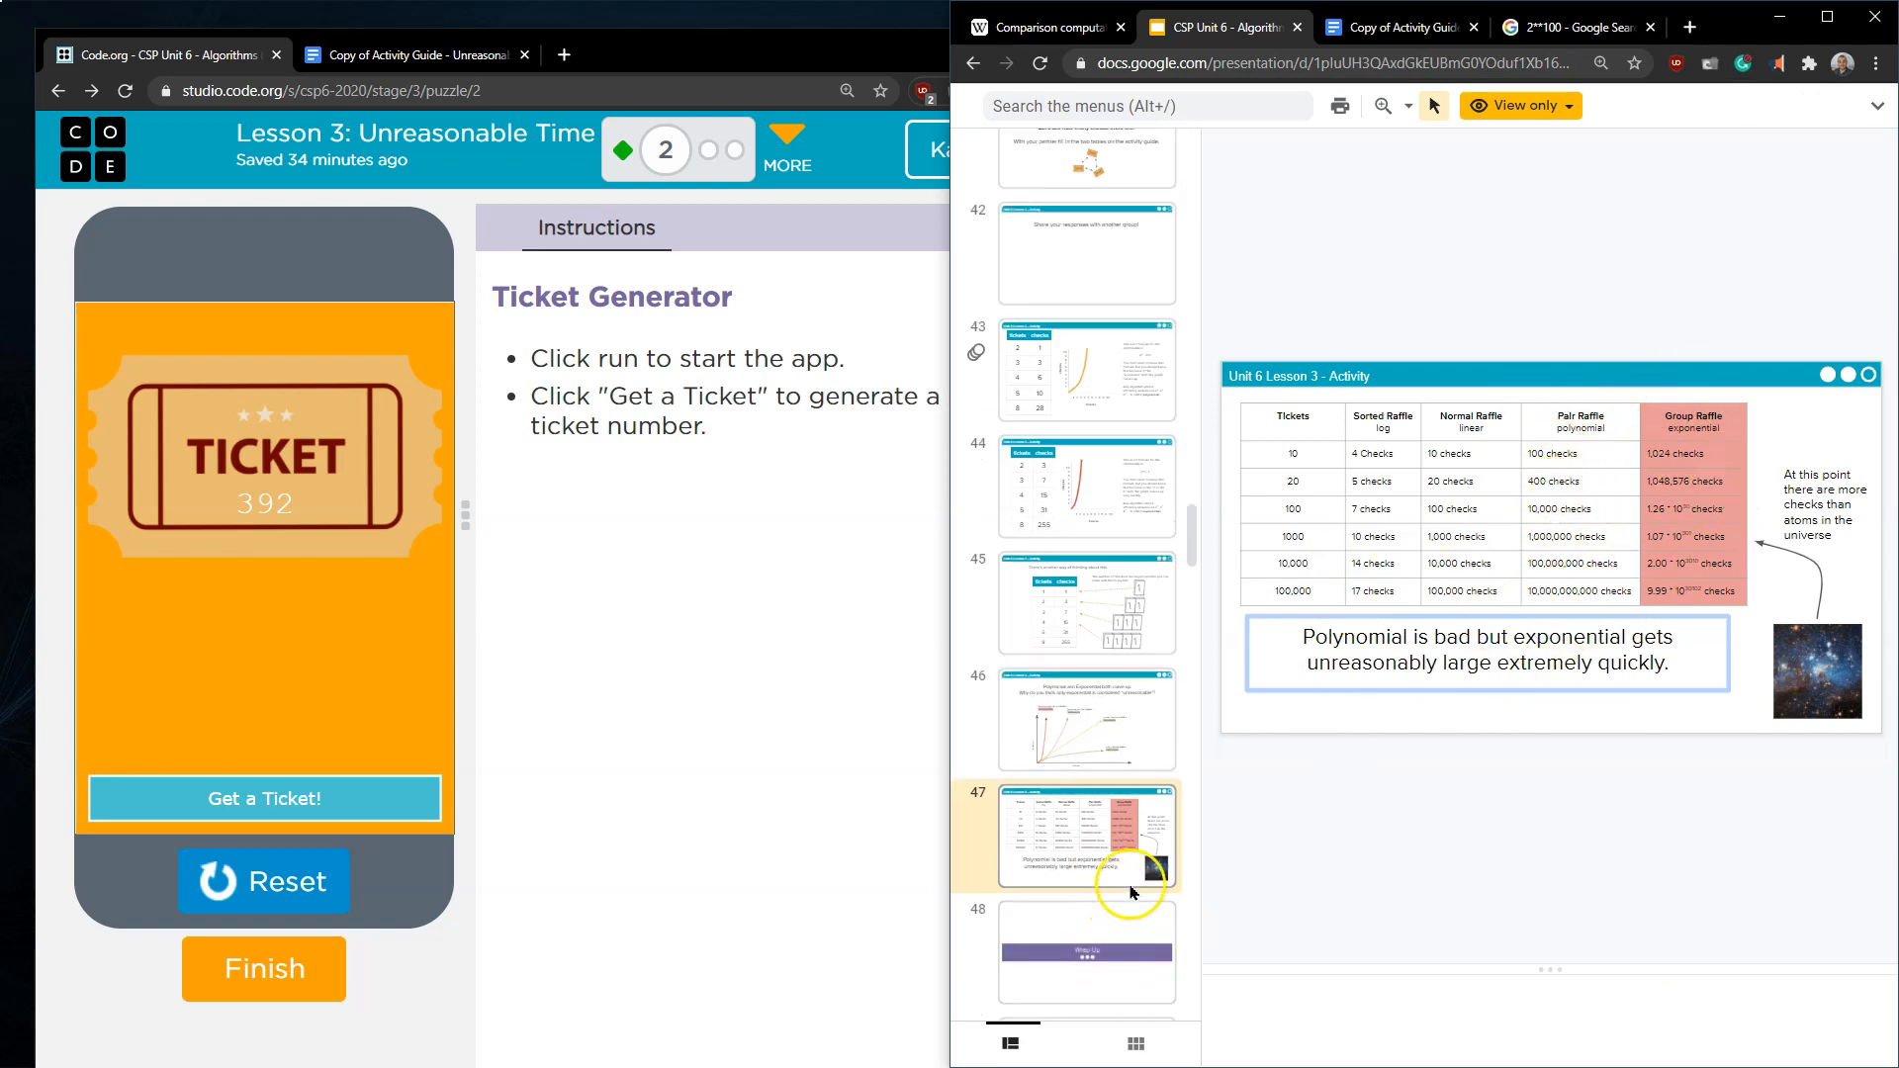
click(714, 150)
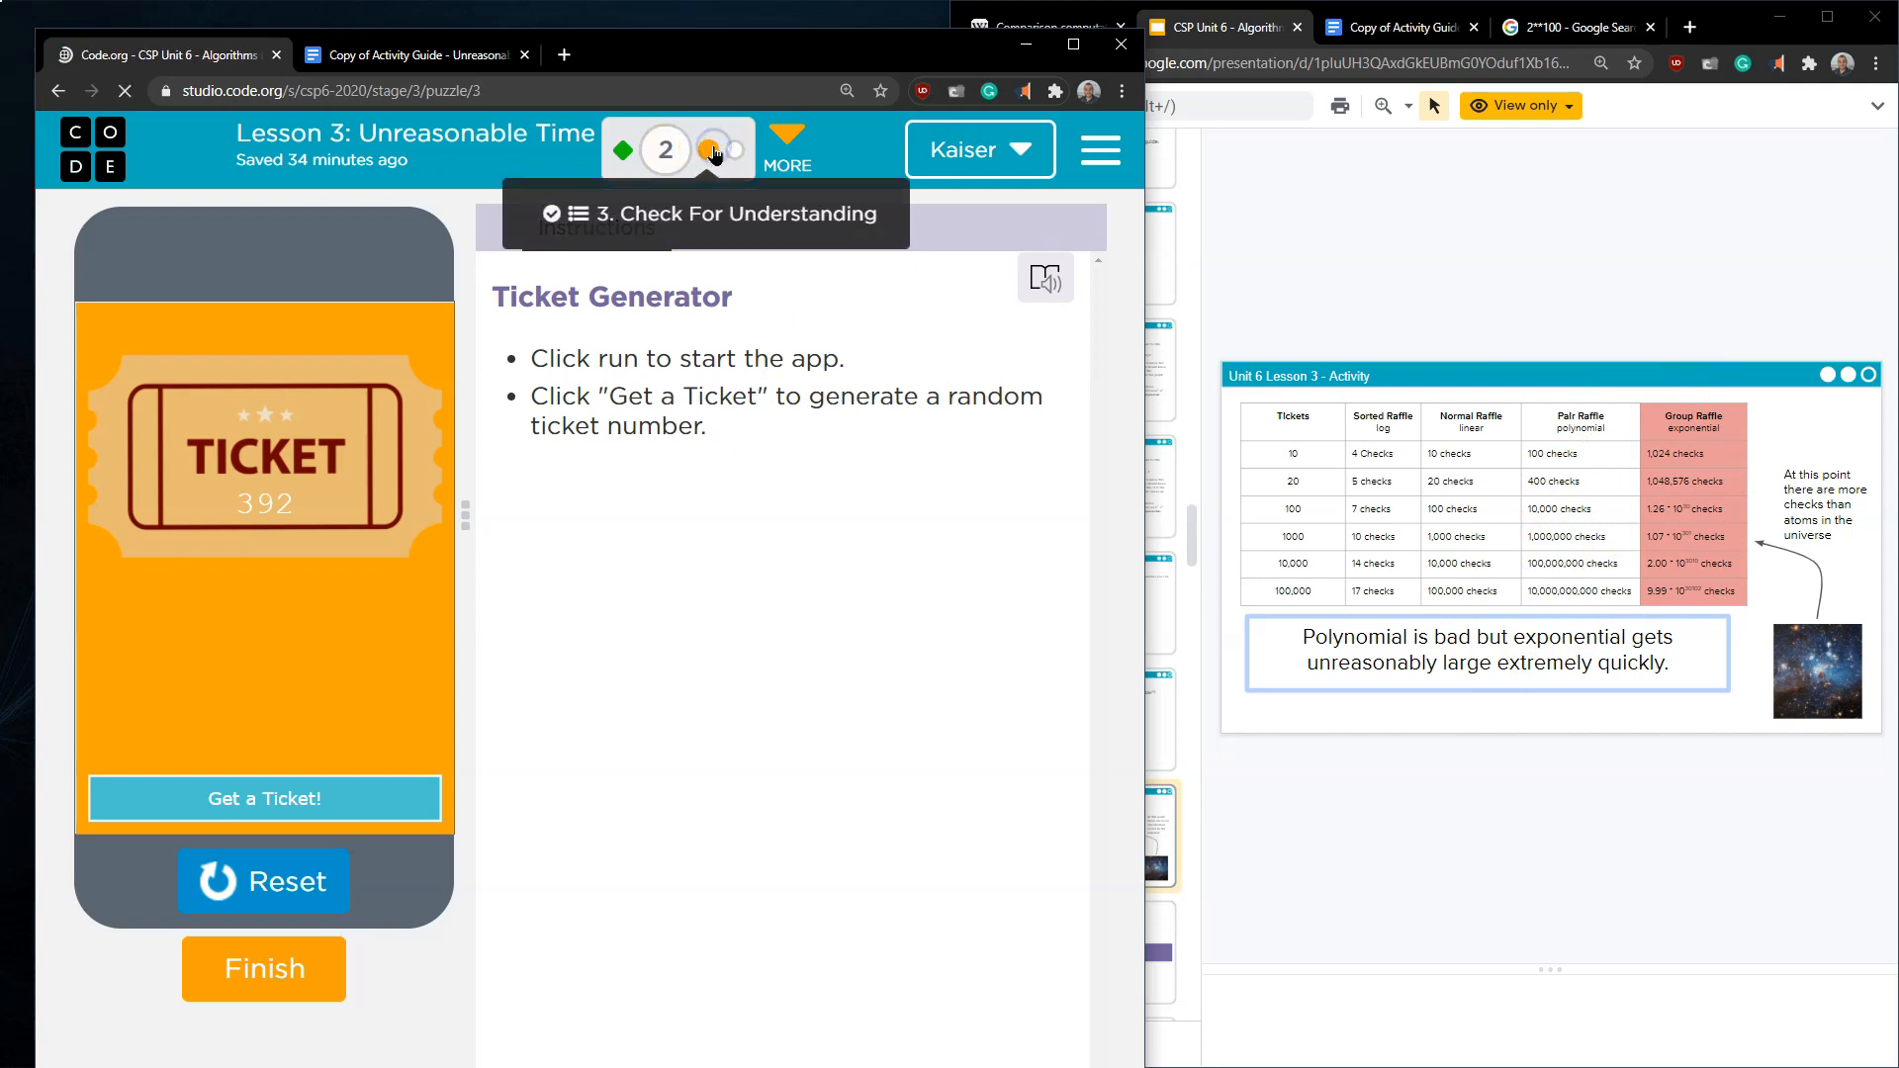
- Show the Check For Understanding question on which efficiency (2^n, 2n, n^2, n^20) is unreasonable
click(712, 149)
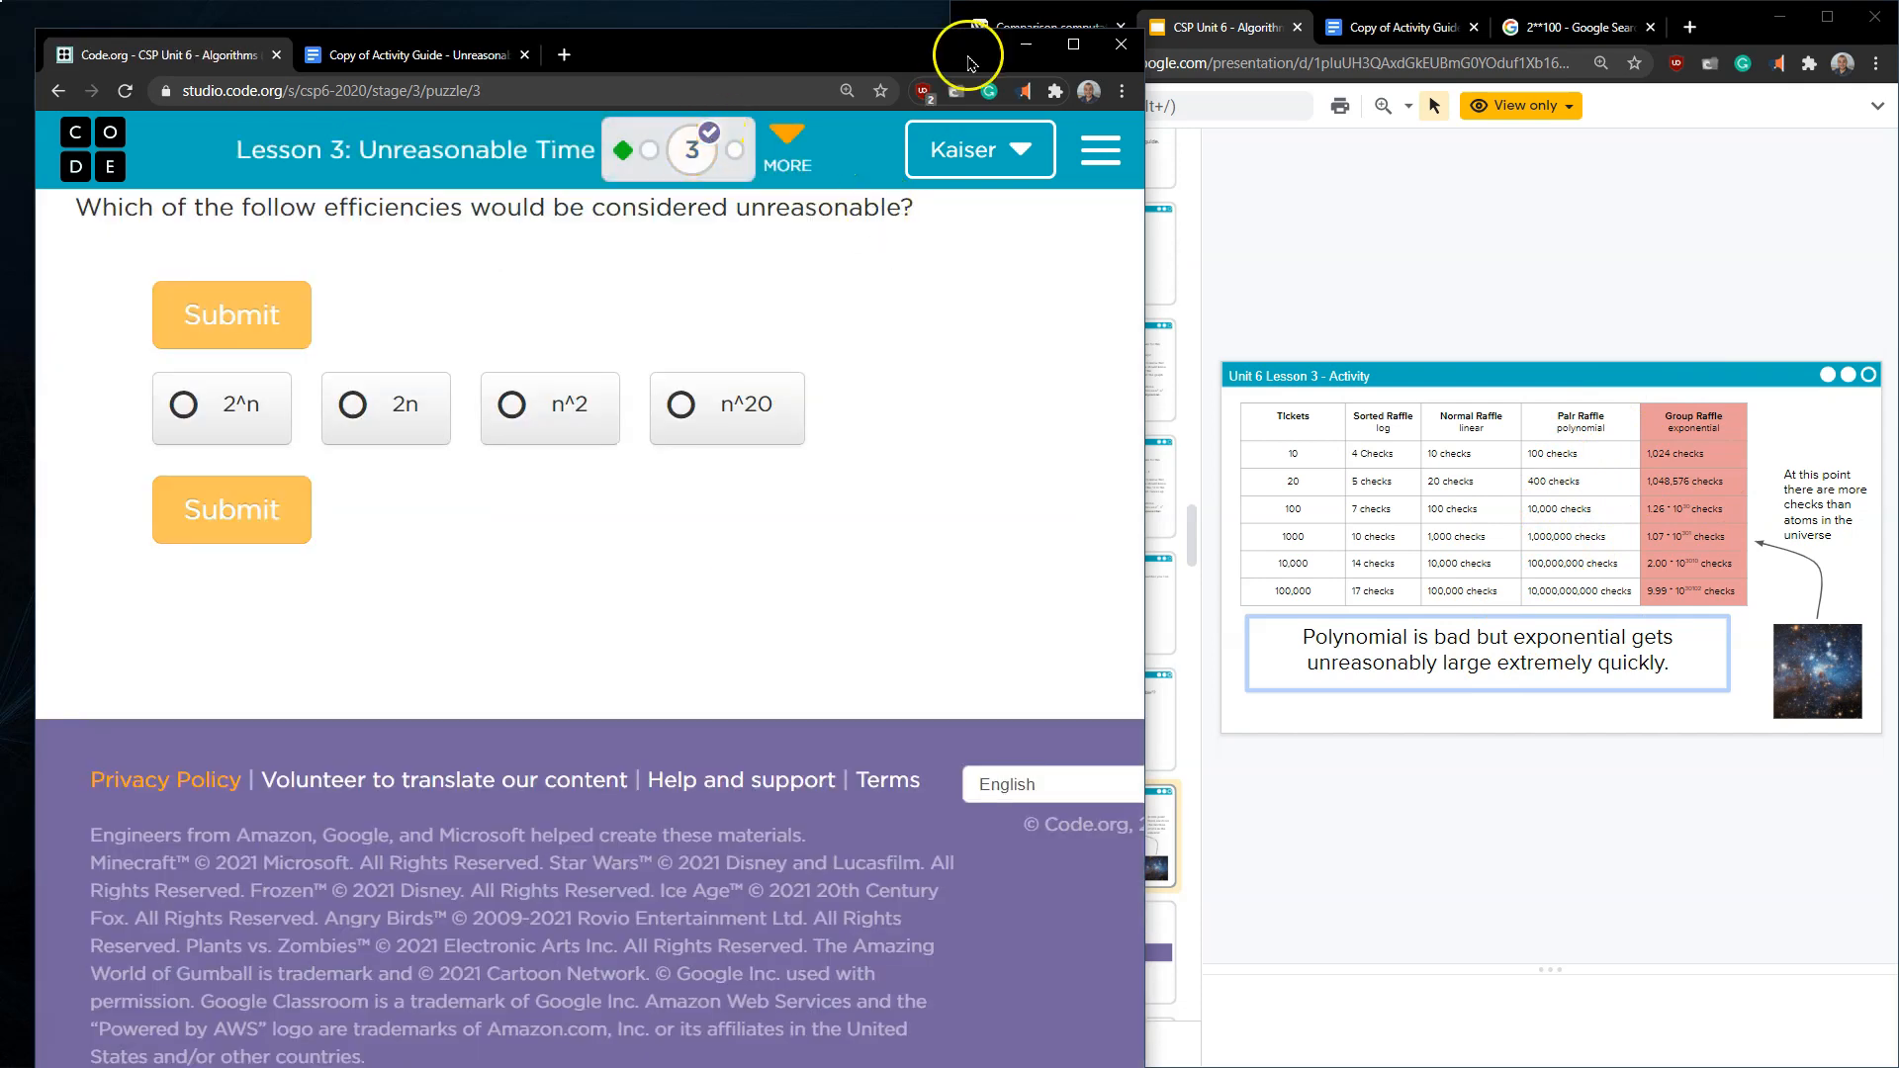
mouse_move(546, 240)
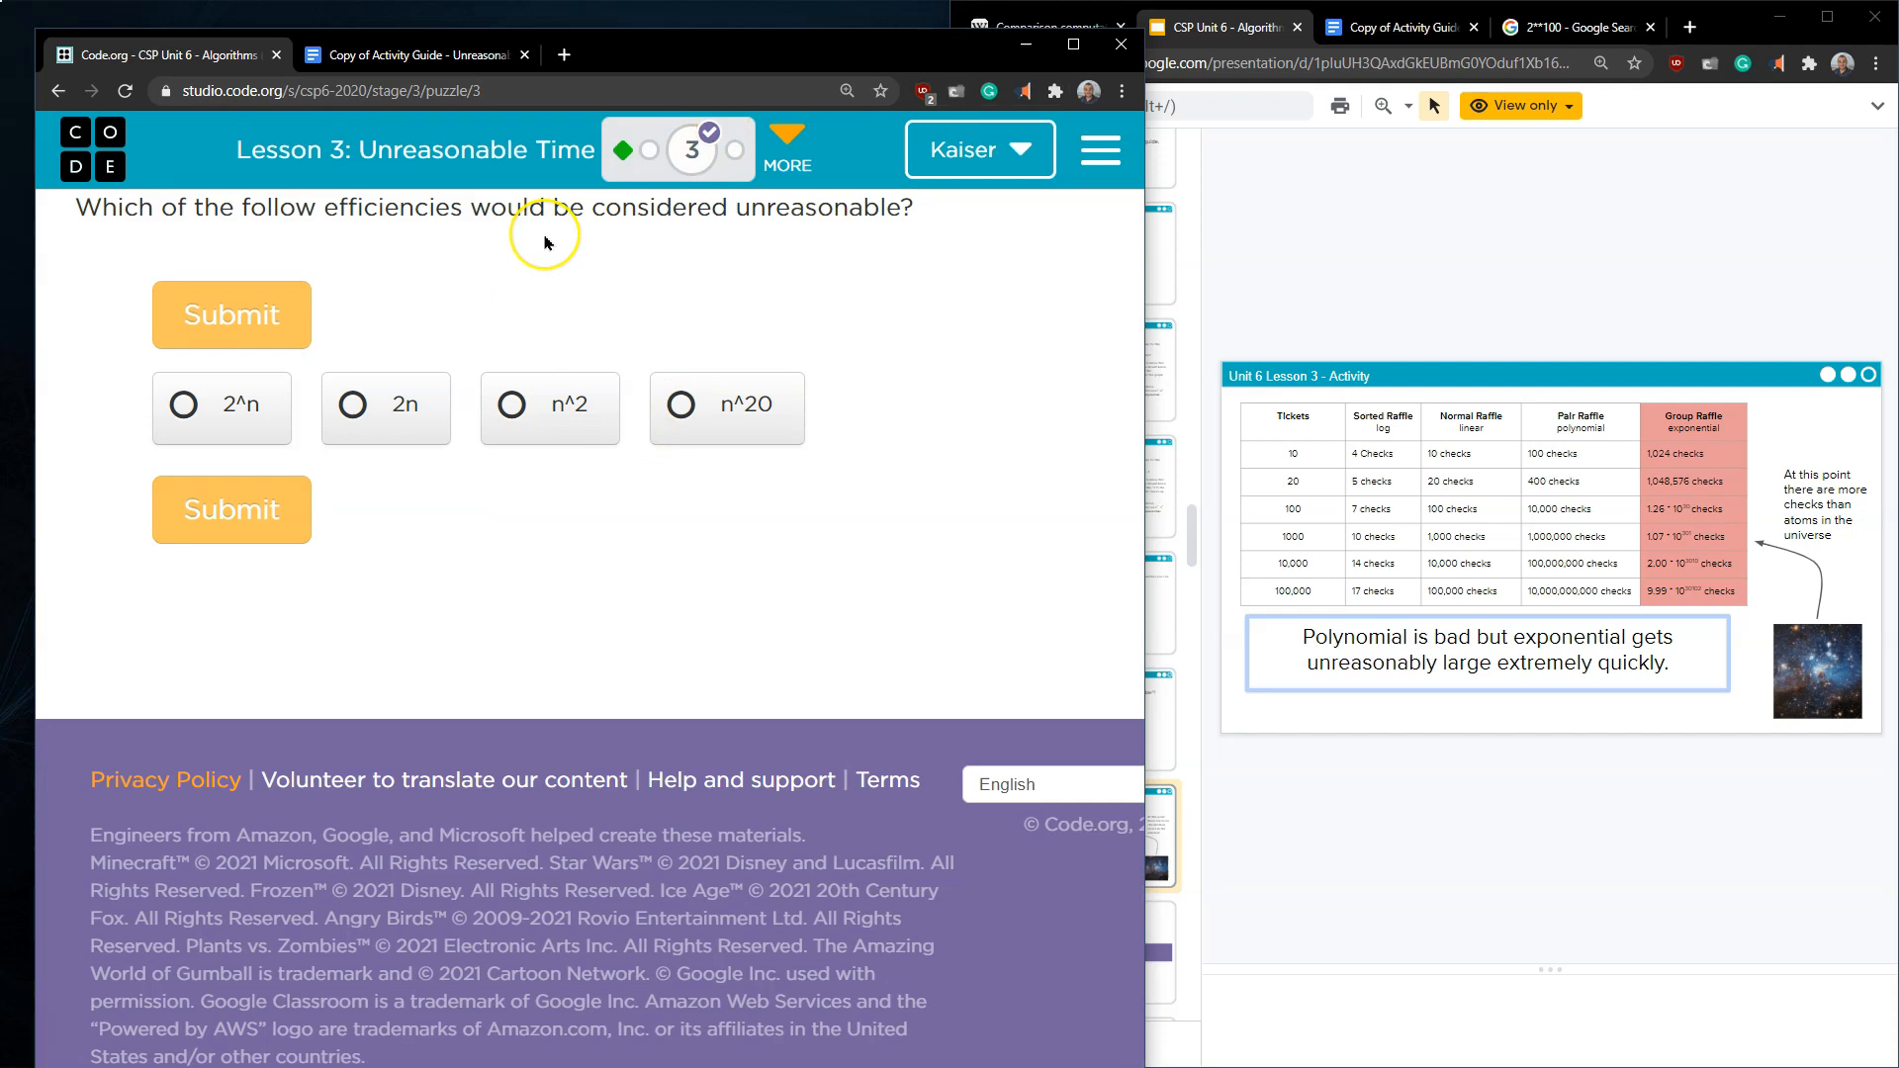
mouse_move(657, 241)
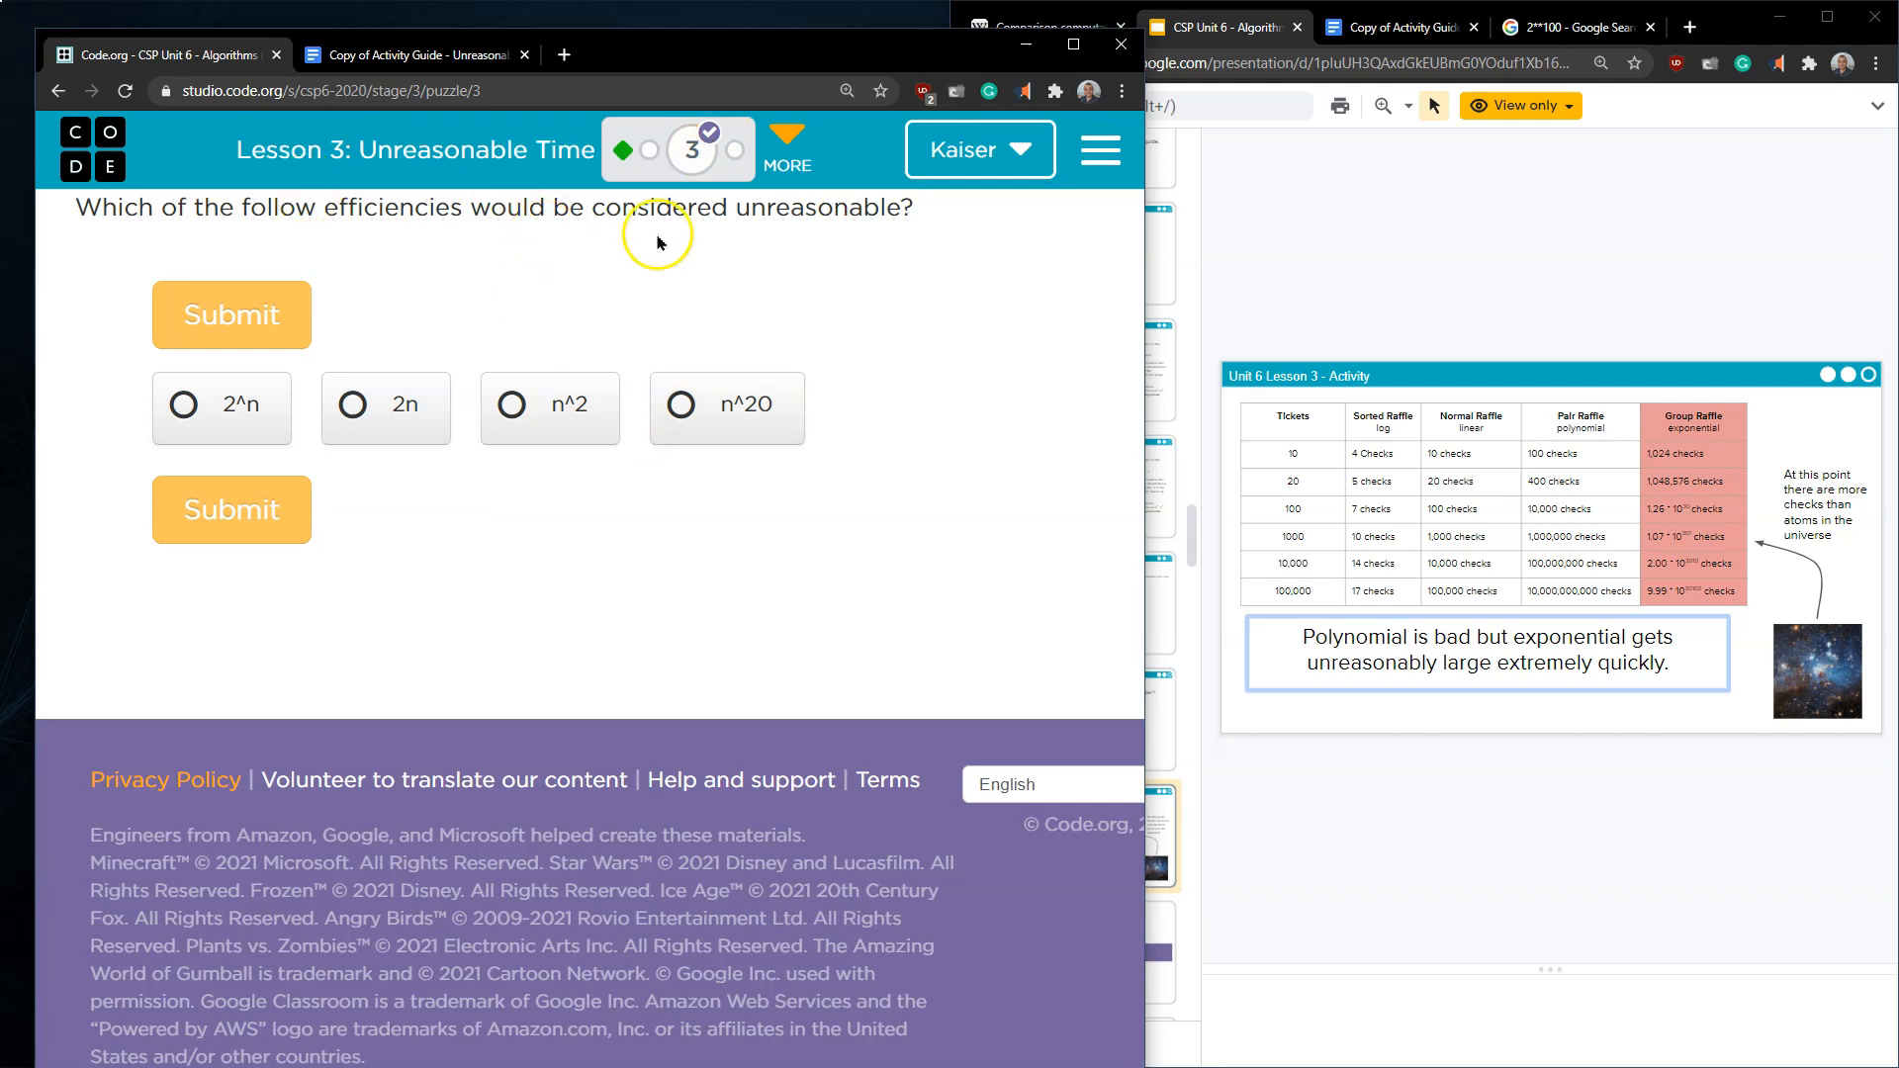
mouse_move(1501, 587)
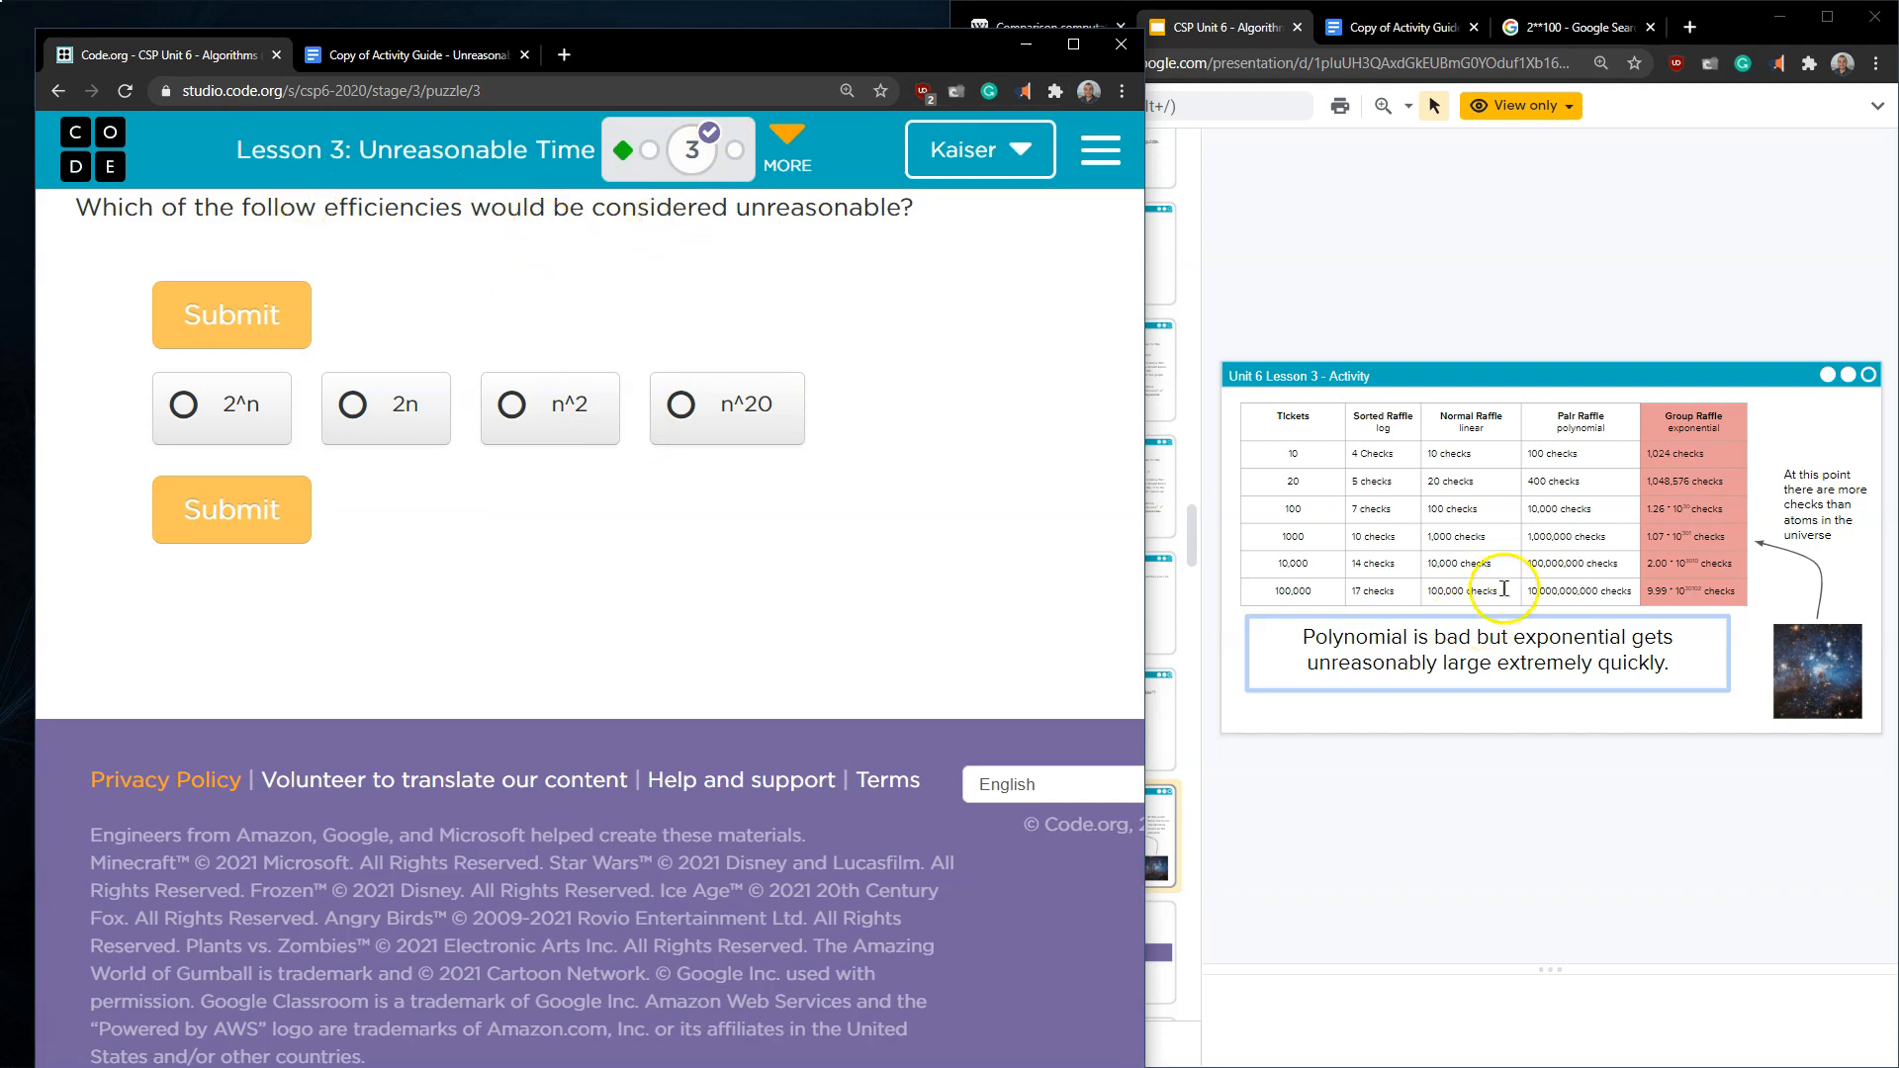
mouse_move(12, 467)
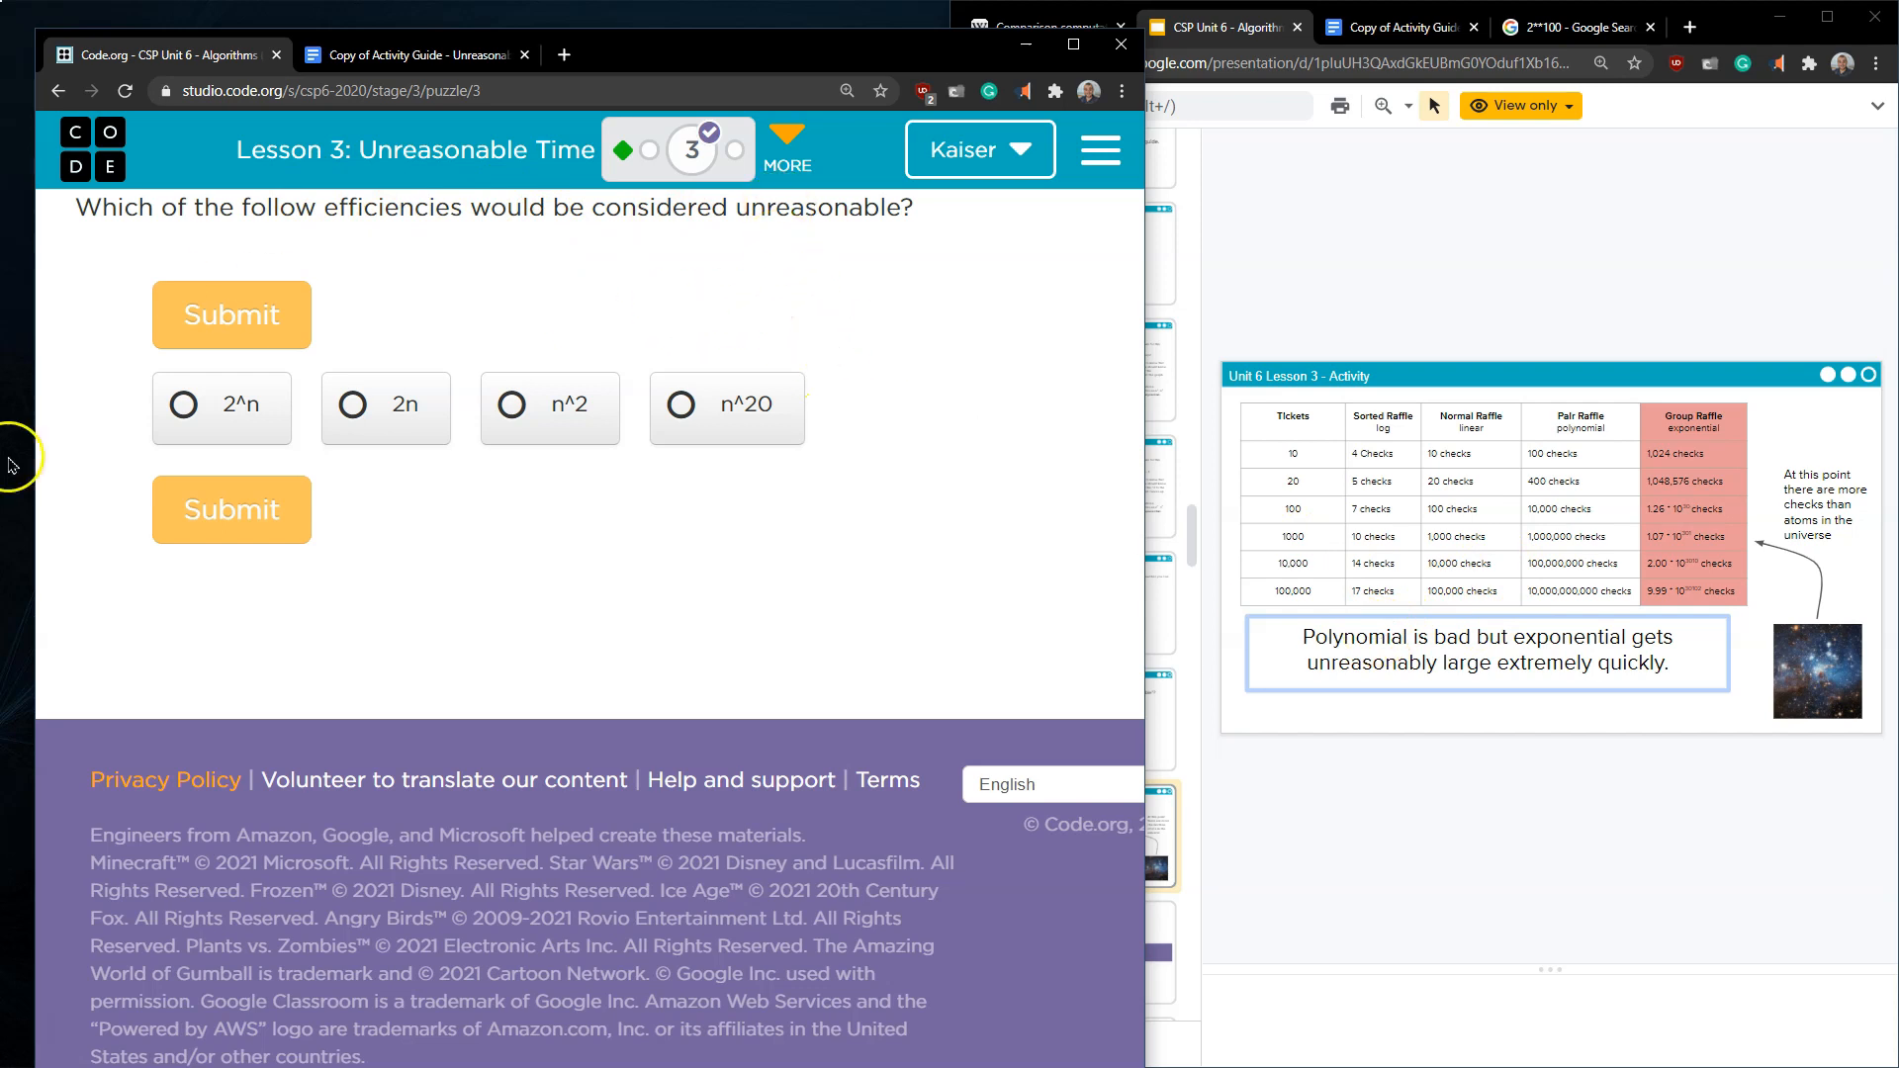
mouse_move(688, 150)
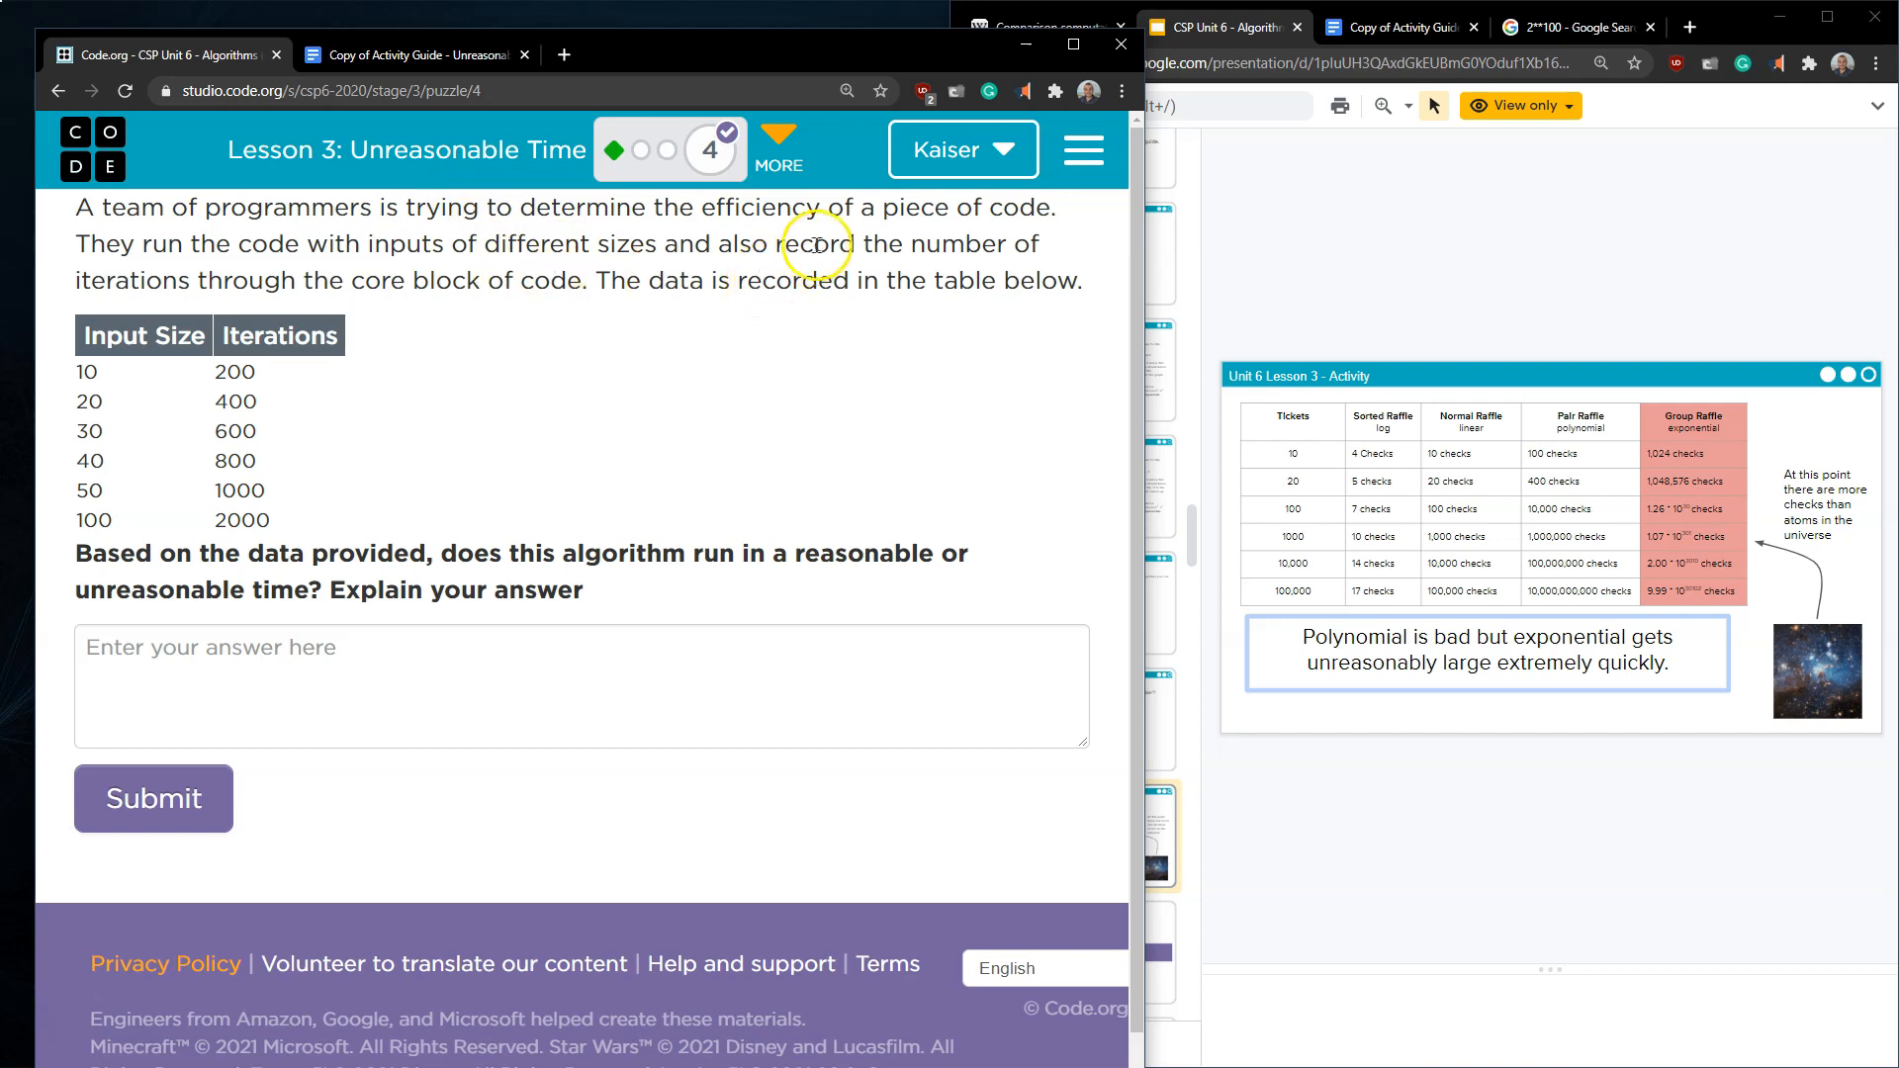
mouse_move(1015, 269)
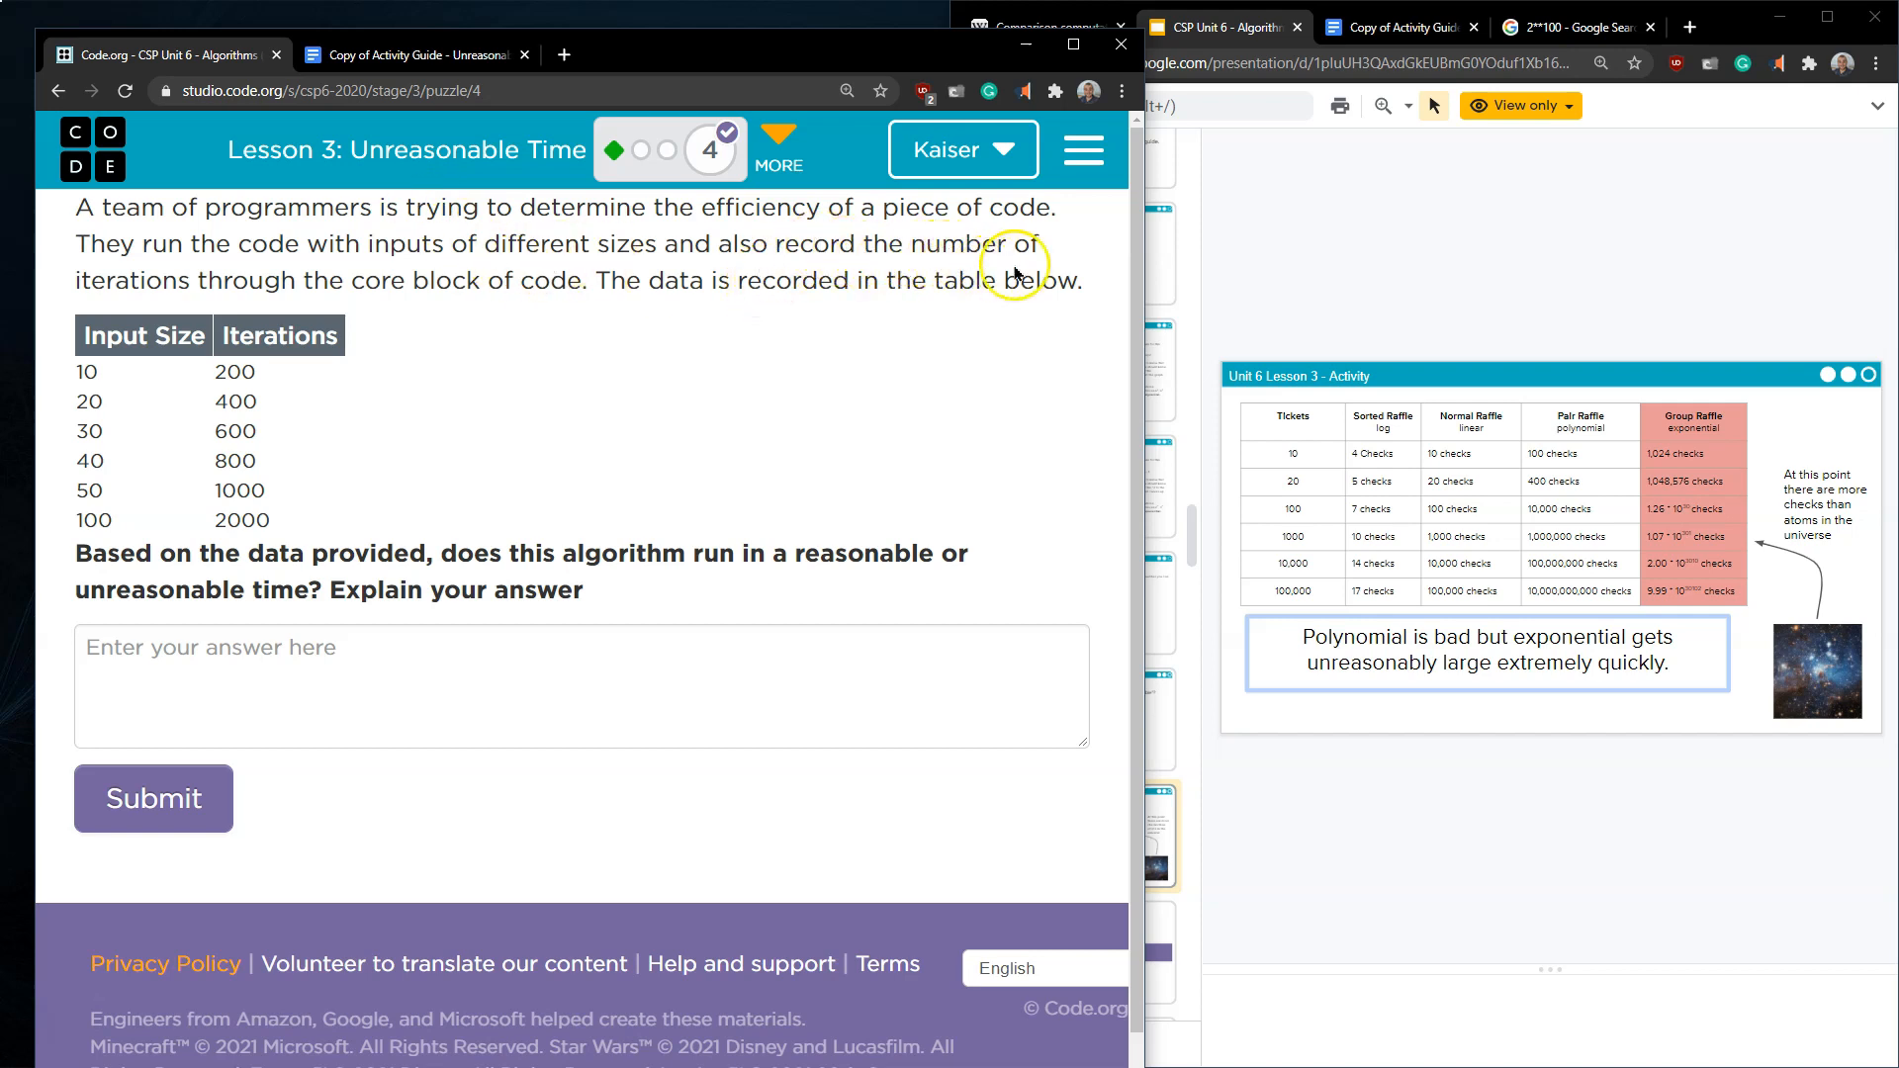
mouse_move(159, 302)
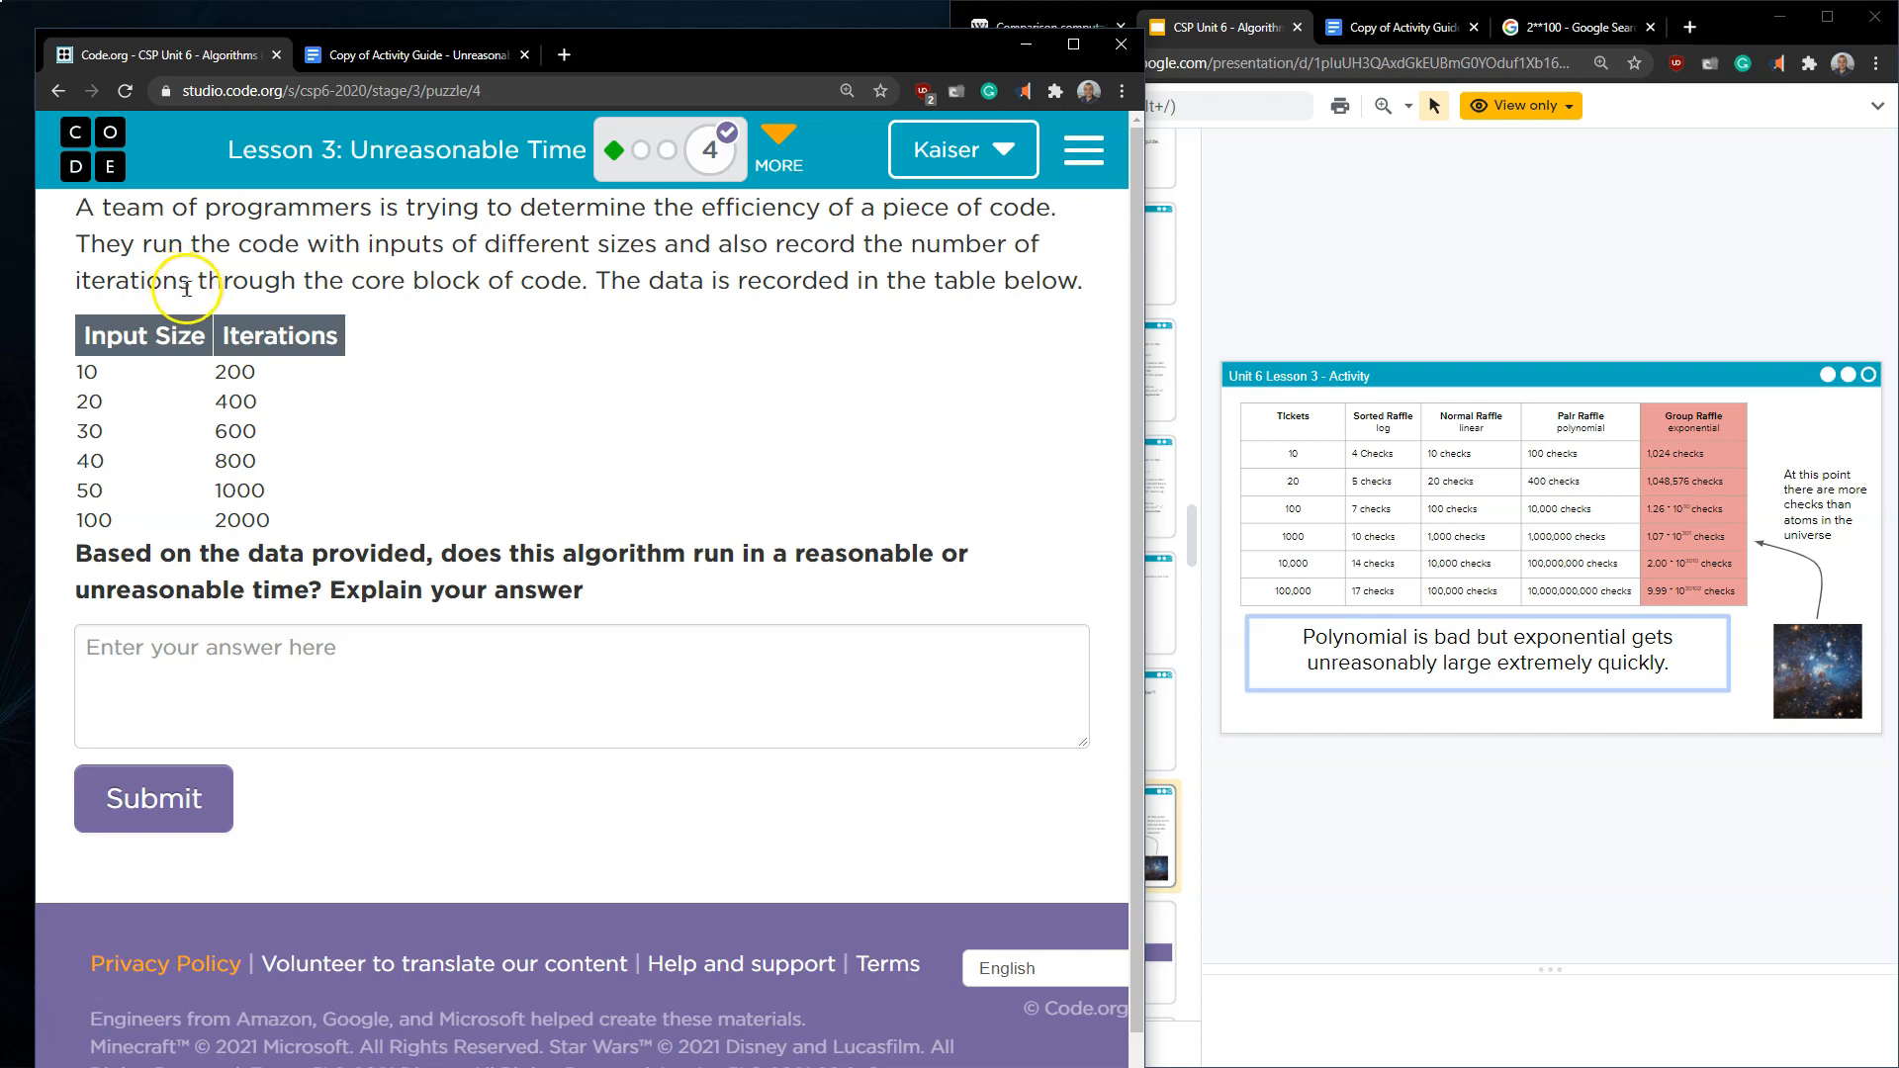
mouse_move(708, 350)
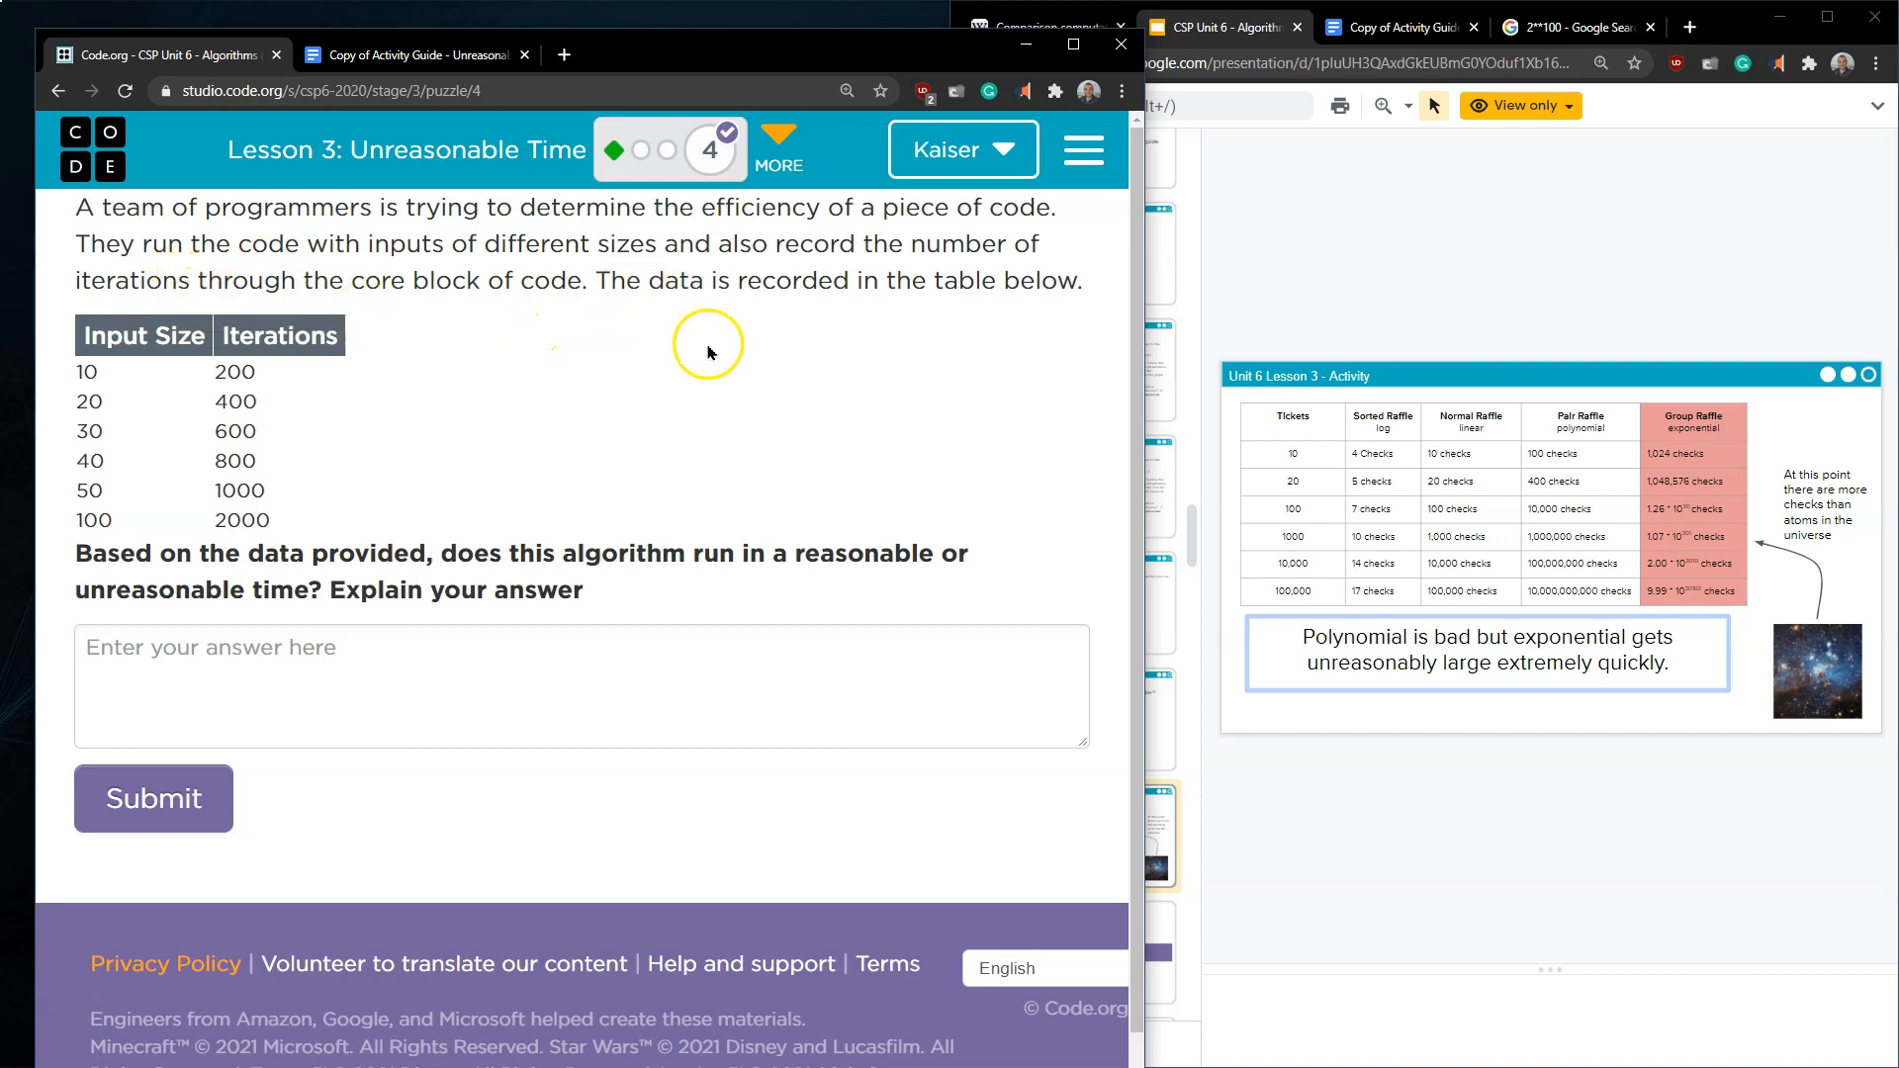
mouse_move(1054, 293)
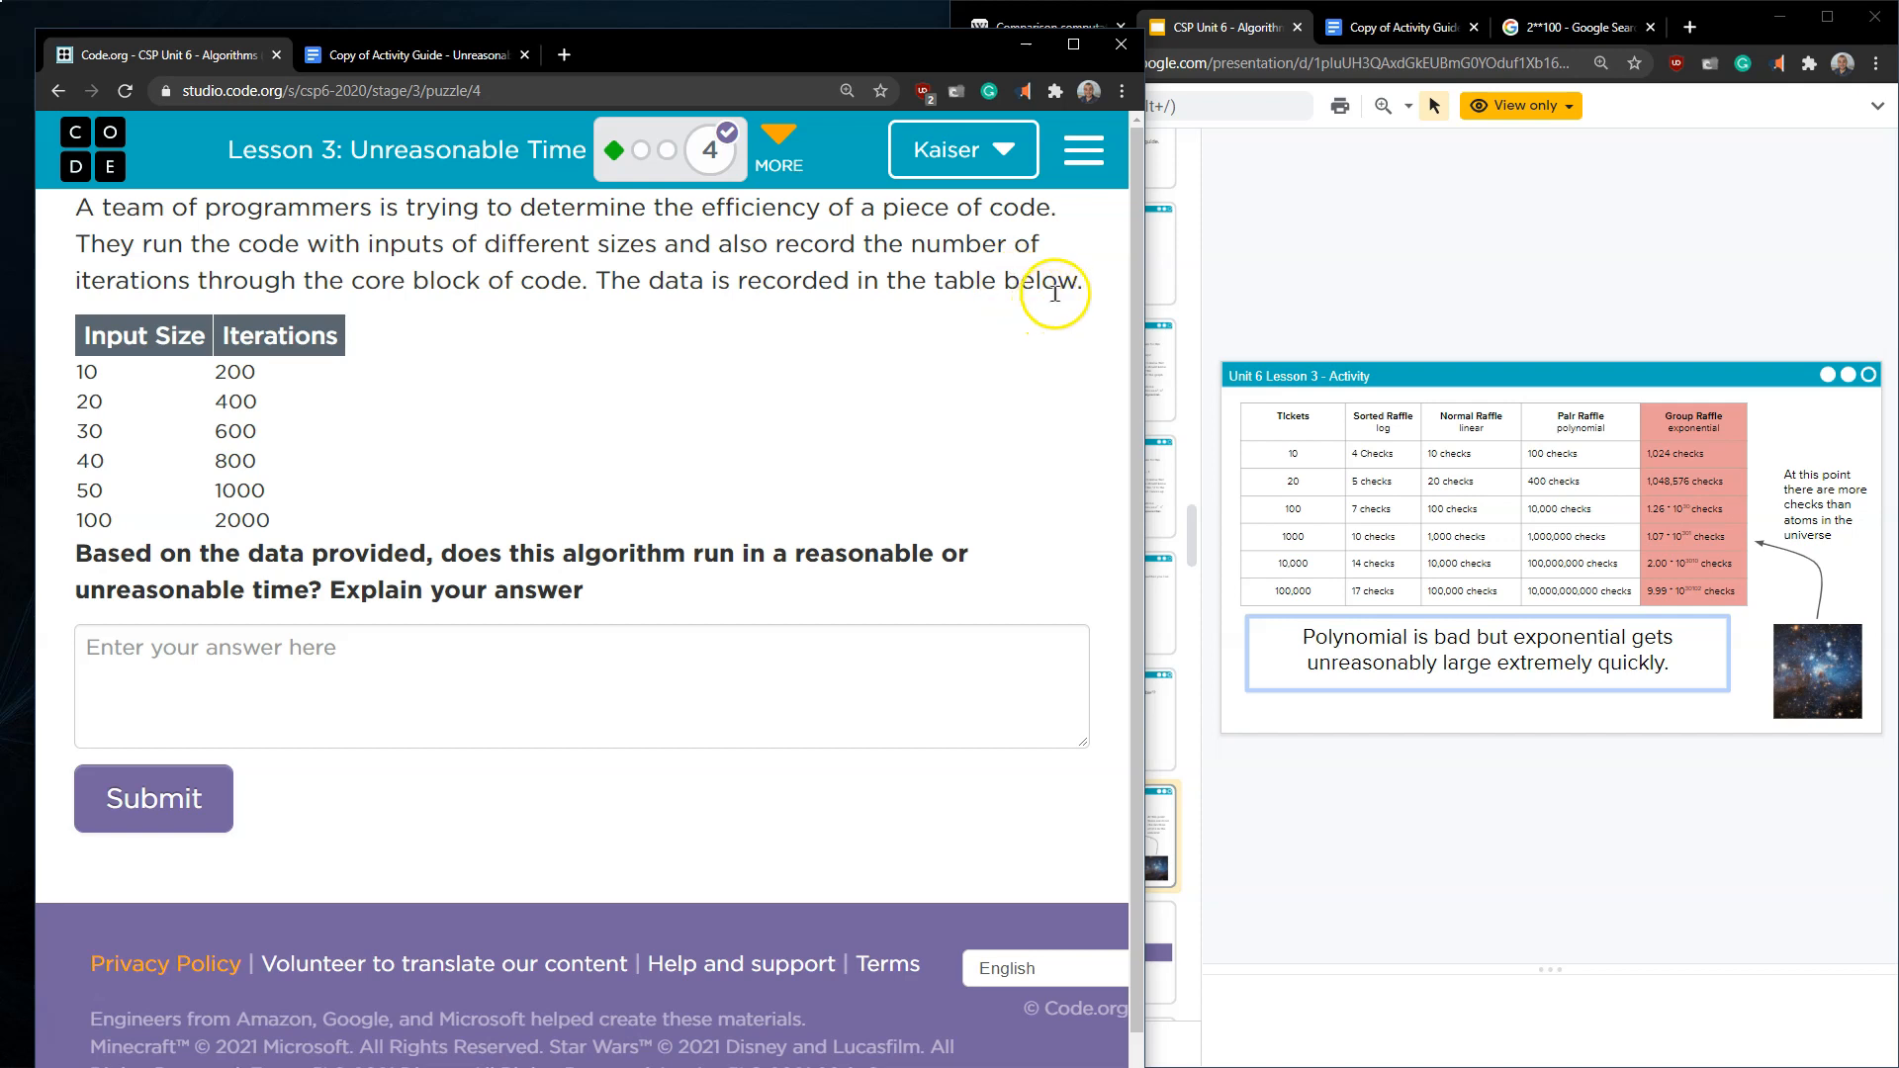
mouse_move(563, 566)
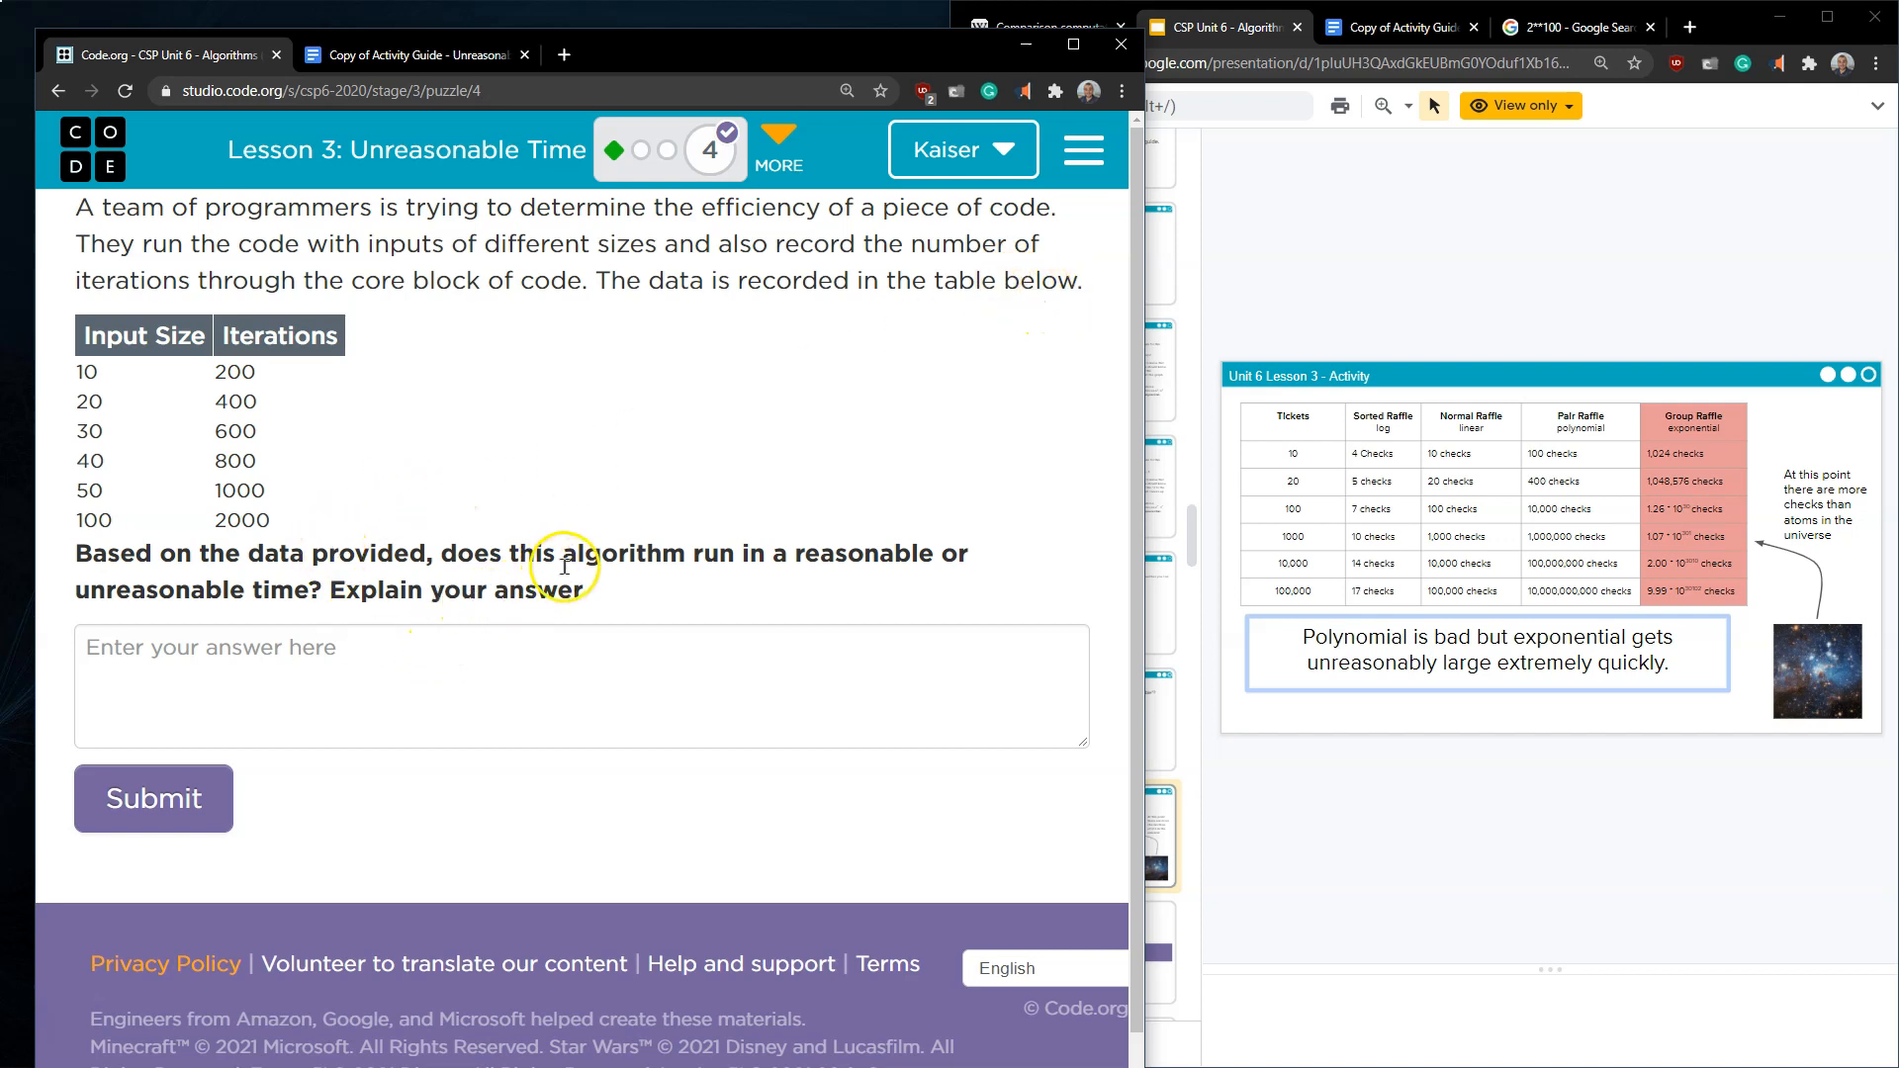
mouse_move(942, 552)
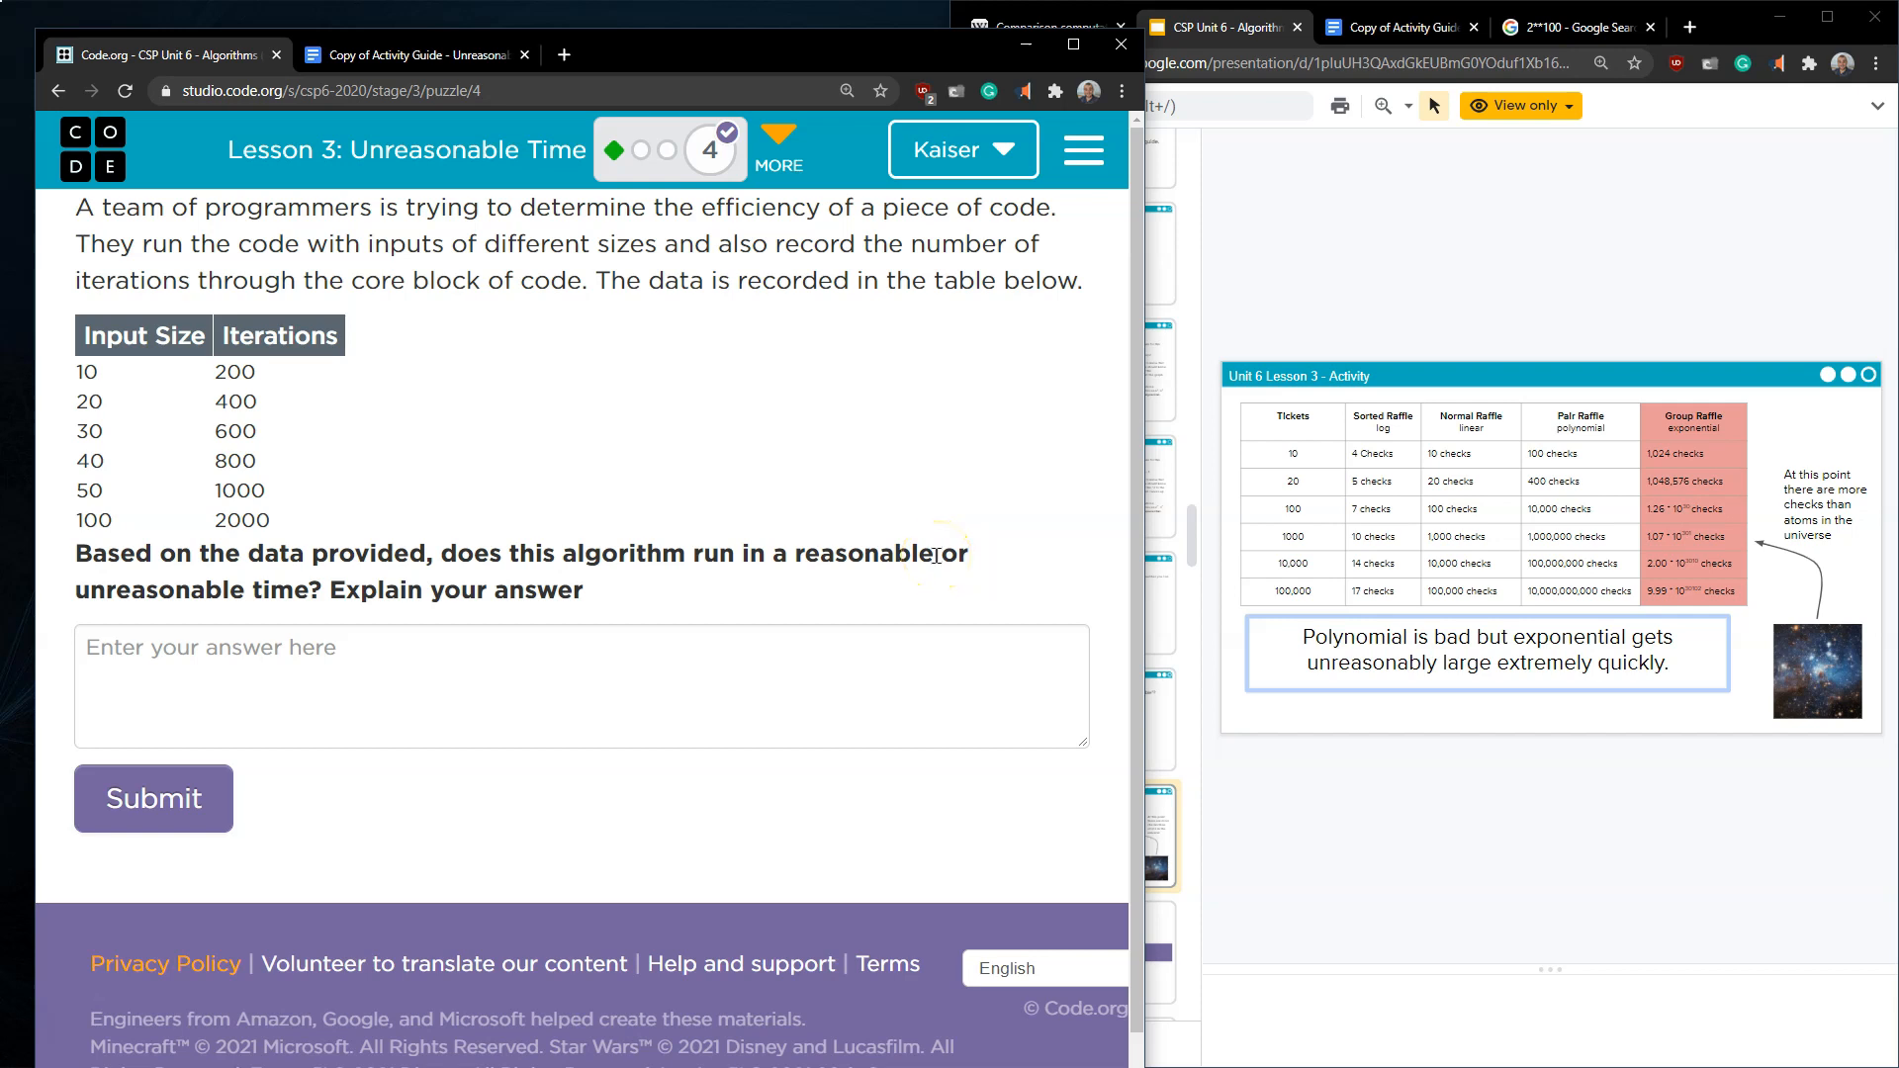
mouse_move(926, 530)
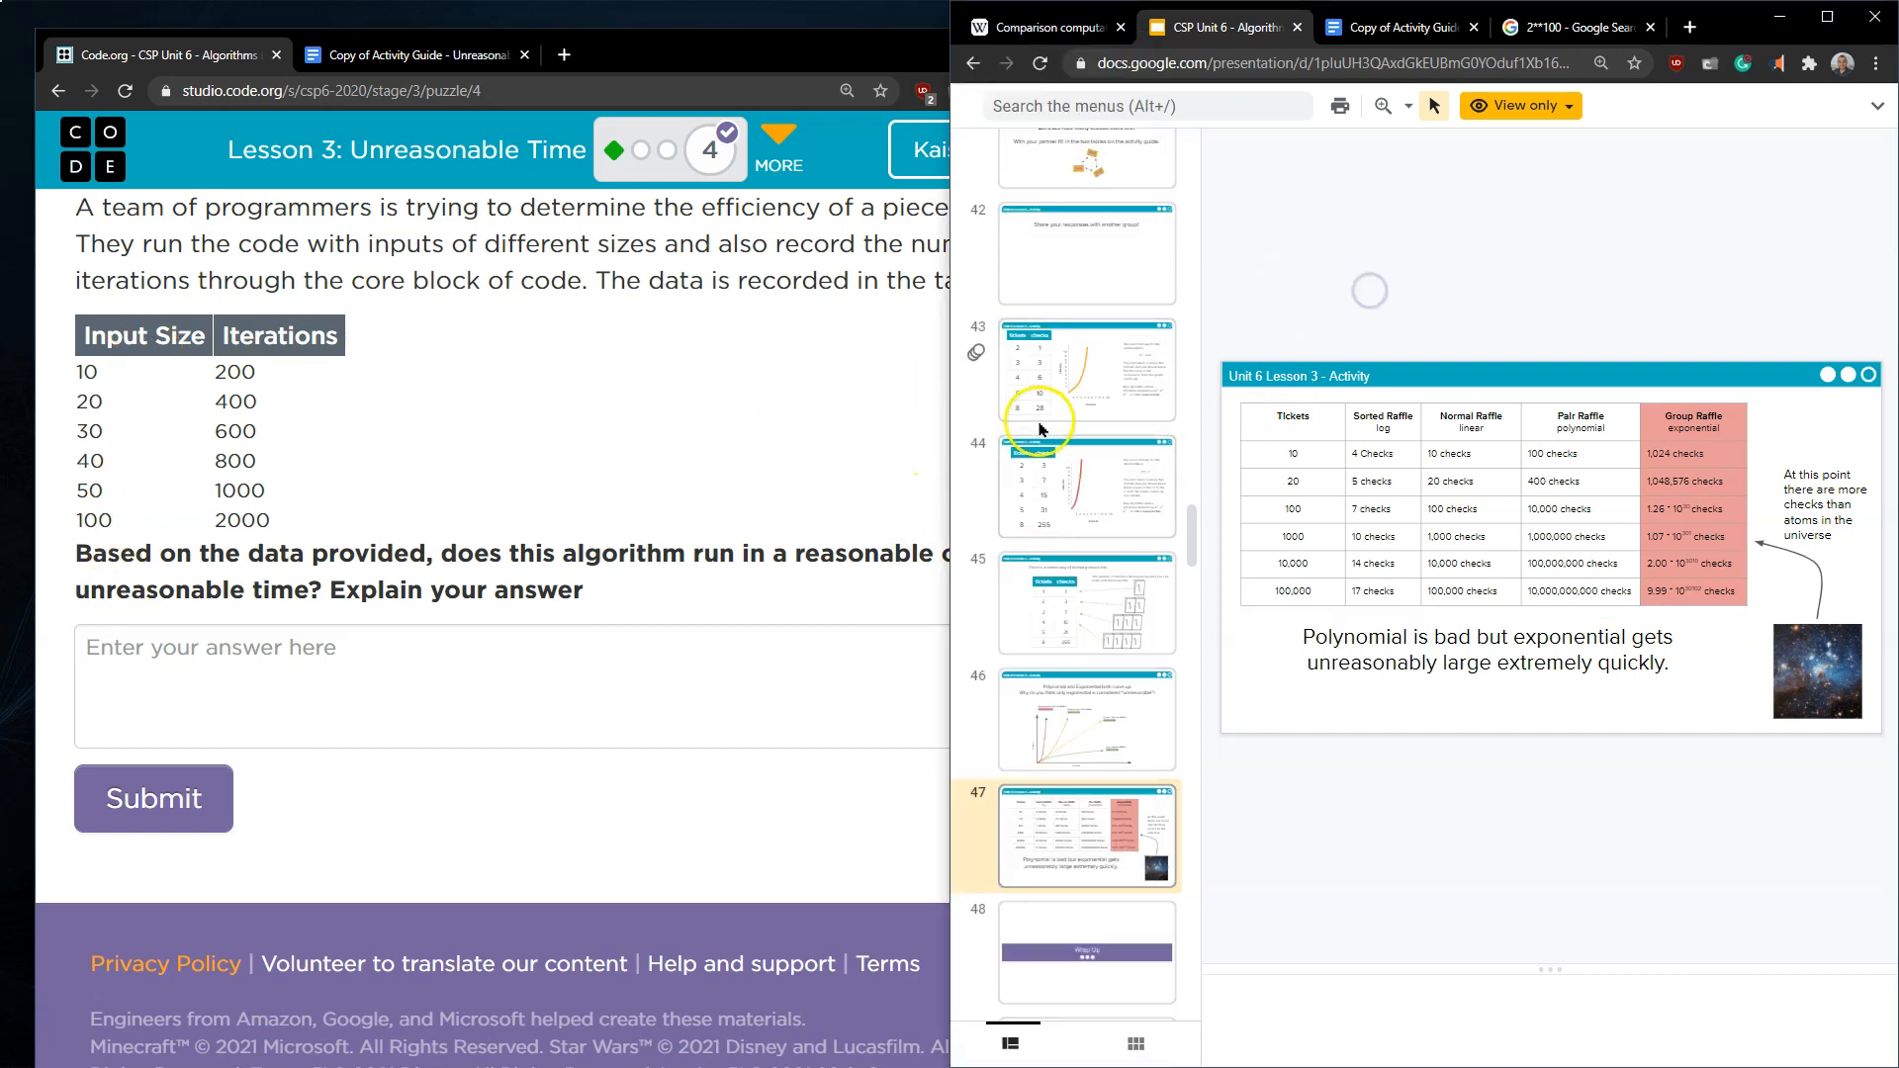
- Review slide 44 (exponential tickets and checks), return to slide 43, then show the Wikipedia growth-rate chart
click(1086, 486)
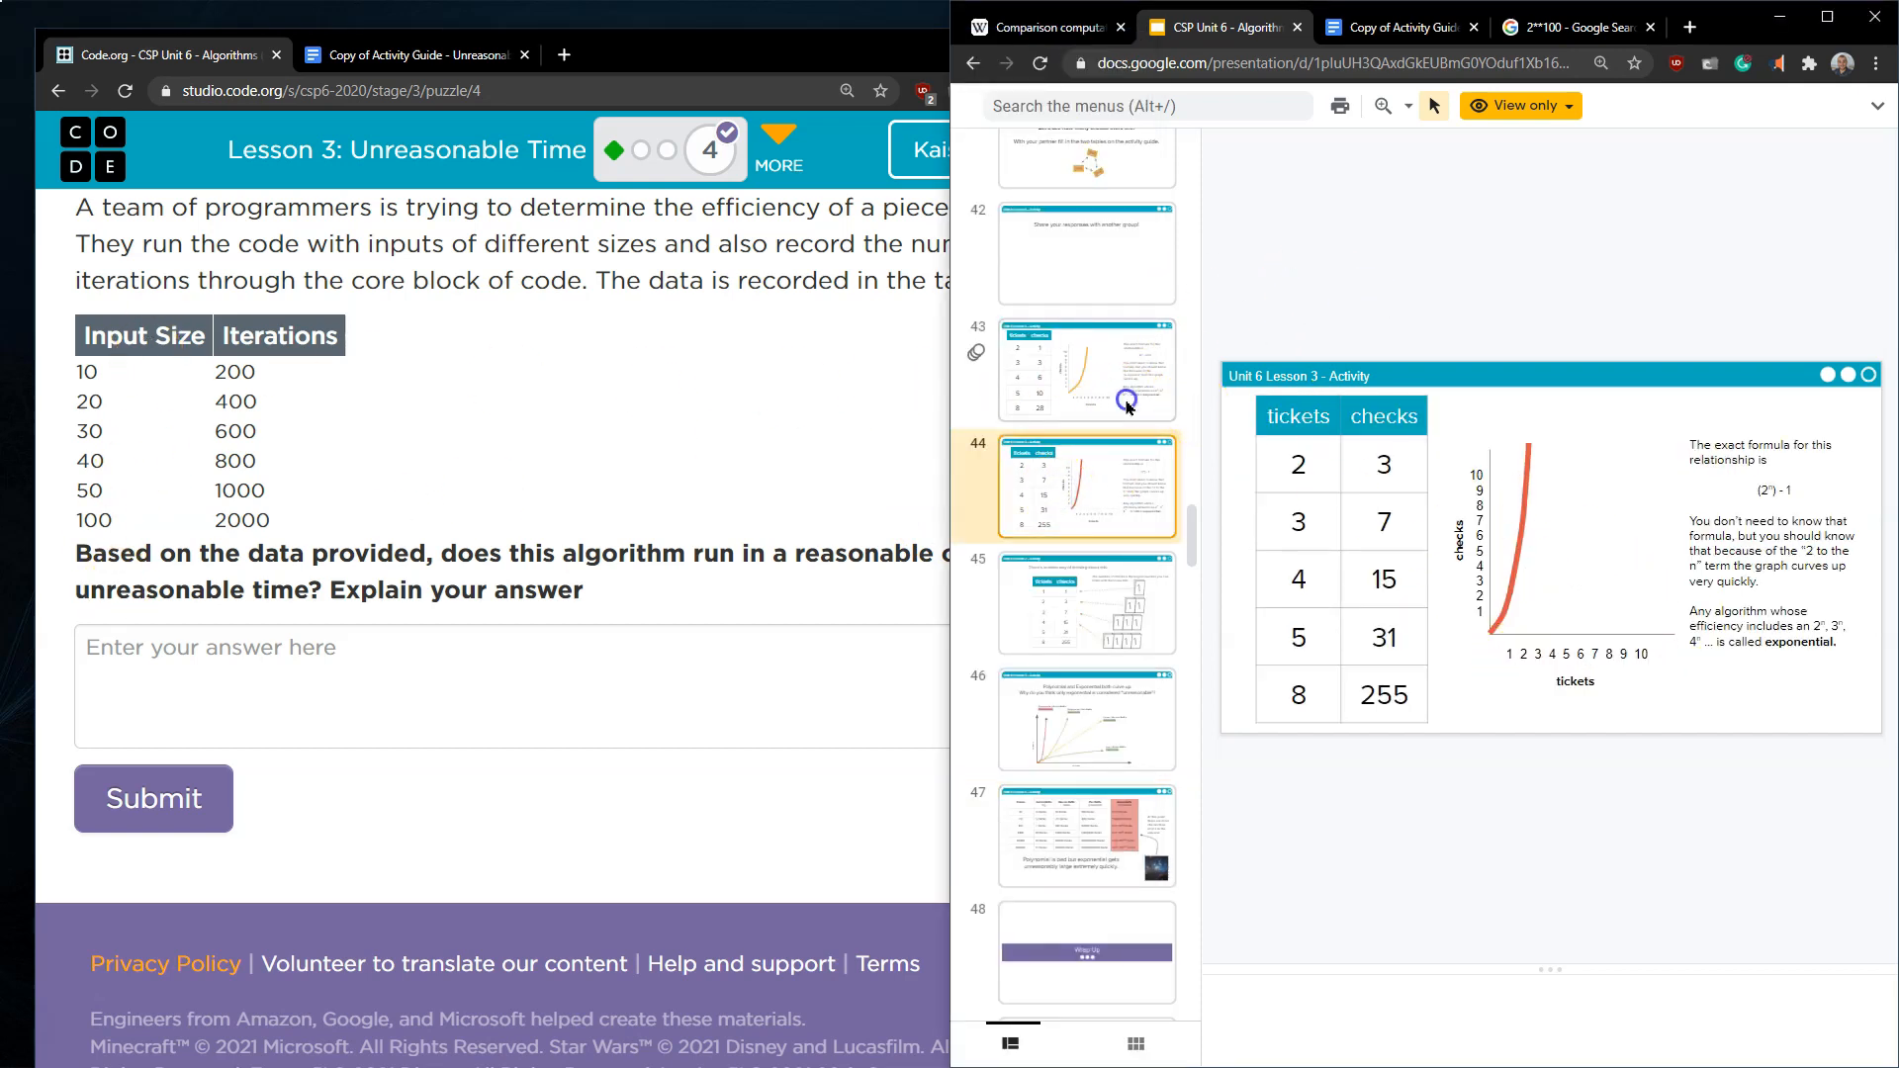
click(1086, 486)
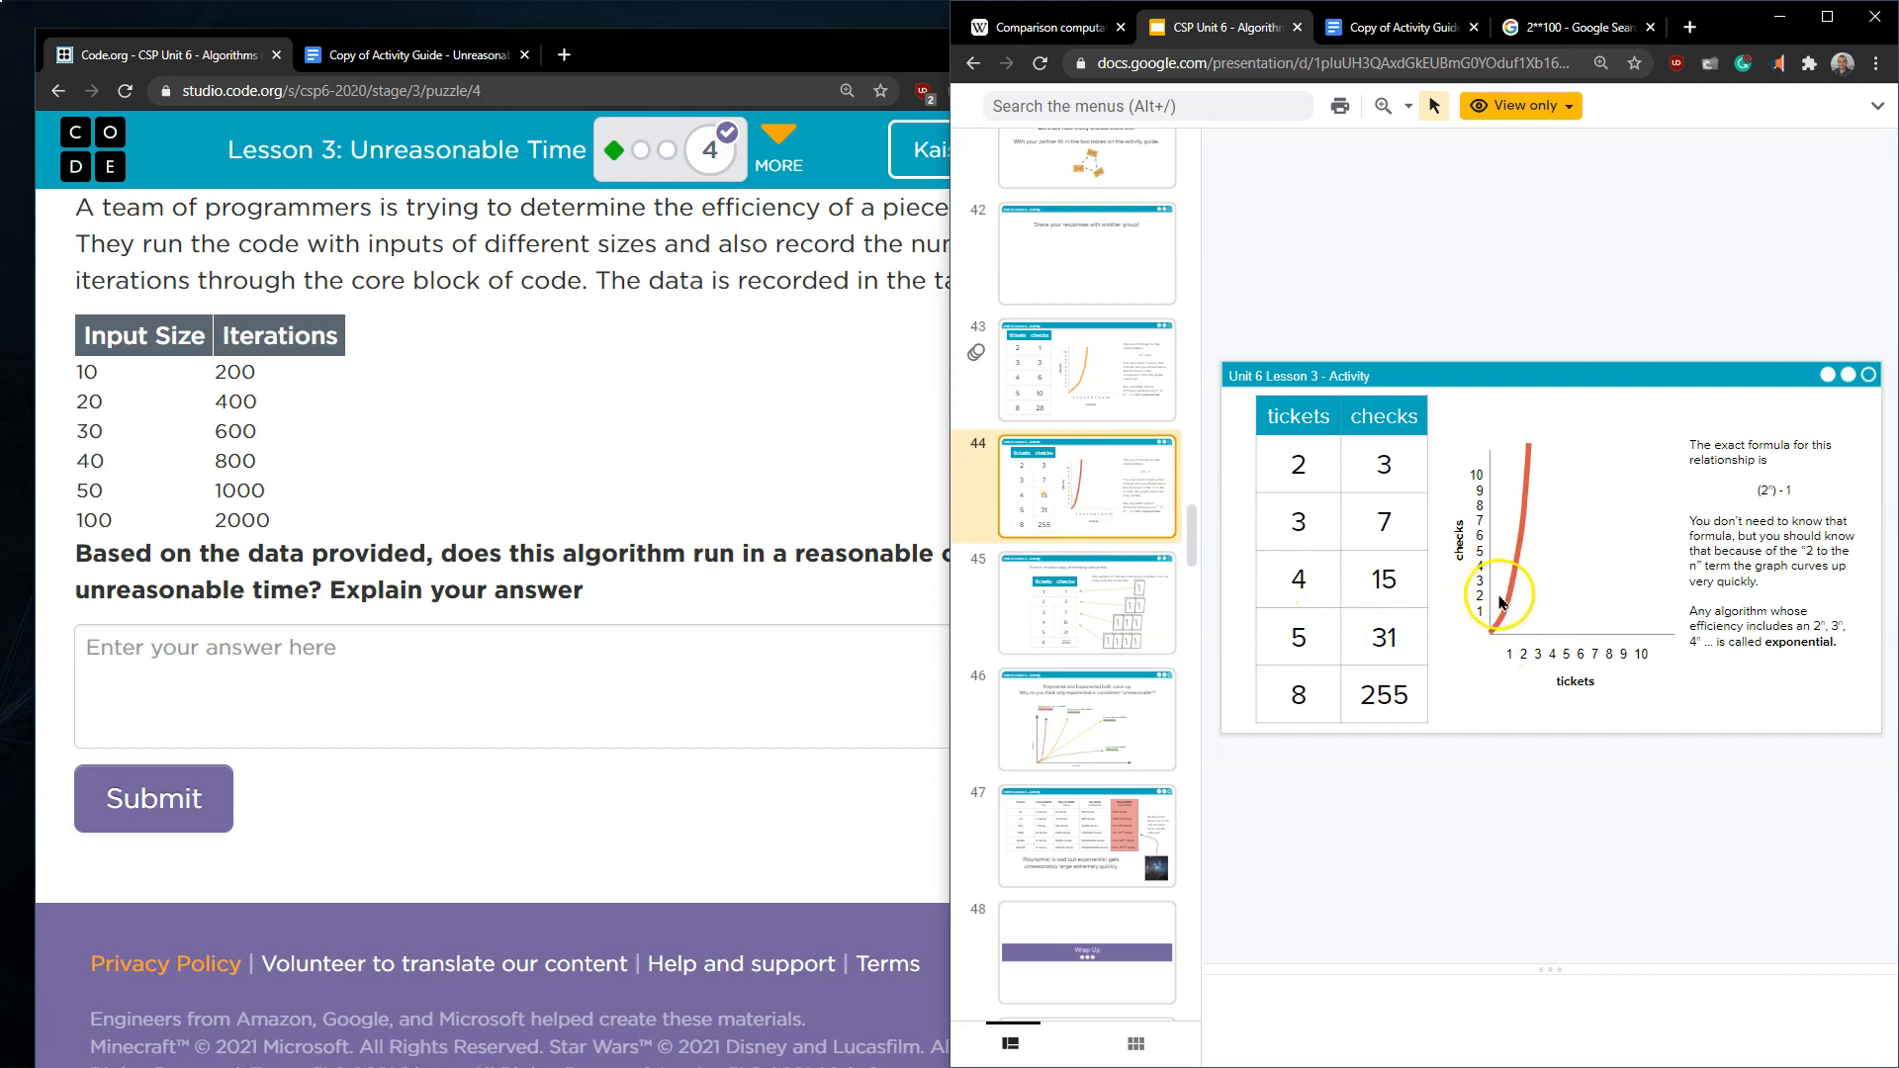
mouse_move(1556, 641)
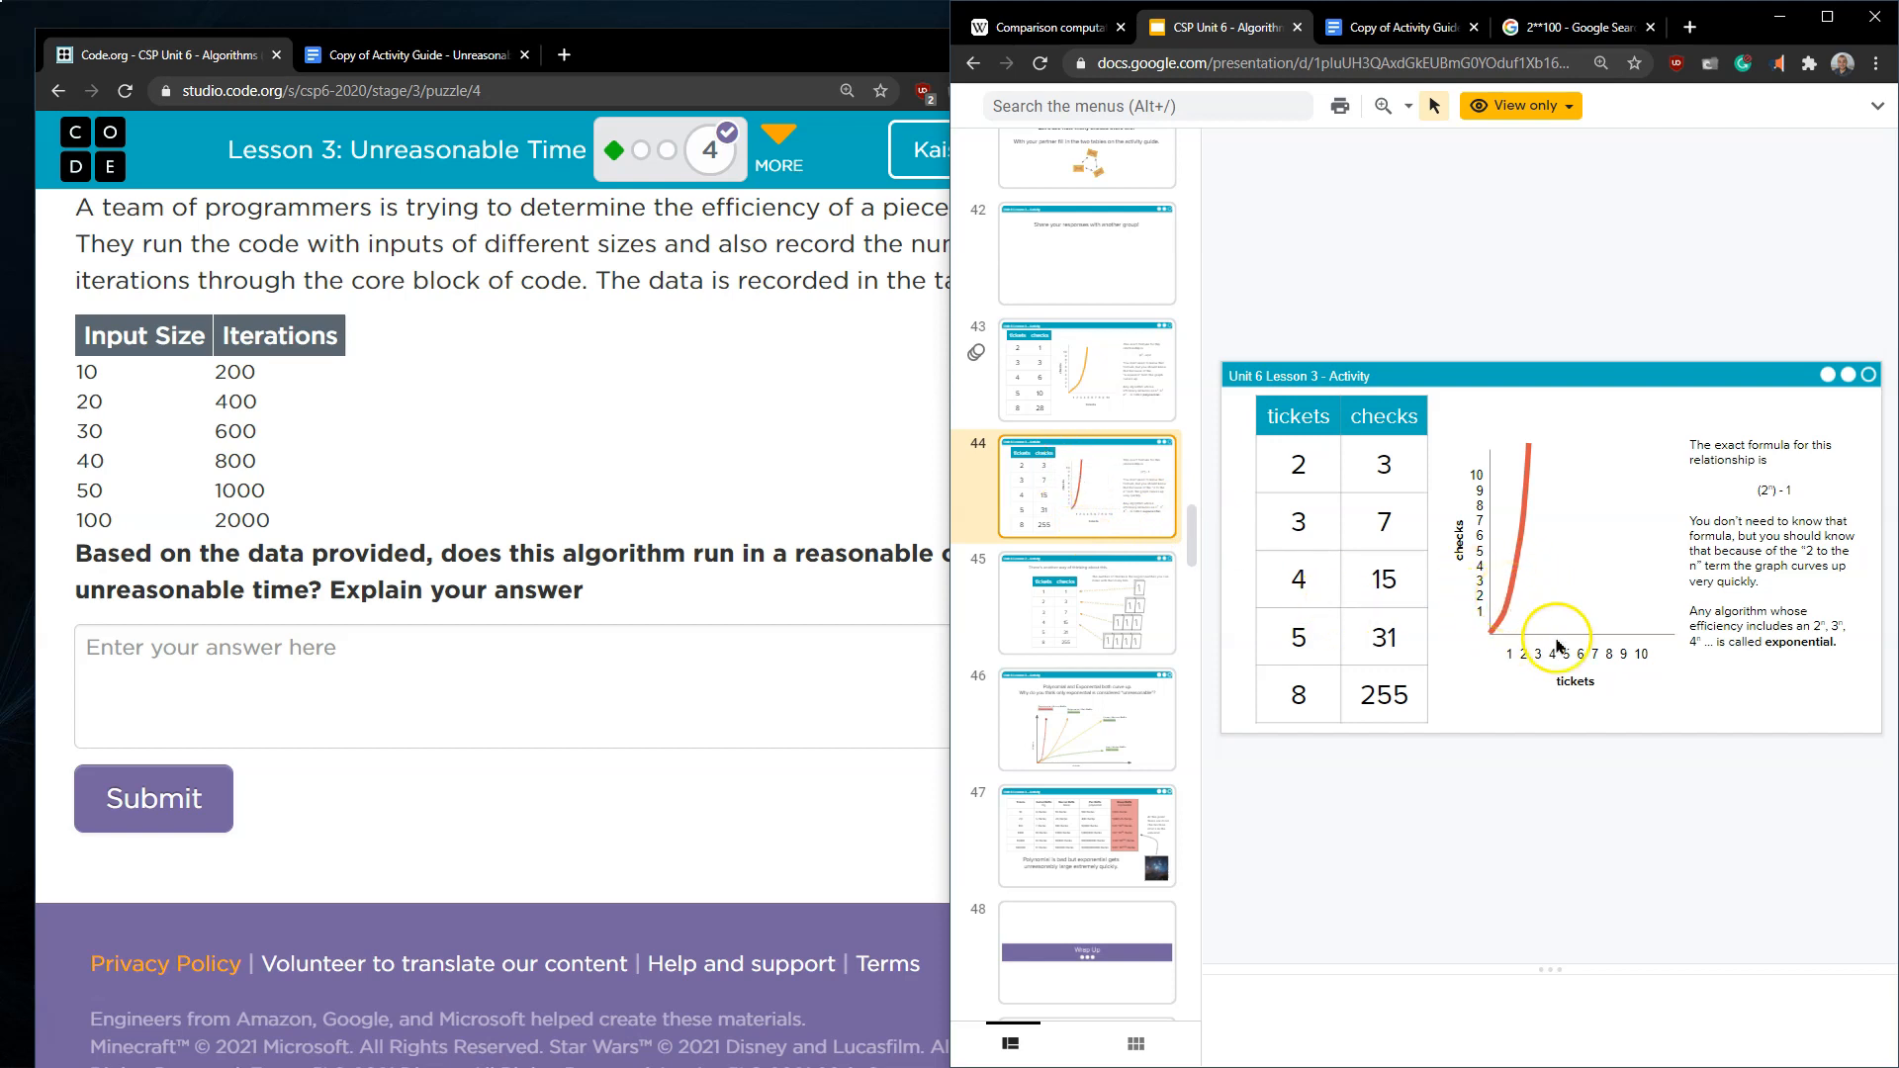
mouse_move(1369, 485)
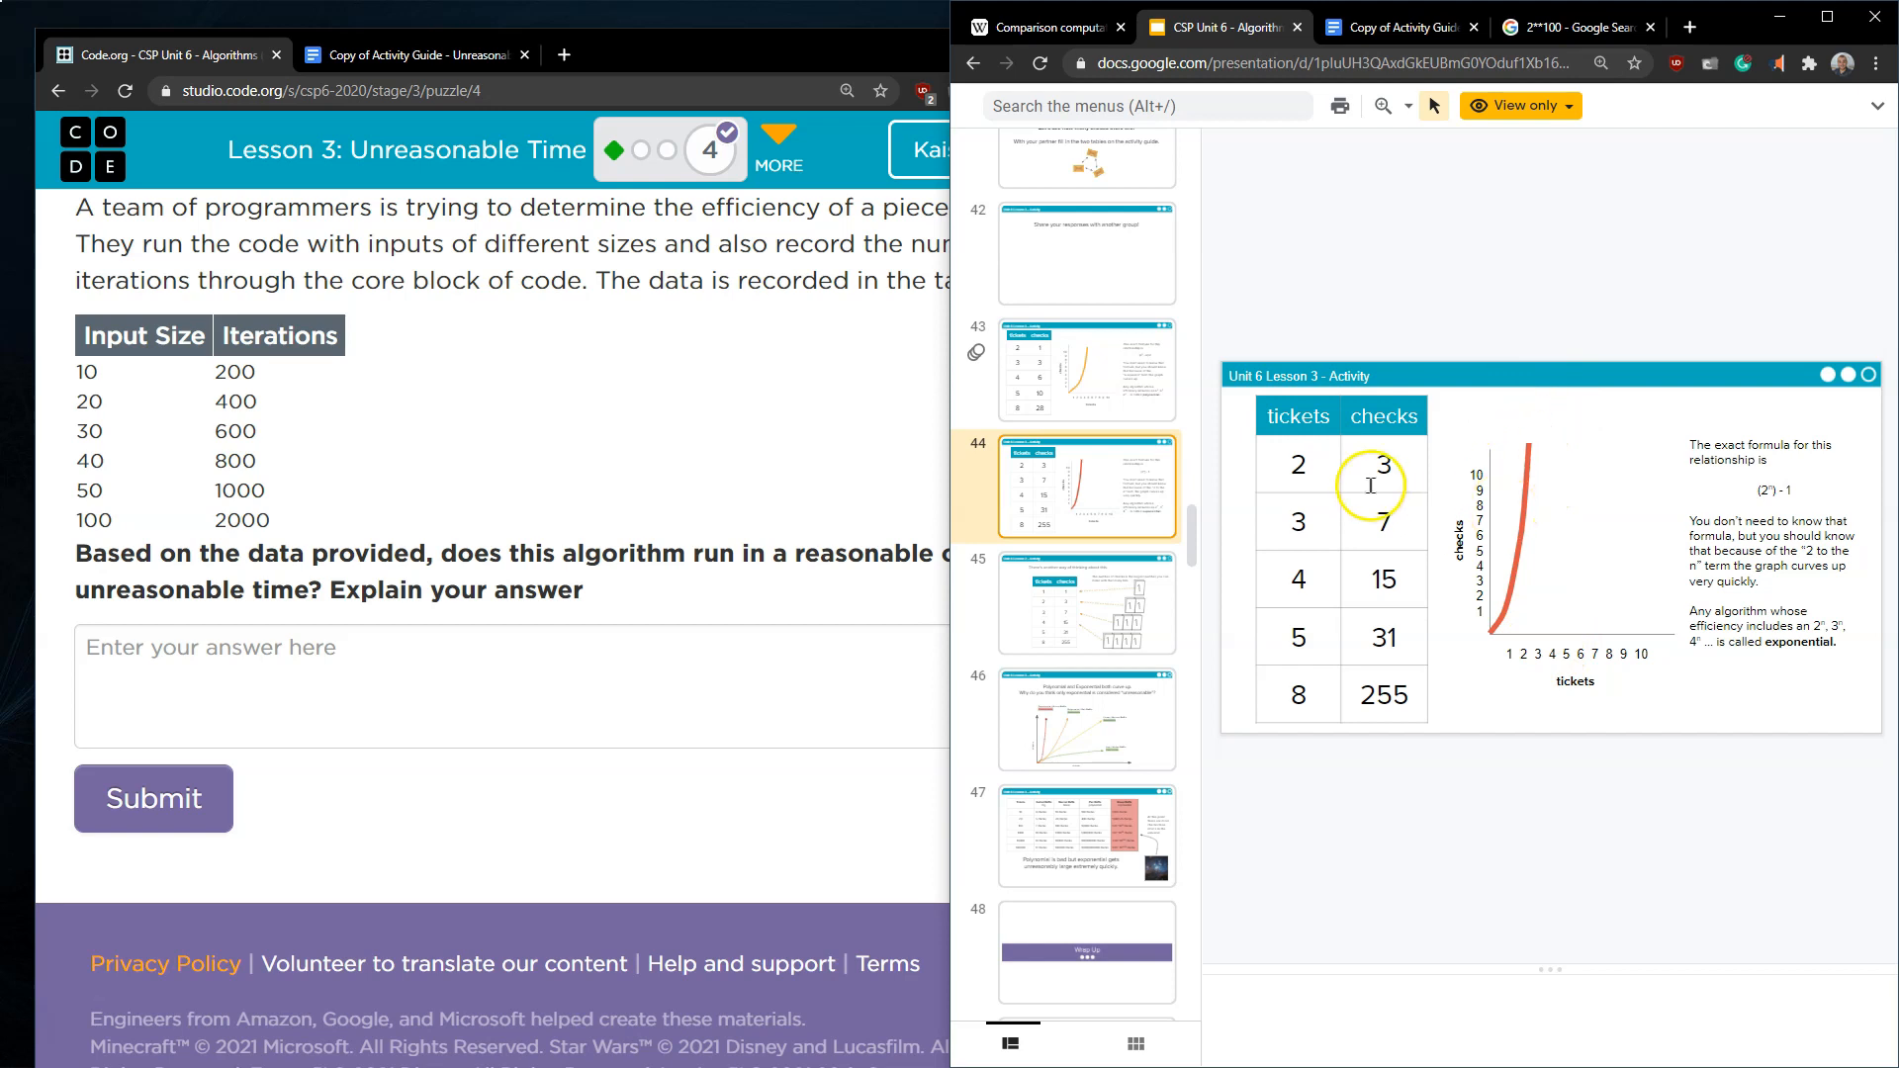
mouse_move(1508, 601)
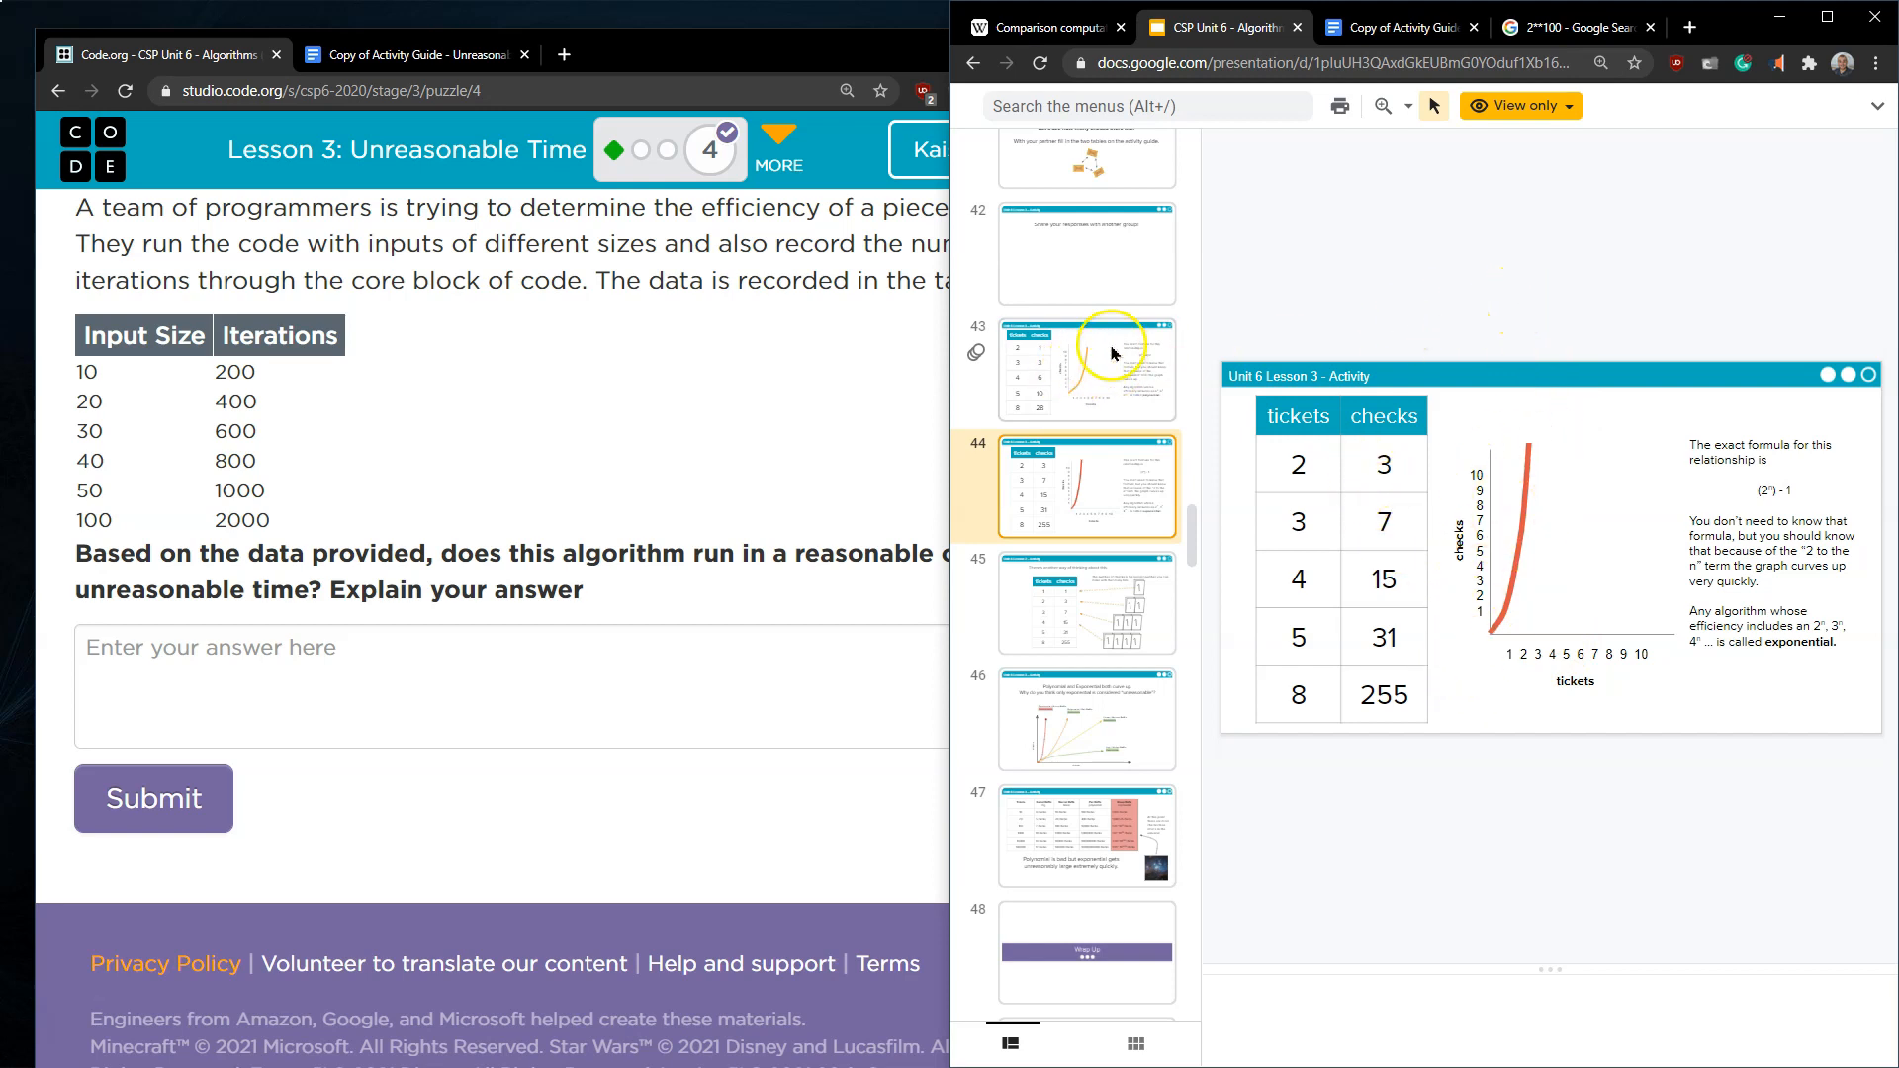
mouse_move(1827, 441)
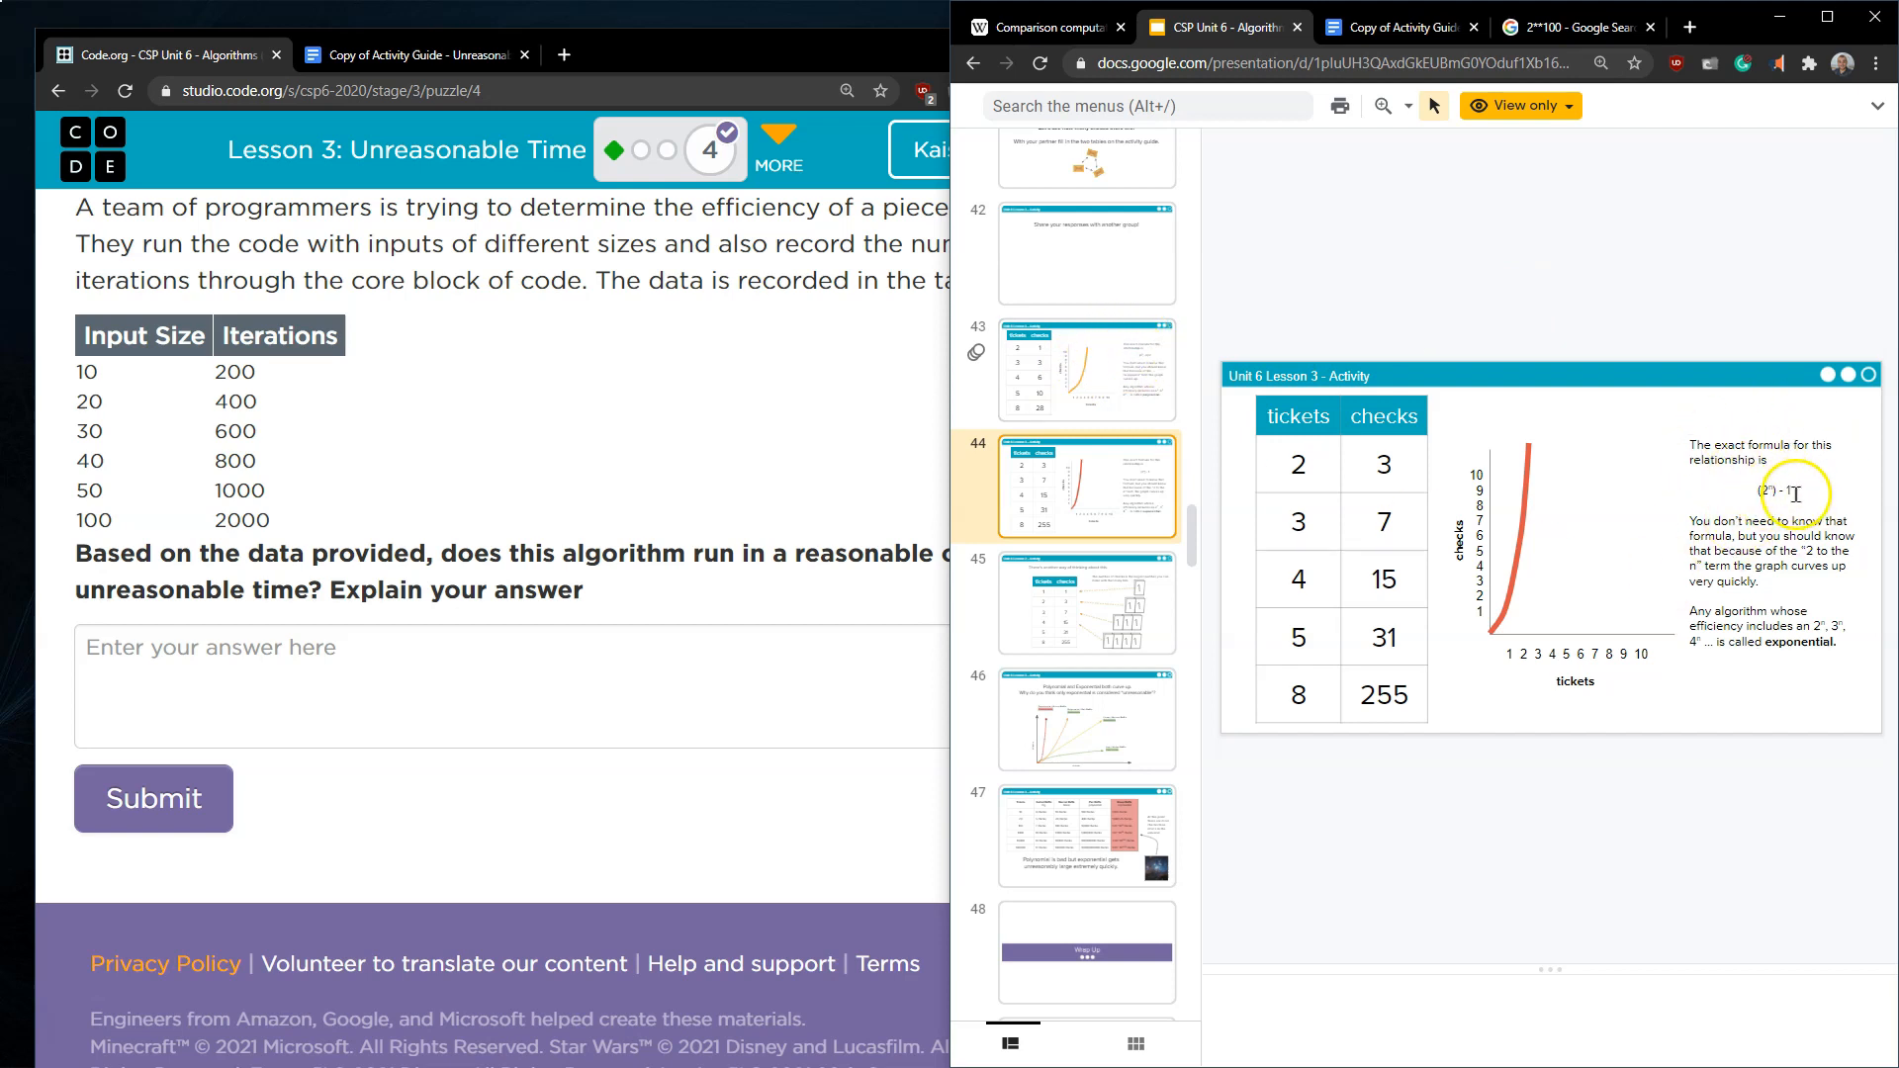
mouse_move(1601, 557)
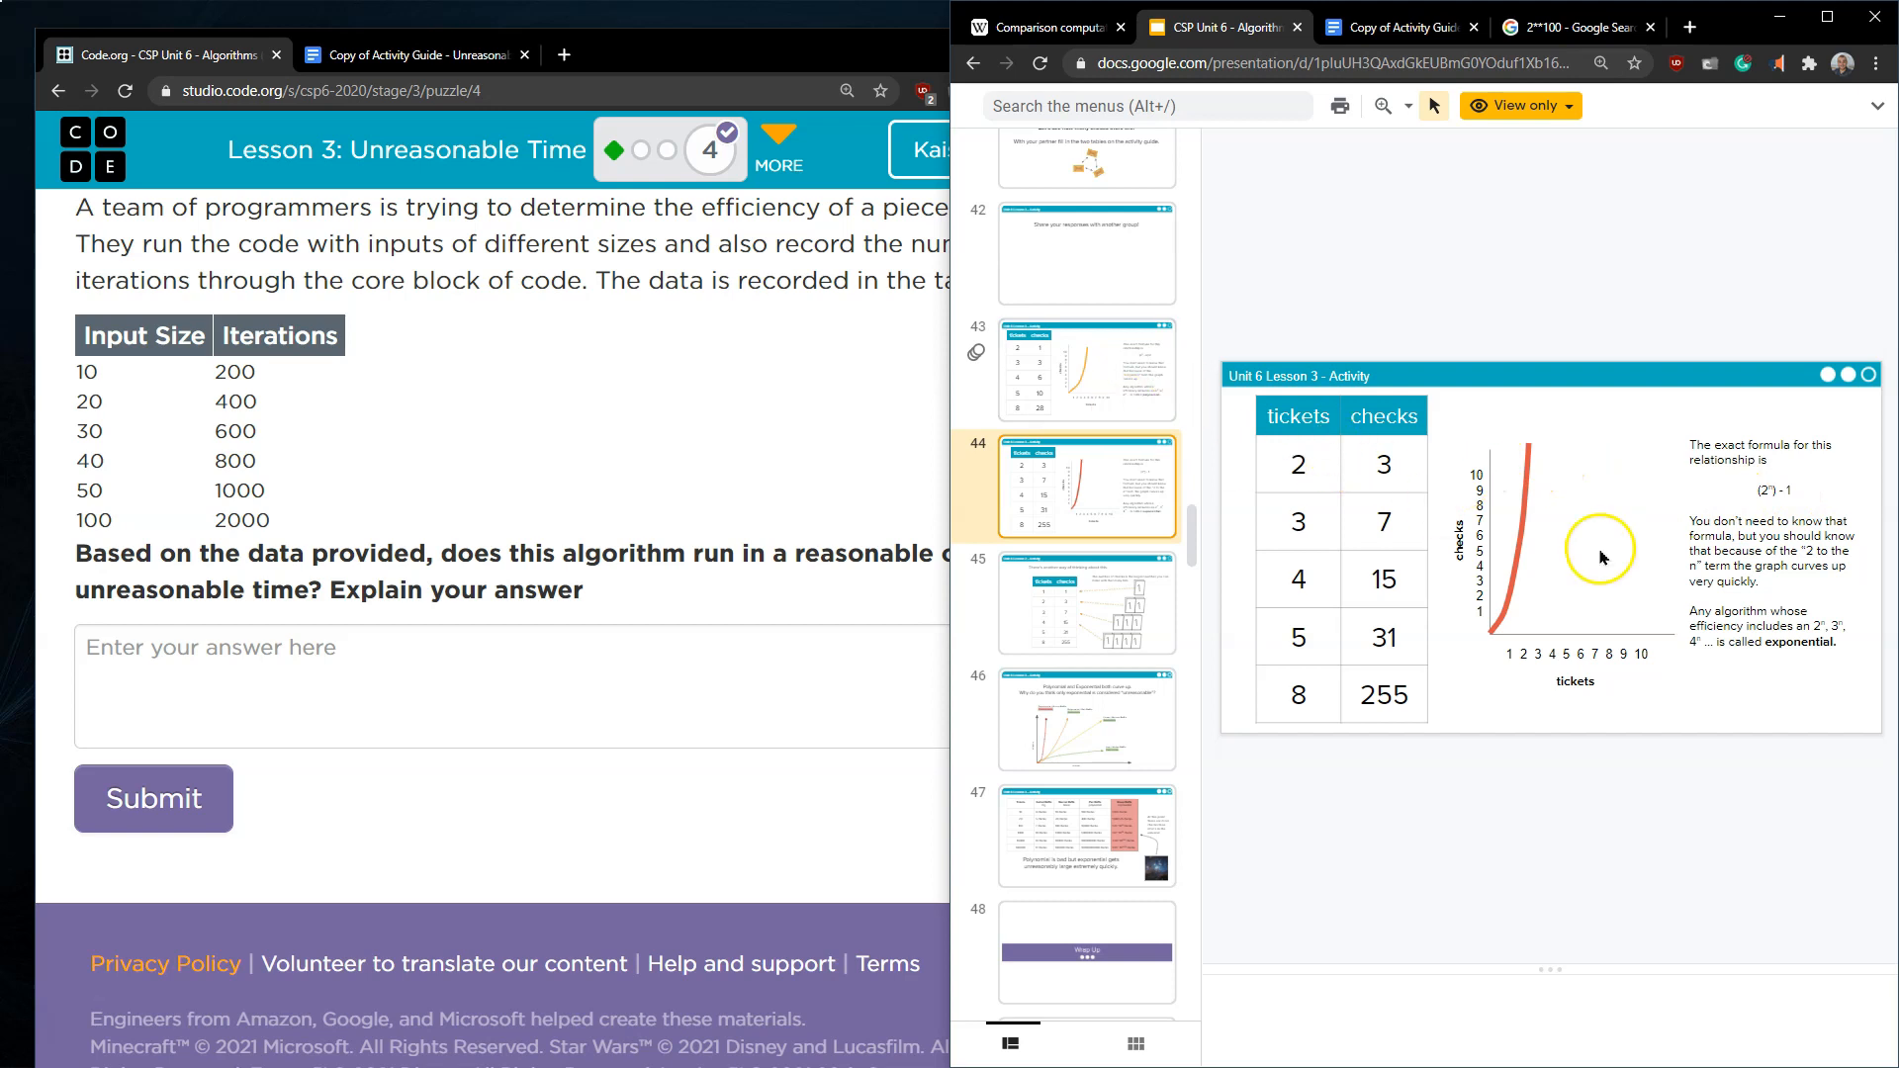
mouse_move(372, 487)
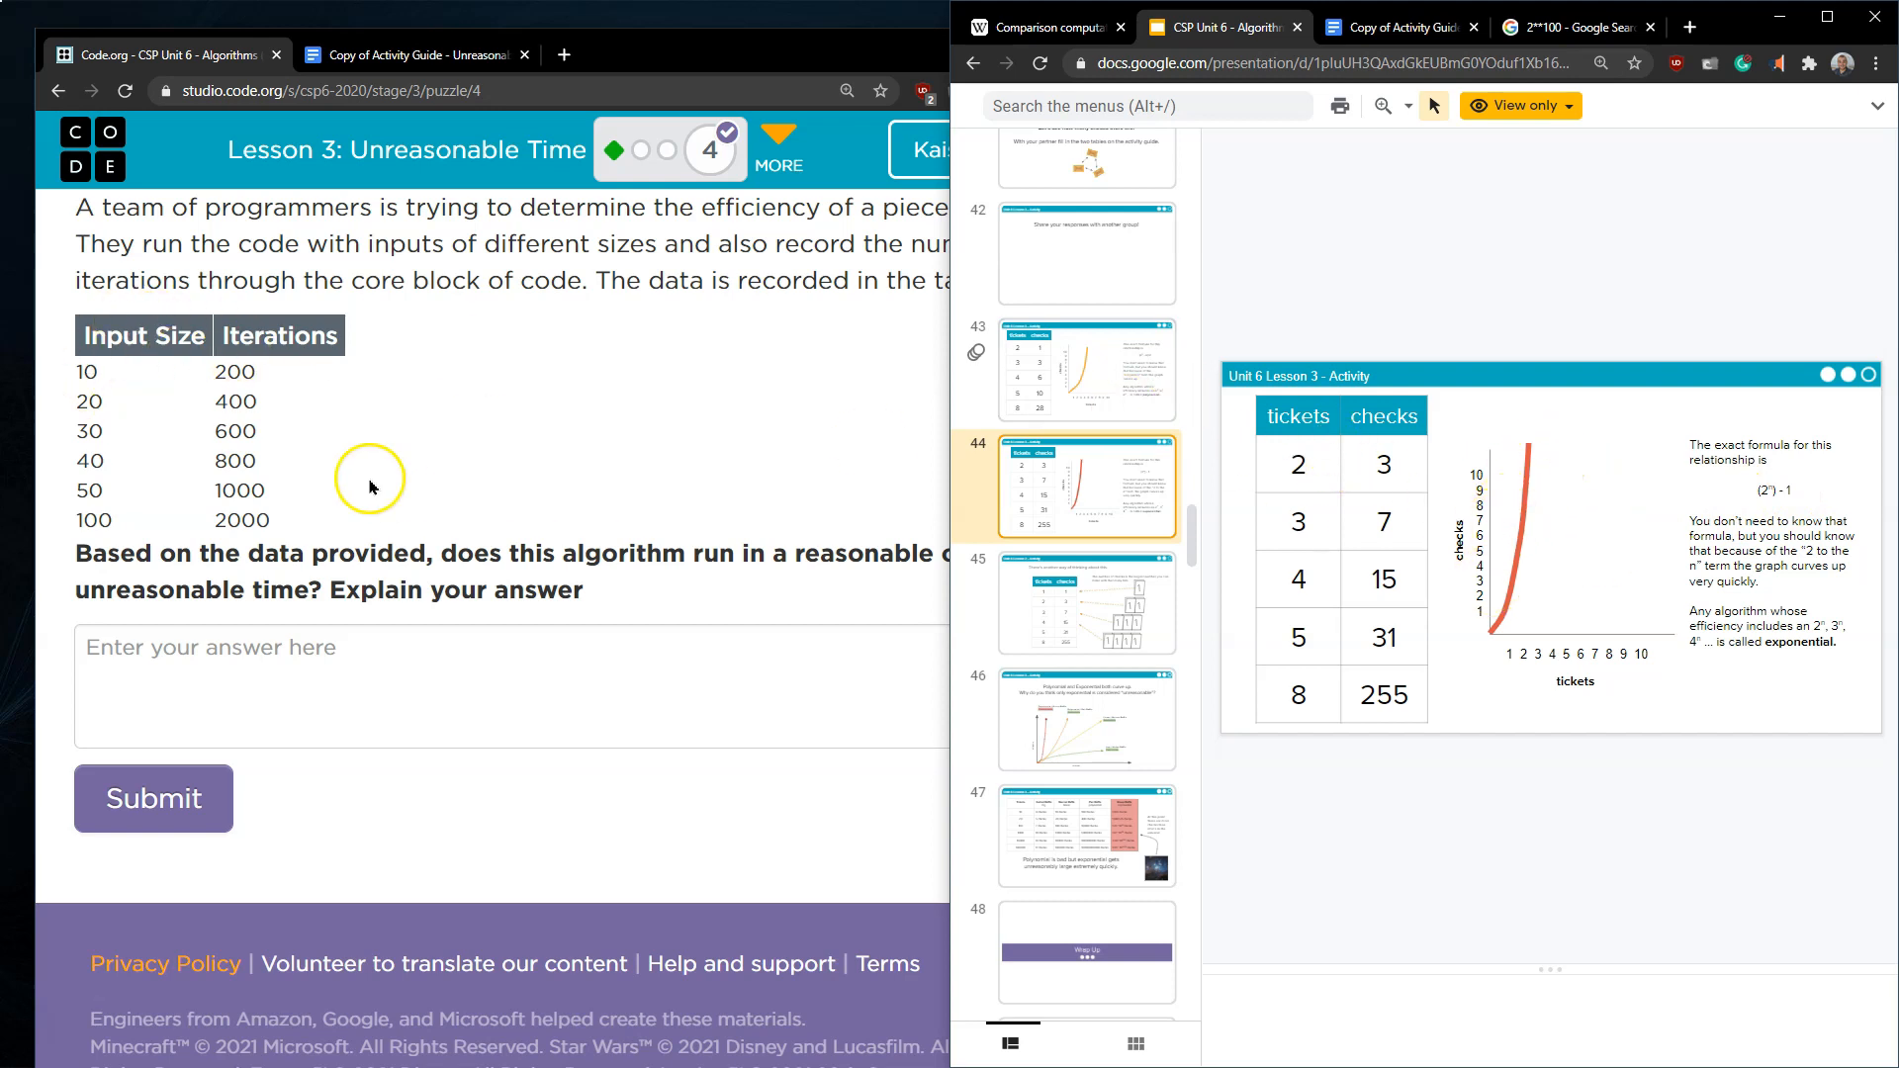
mouse_move(1412, 672)
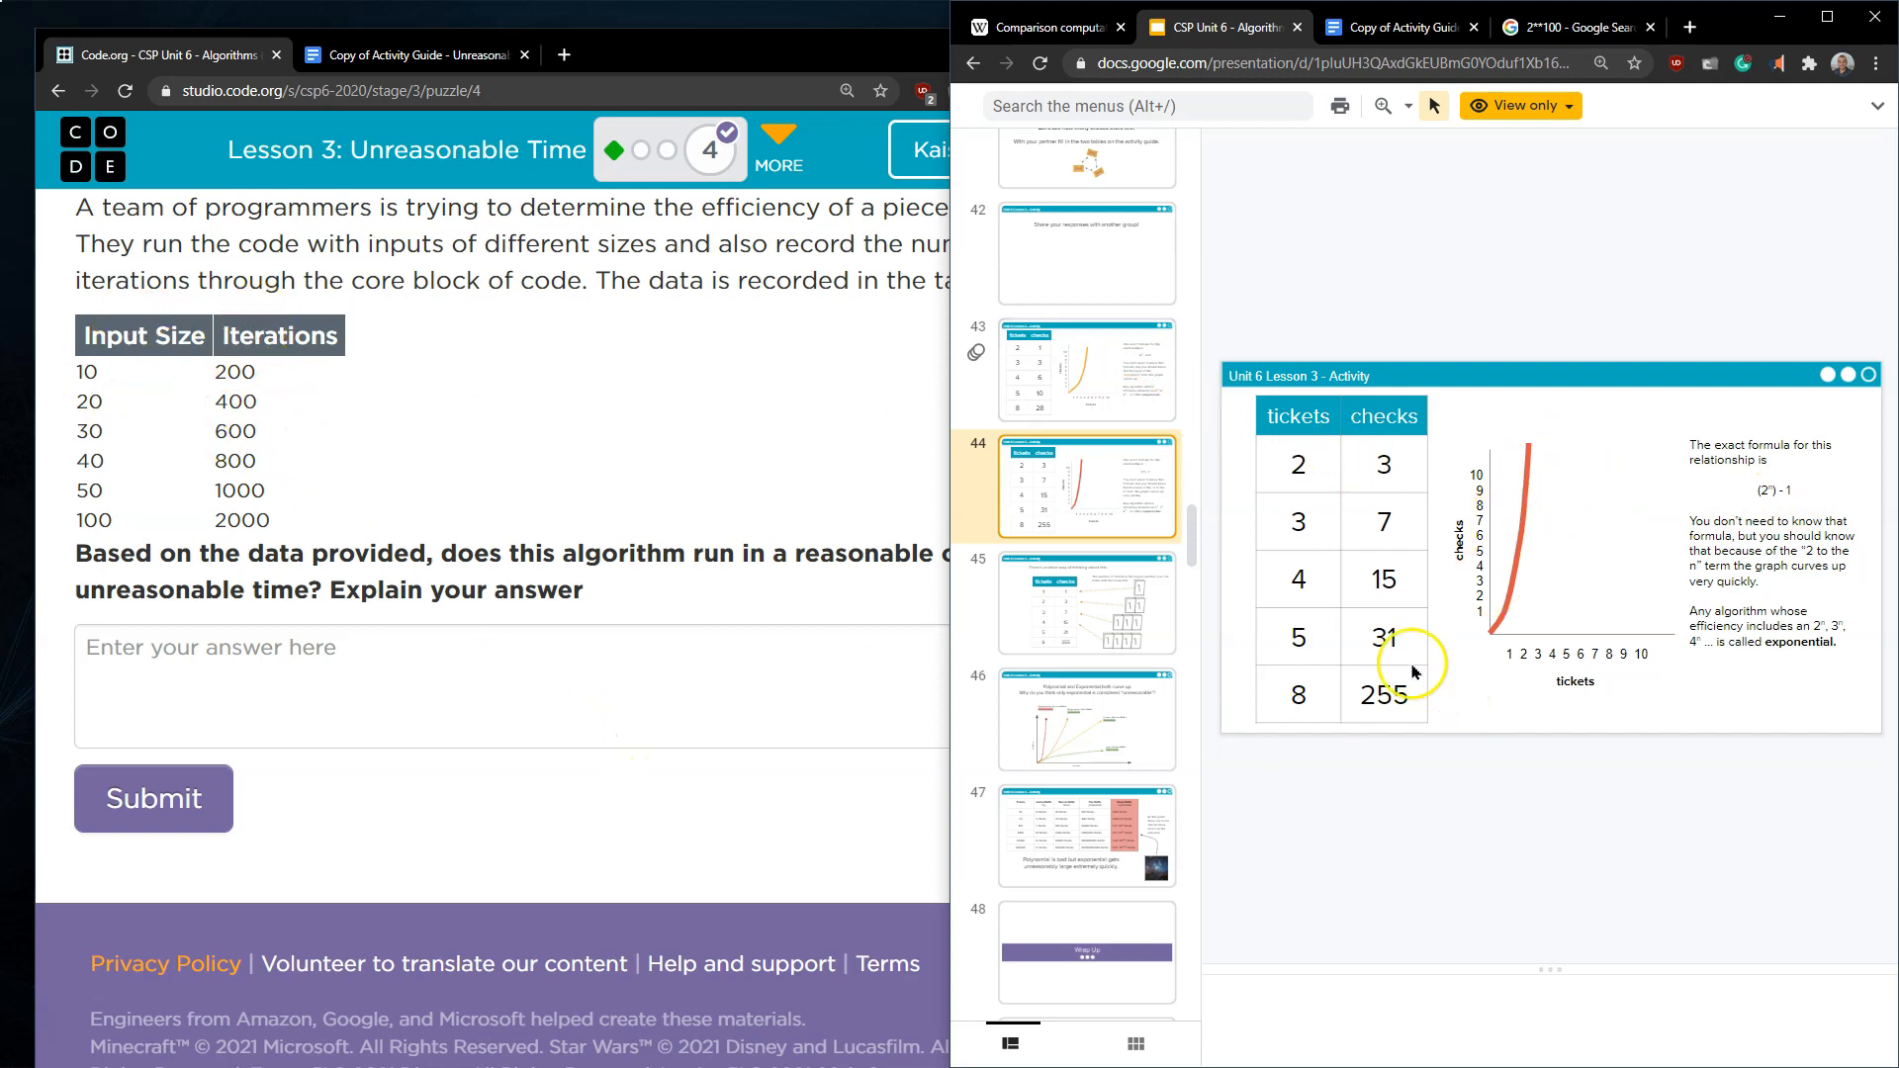
mouse_move(1147, 451)
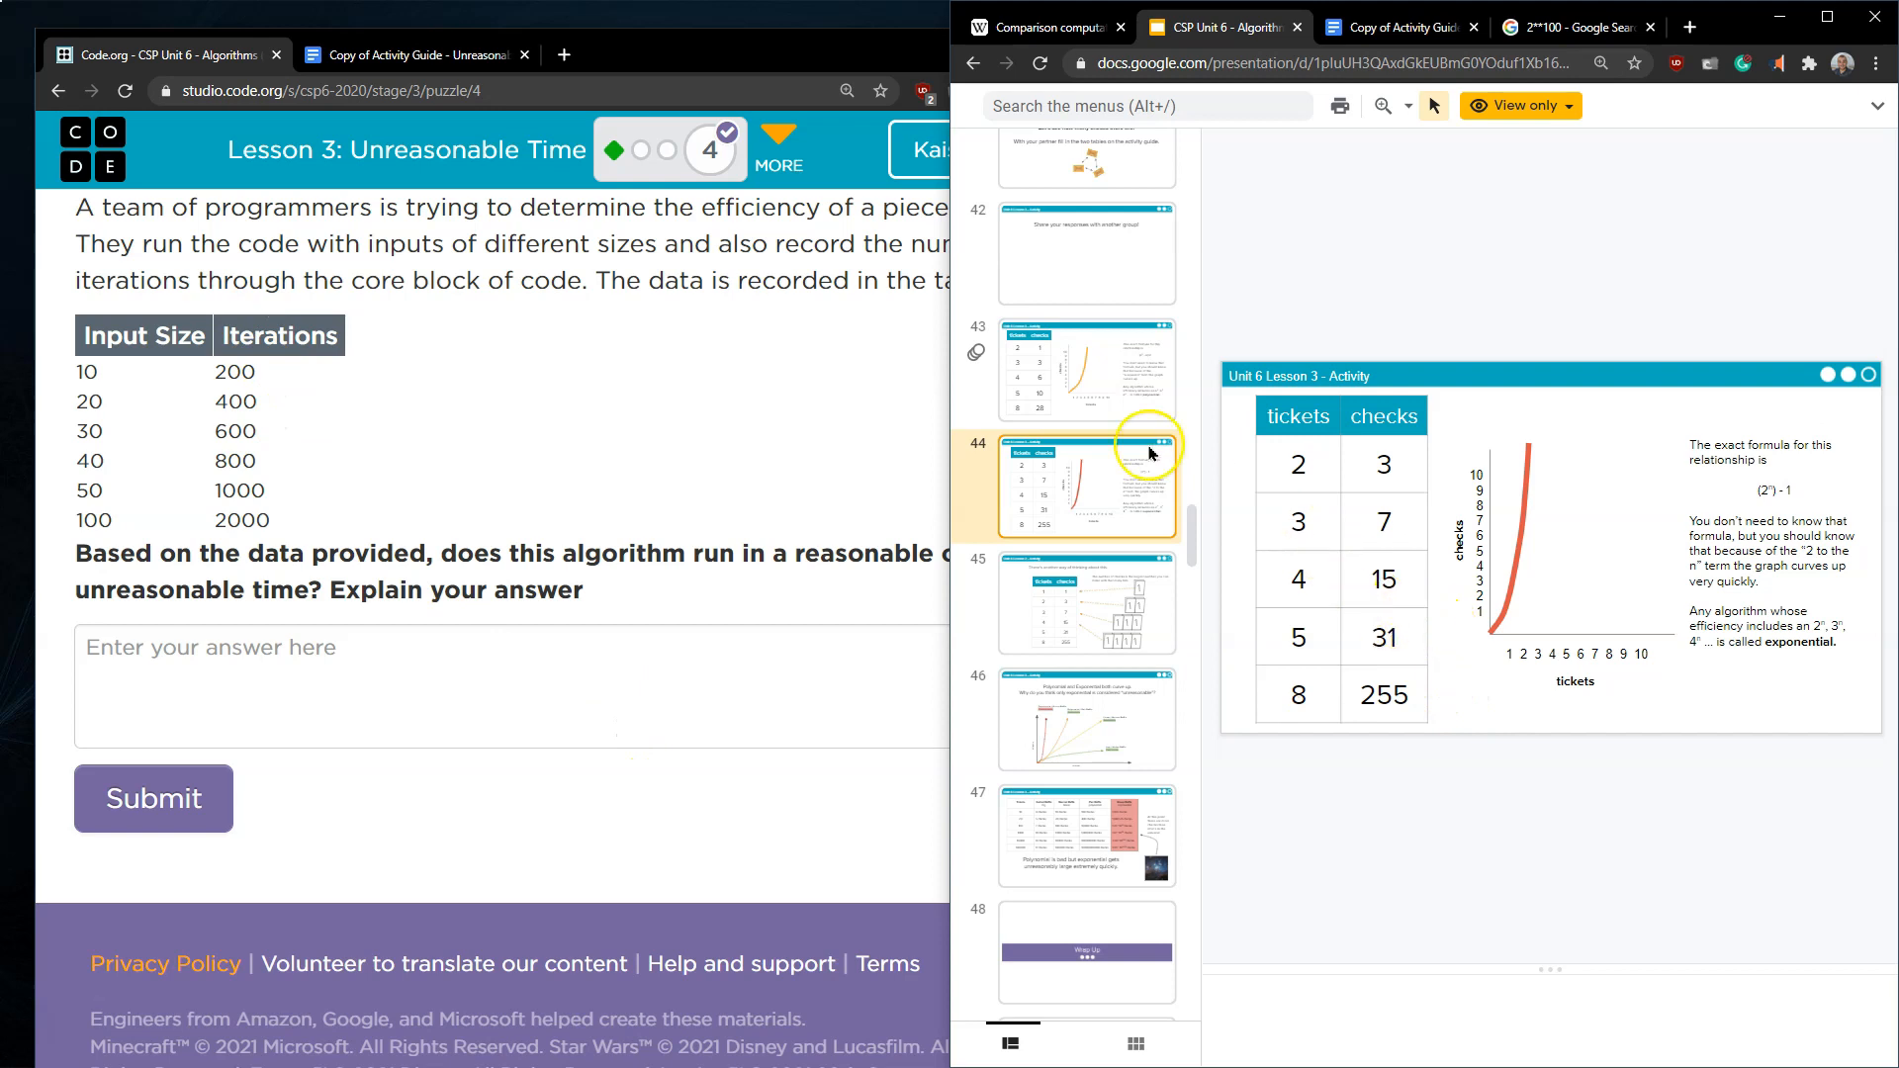
mouse_move(1298, 463)
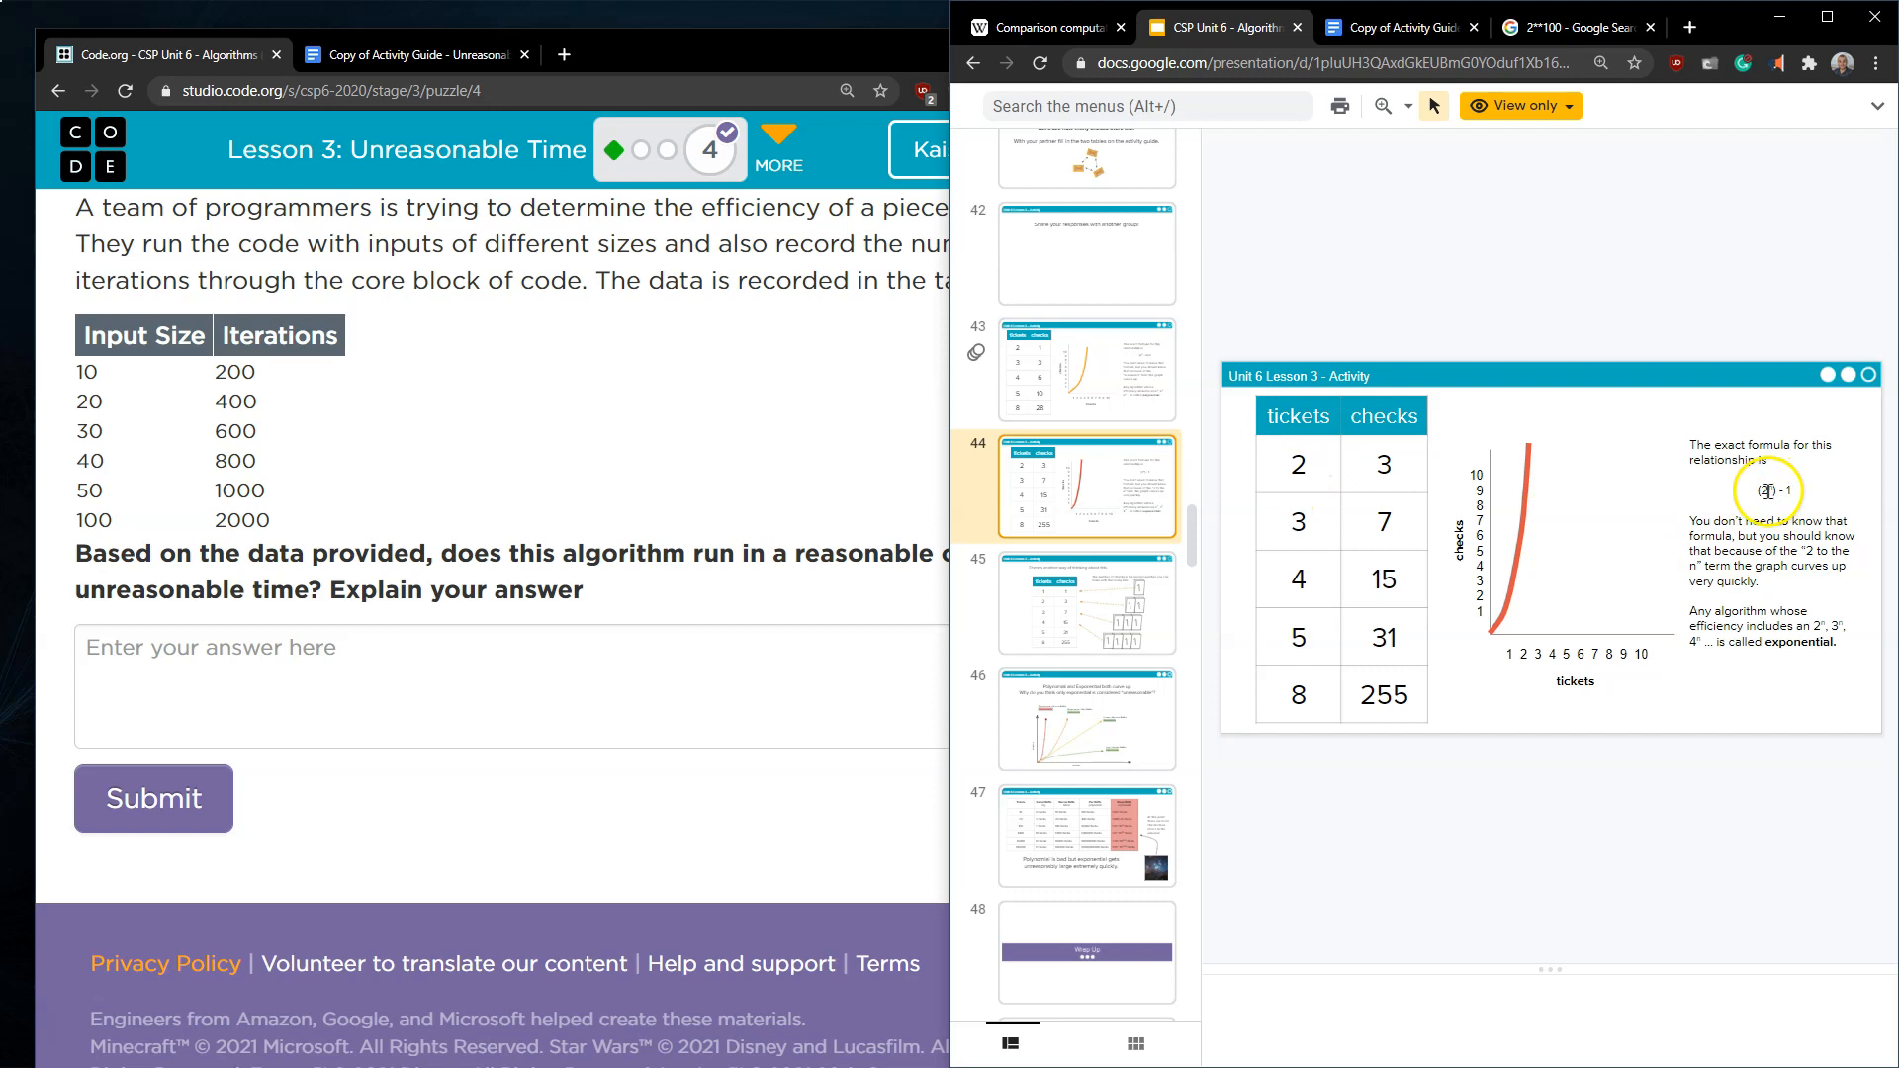
click(1086, 370)
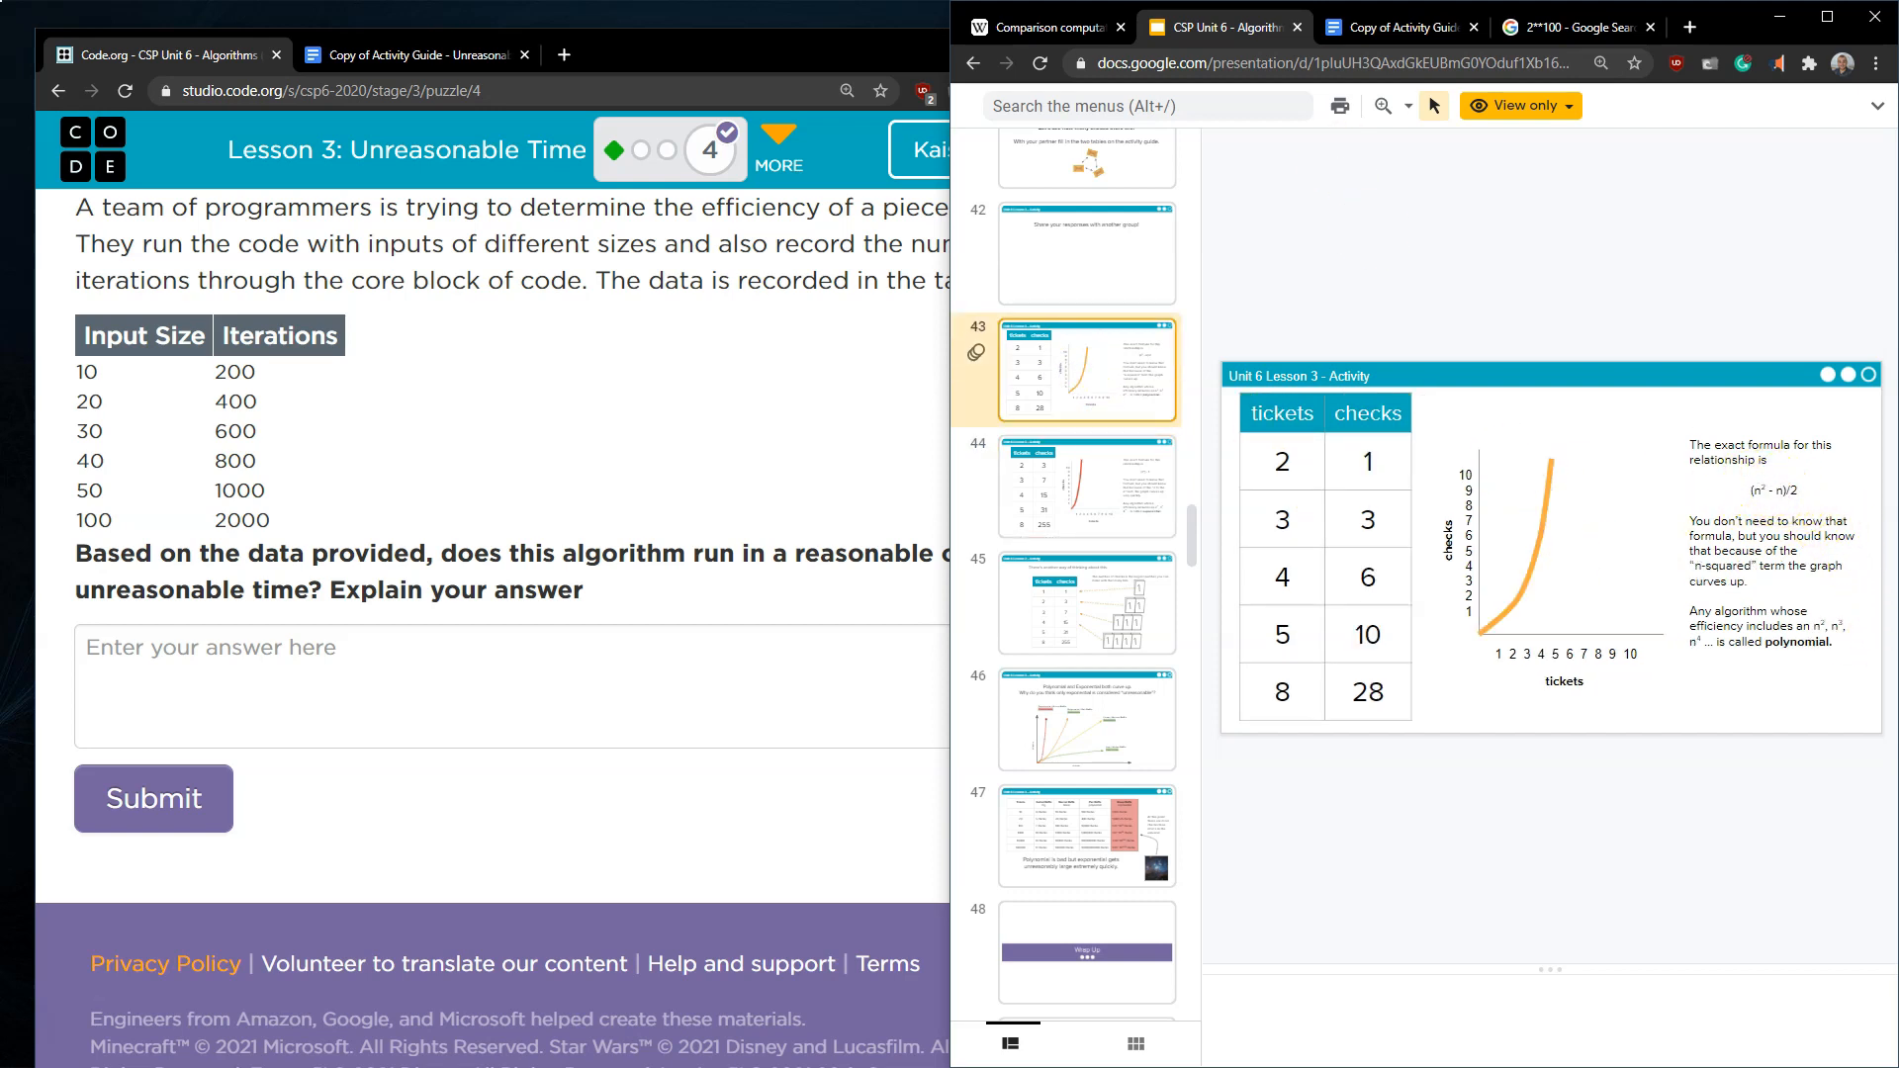
click(1045, 26)
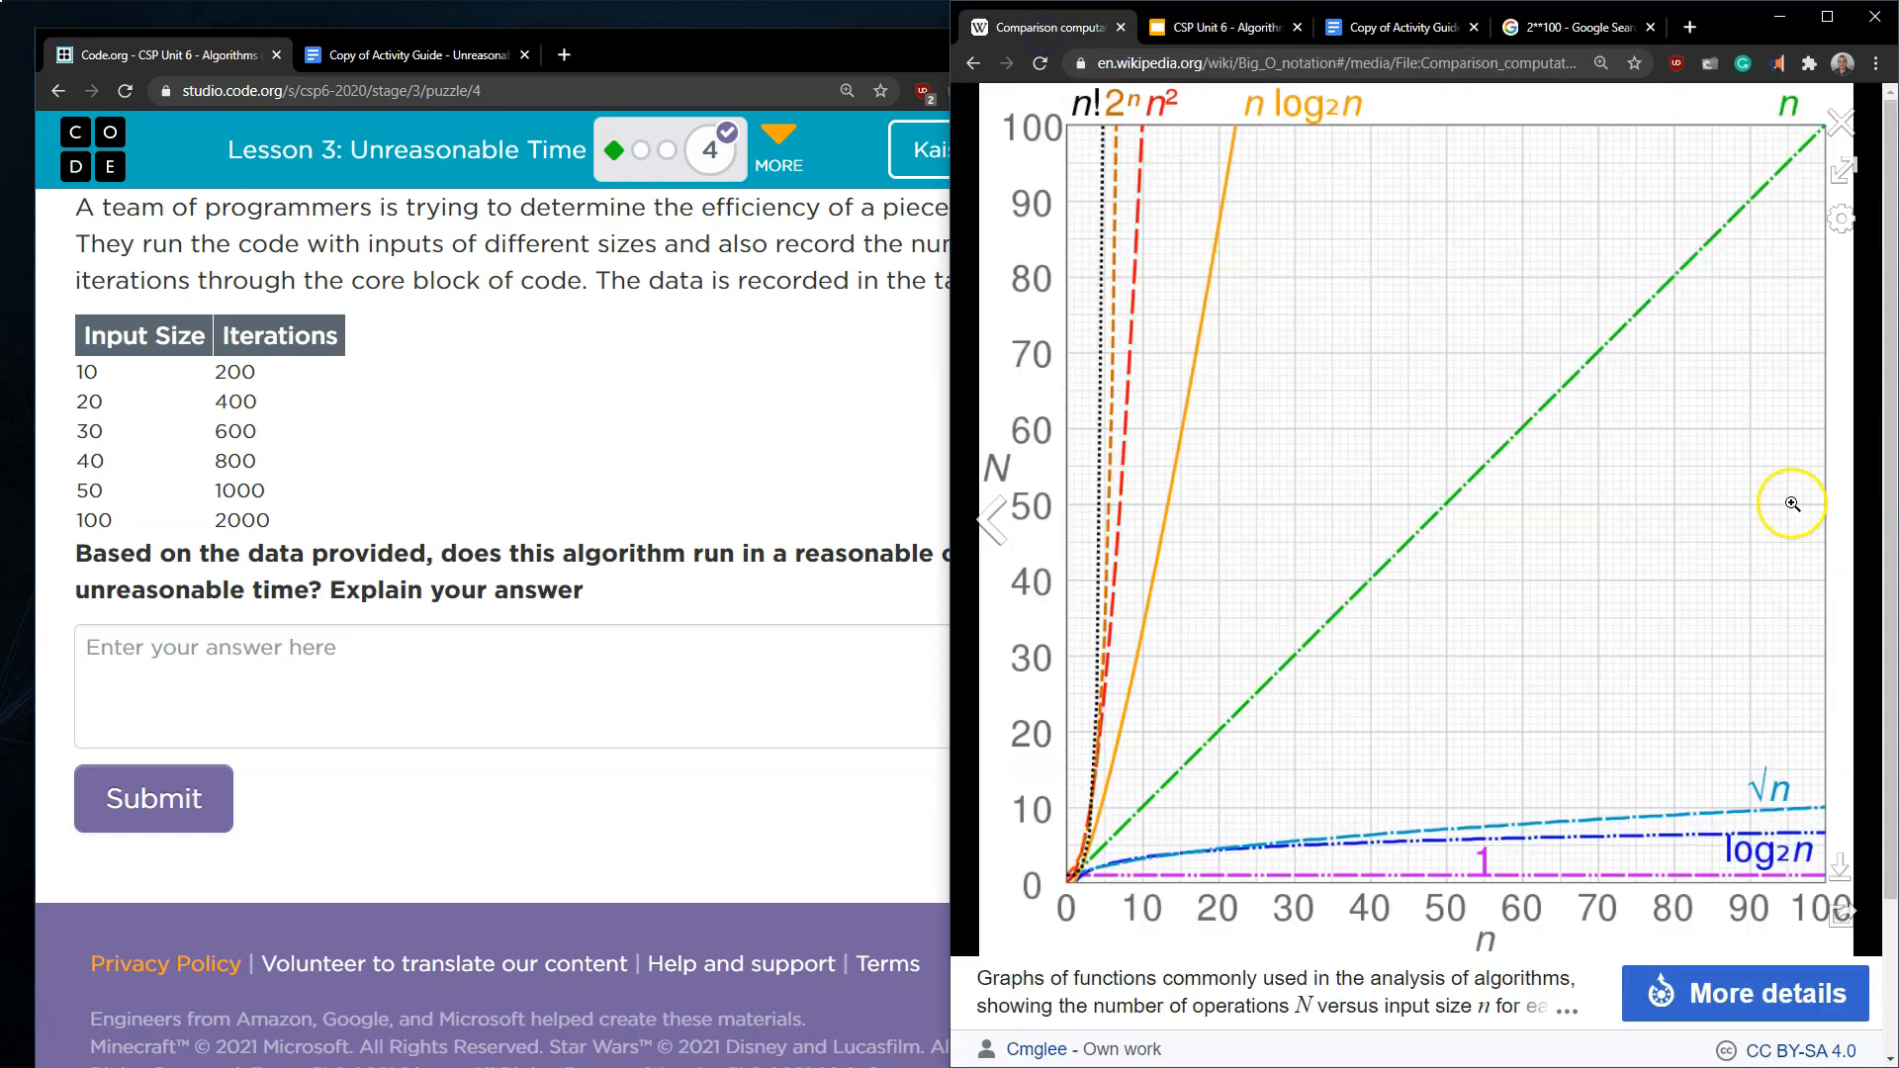
- Bring the Google Slides lesson deck back in front over the Wikipedia graph
click(1223, 26)
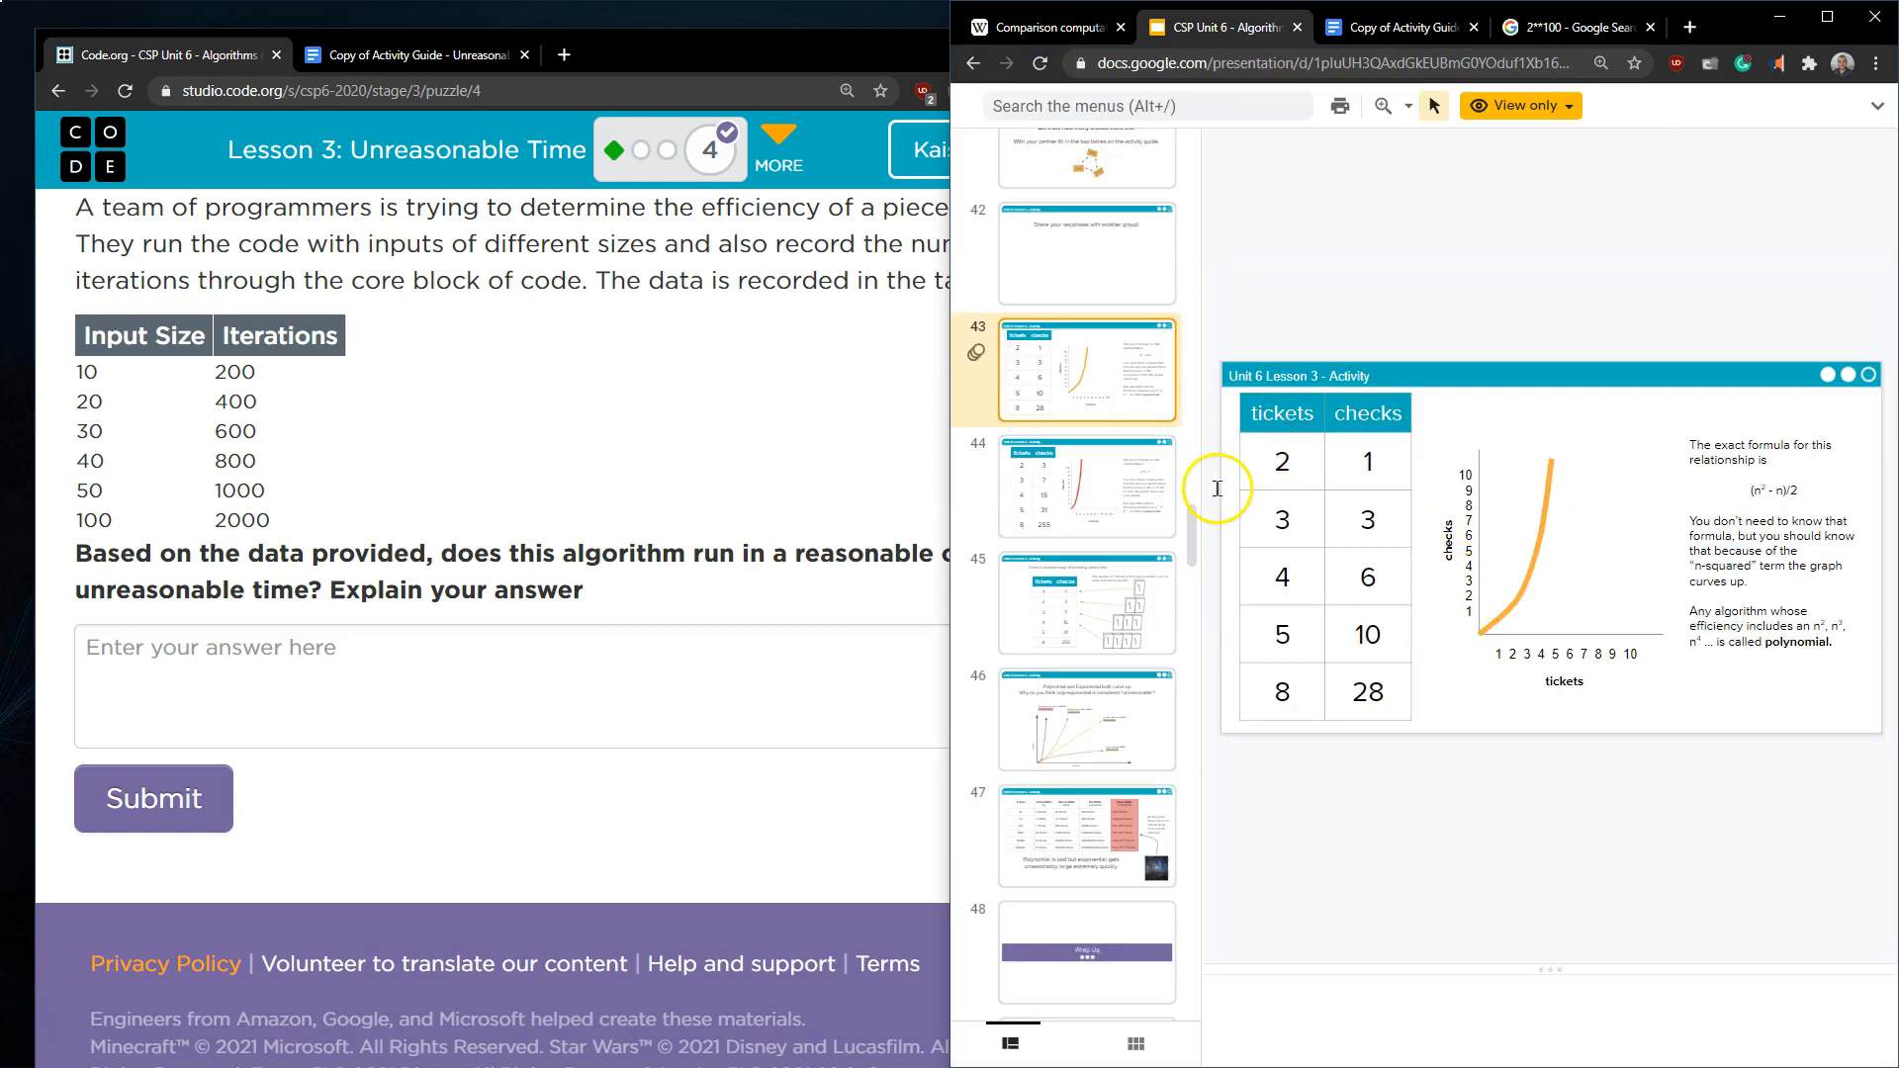
mouse_move(482, 531)
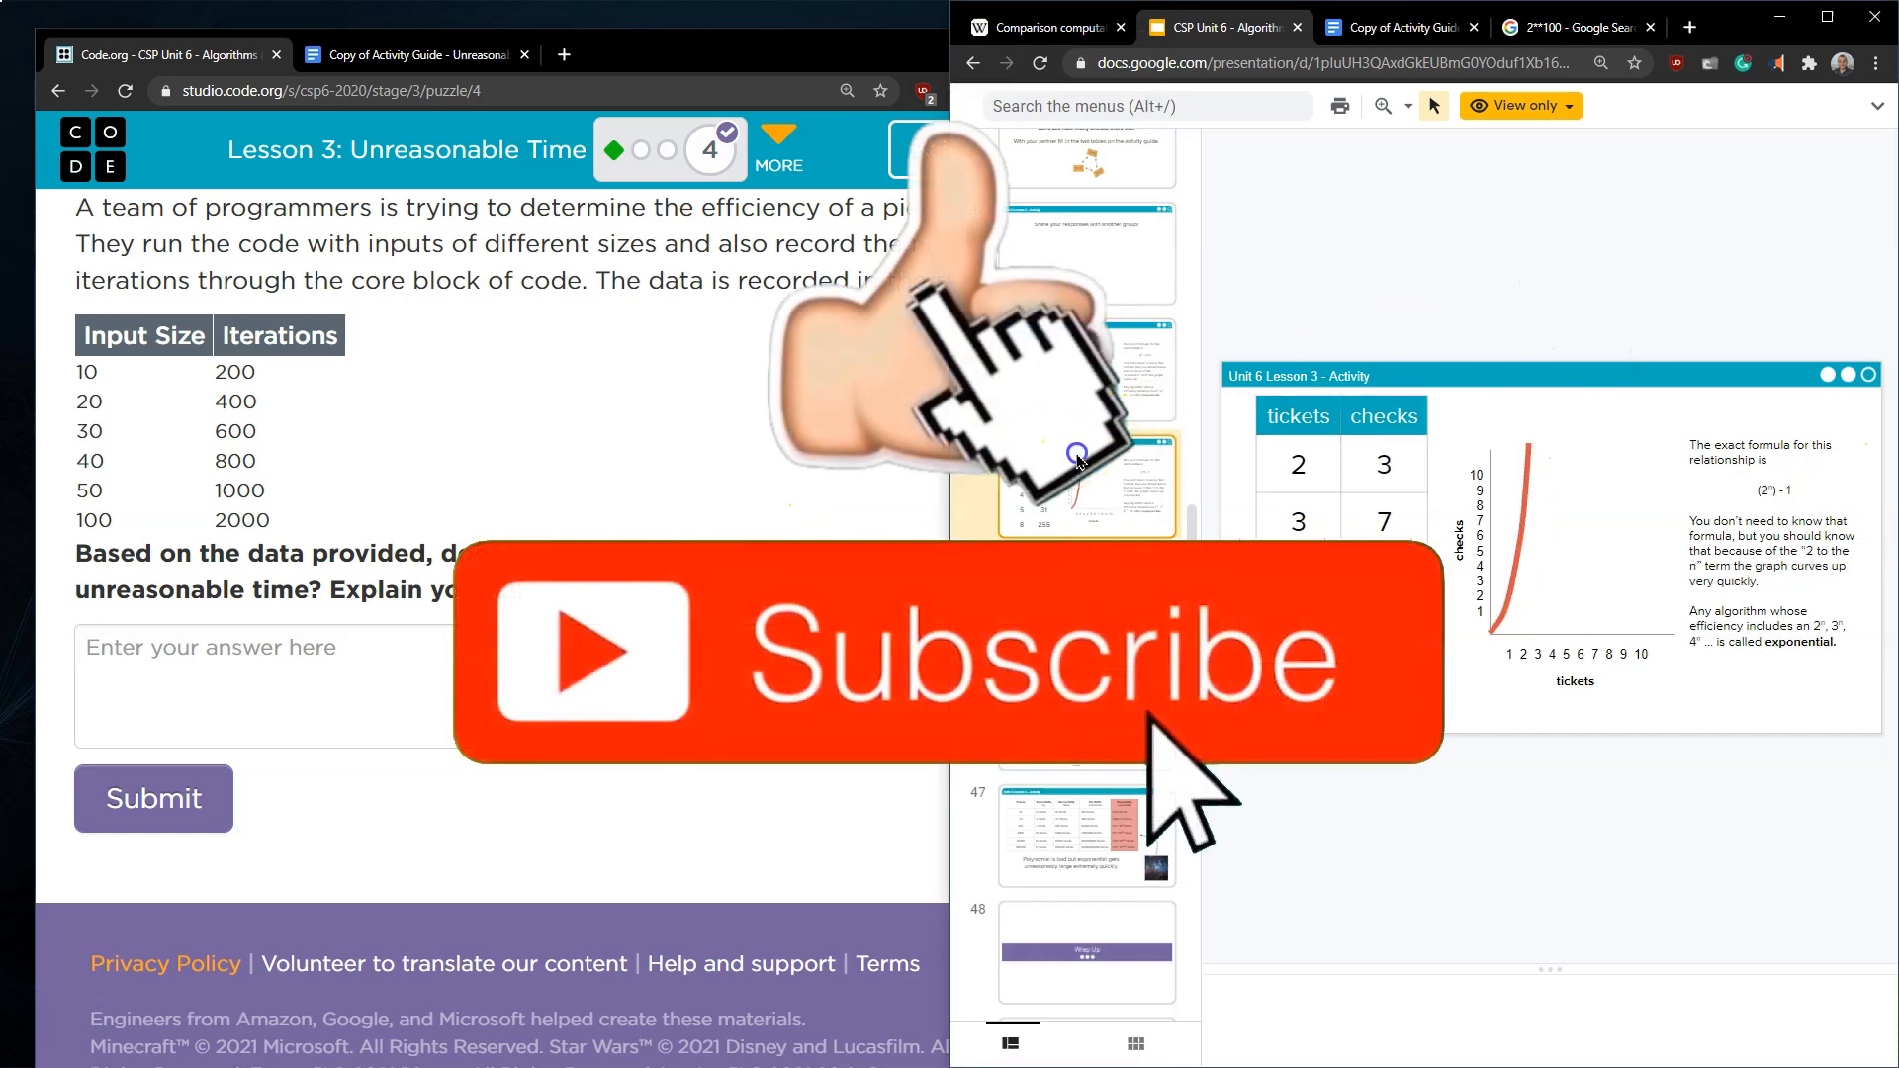
mouse_move(1752, 503)
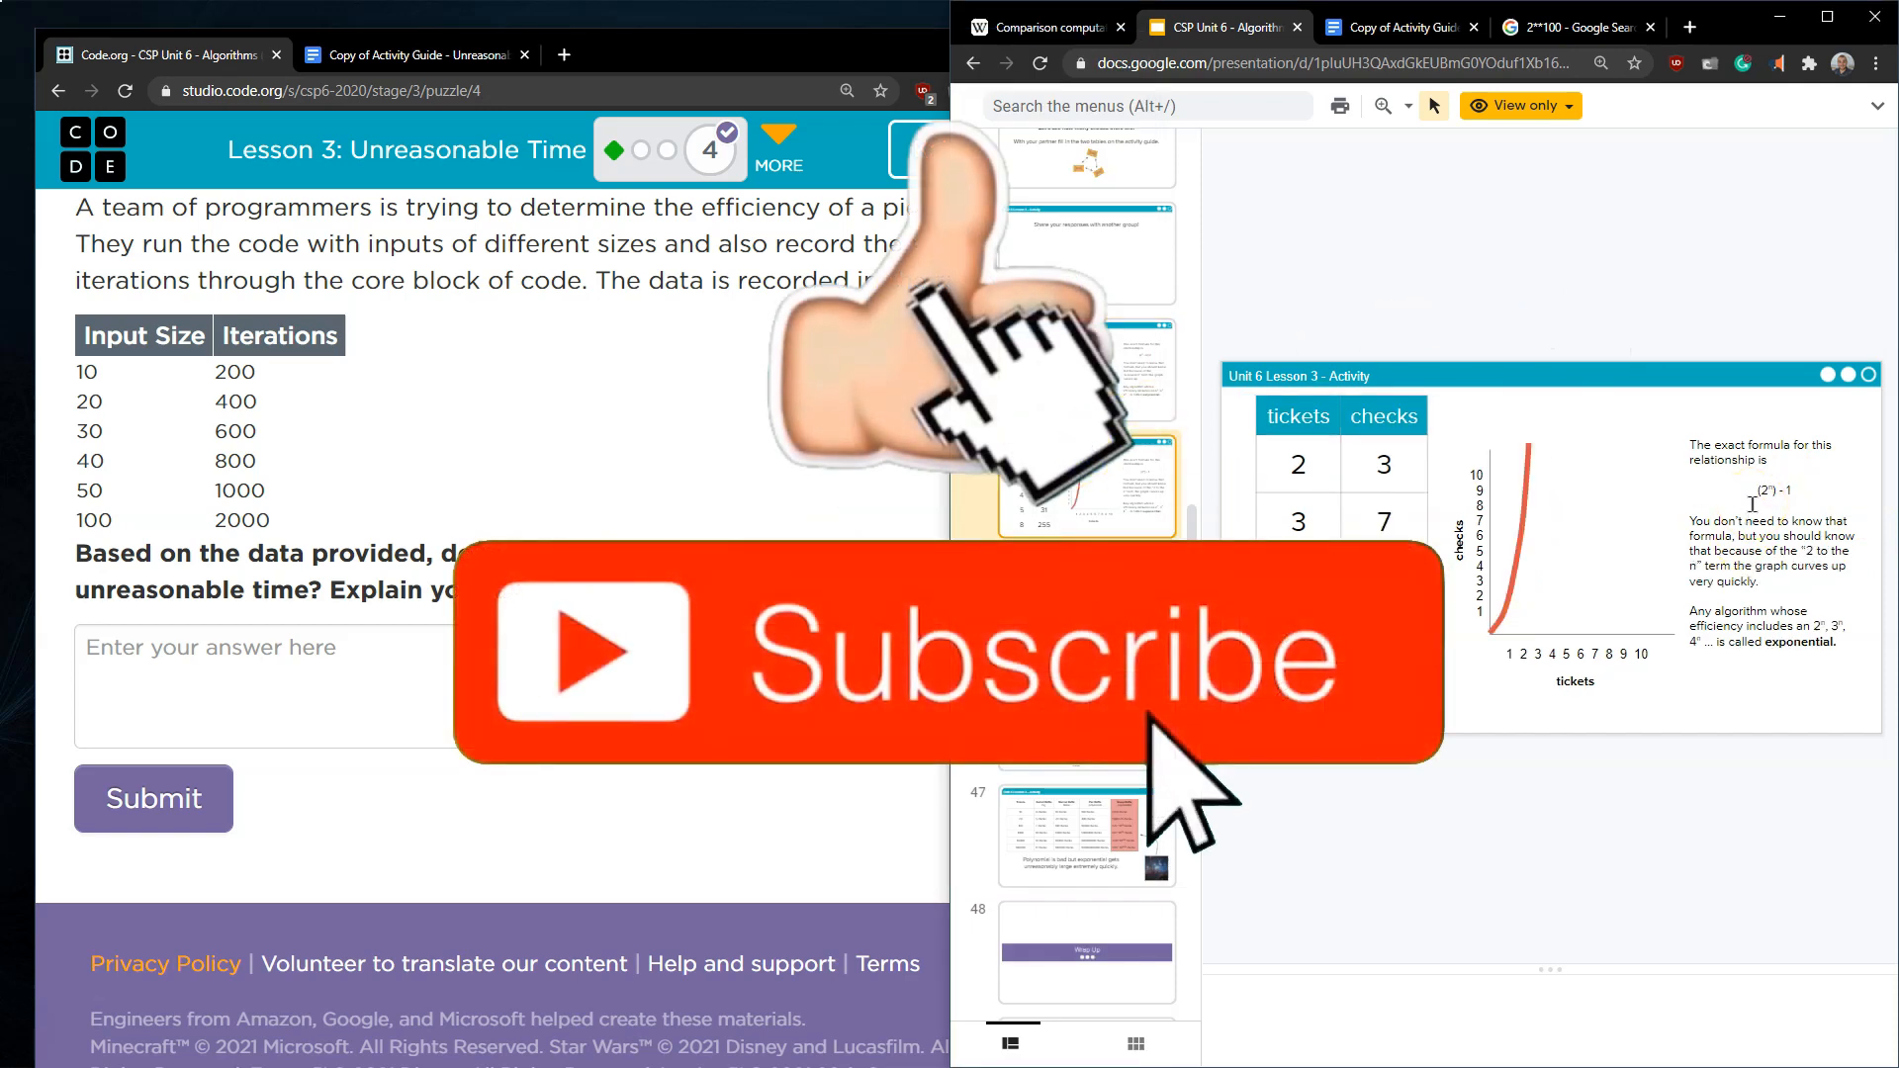